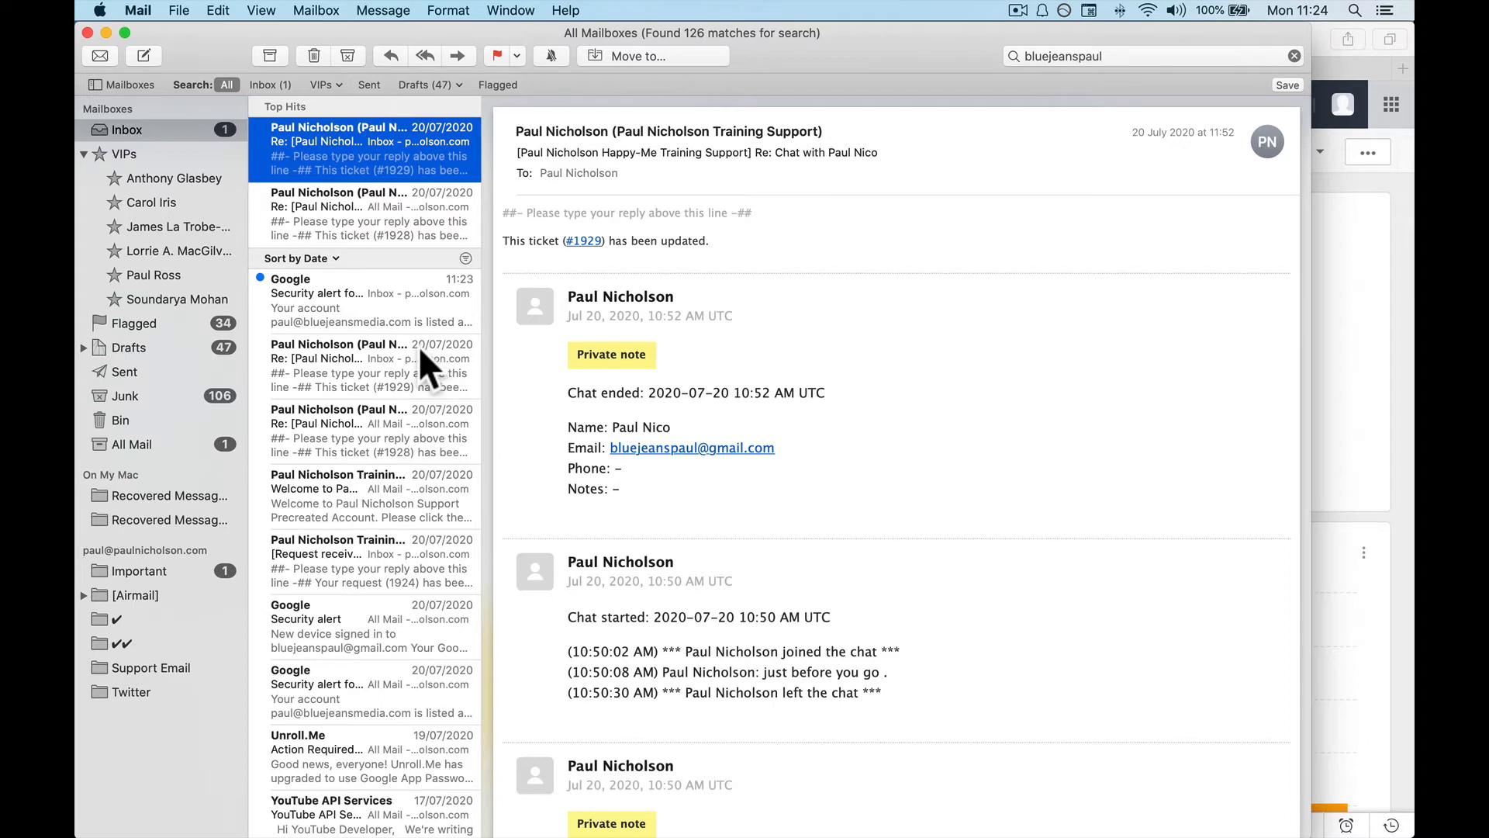
mouse_move(299, 257)
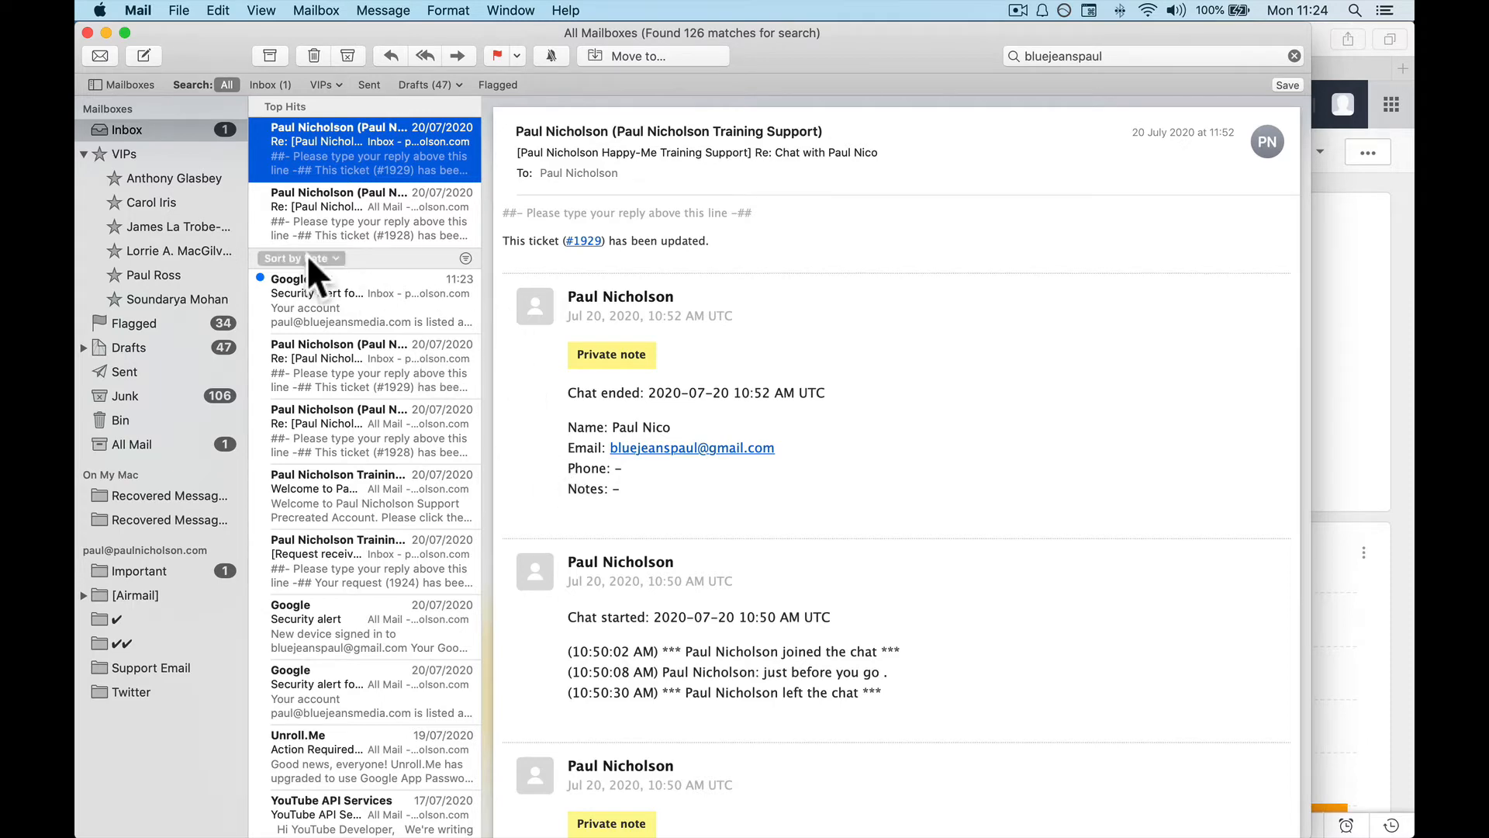
left_click(1293, 56)
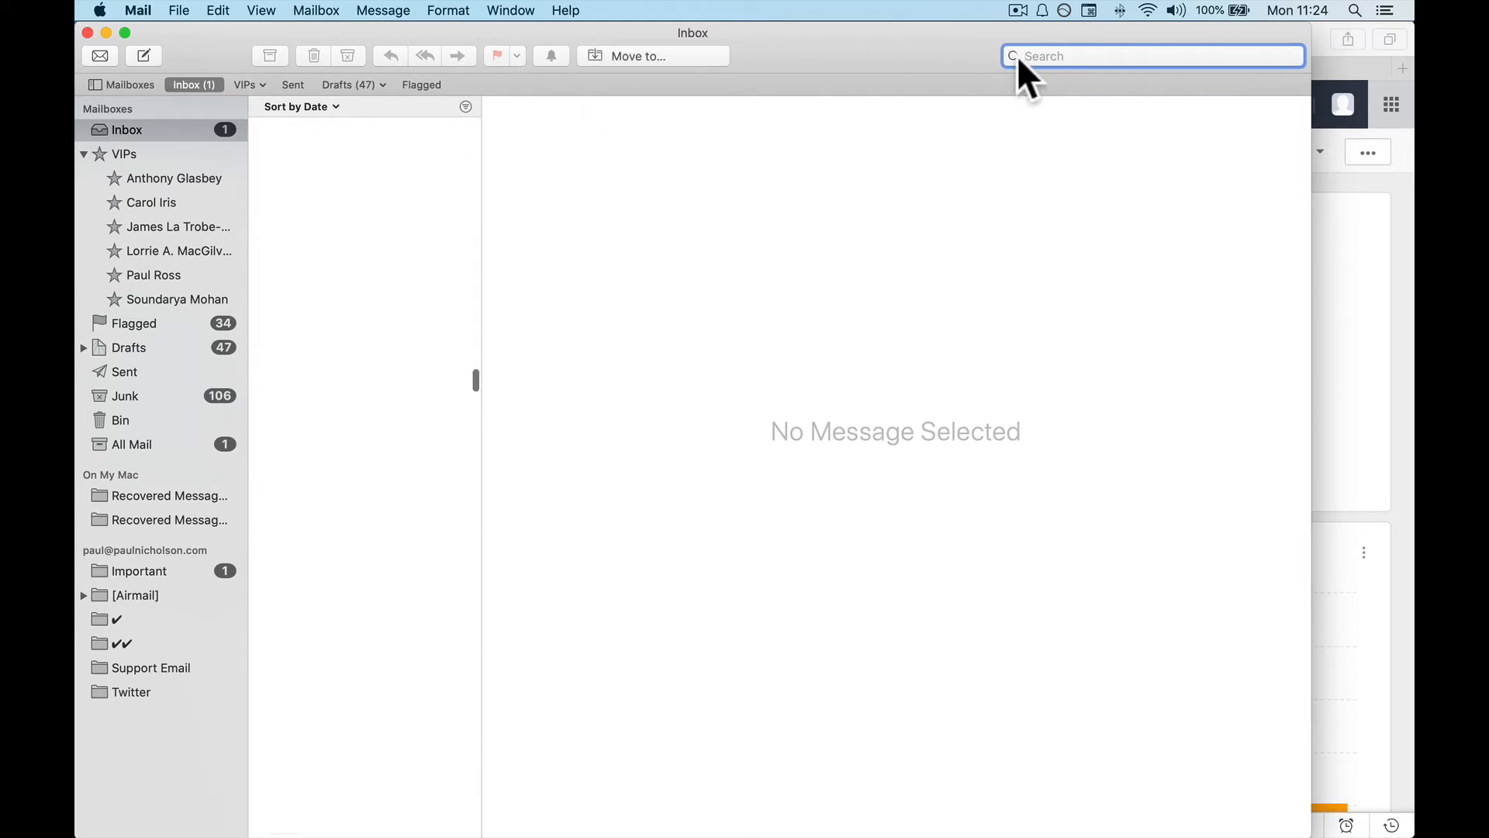
type("zoho gmail")
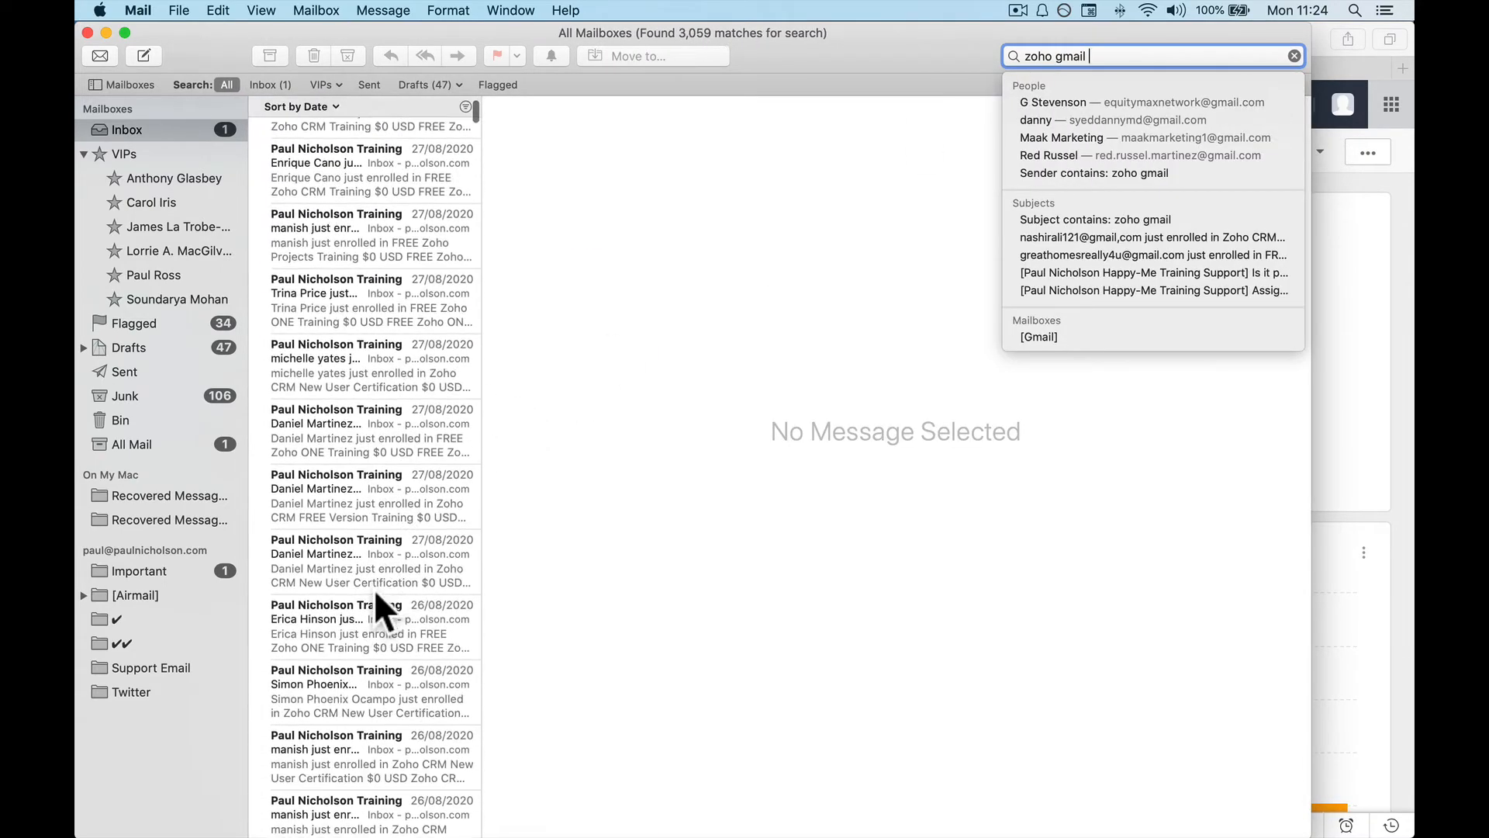
scroll("down", 3)
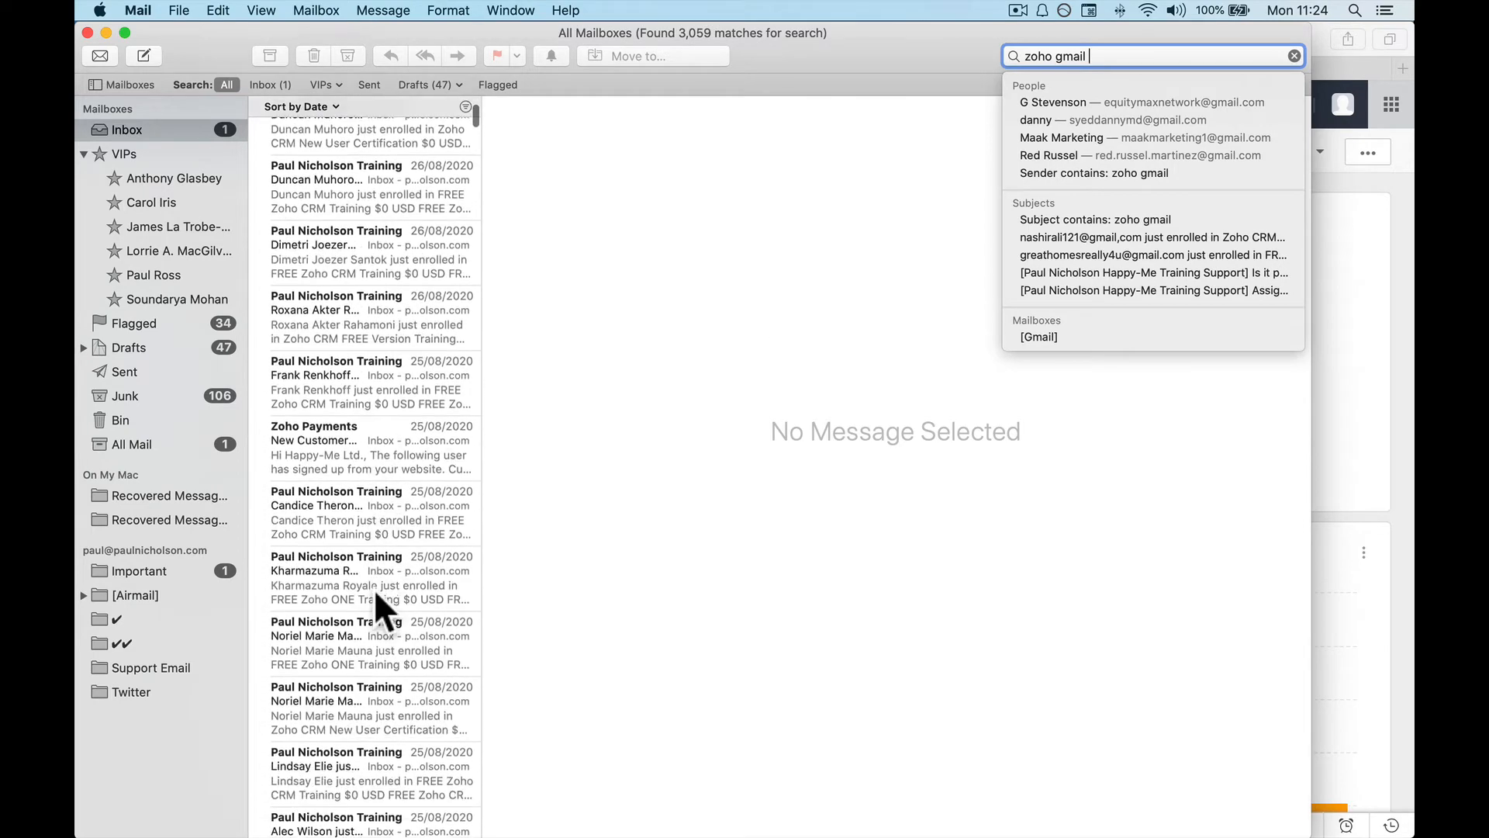
scroll("down", 3)
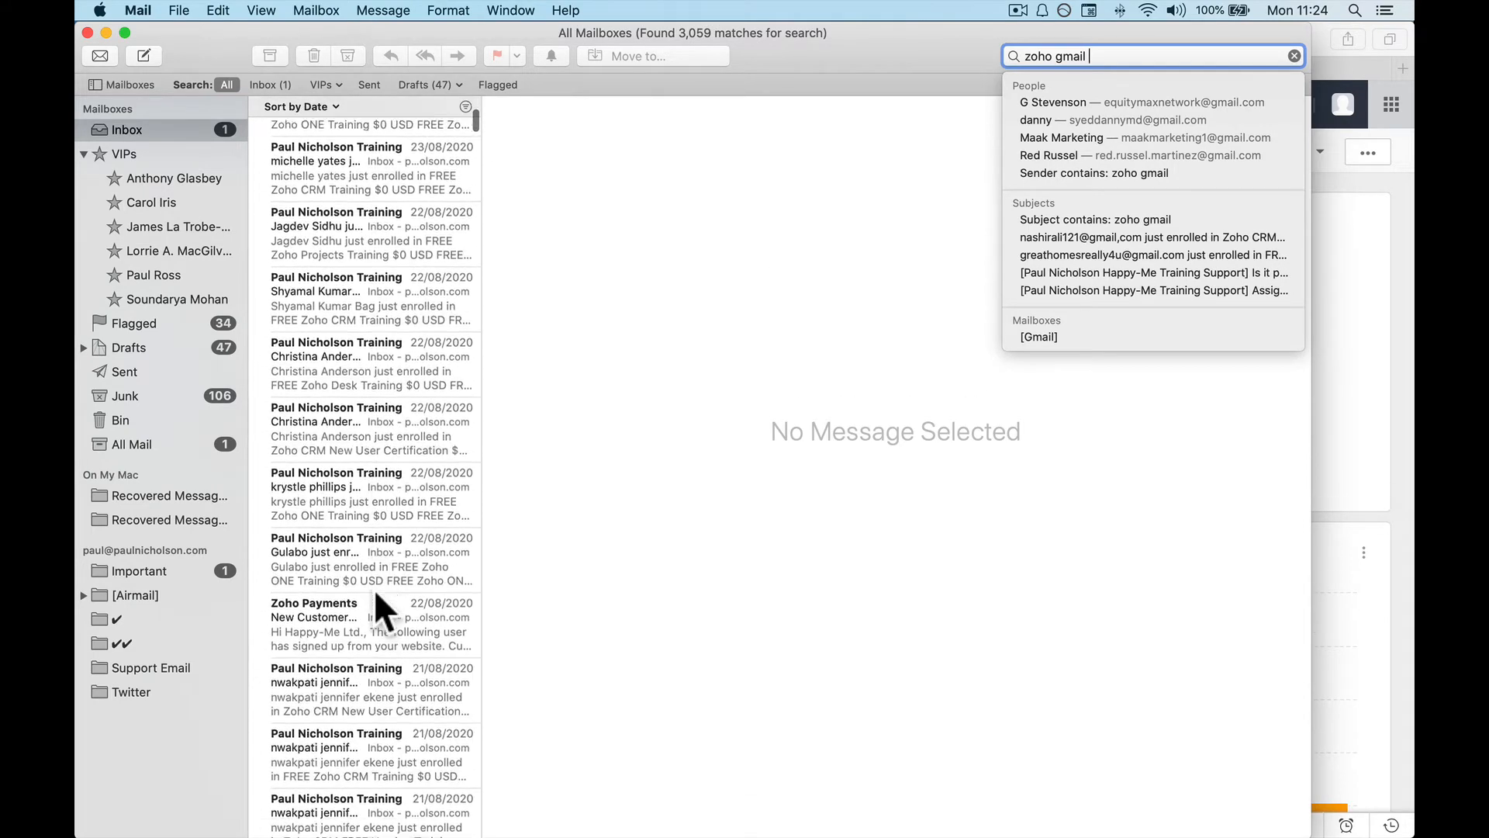
scroll("down", 3)
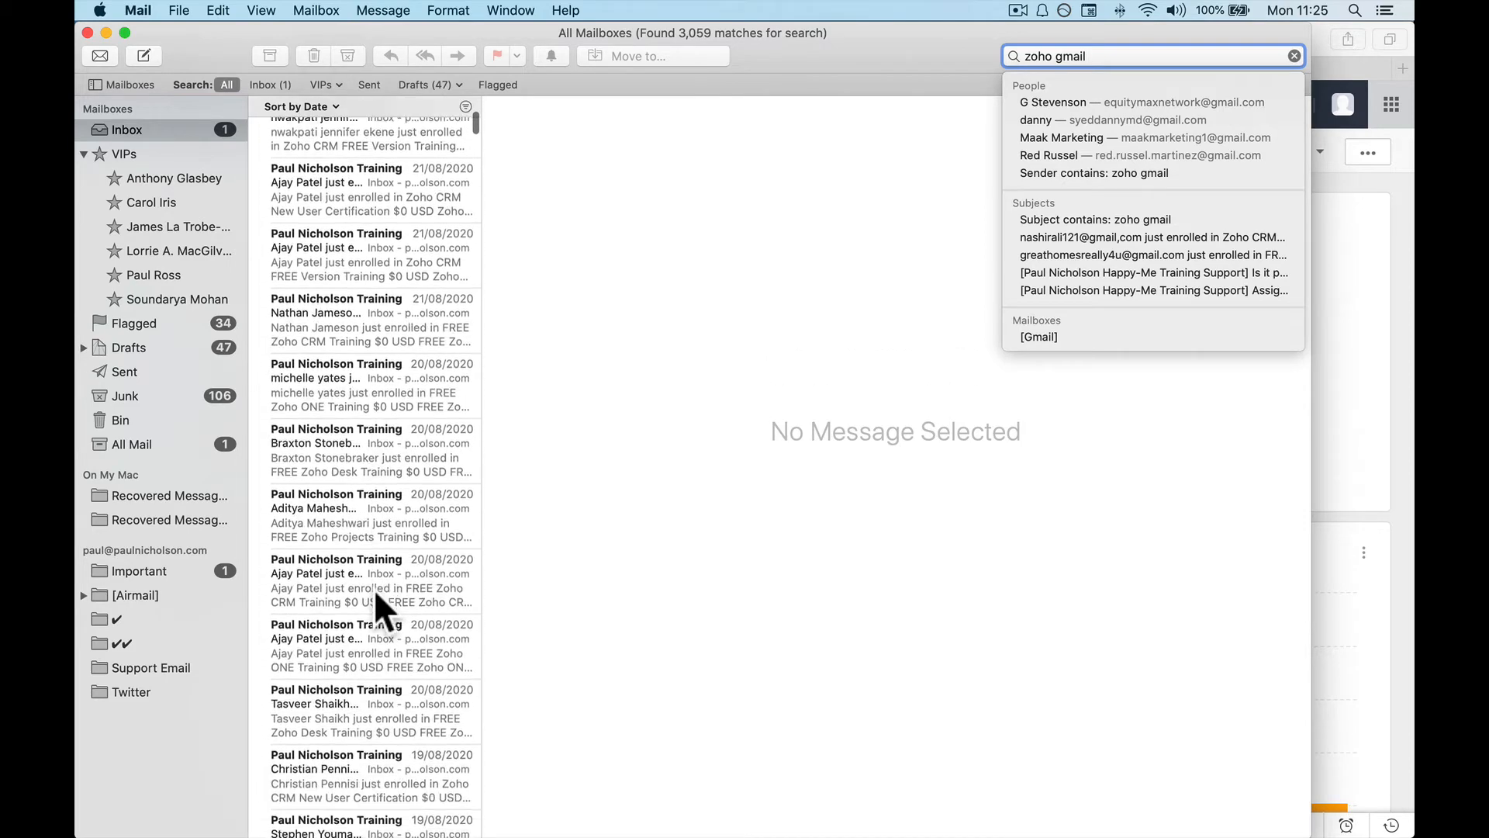
scroll("down", 3)
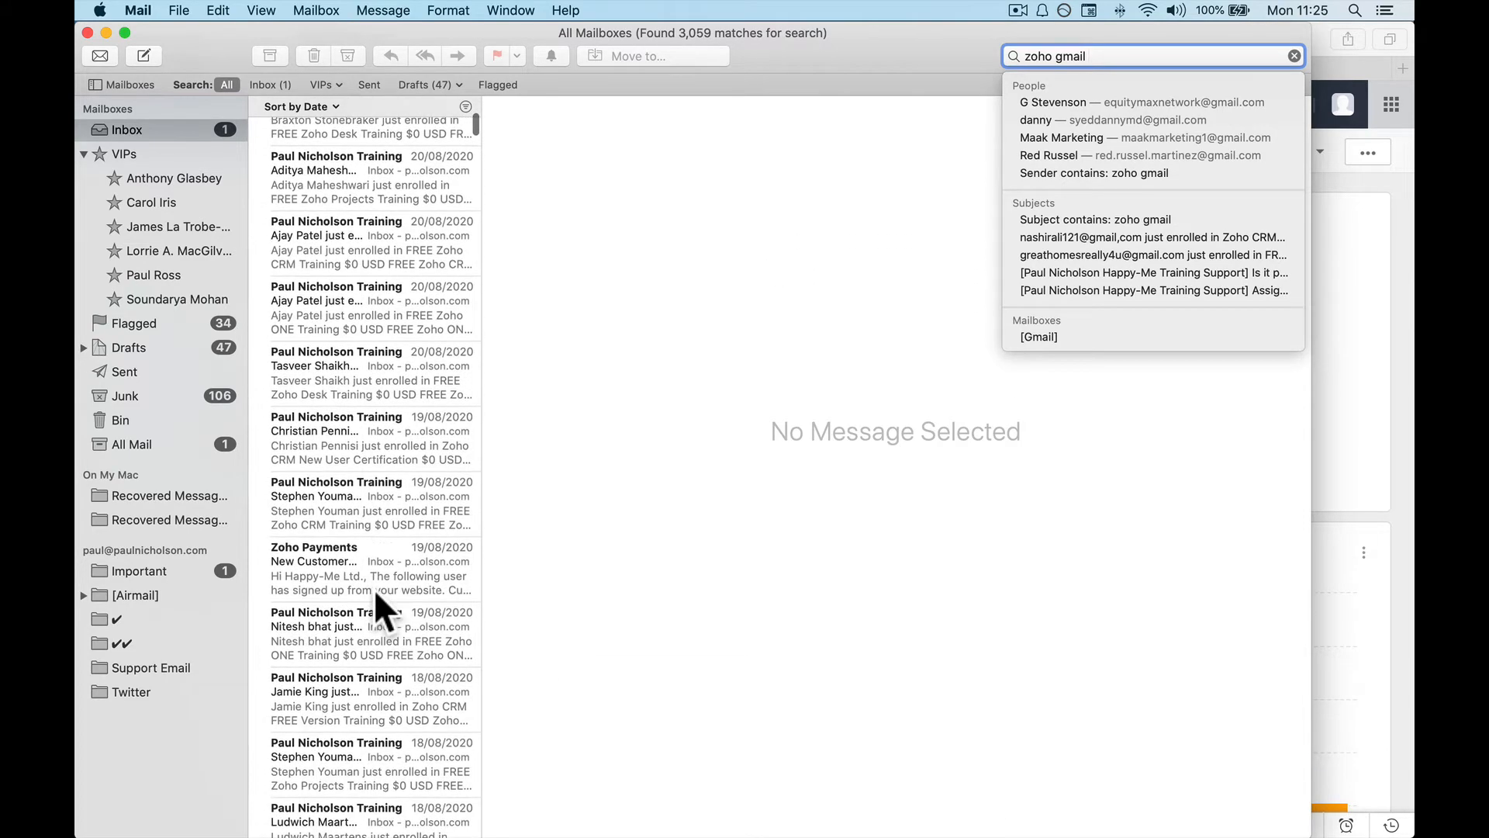
scroll("down", 3)
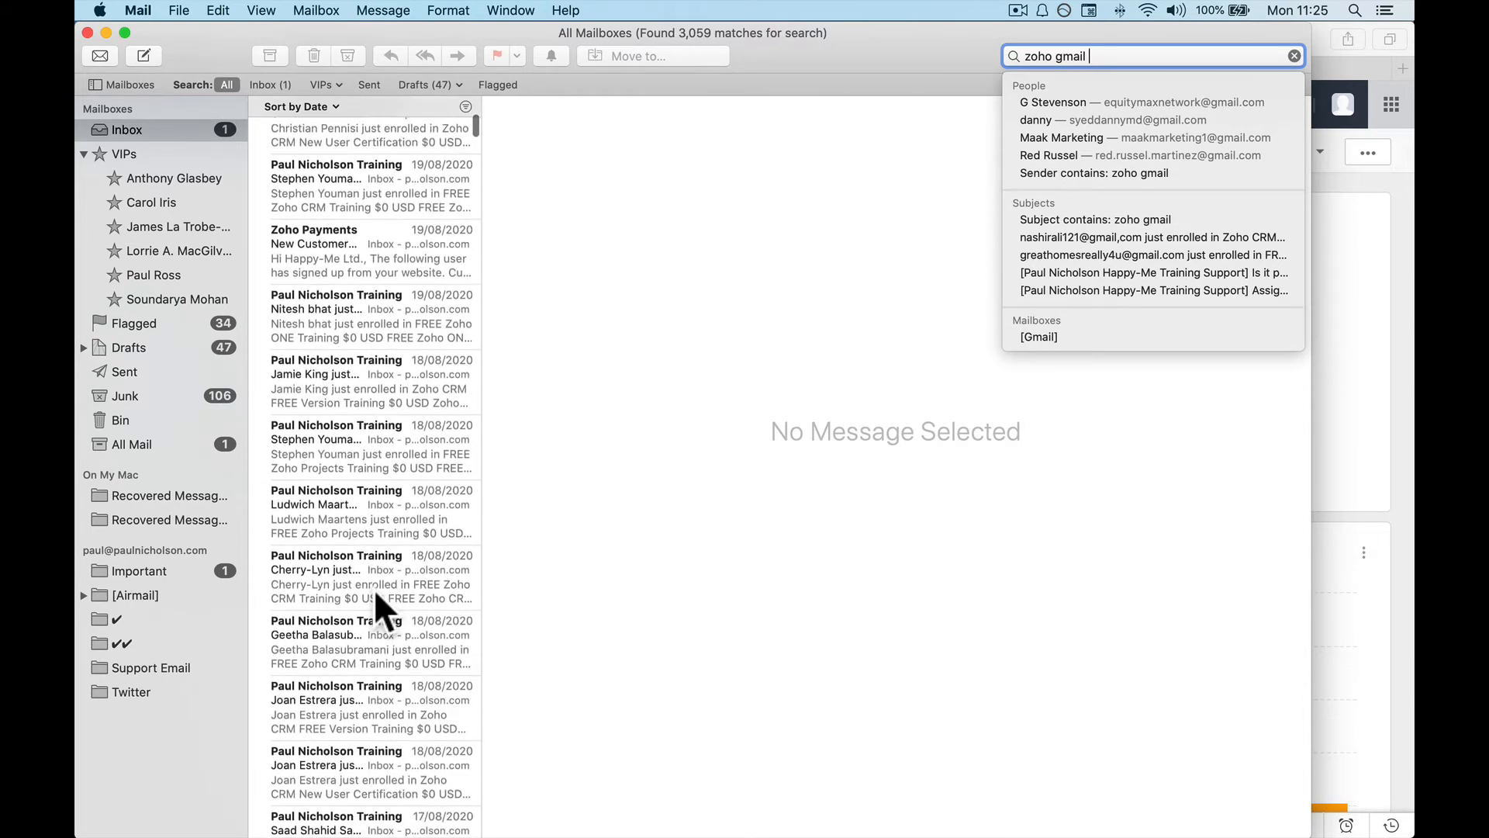
scroll("down", 3)
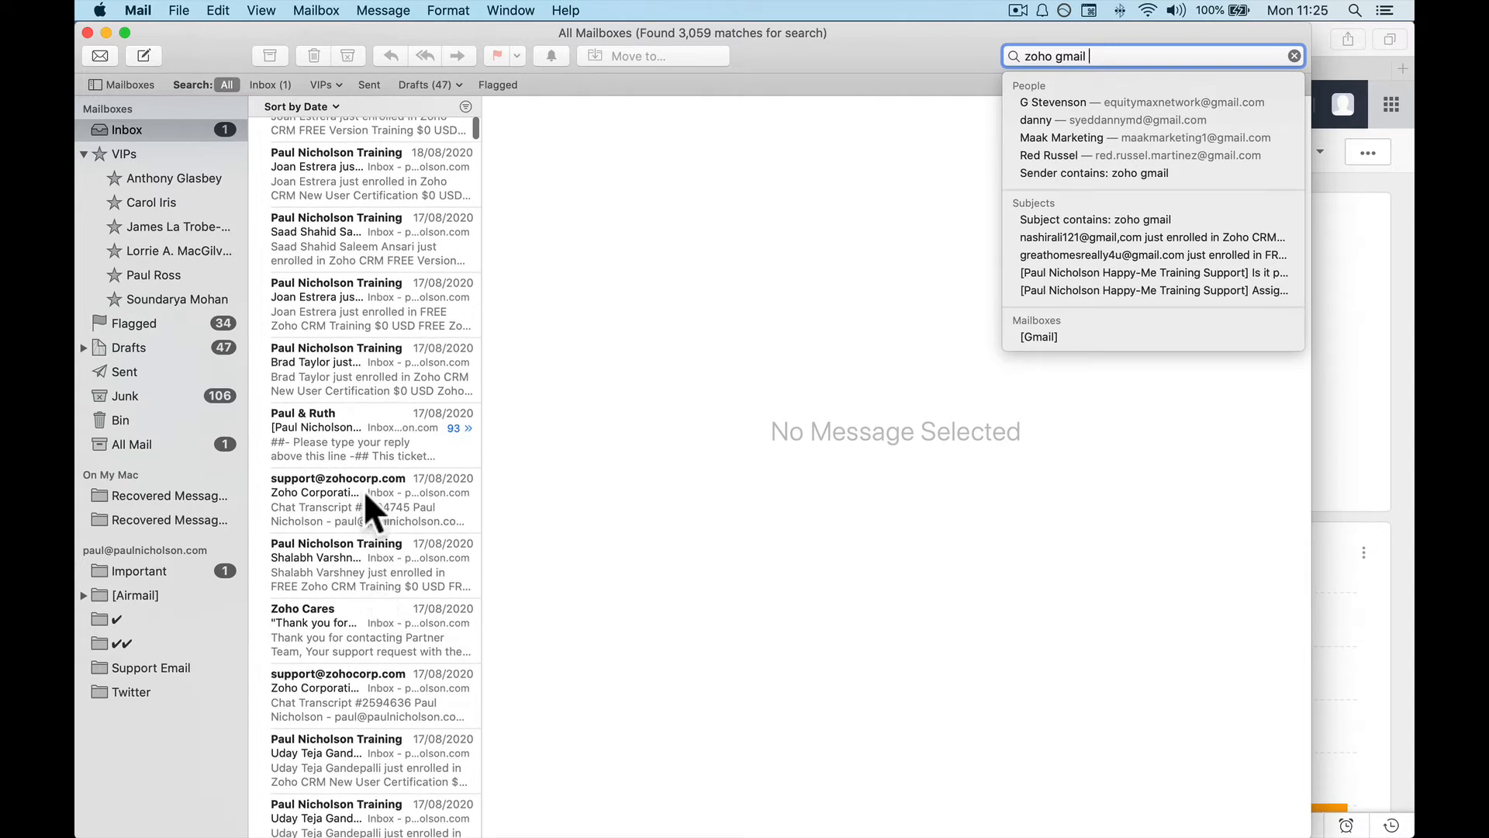
left_click(371, 498)
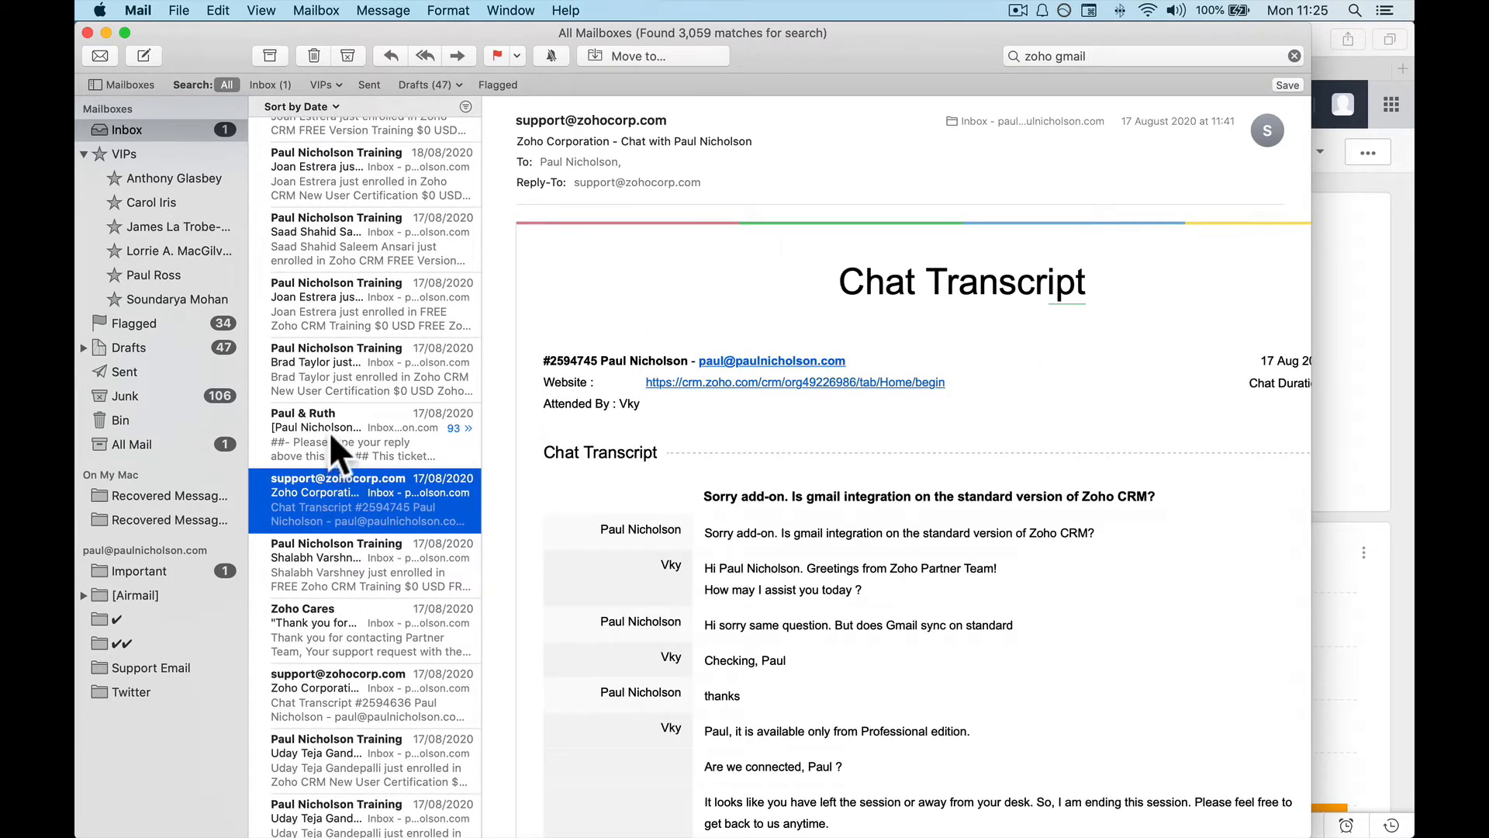
scroll("down", 3)
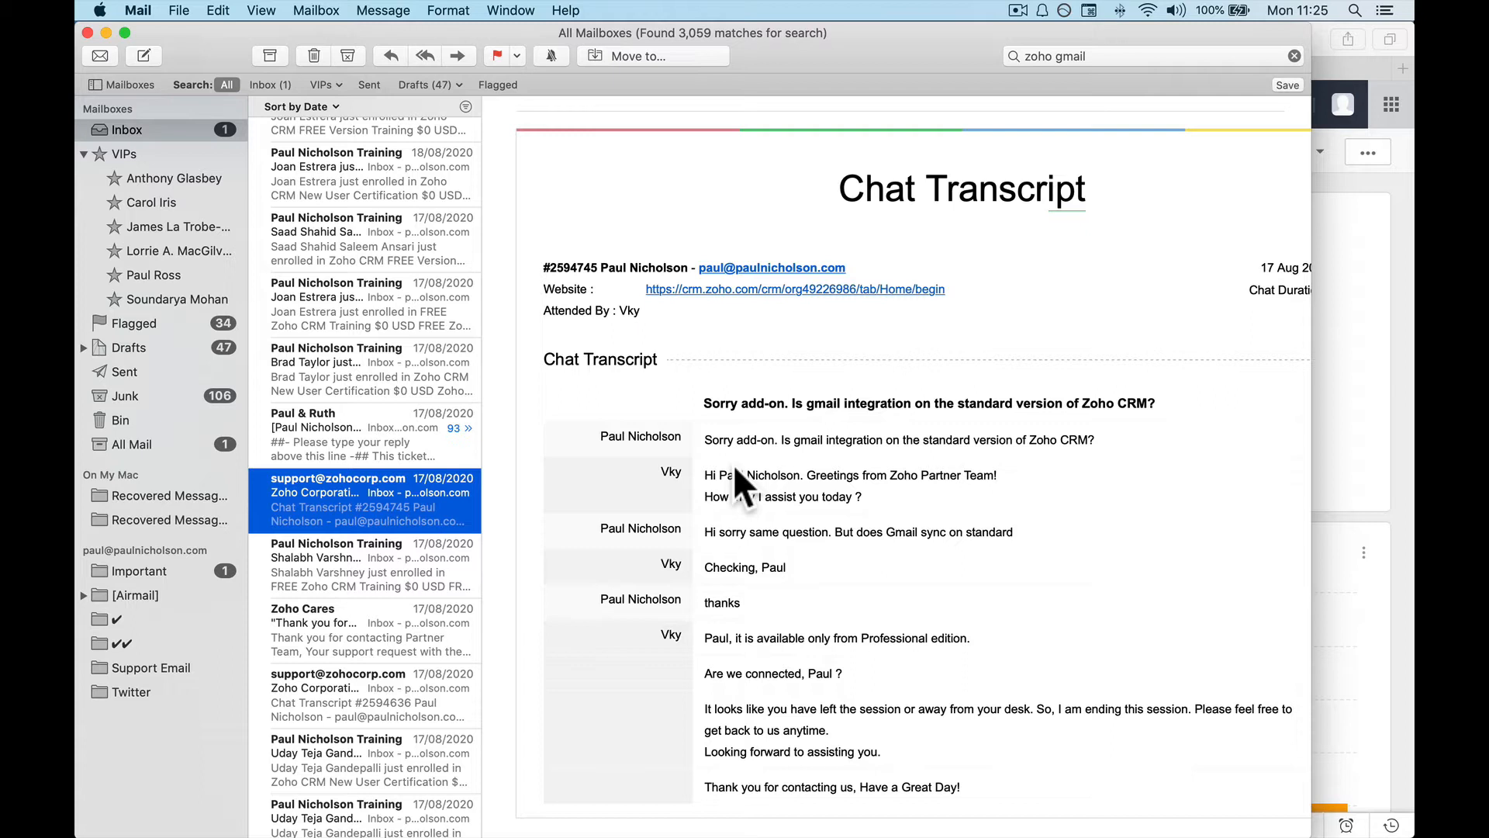
mouse_move(916, 555)
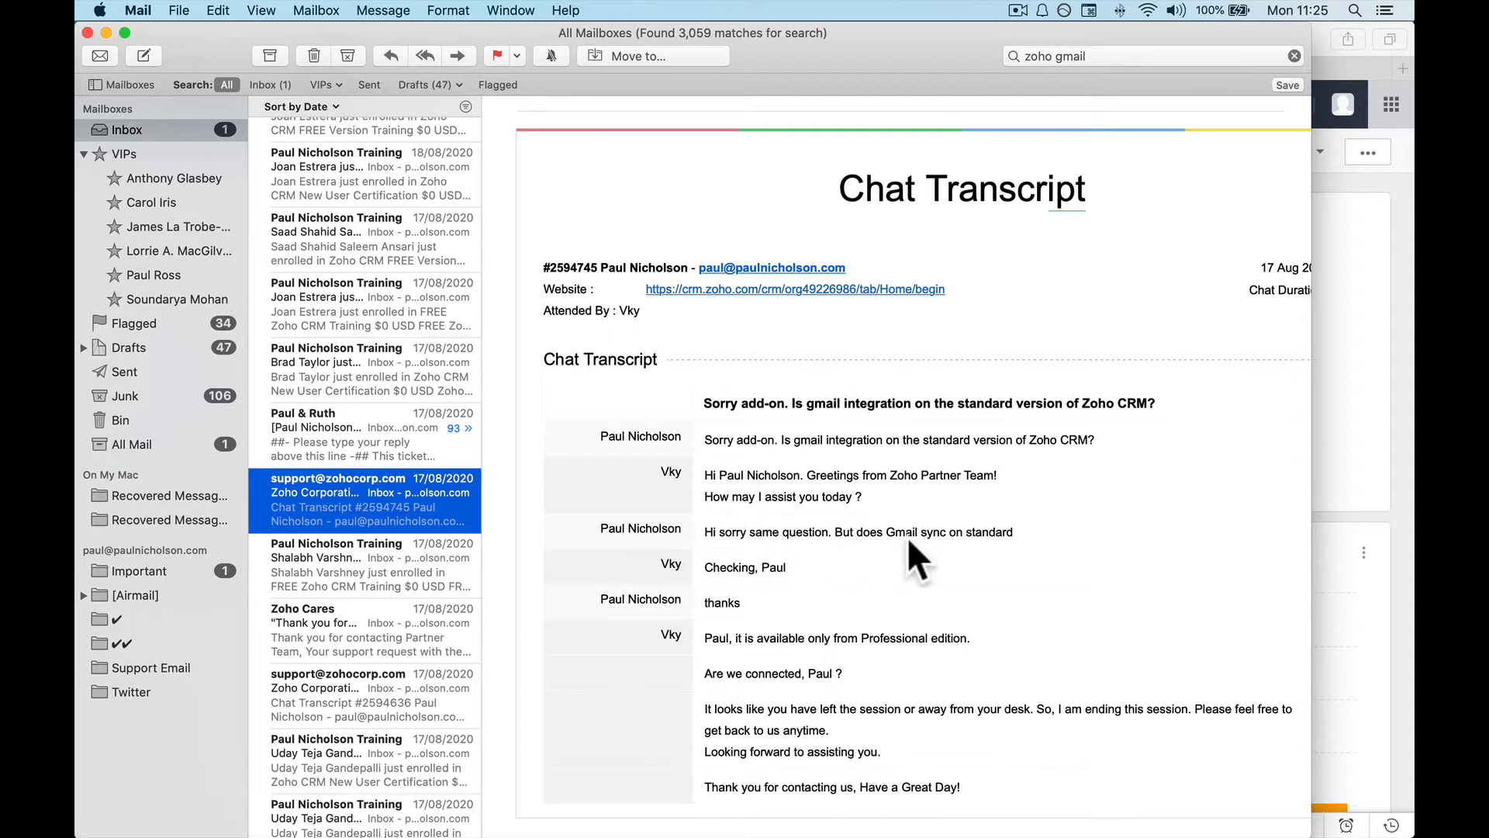
mouse_move(845, 532)
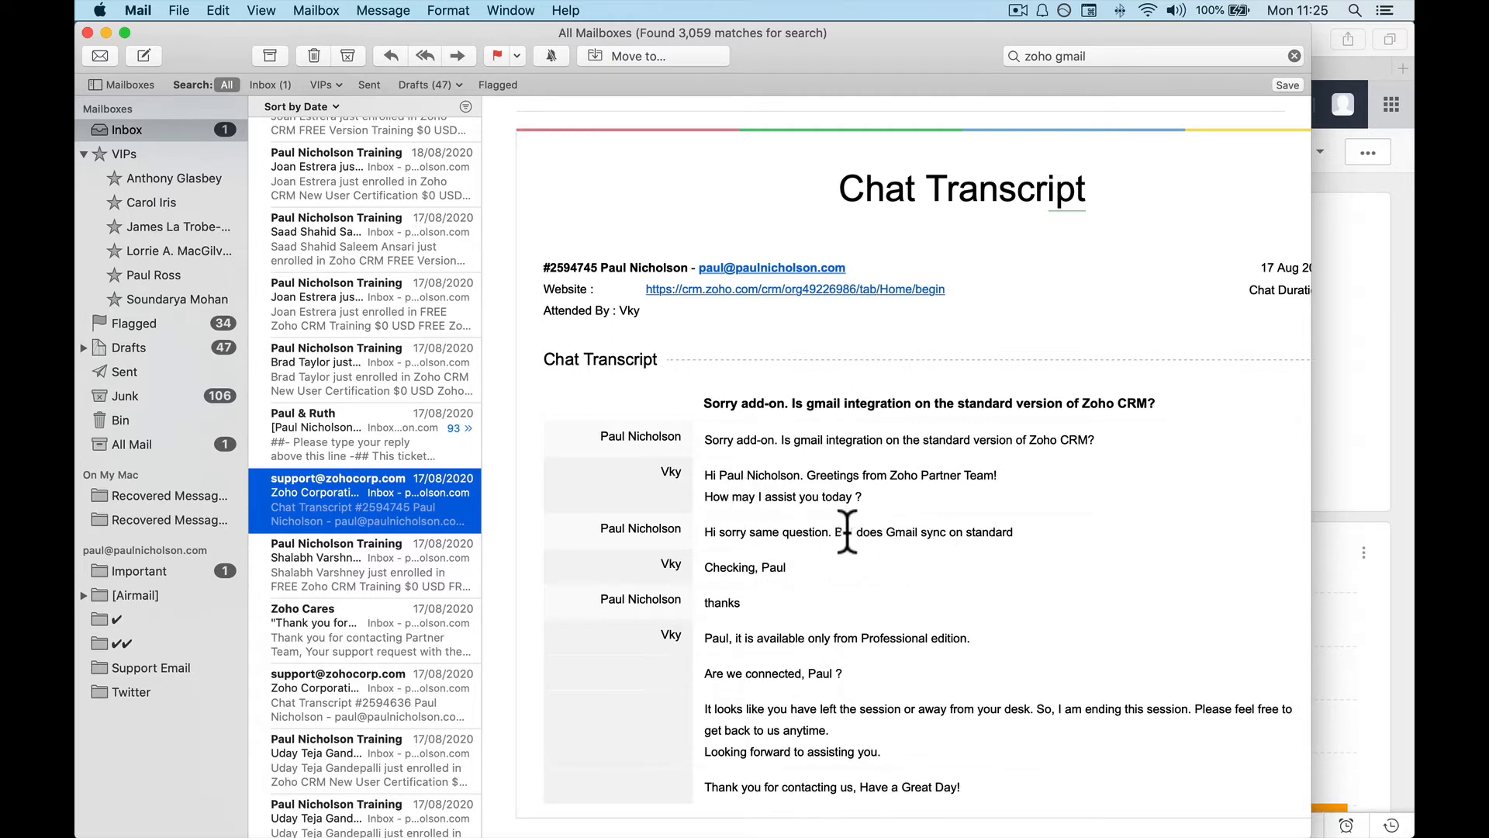
left_click_drag(833, 532, 1007, 532)
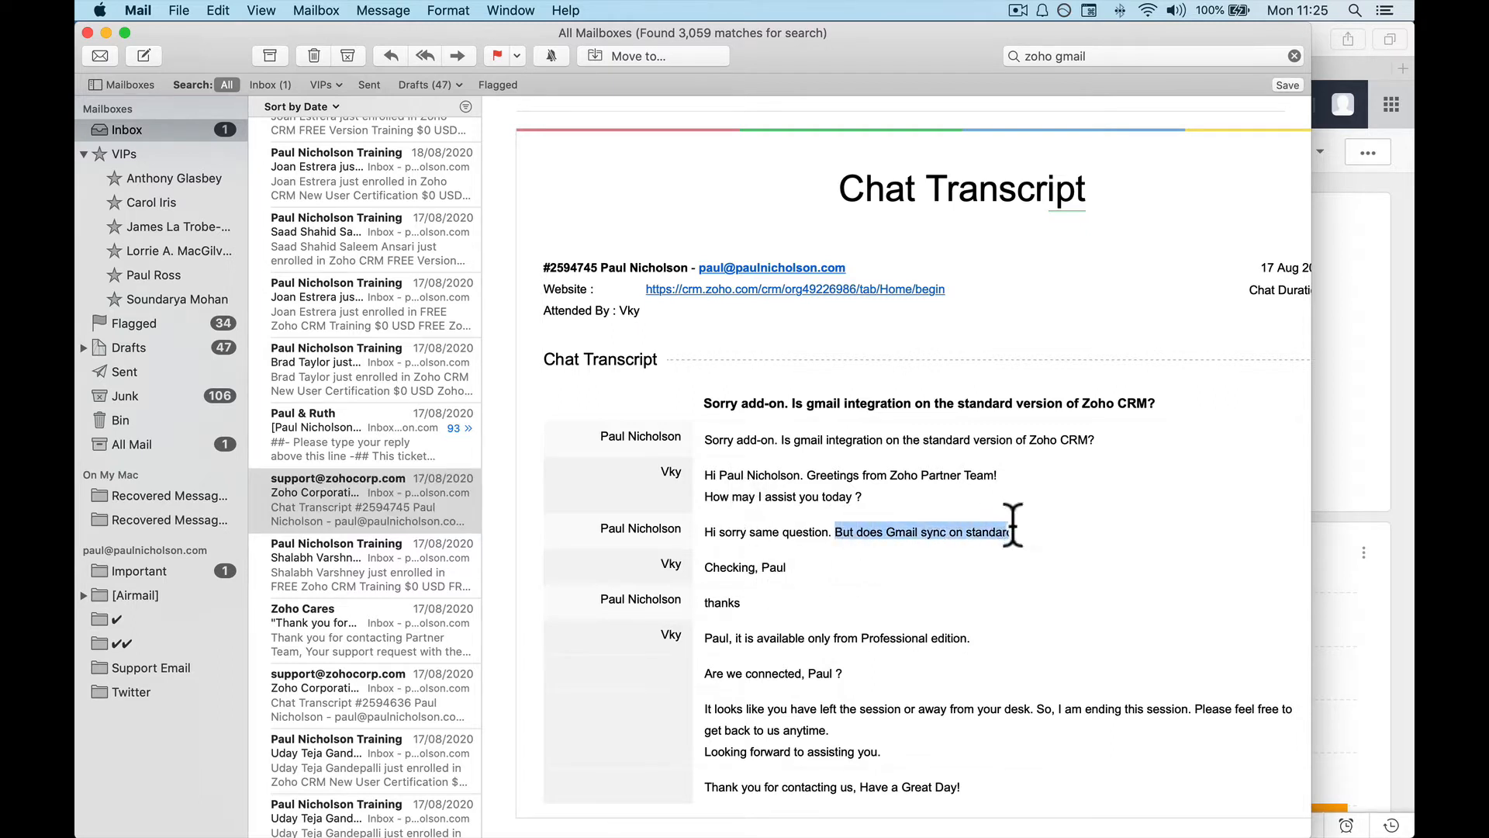
mouse_move(716, 669)
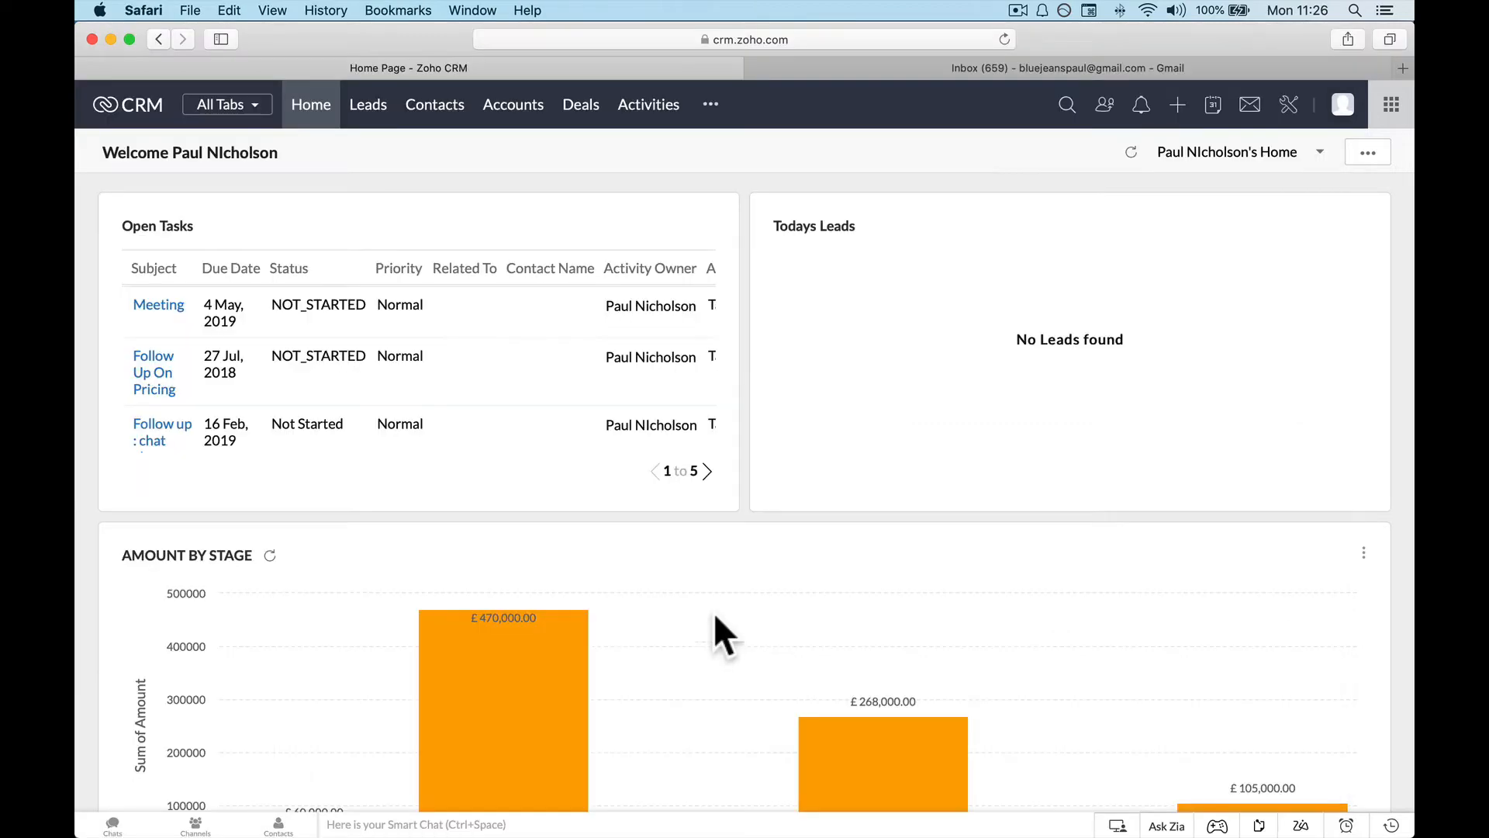
mouse_move(853, 551)
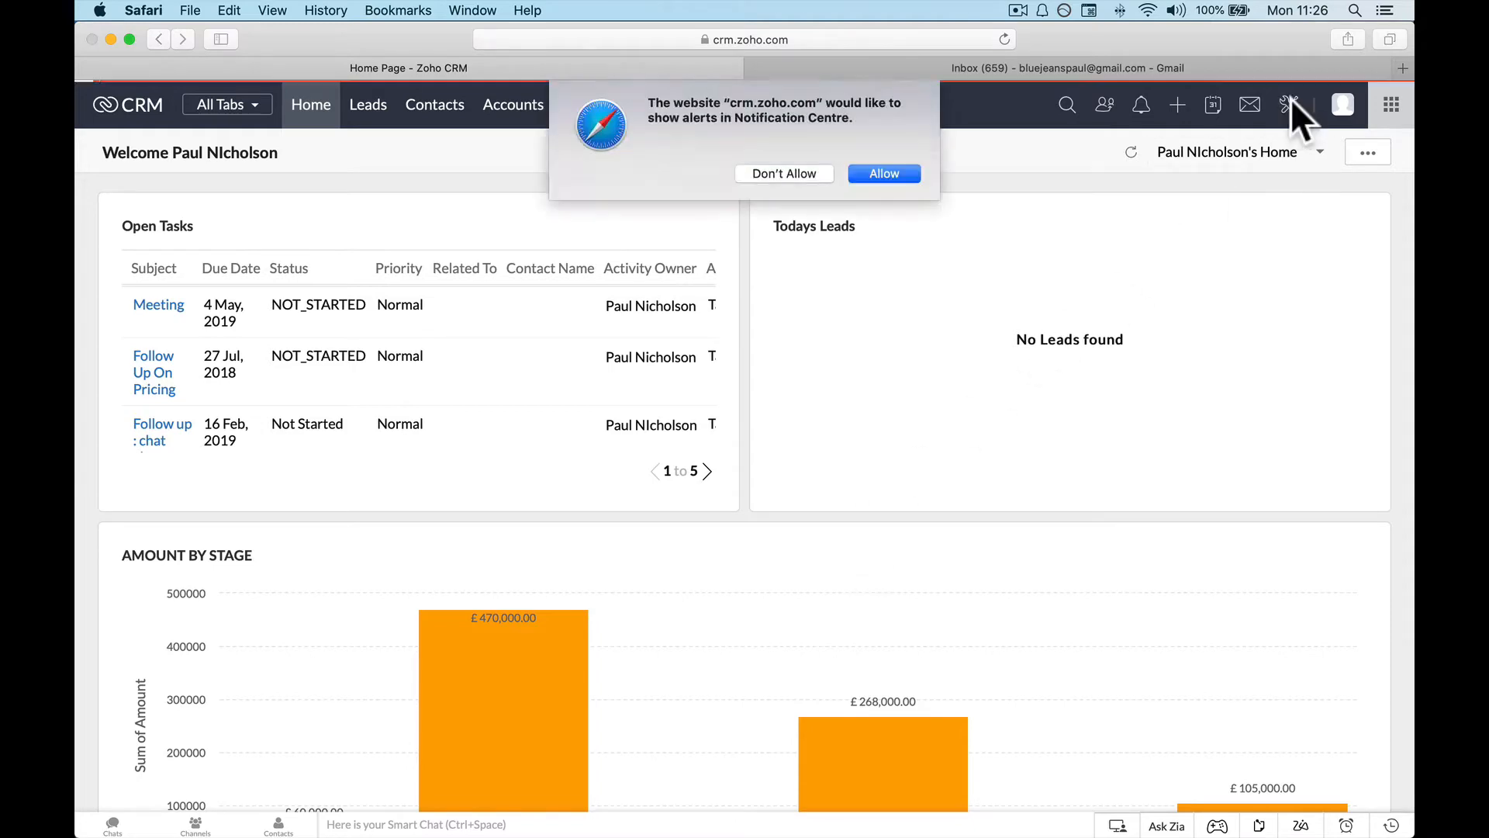
Step: Open Zoho CRM Setup, allow site notifications, and dismiss the quick overview
left_click(1289, 105)
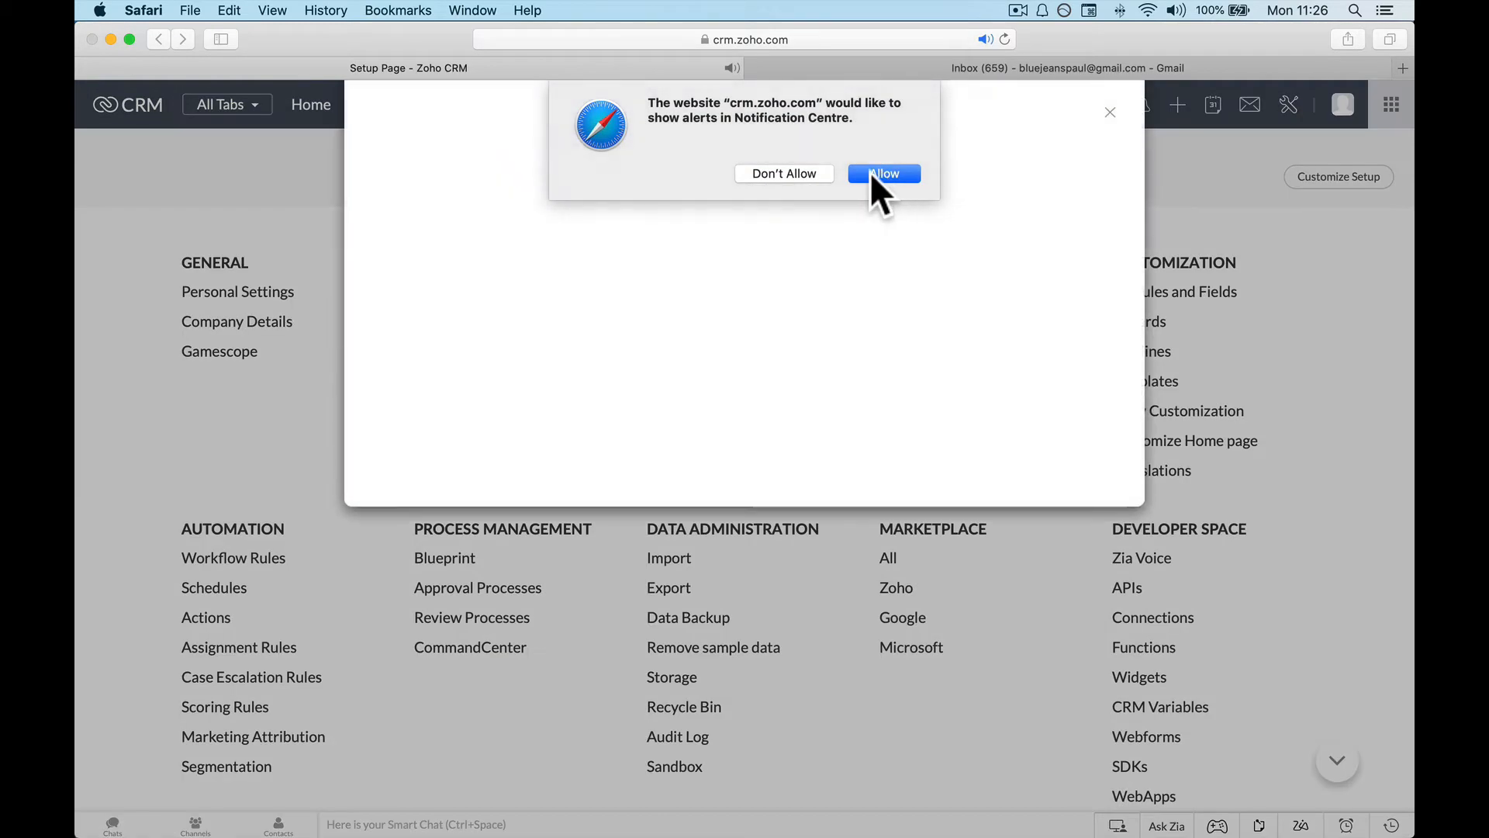
left_click(882, 173)
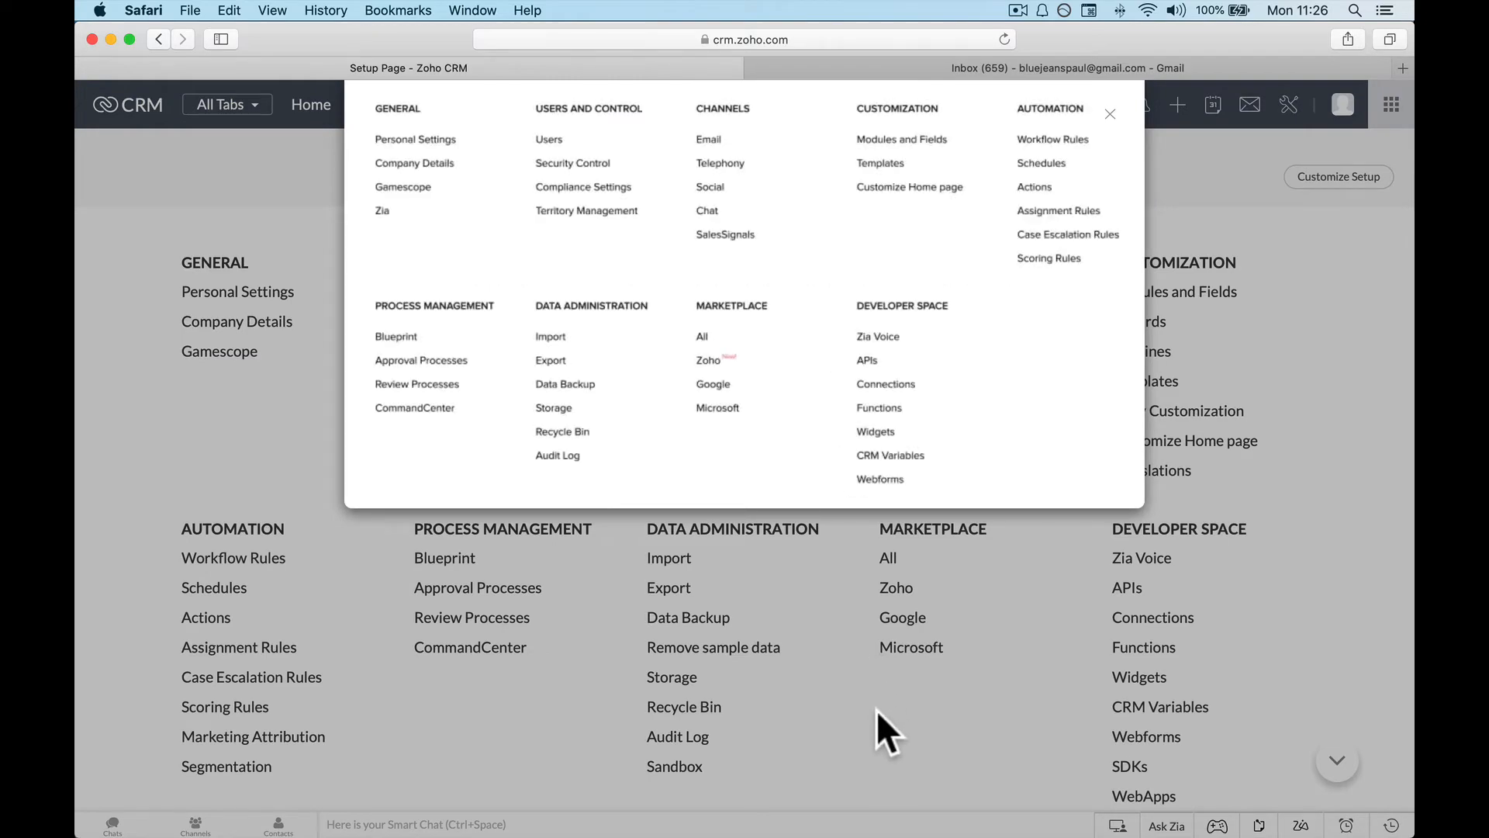
left_click(1109, 114)
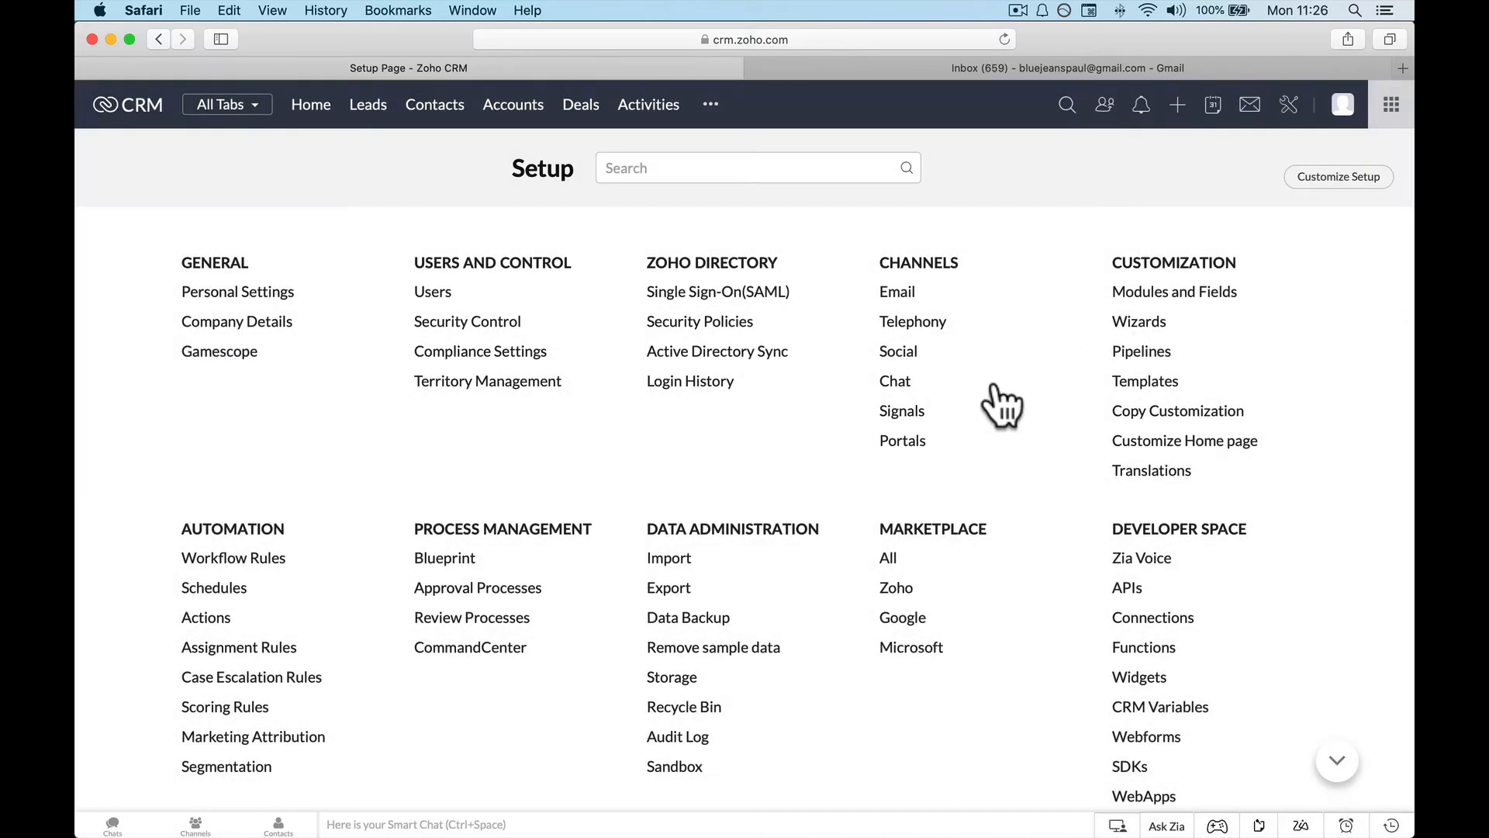
mouse_move(846, 204)
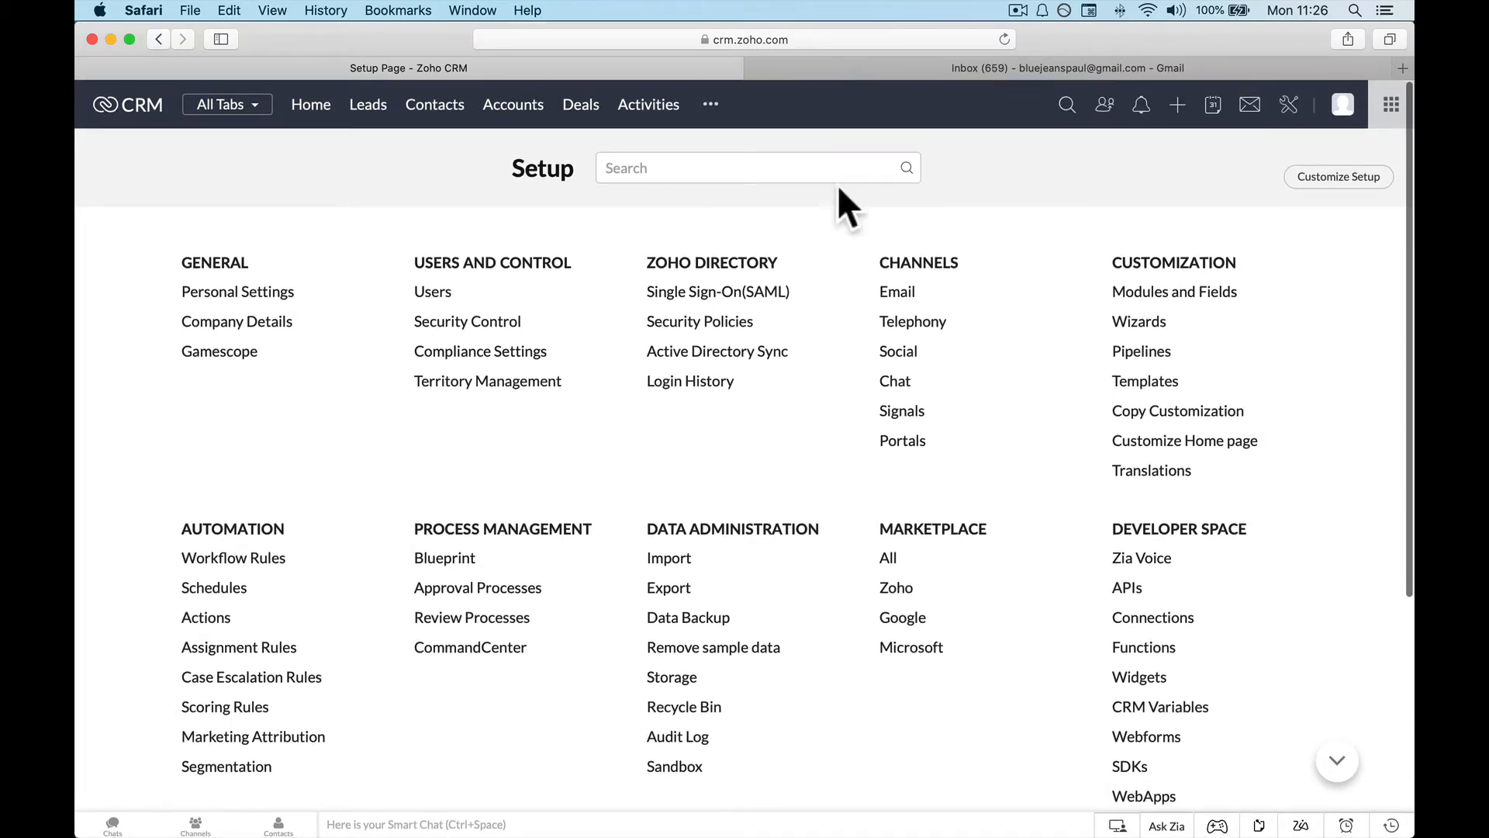
mouse_move(868, 237)
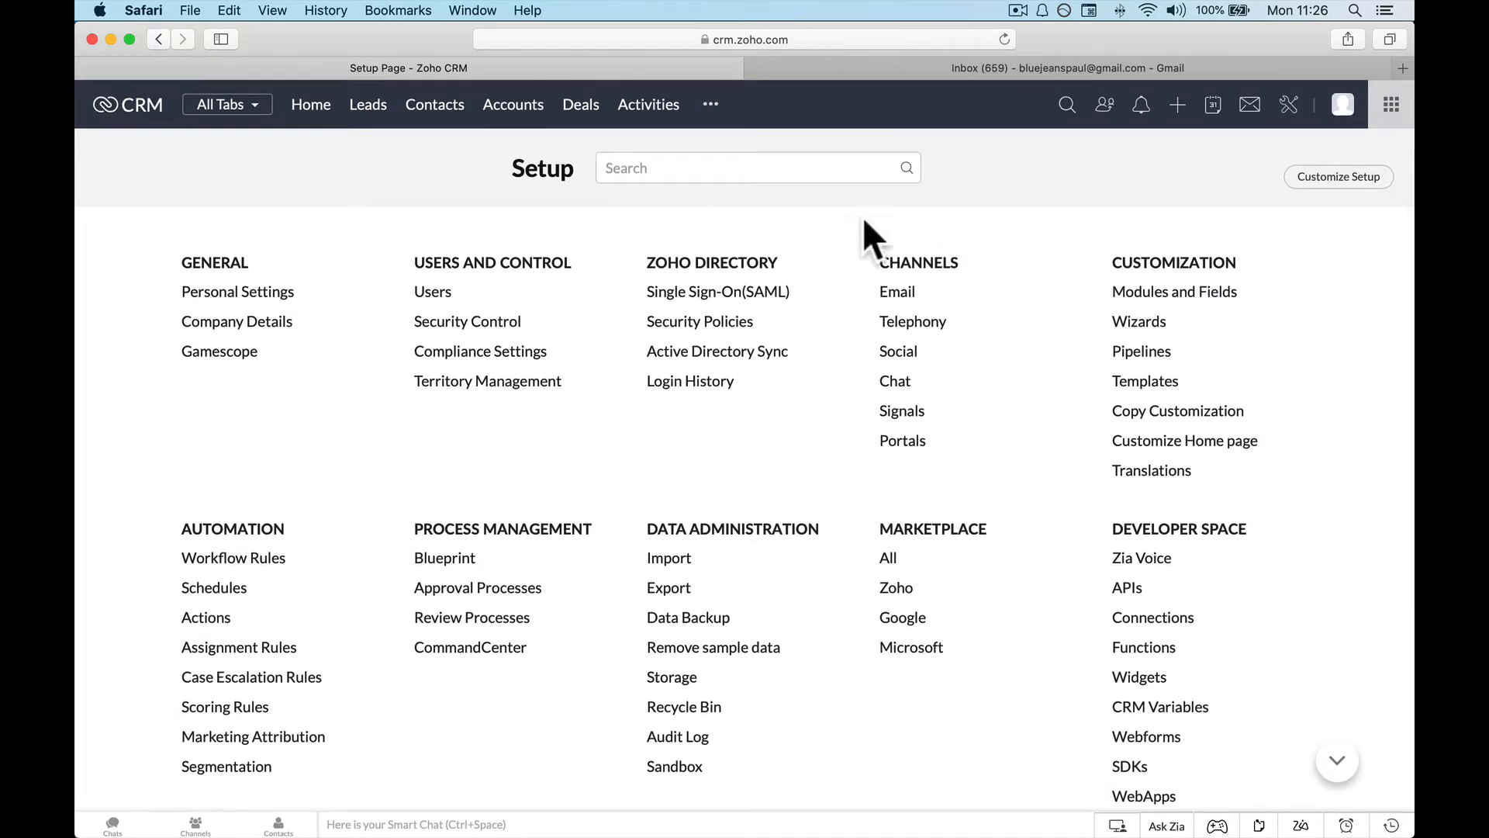
Step: Deactivate the current IMAP mailbox under Channels > Email and confirm 'Yes, Deactivate now'
left_click(895, 292)
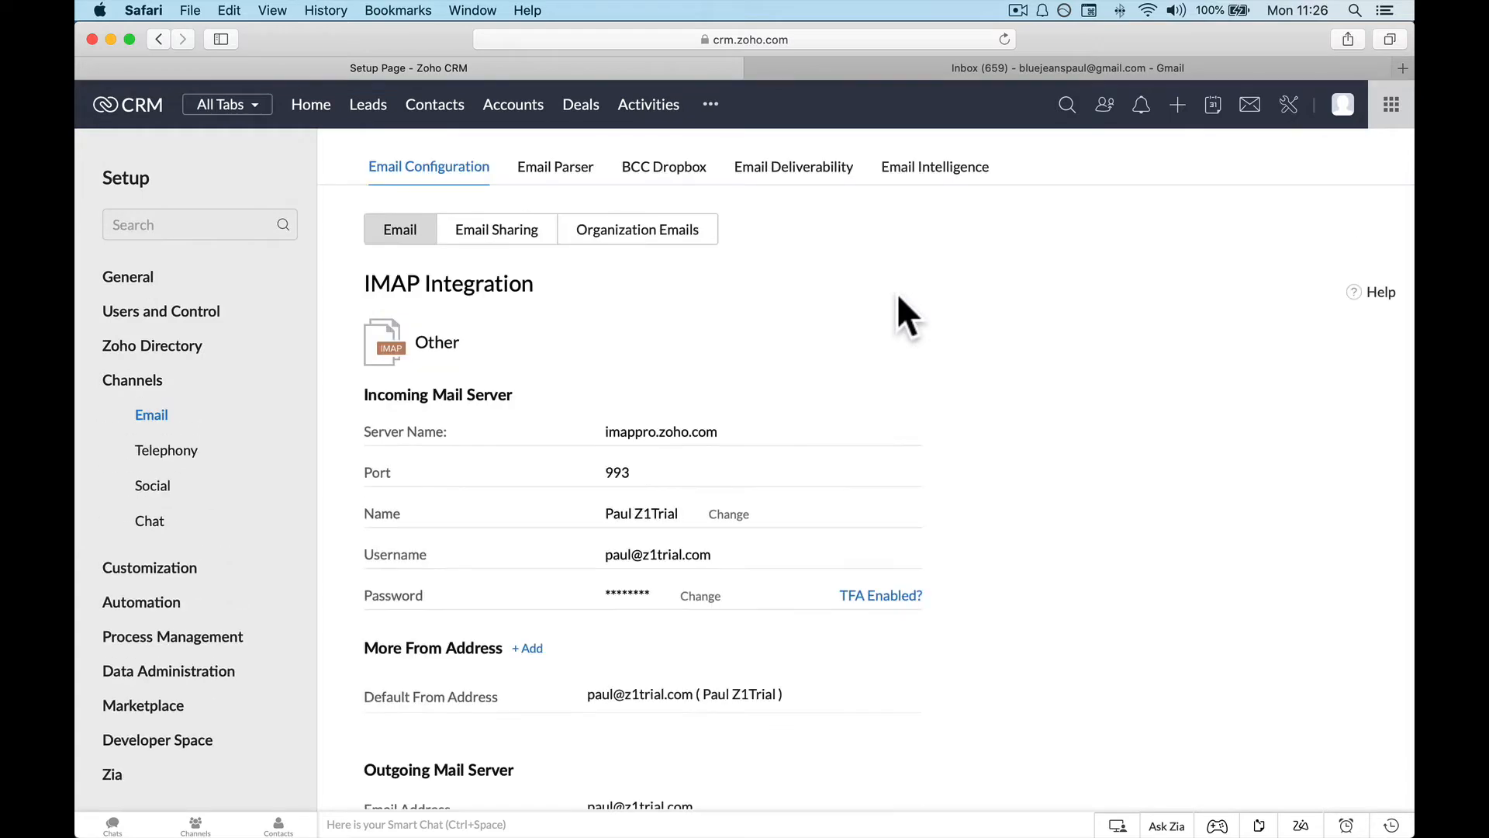
scroll("down", 3)
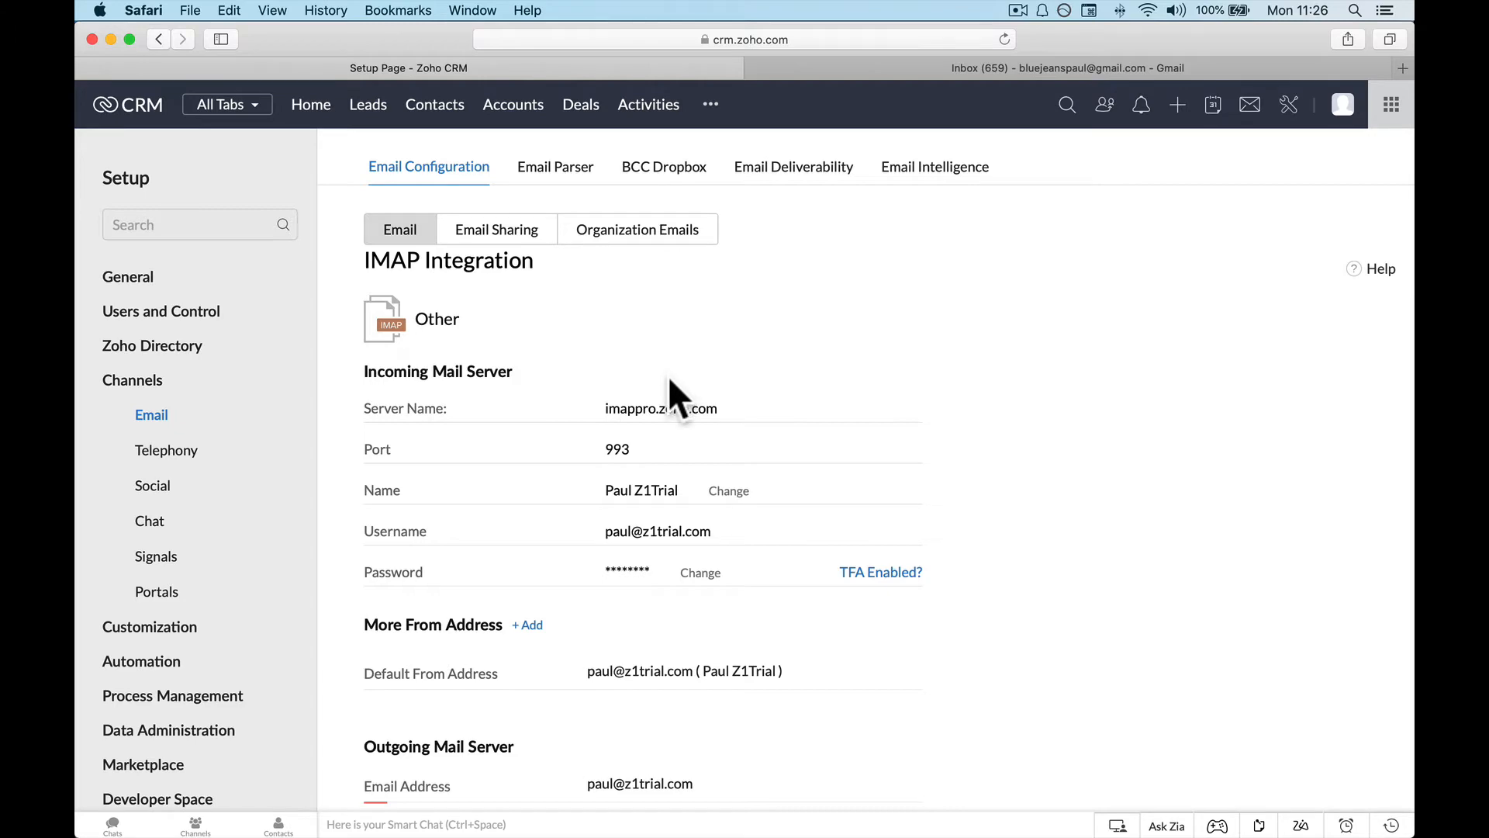
scroll("down", 3)
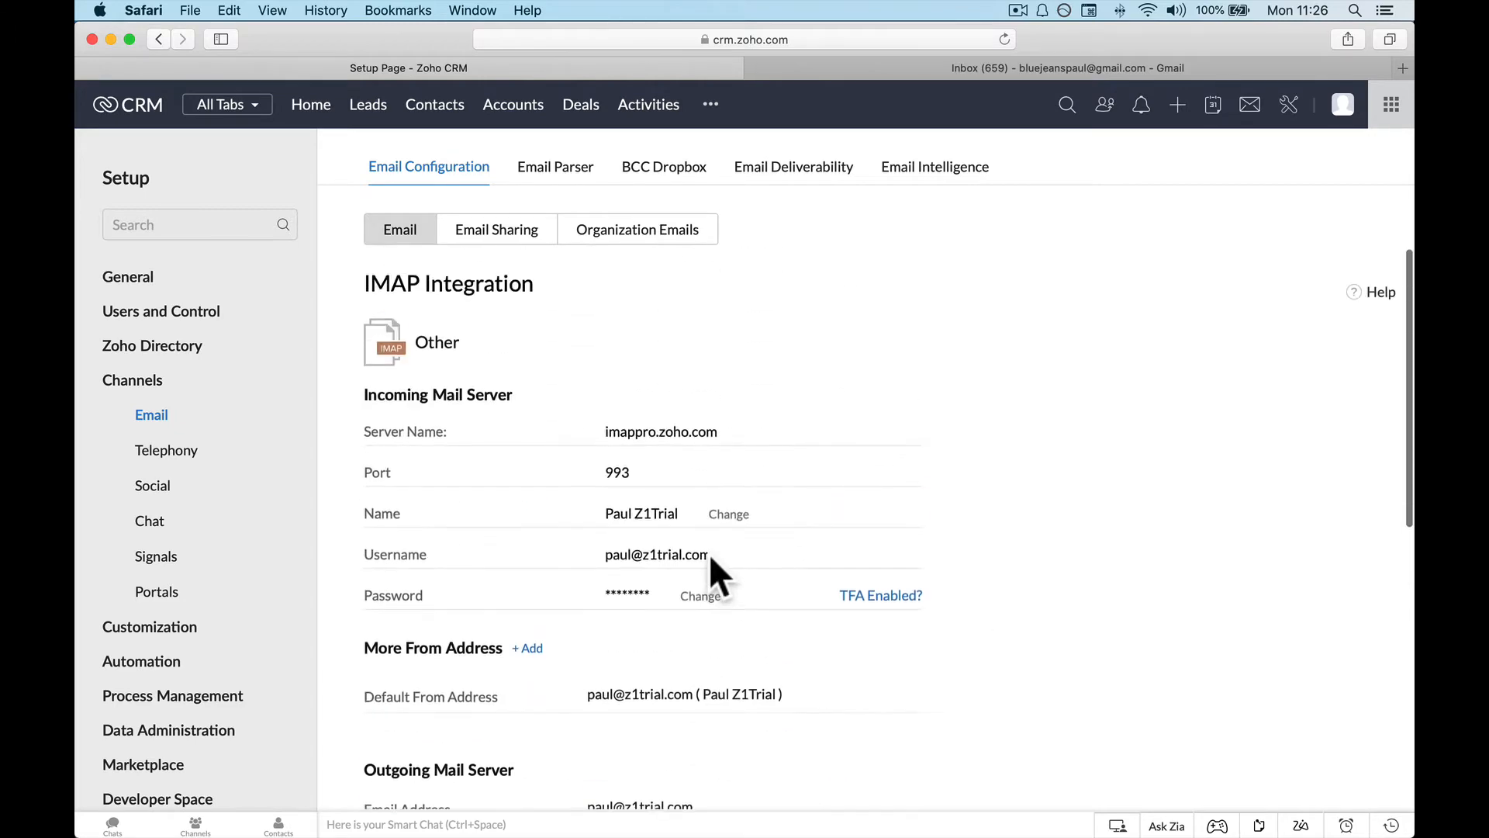
left_click(500, 764)
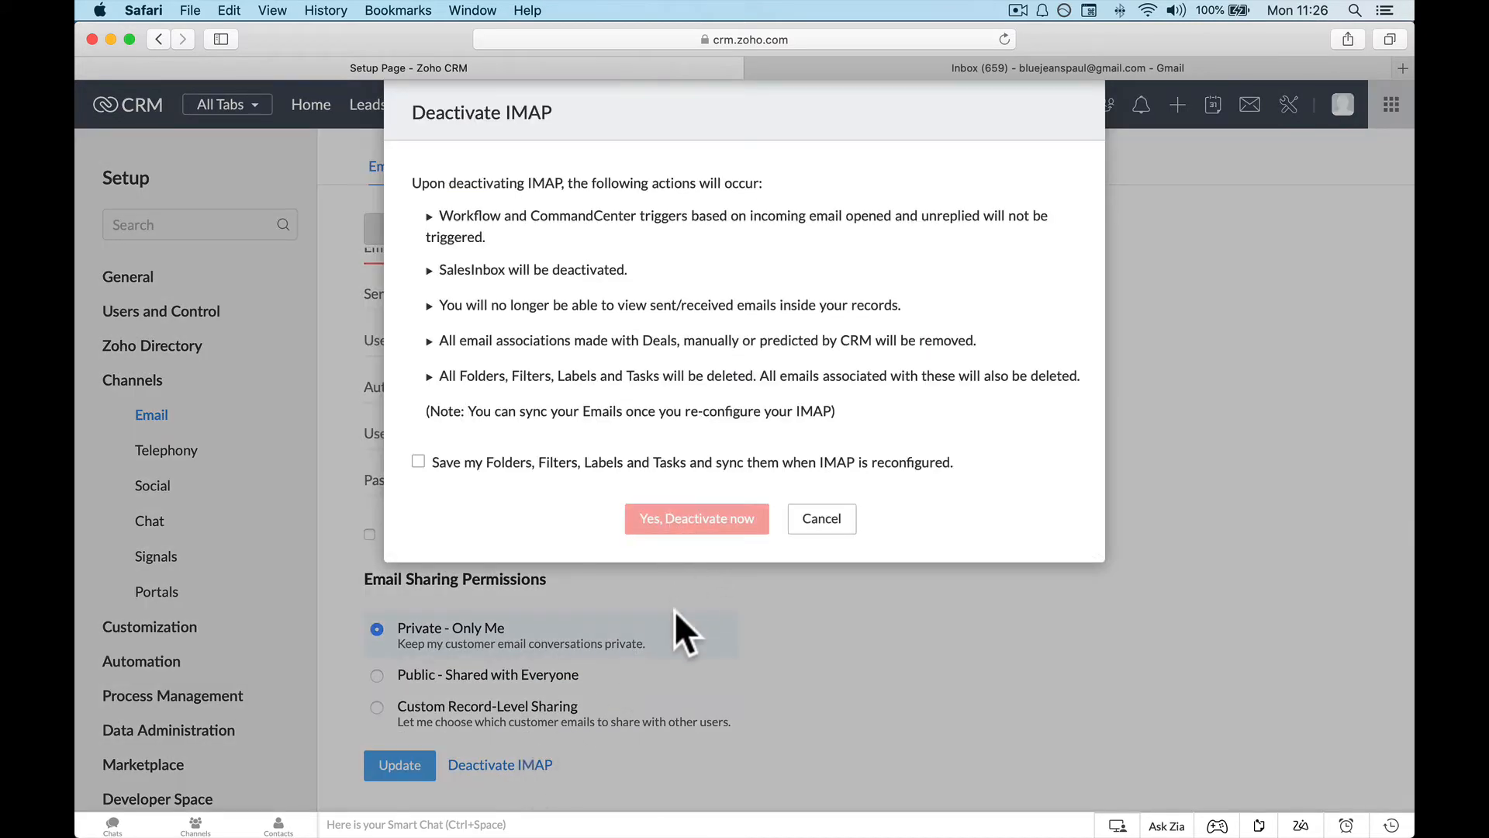
left_click(696, 519)
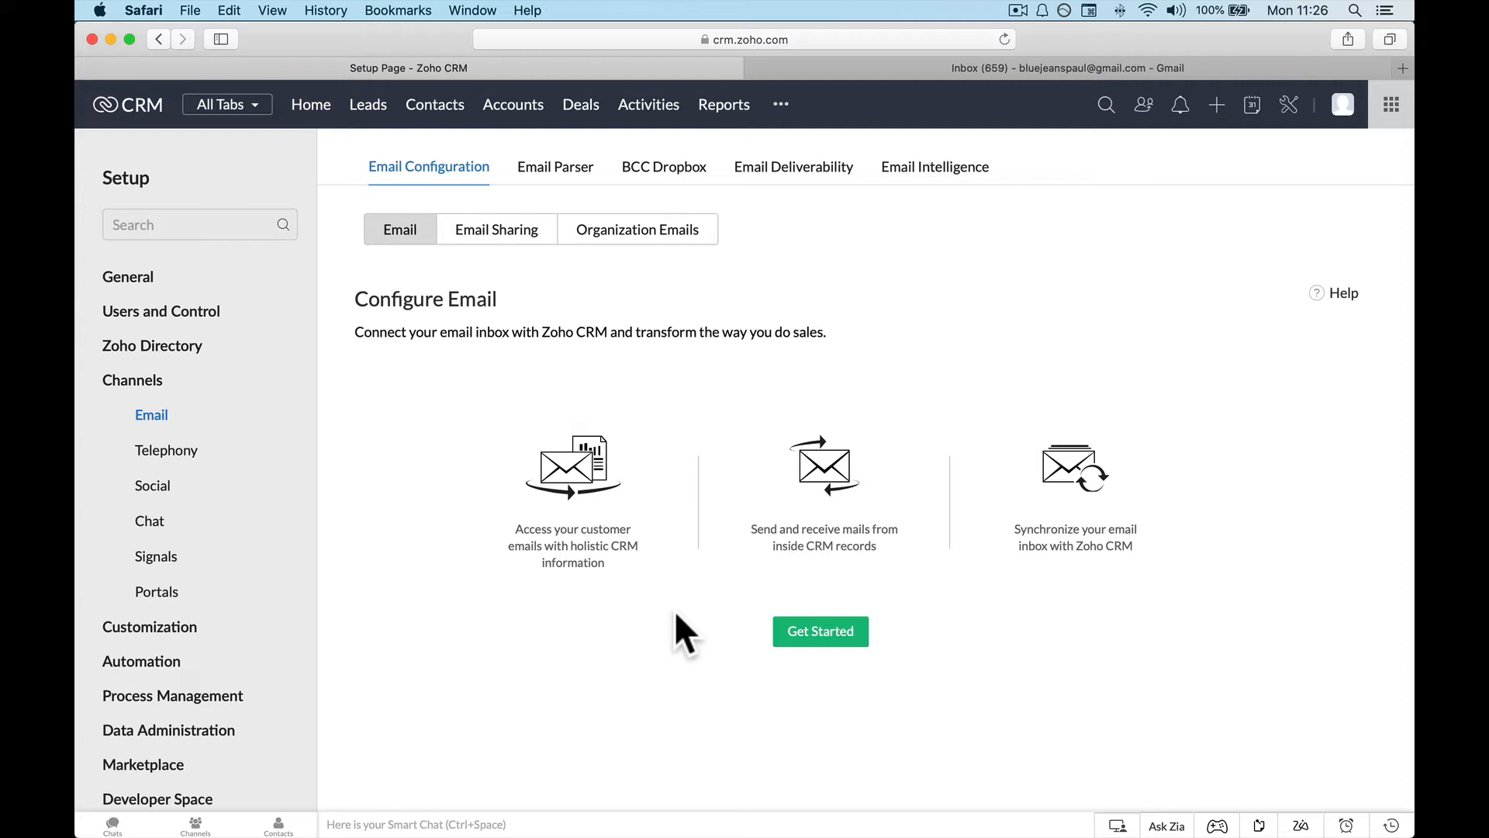
mouse_move(885, 587)
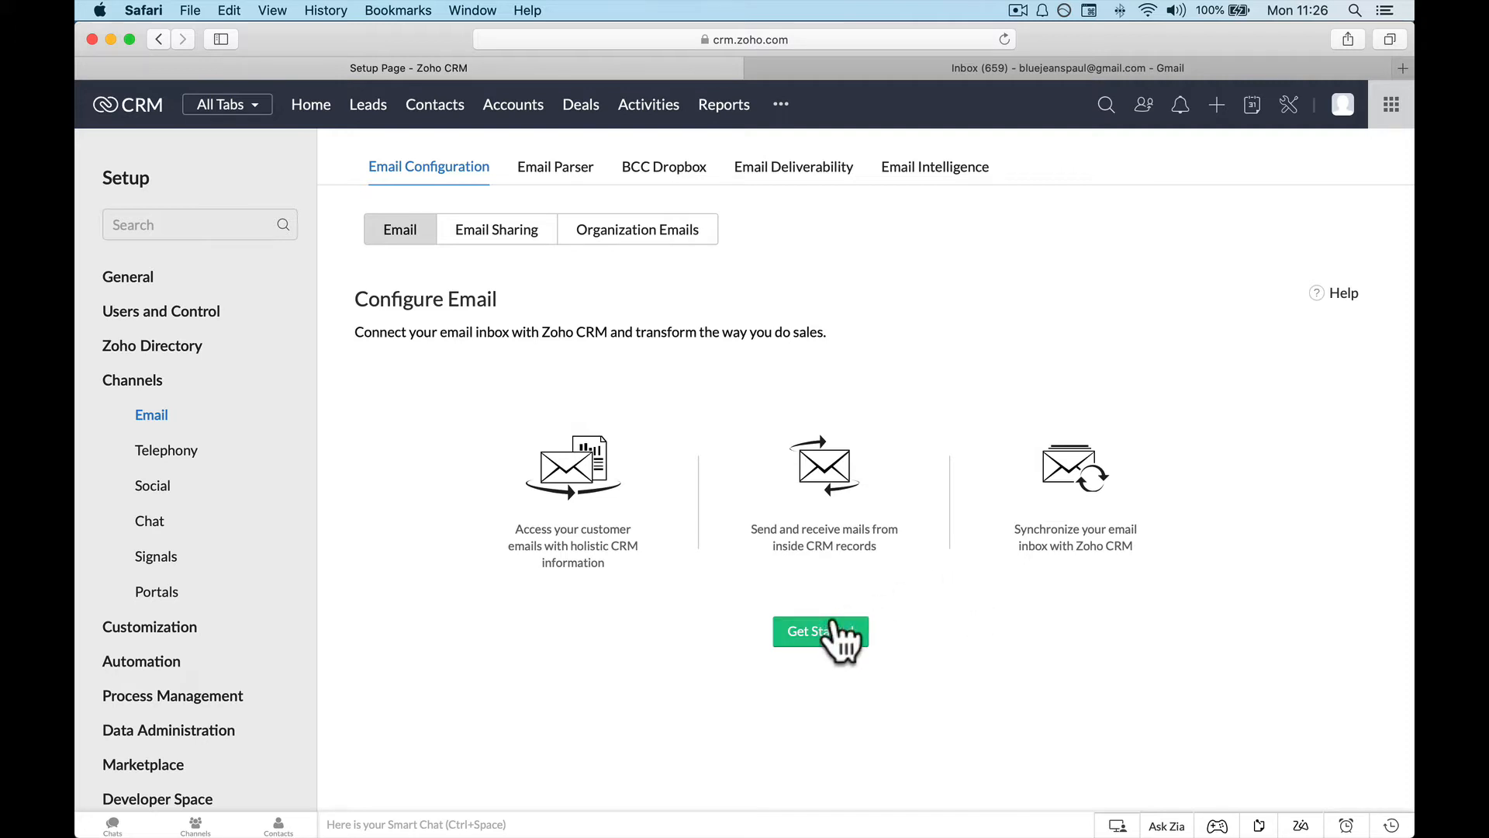
mouse_move(851, 660)
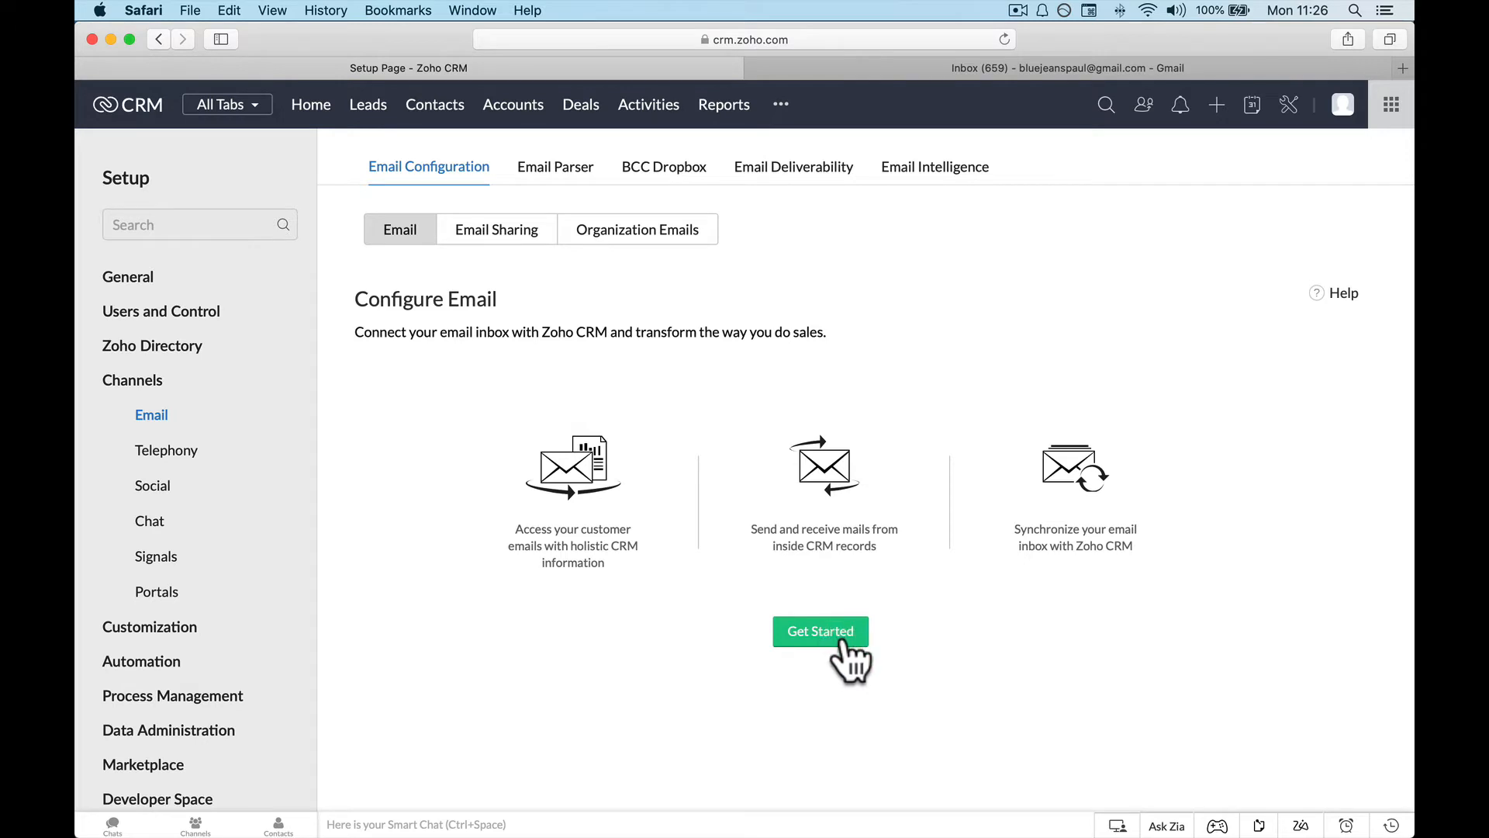
Step: Choose Gmail with the IMAP protocol as the CRM email service
left_click(819, 630)
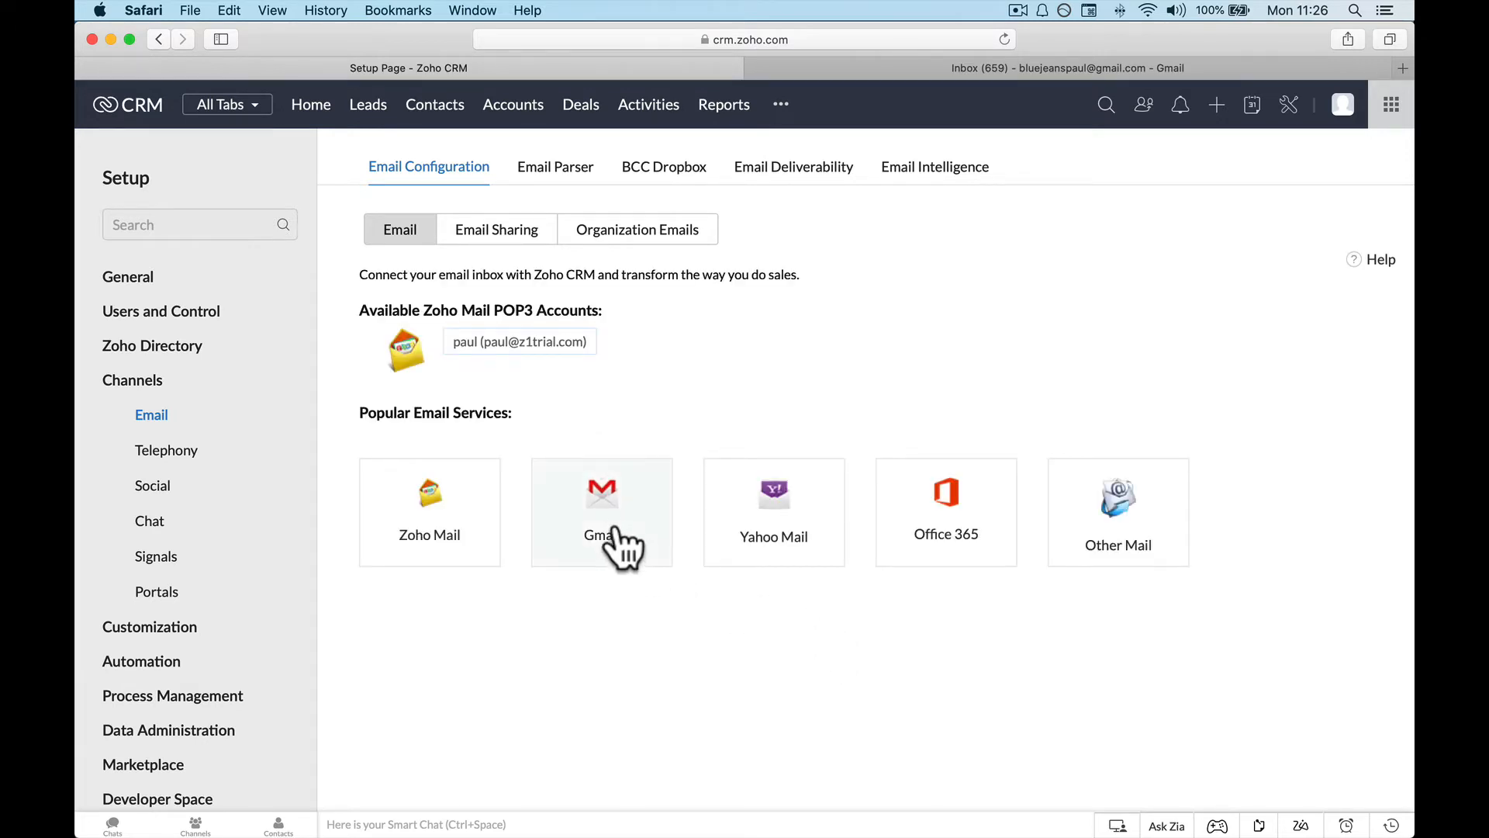
left_click(601, 511)
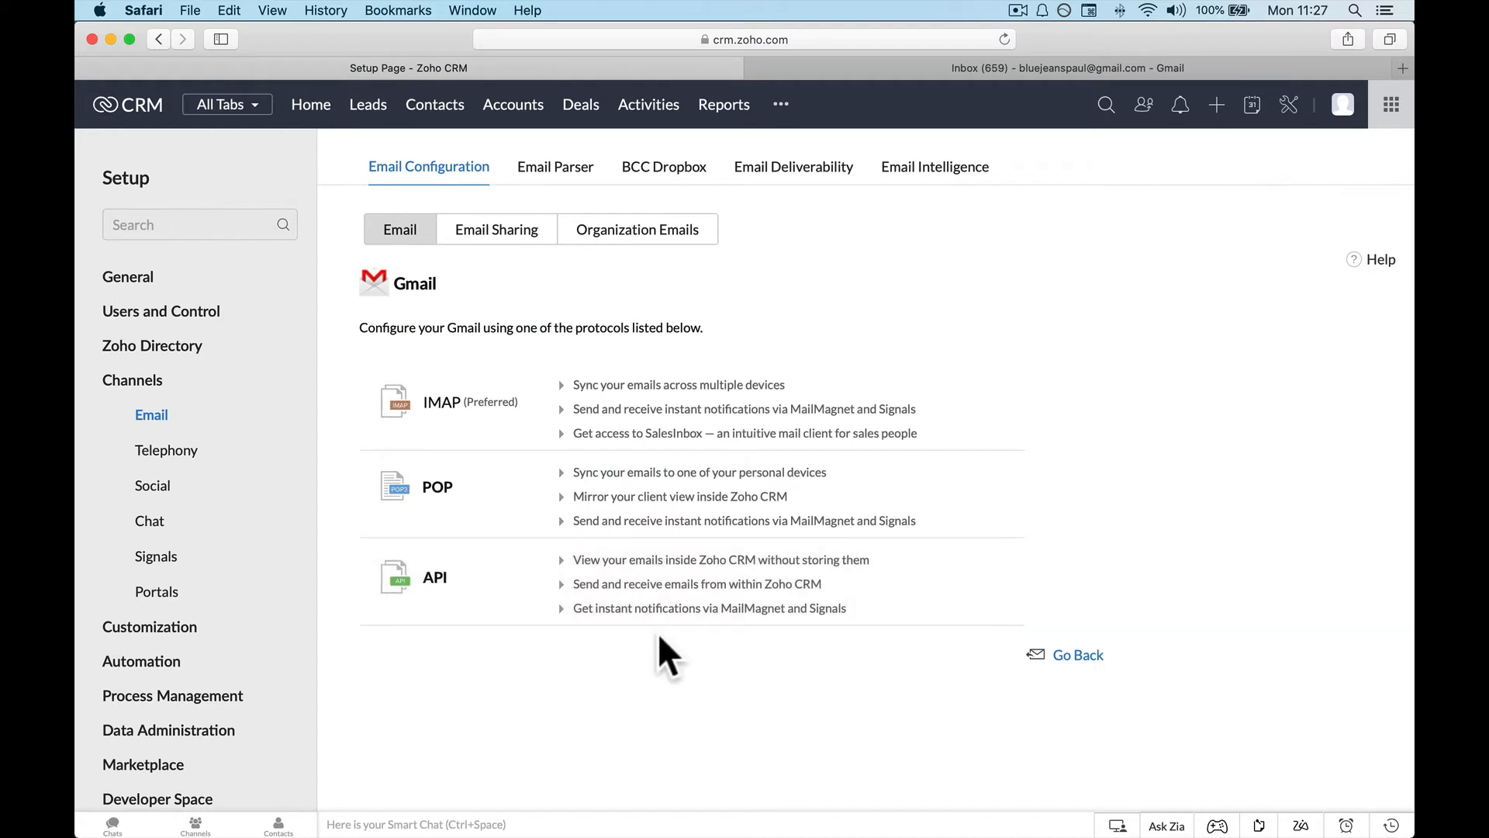
mouse_move(658, 693)
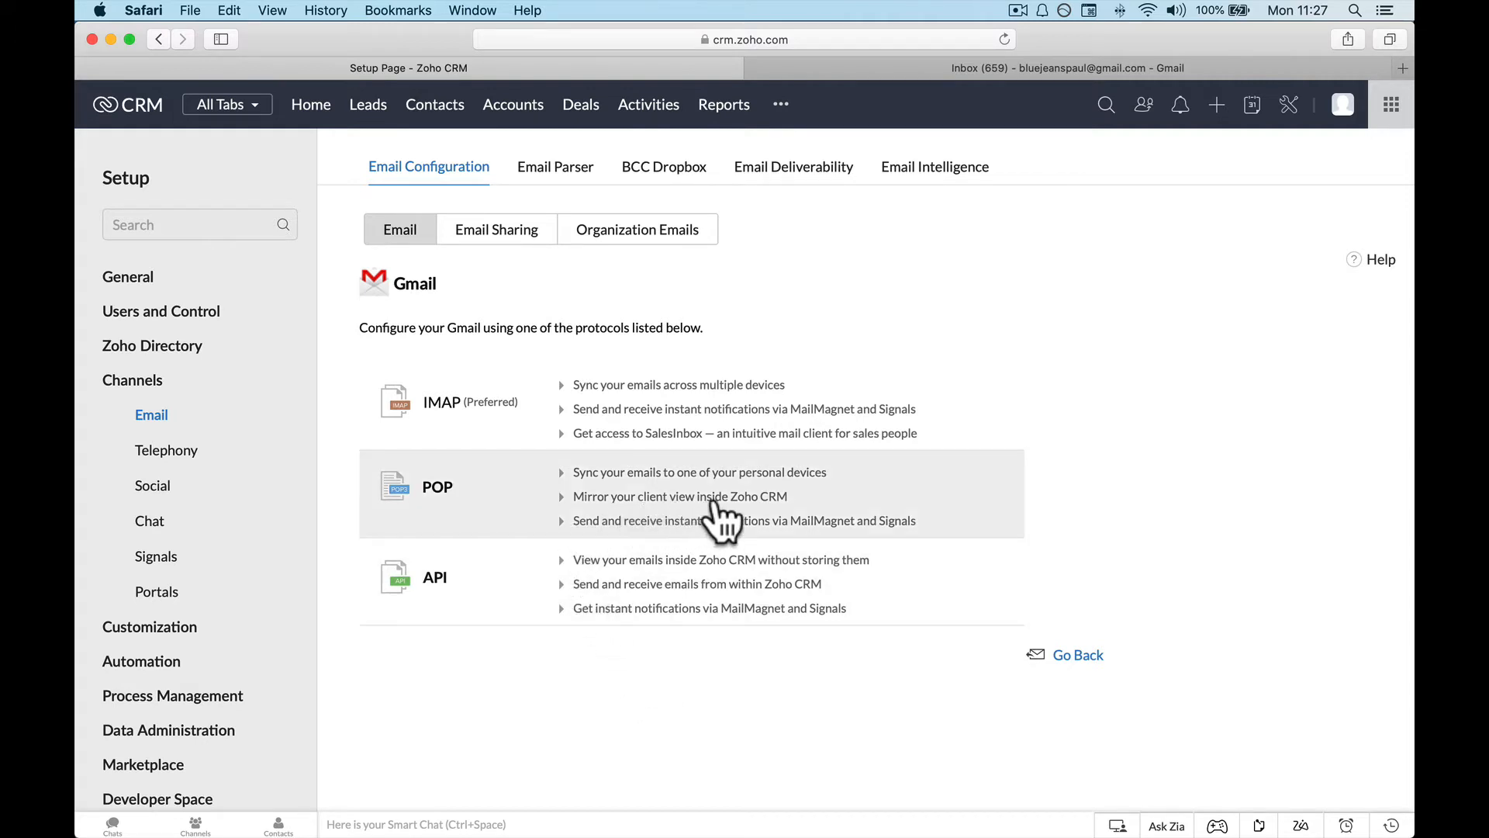
mouse_move(652, 604)
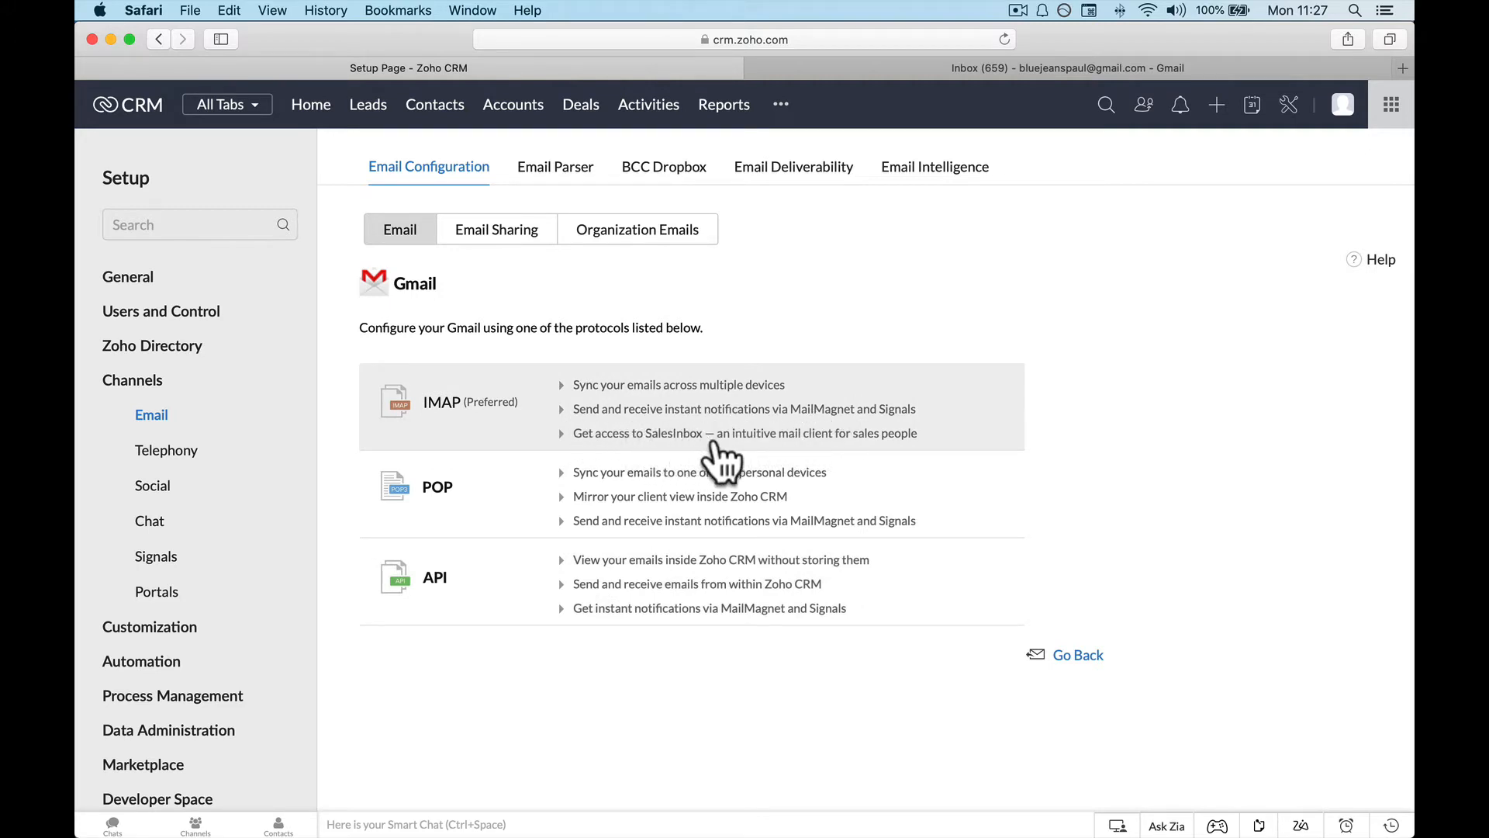
mouse_move(874, 454)
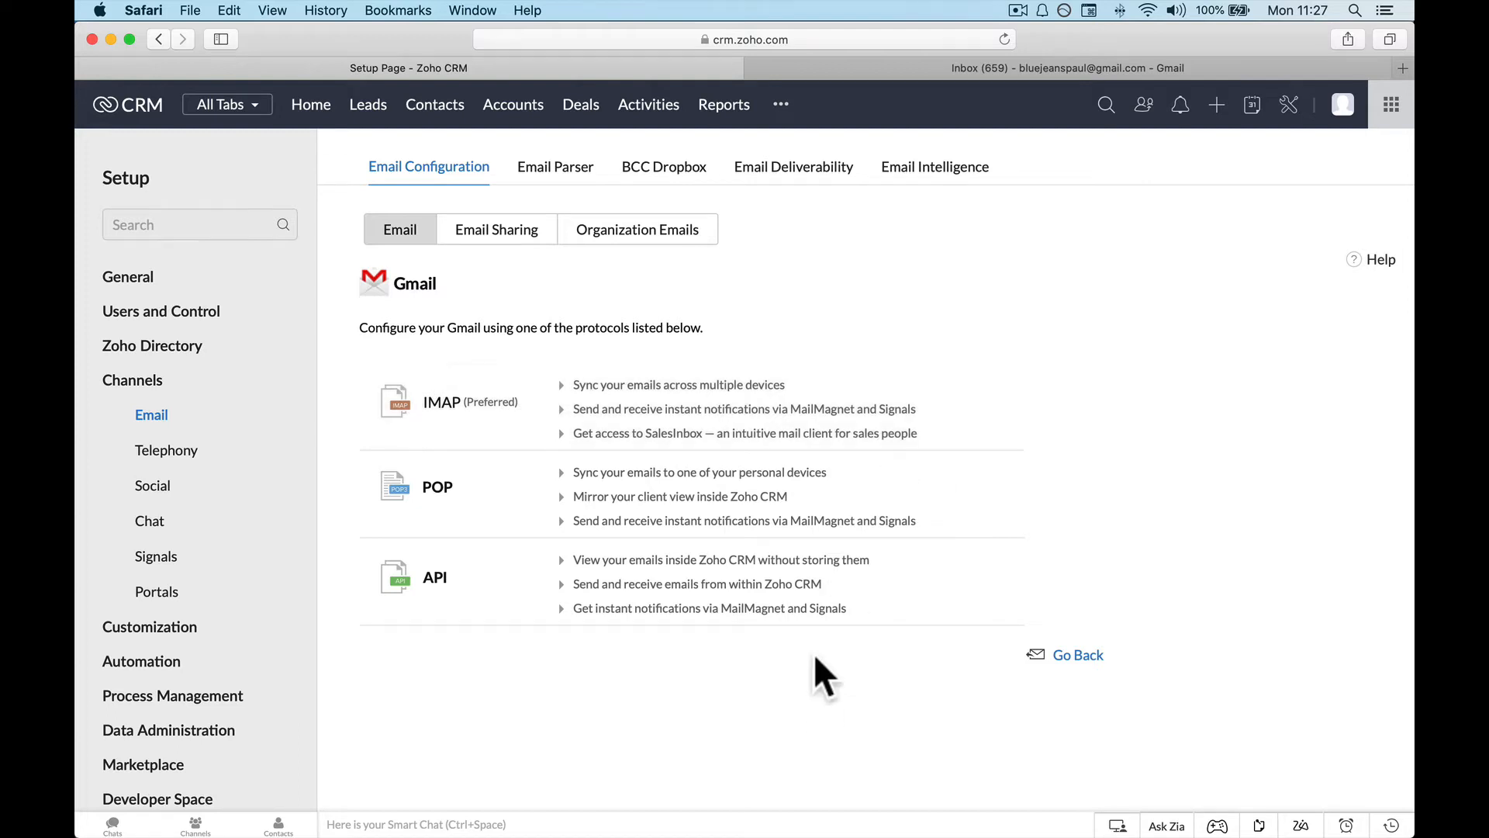
mouse_move(754, 418)
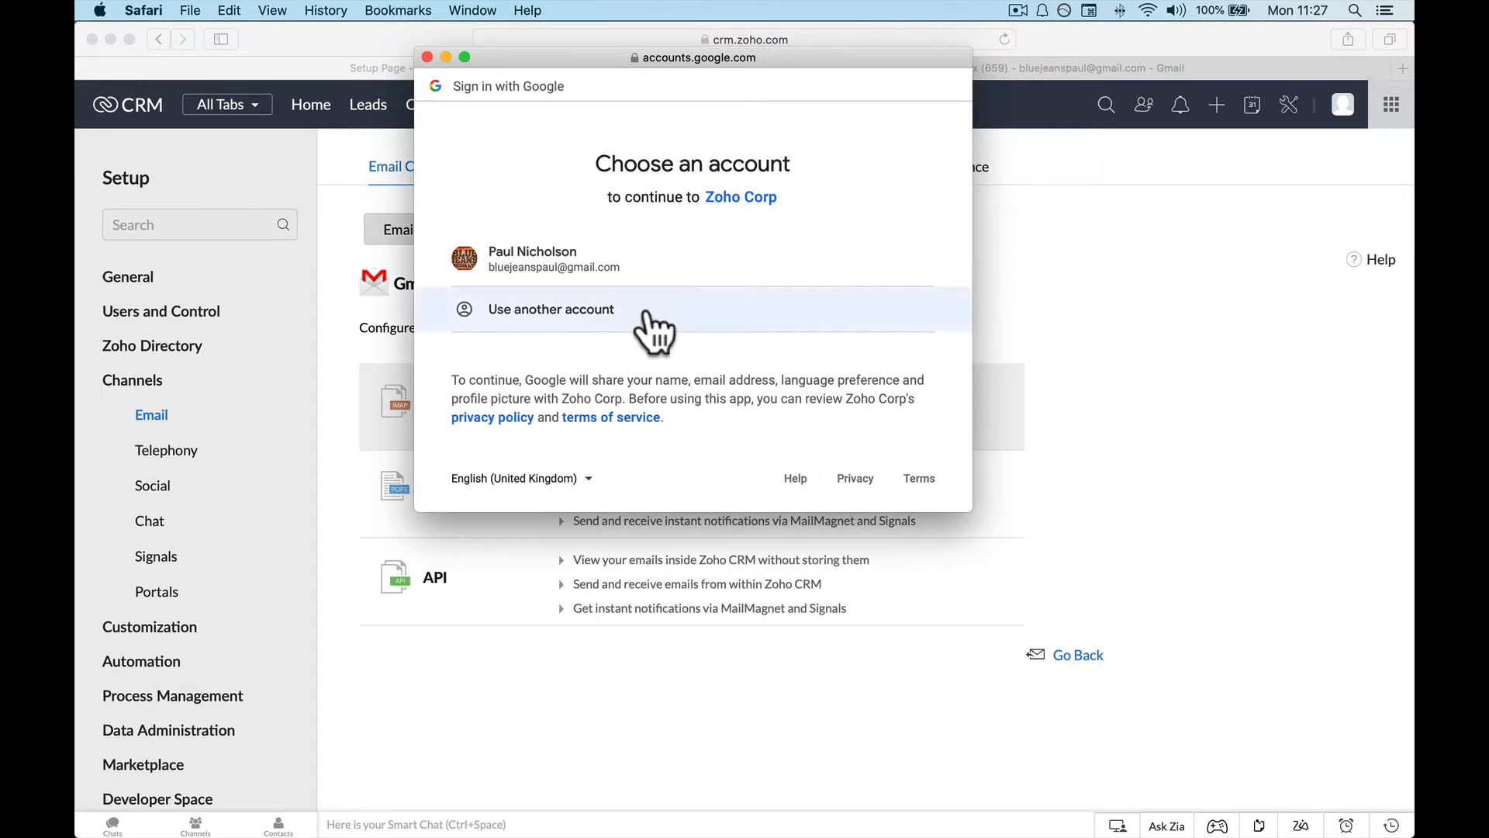
Step: Authorize the Gmail account, set display name 'Paul Nicholson', and save the IMAP settings
left_click(532, 257)
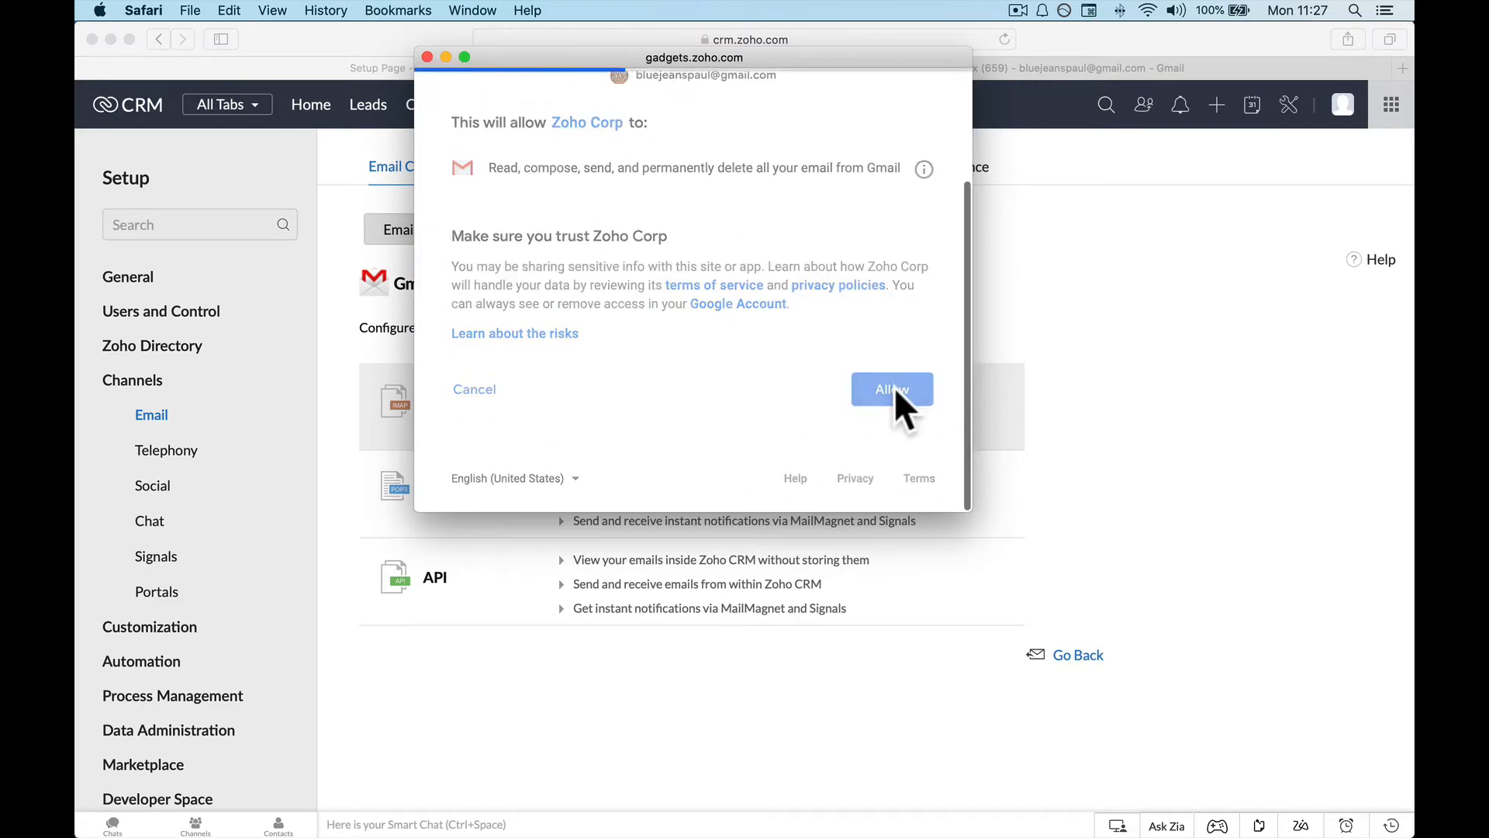
left_click(891, 389)
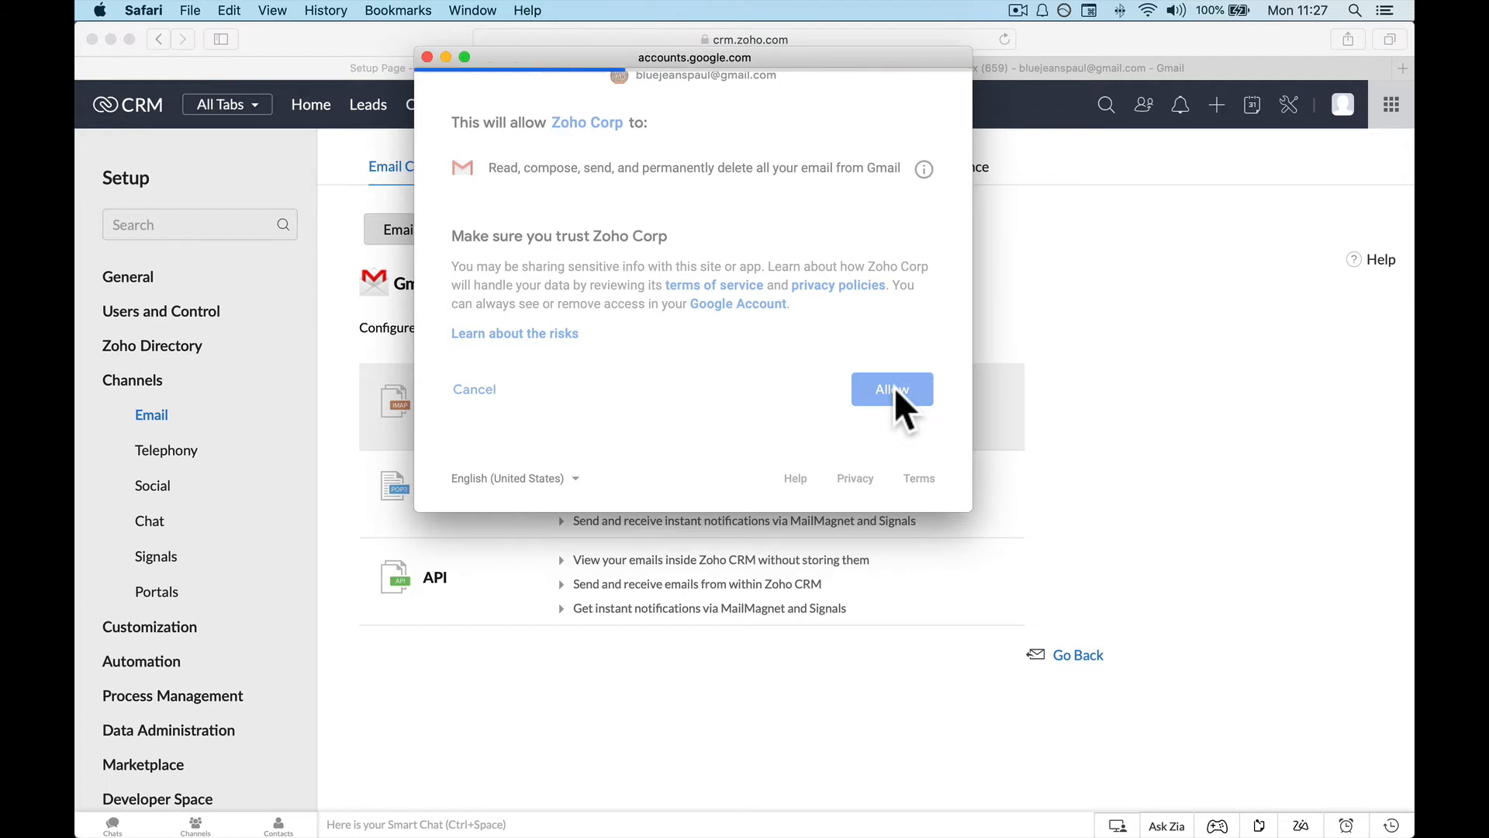
left_click(891, 389)
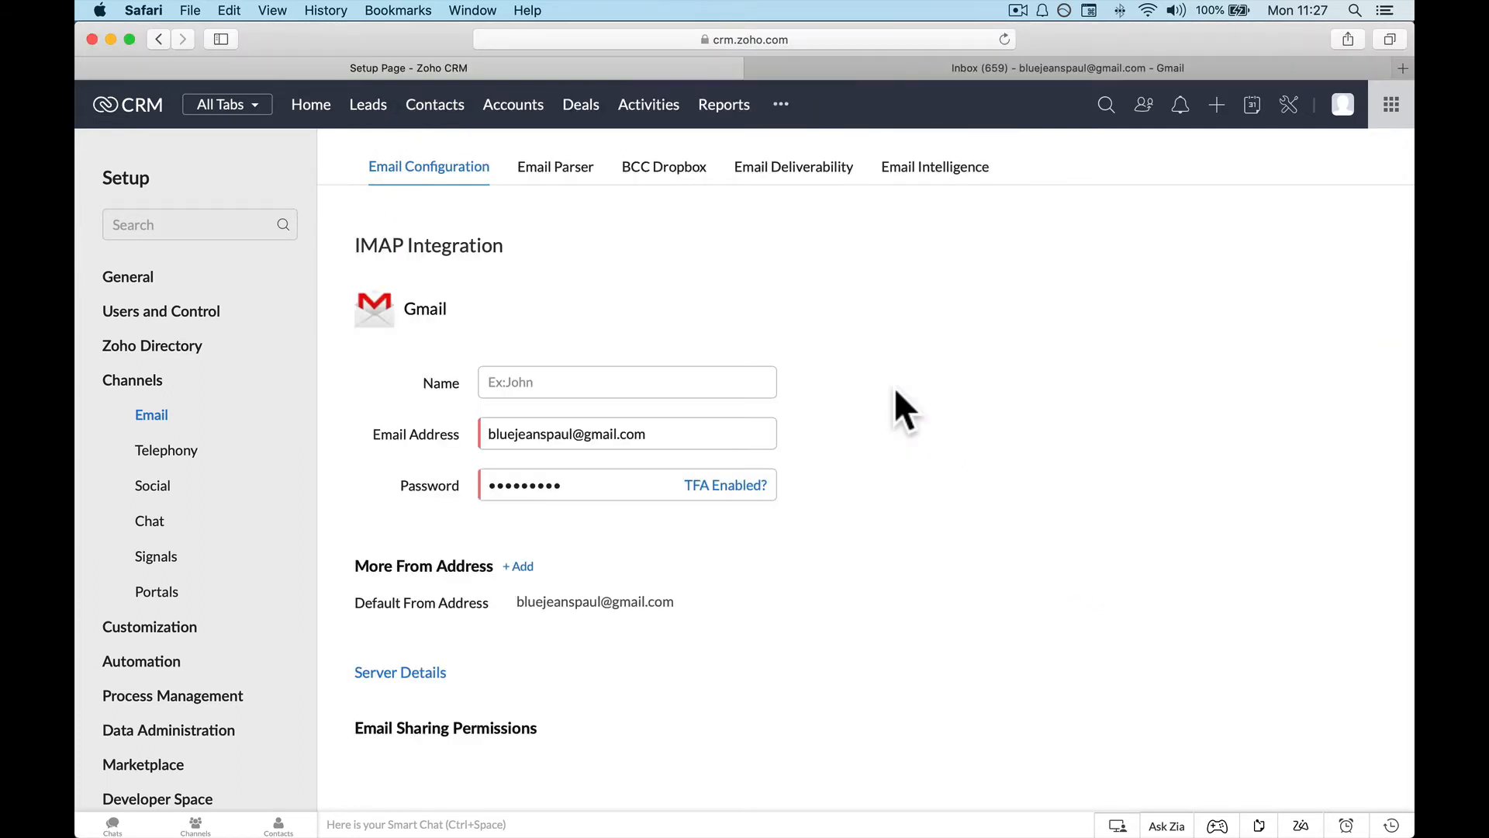
type("Paul")
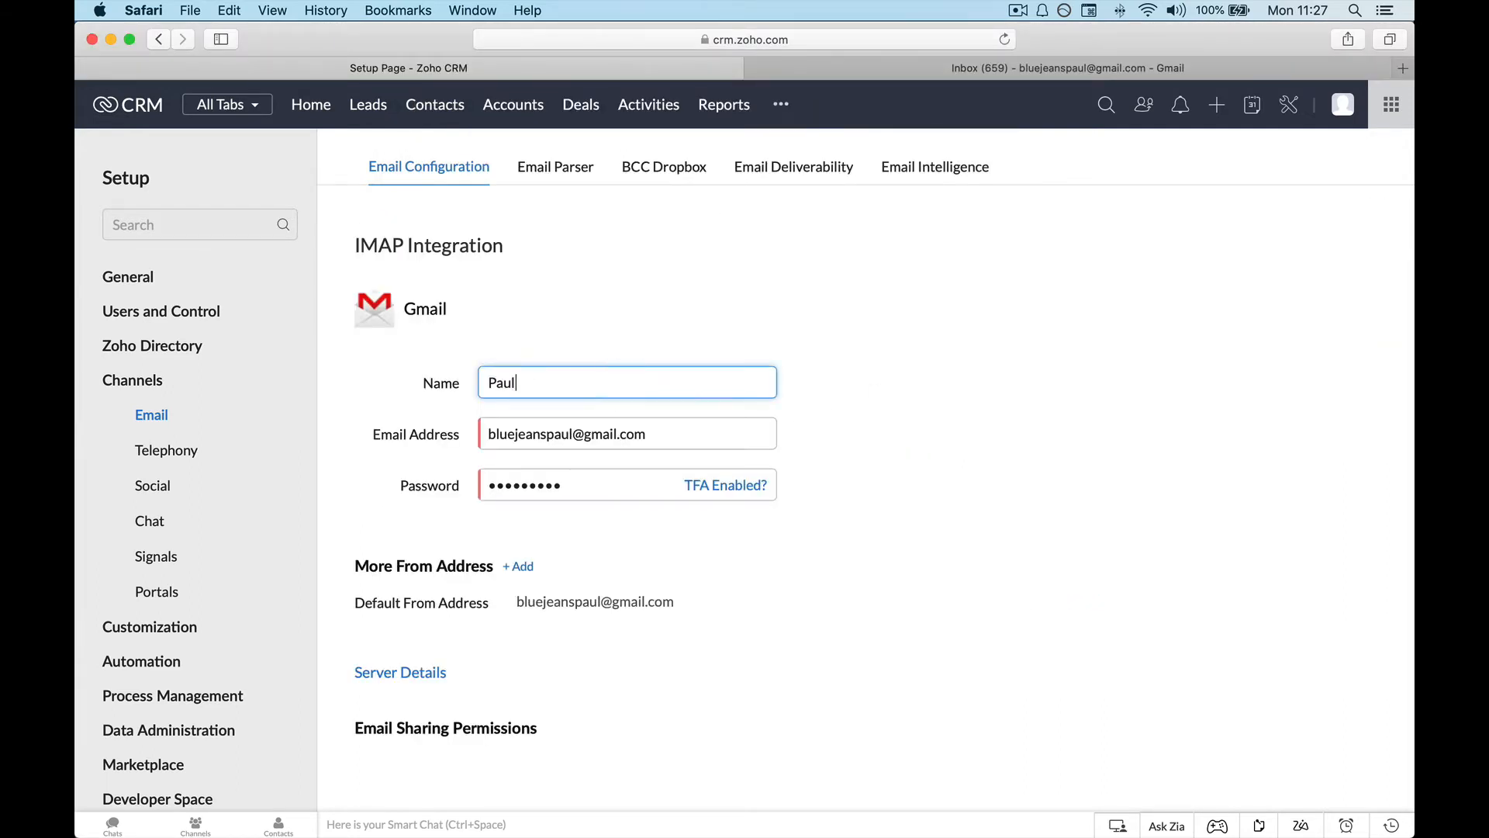
type("Nicholson")
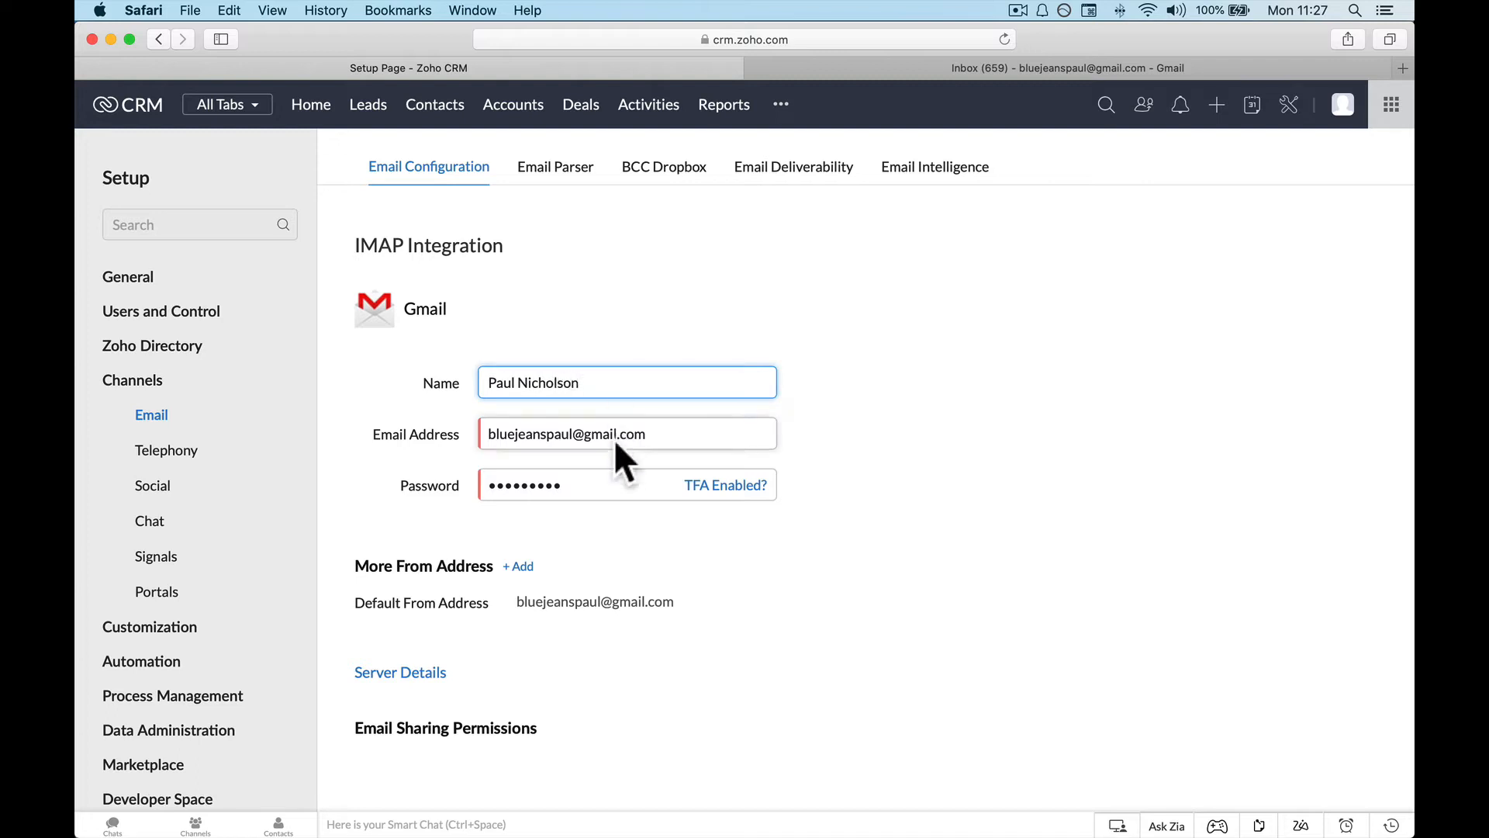
scroll("down", 3)
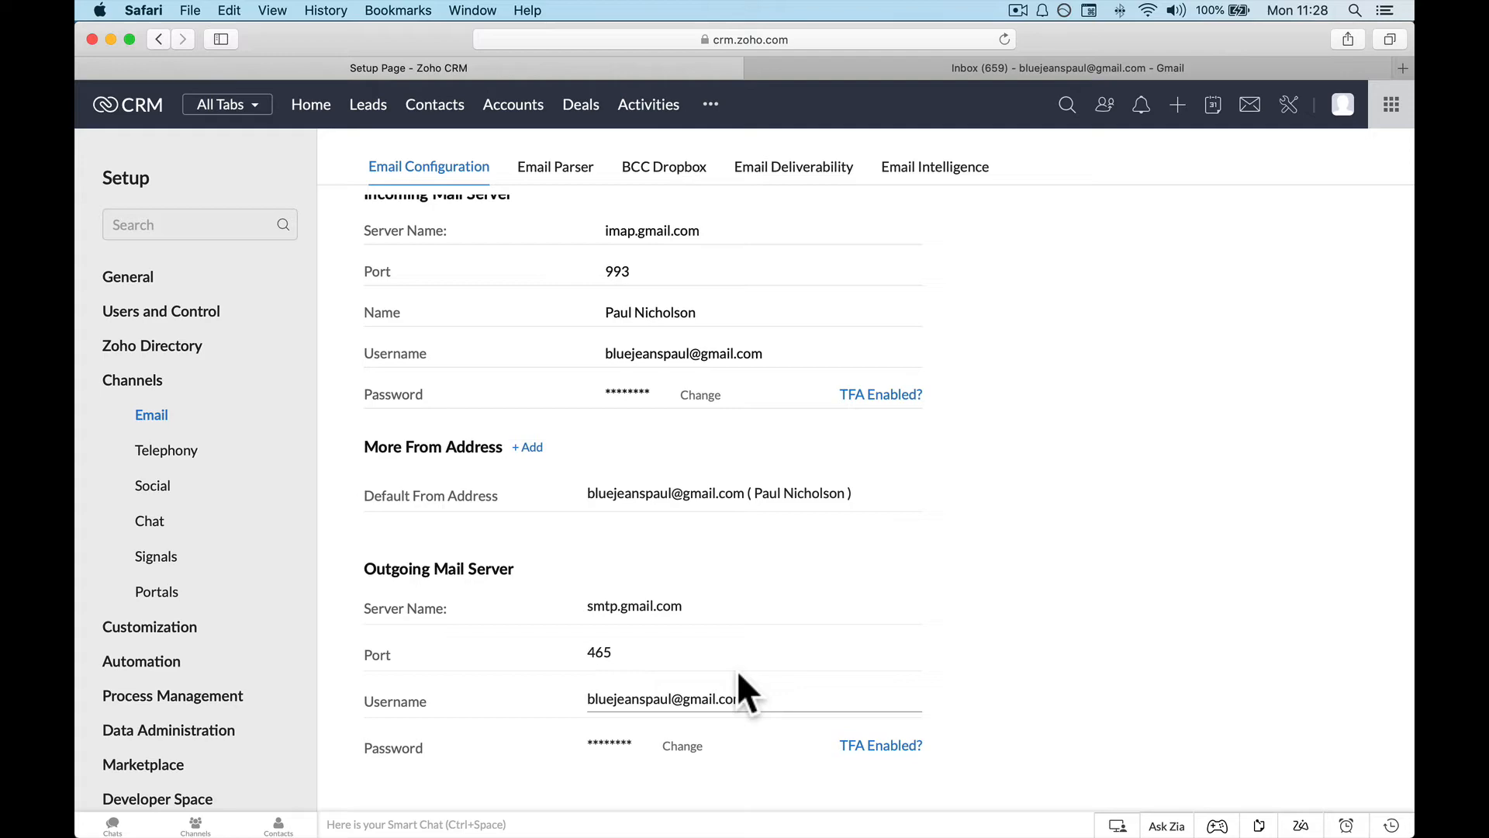
scroll("down", 3)
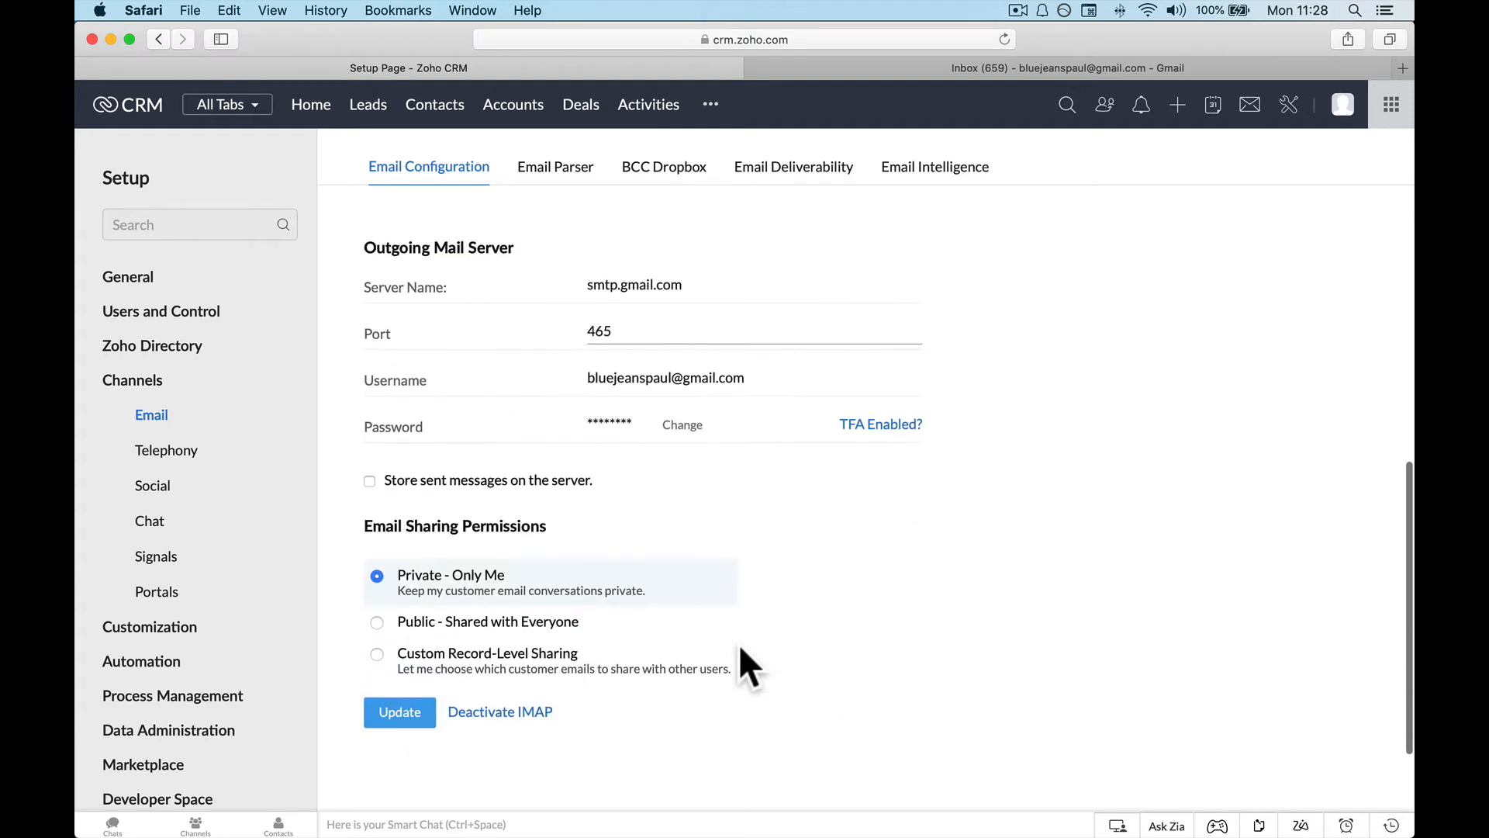
left_click(398, 712)
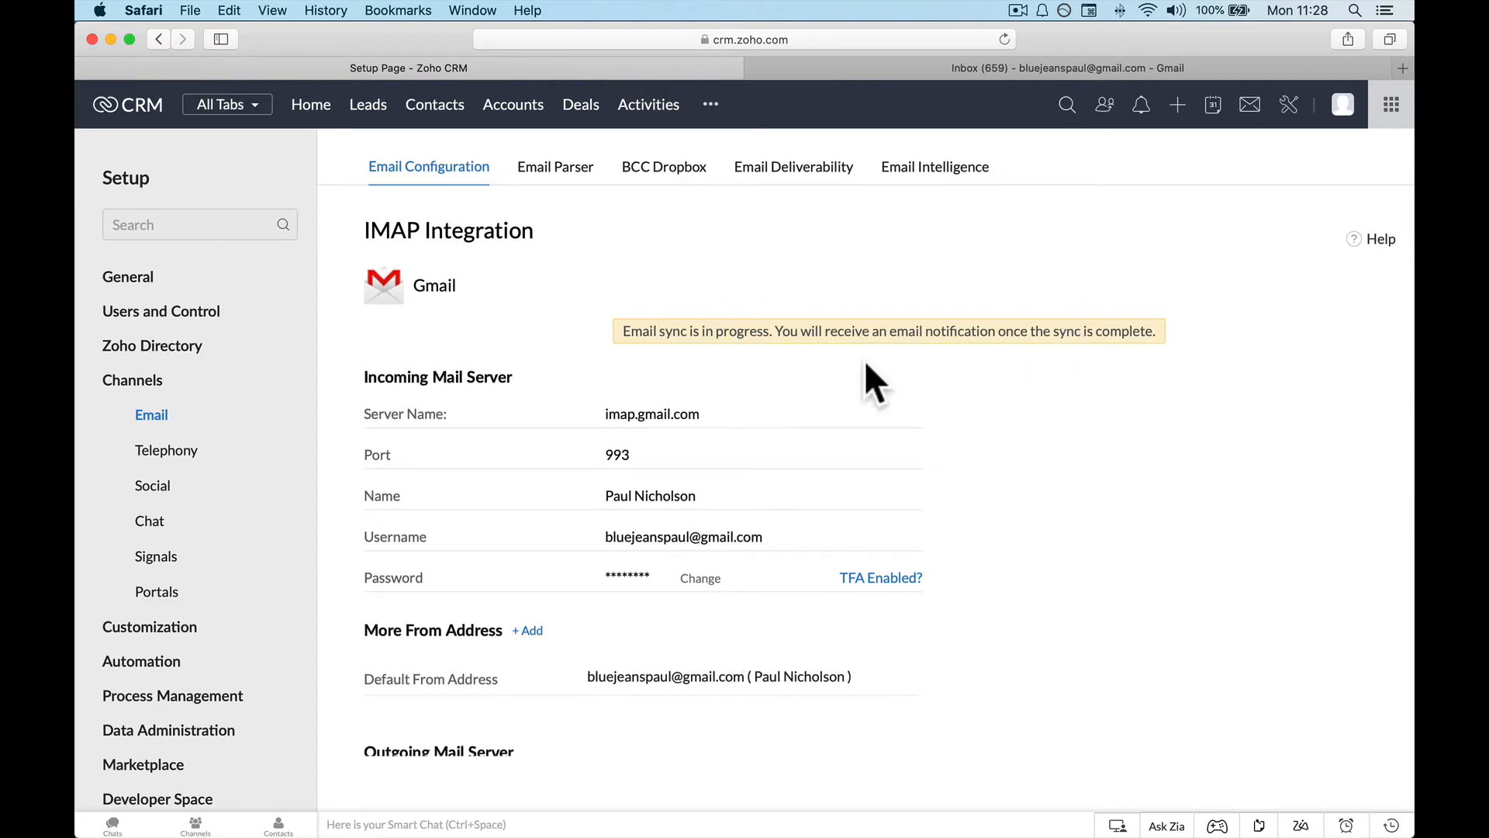
mouse_move(1020, 426)
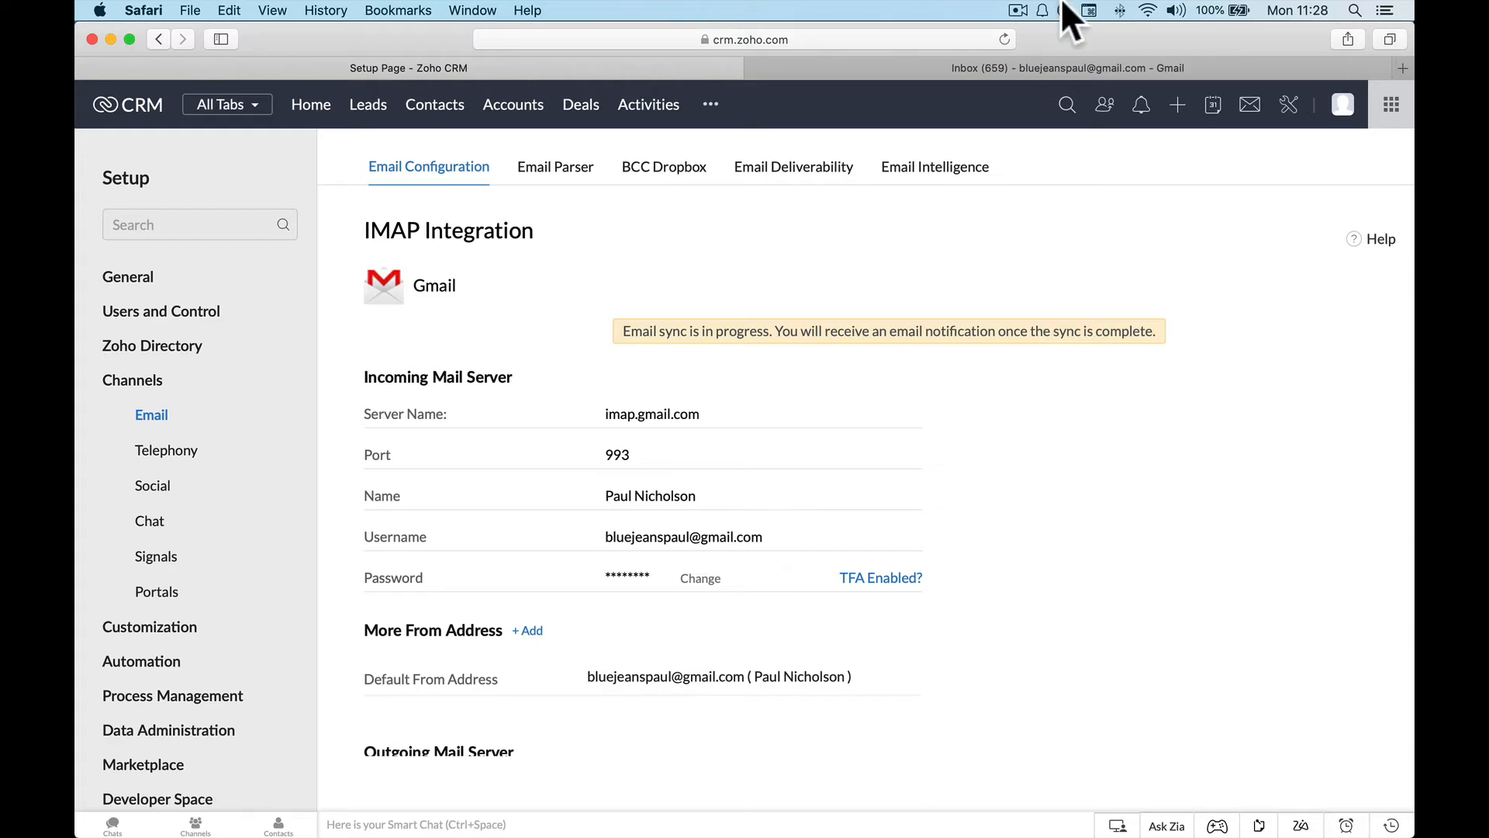
Step: Check the Gmail inbox categories, including Promotions
left_click(1068, 68)
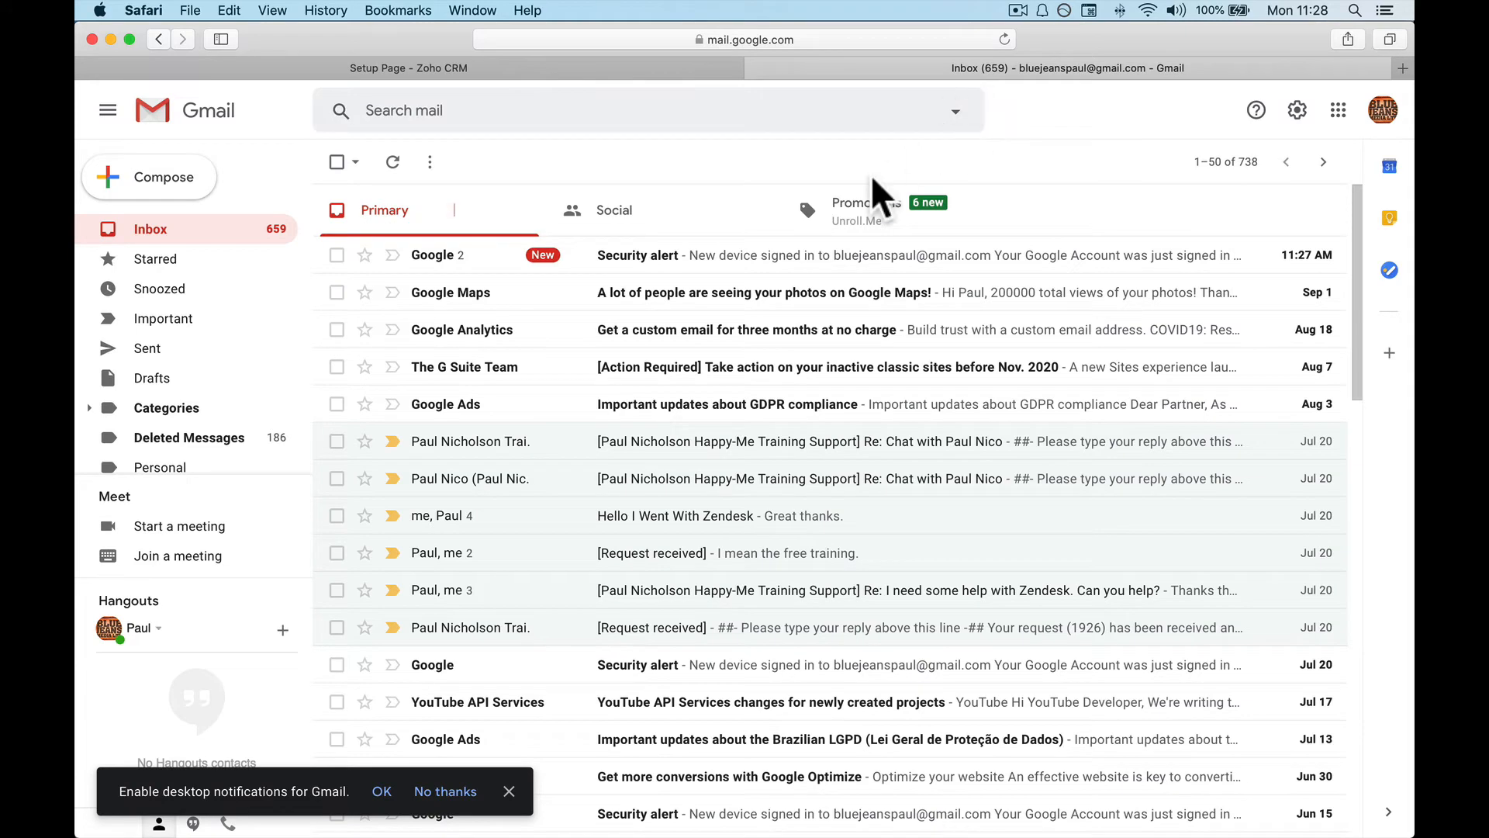
left_click(864, 210)
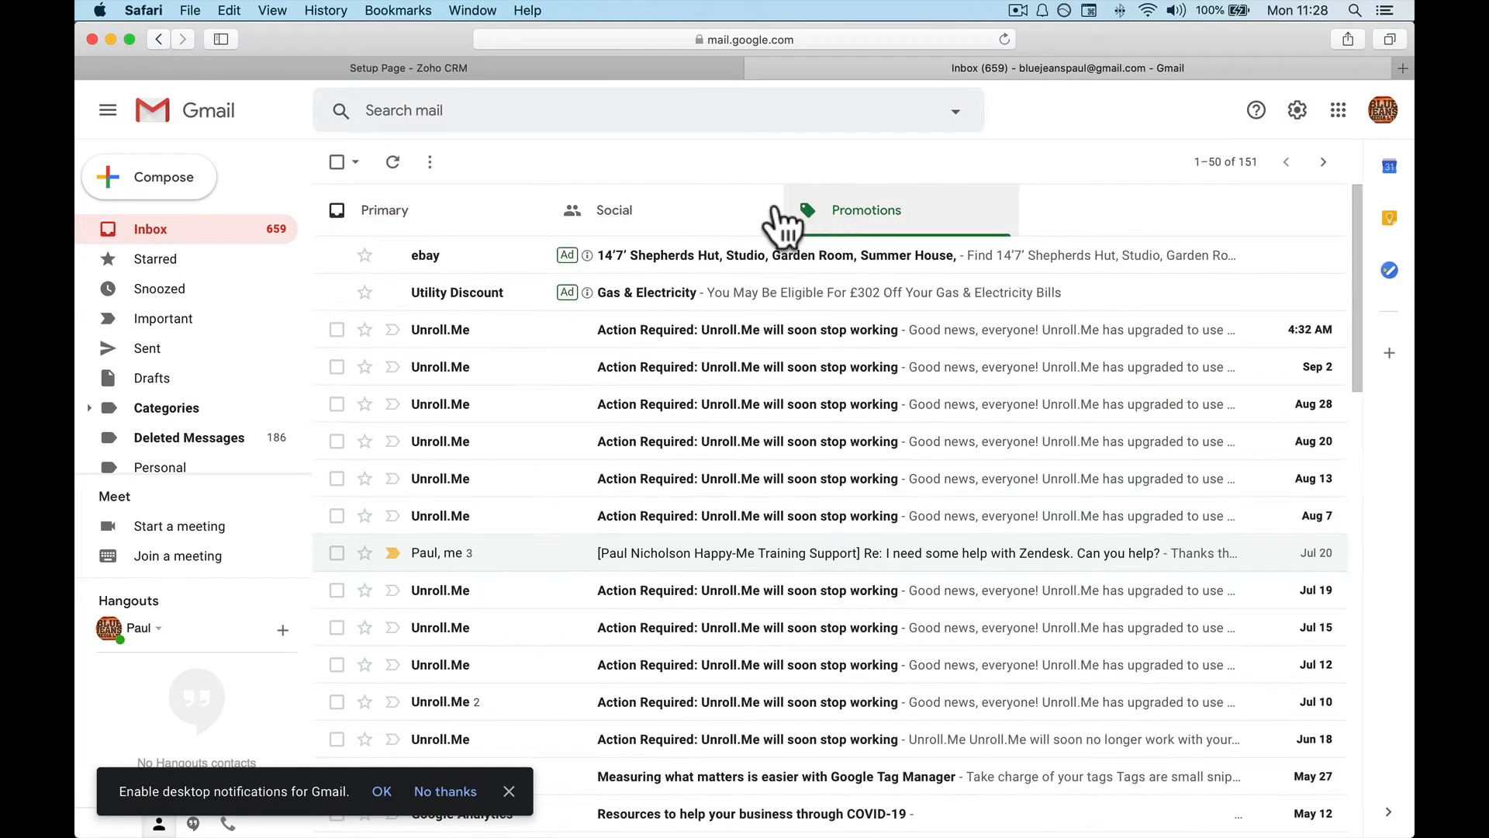
left_click(384, 210)
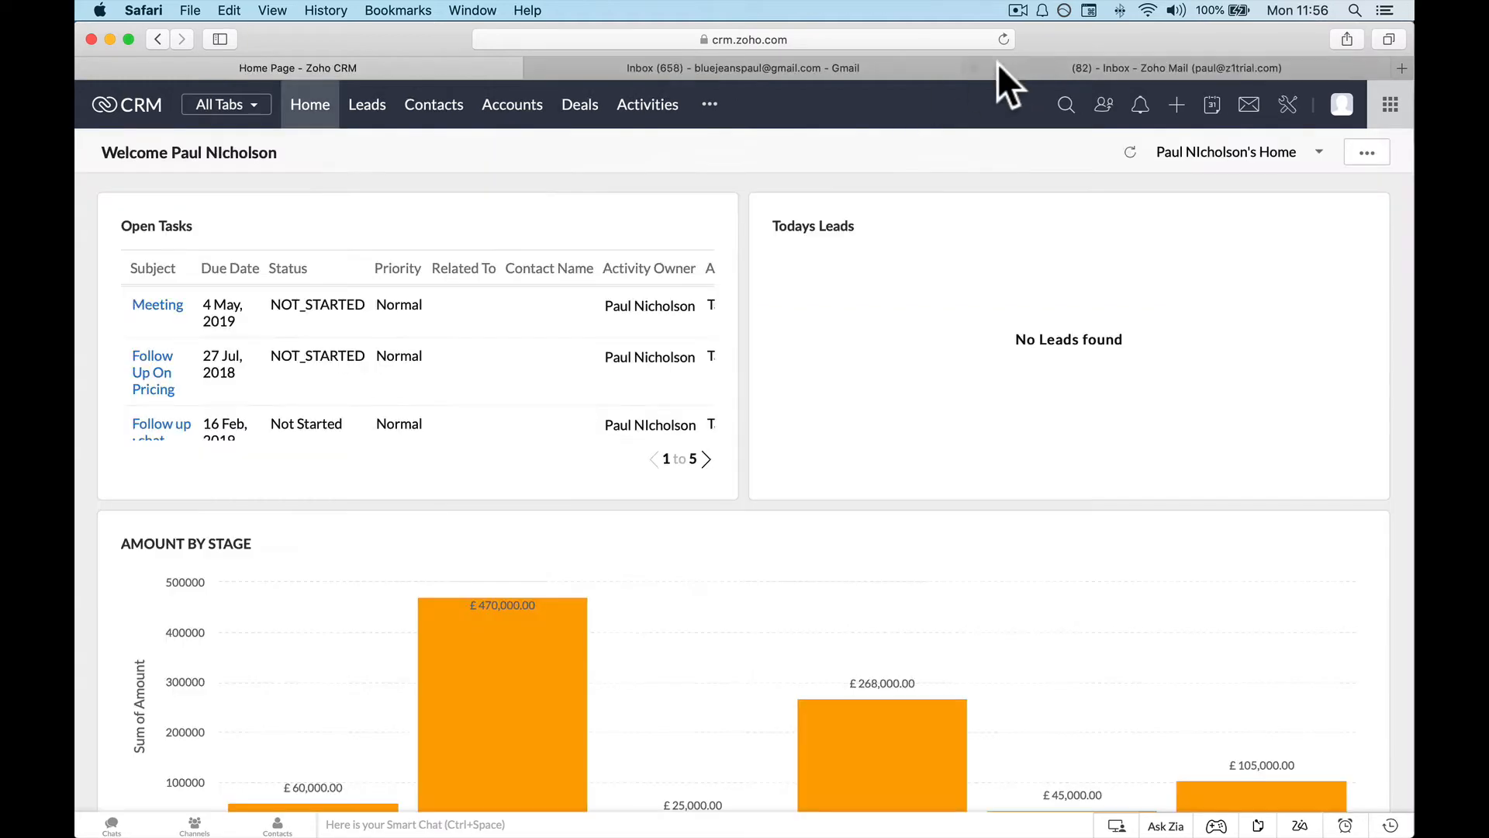
Step: Read the 'IMAP account sync completed successfully' notification in Zoho Mail
left_click(1180, 68)
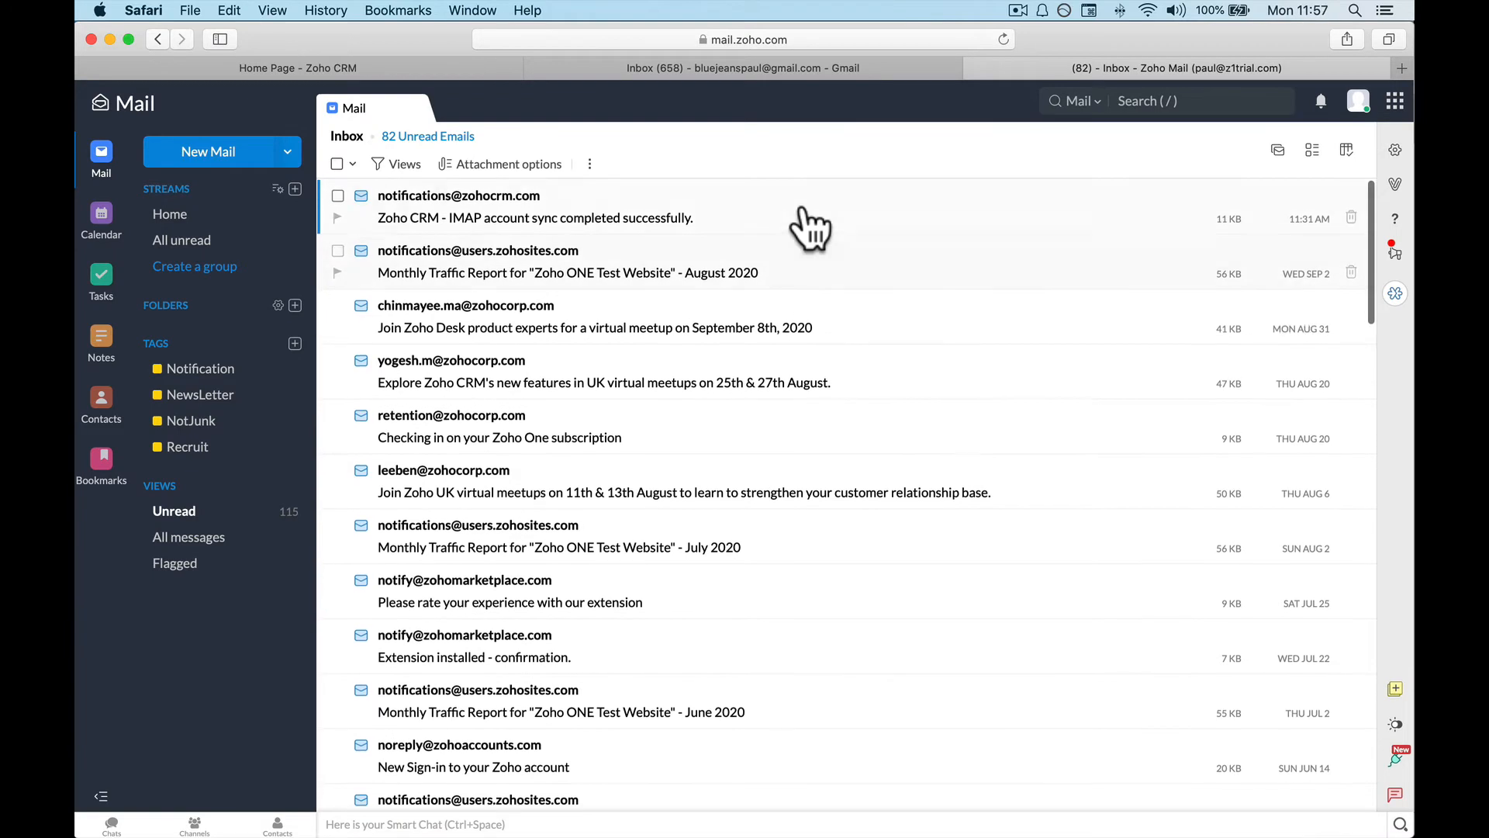
left_click(535, 207)
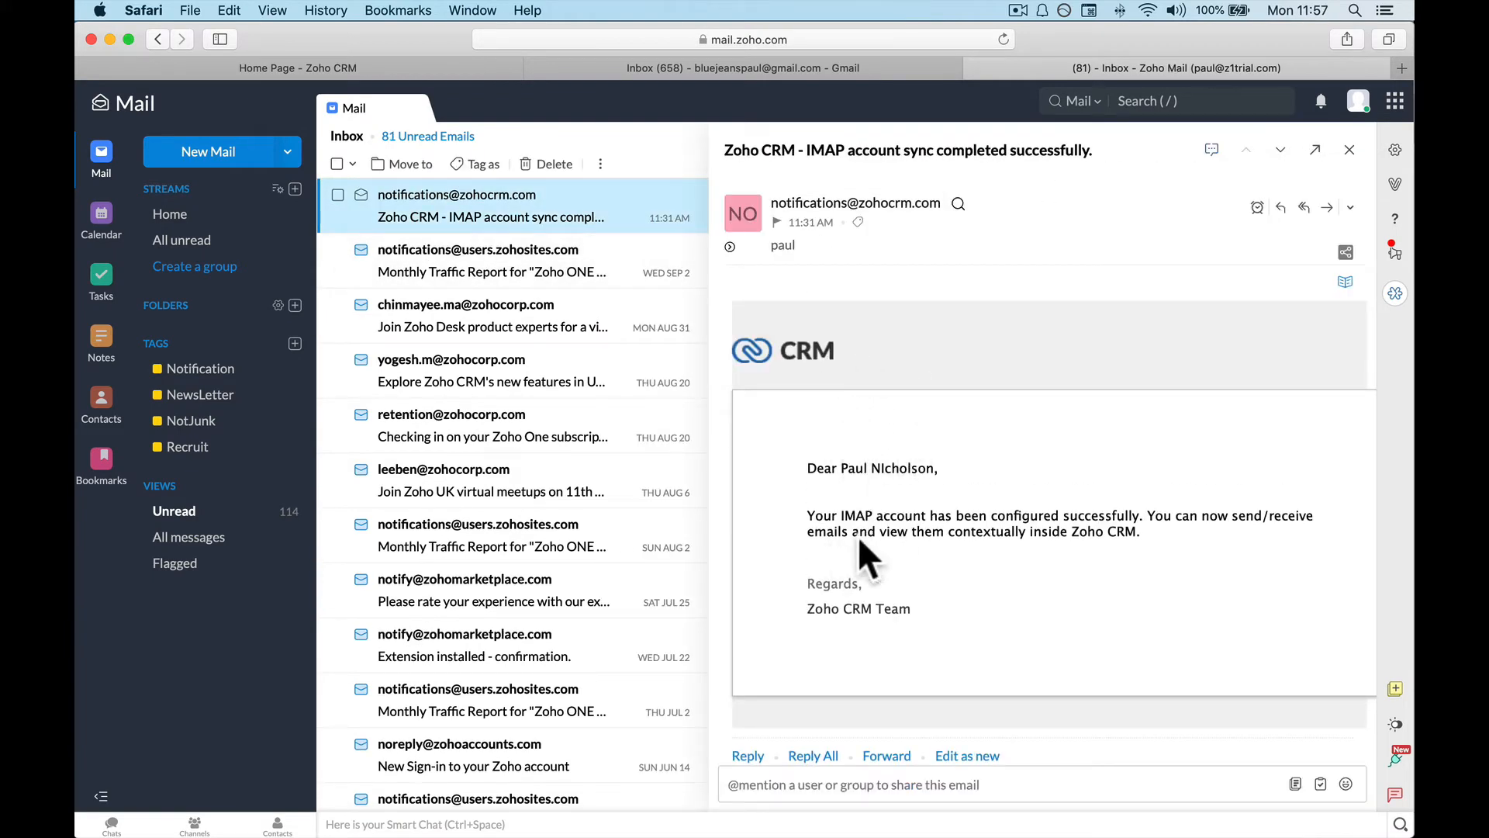
mouse_move(1135, 527)
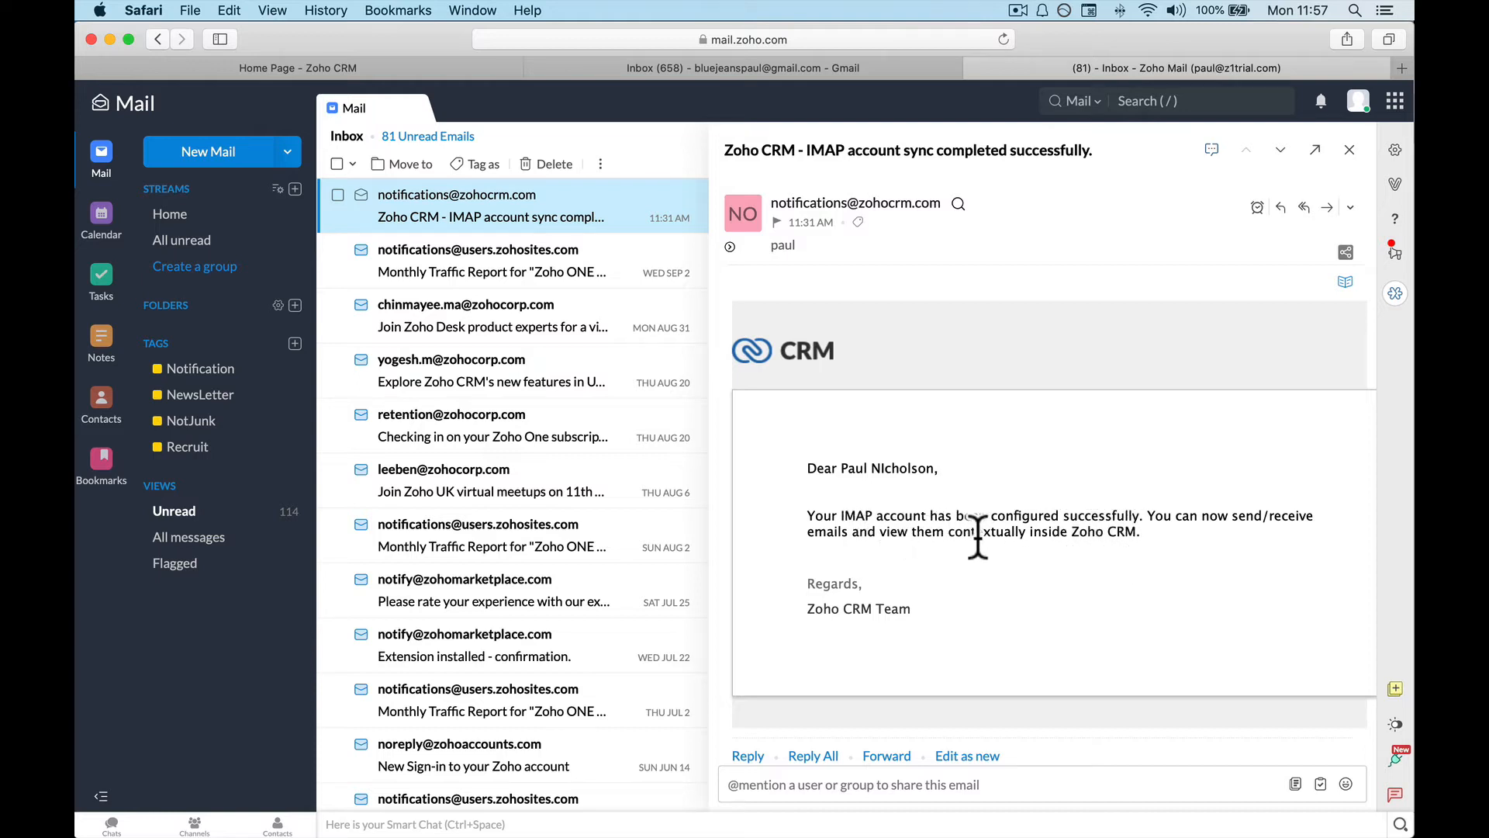
mouse_move(836, 181)
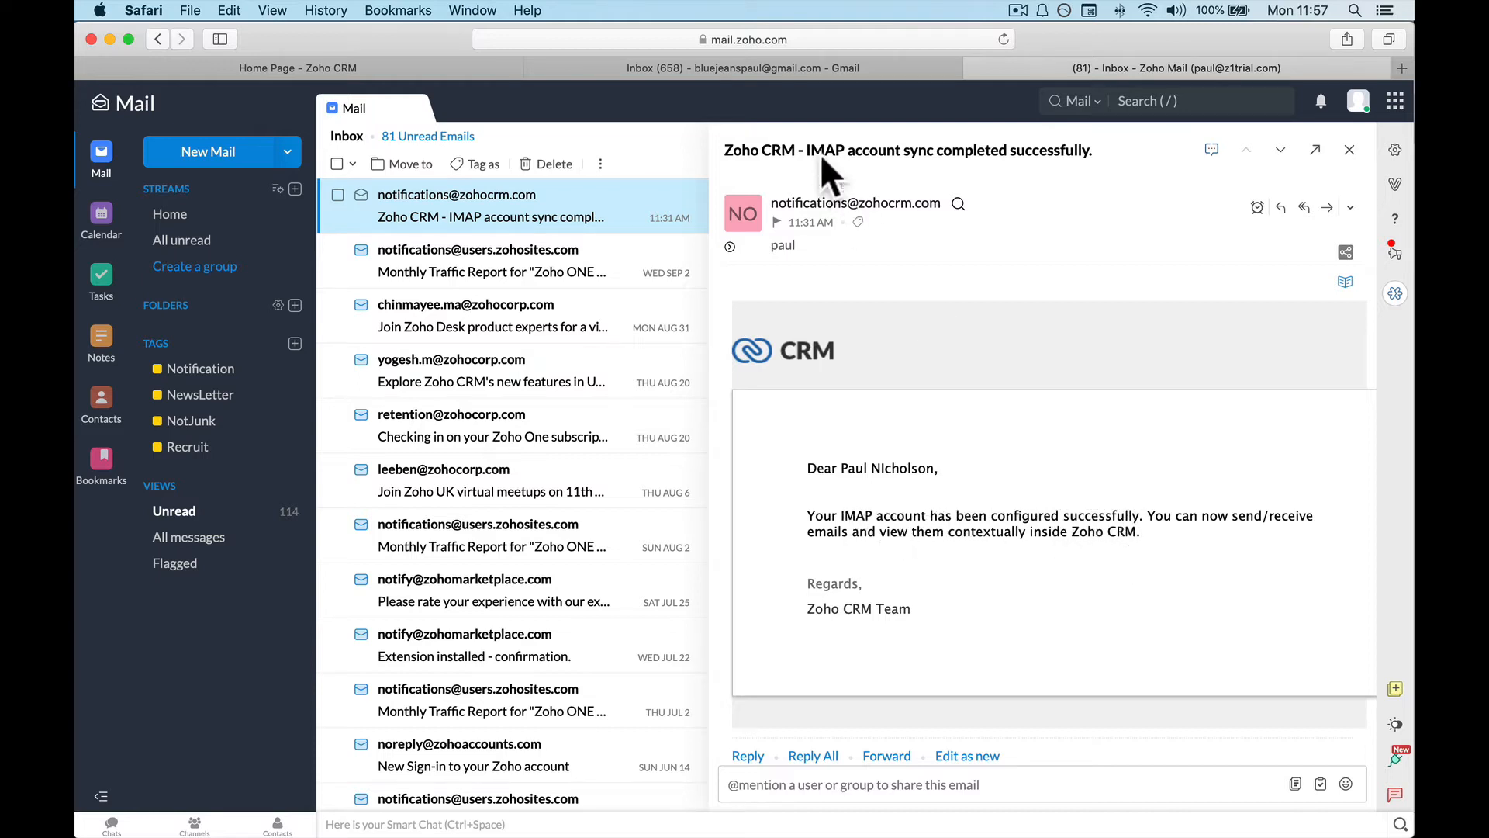
Step: Globally search Zoho CRM for 'paul' across all modules
left_click(296, 67)
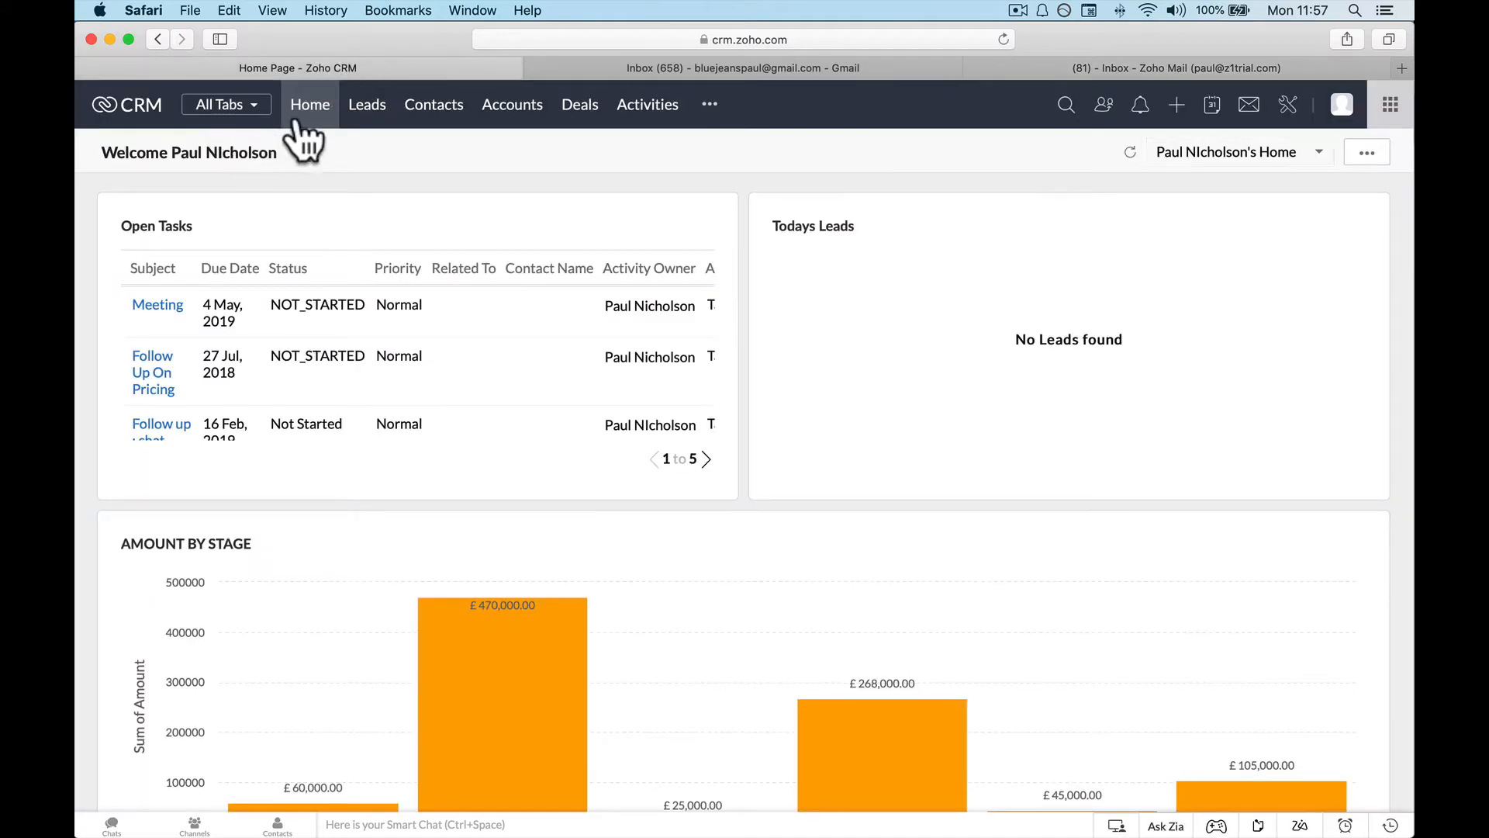
mouse_move(397, 157)
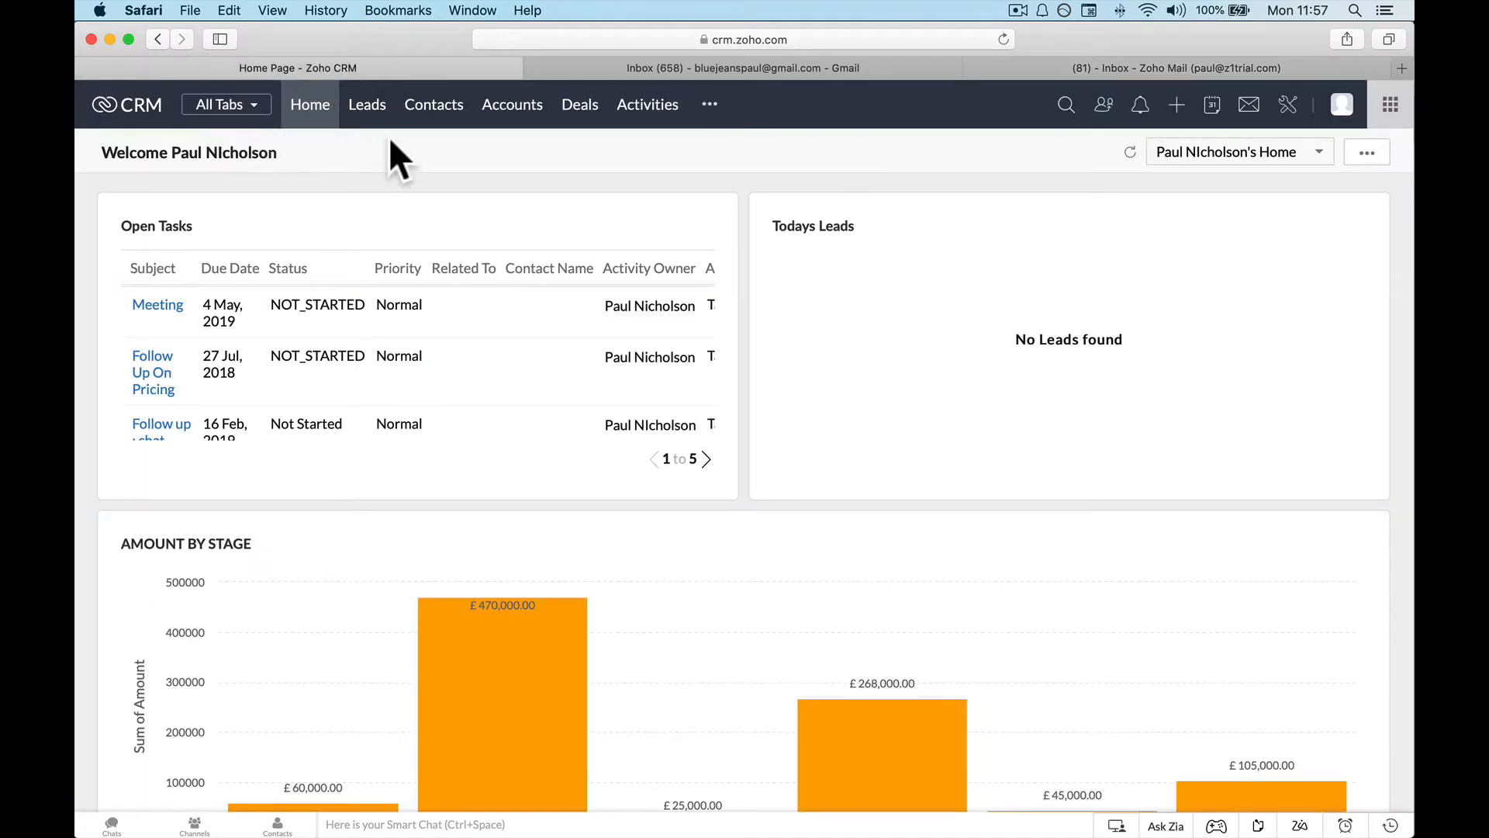
mouse_move(1273, 171)
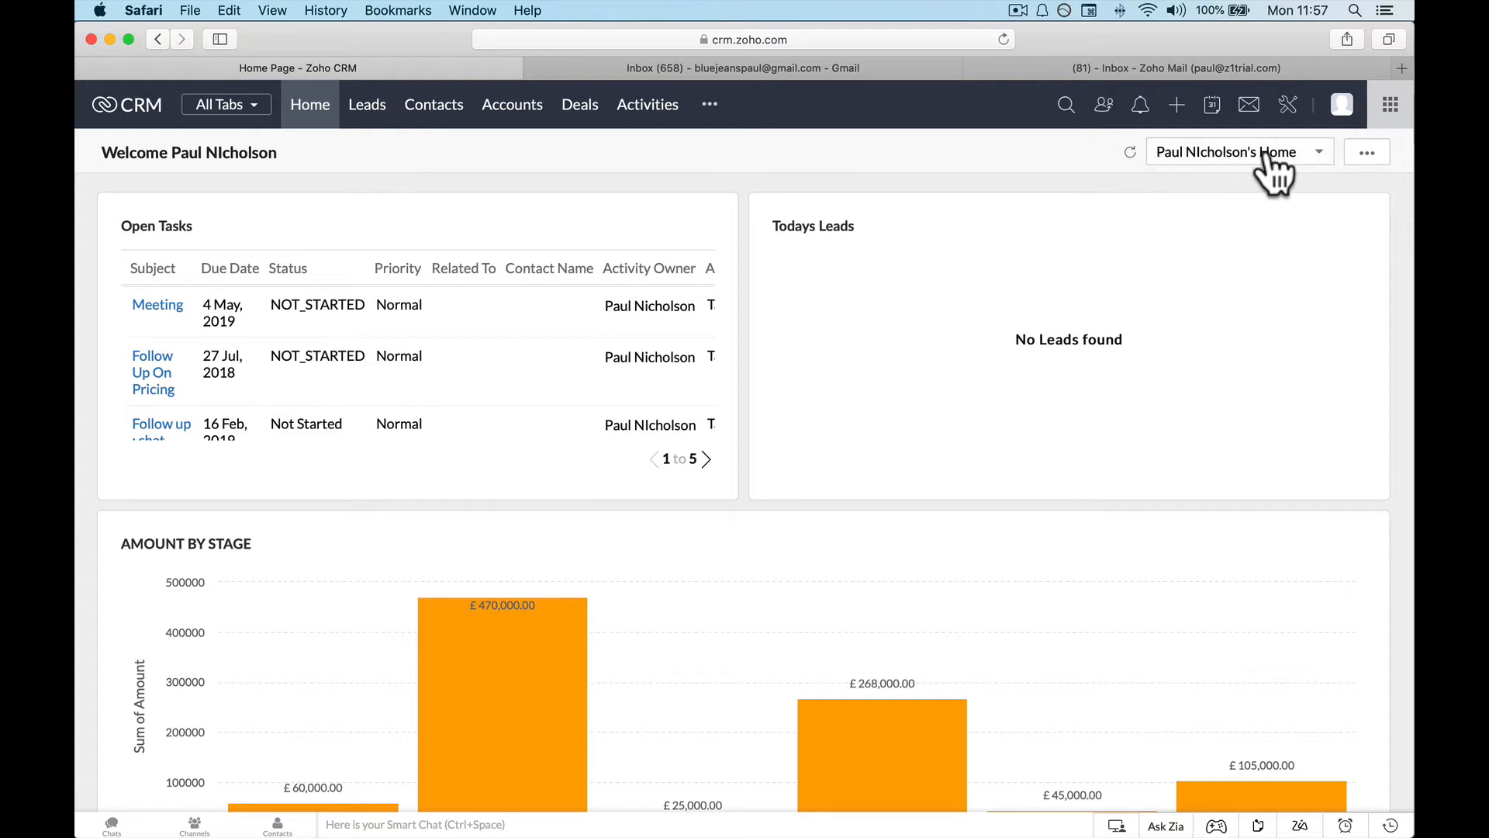
left_click(1066, 104)
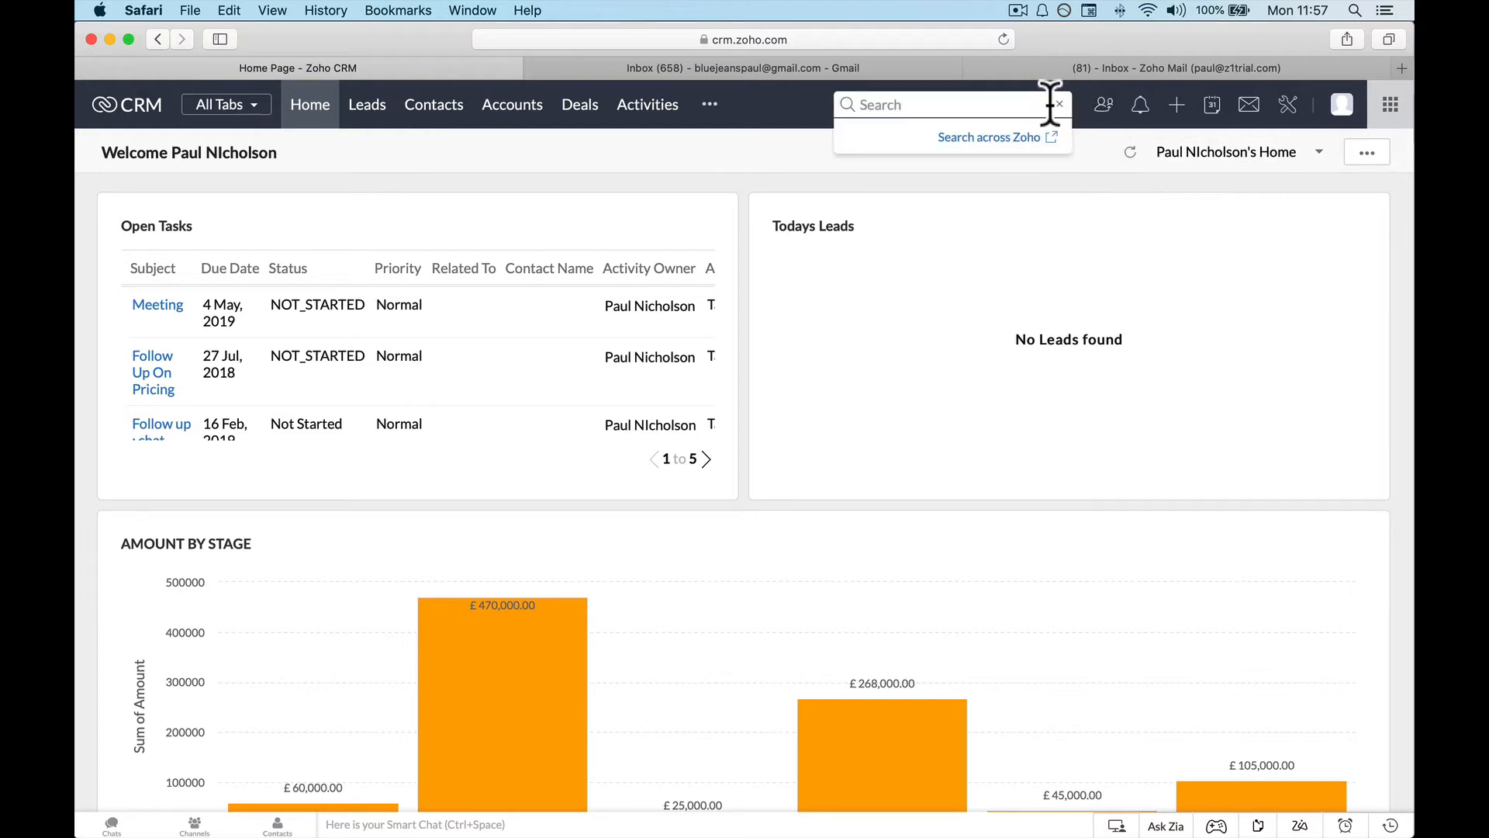
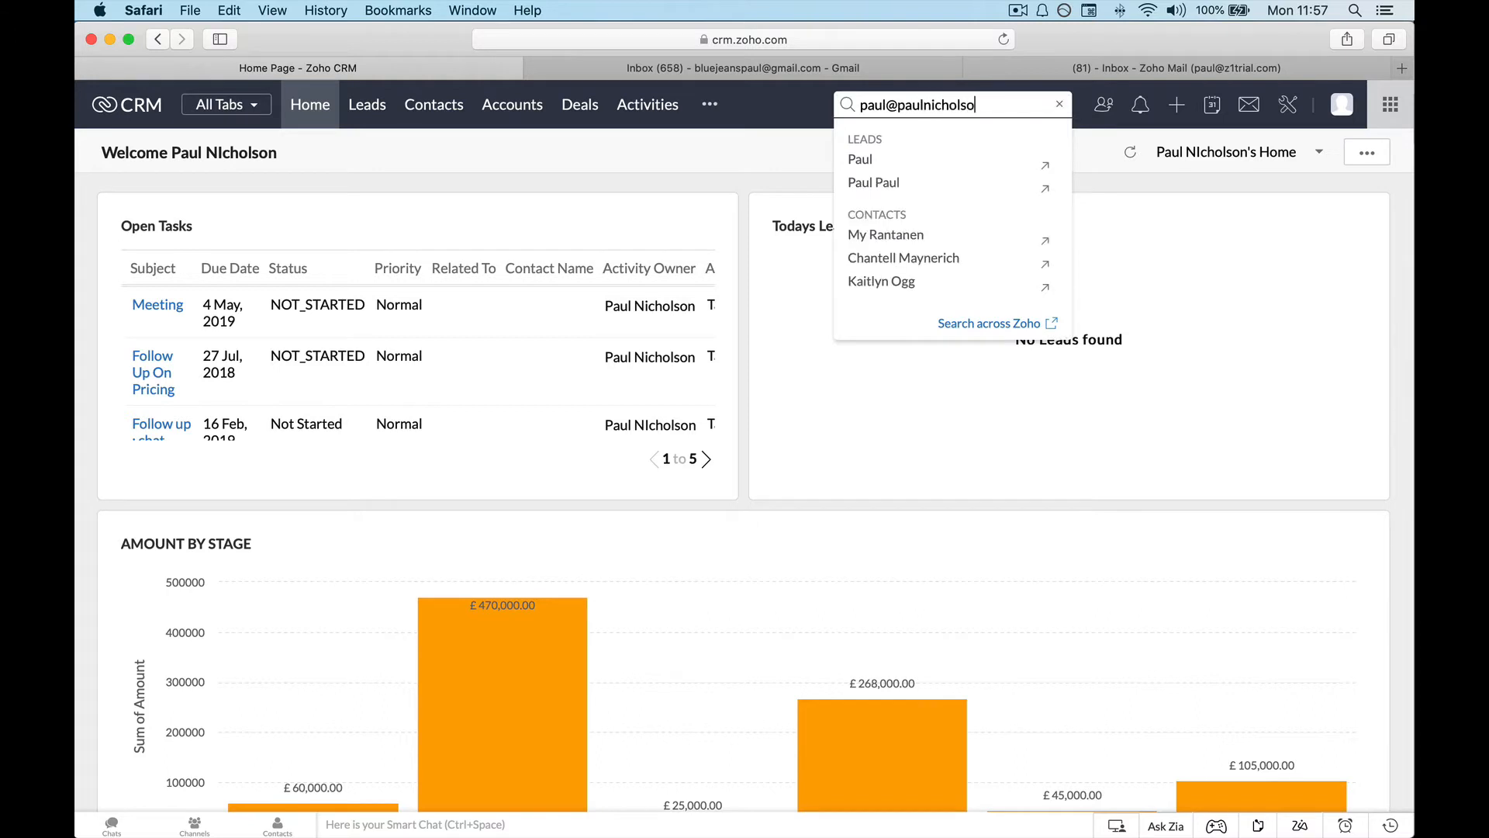
key("Return")
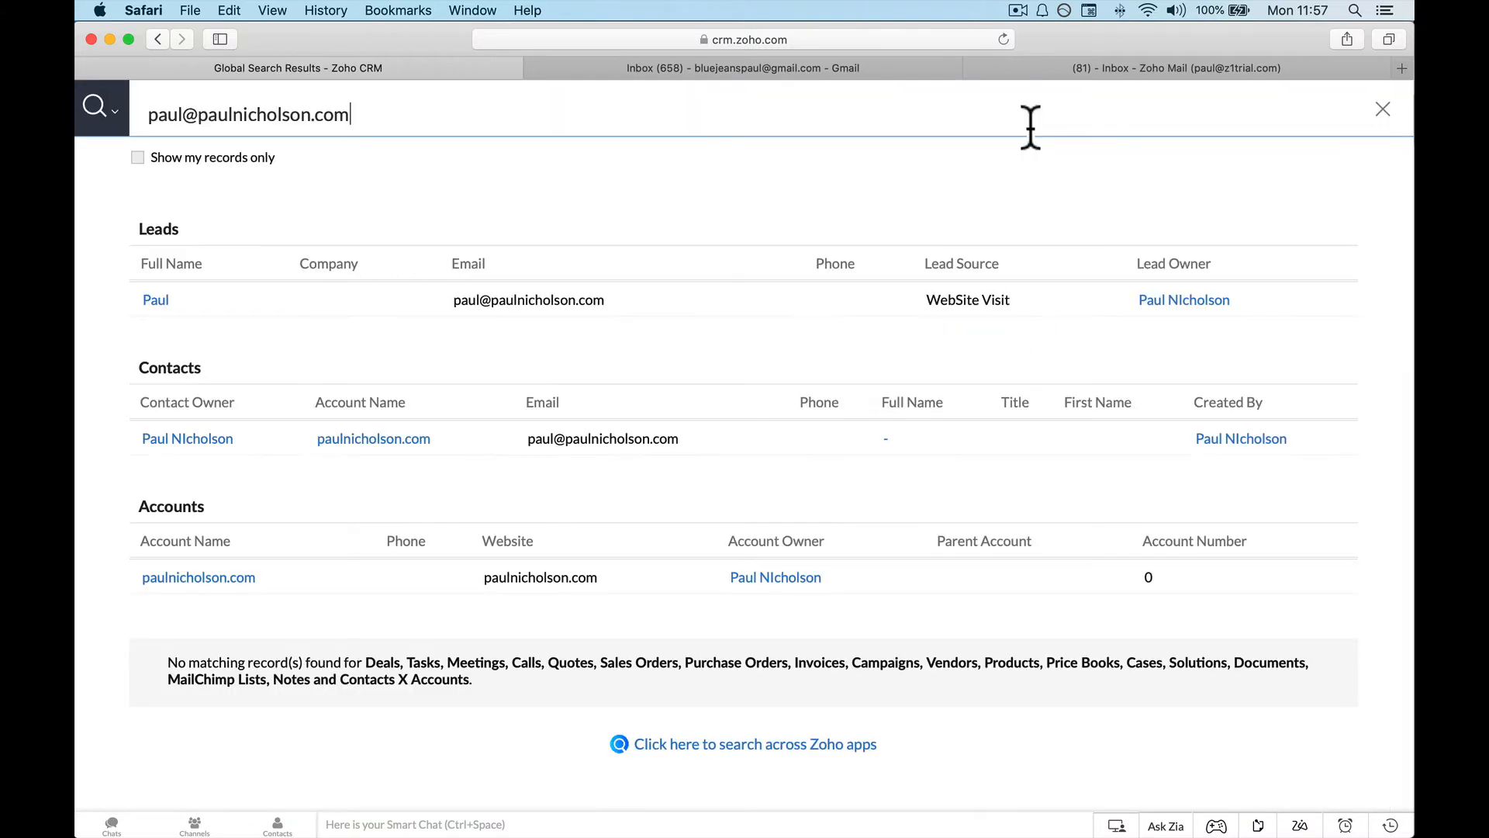
mouse_move(640, 438)
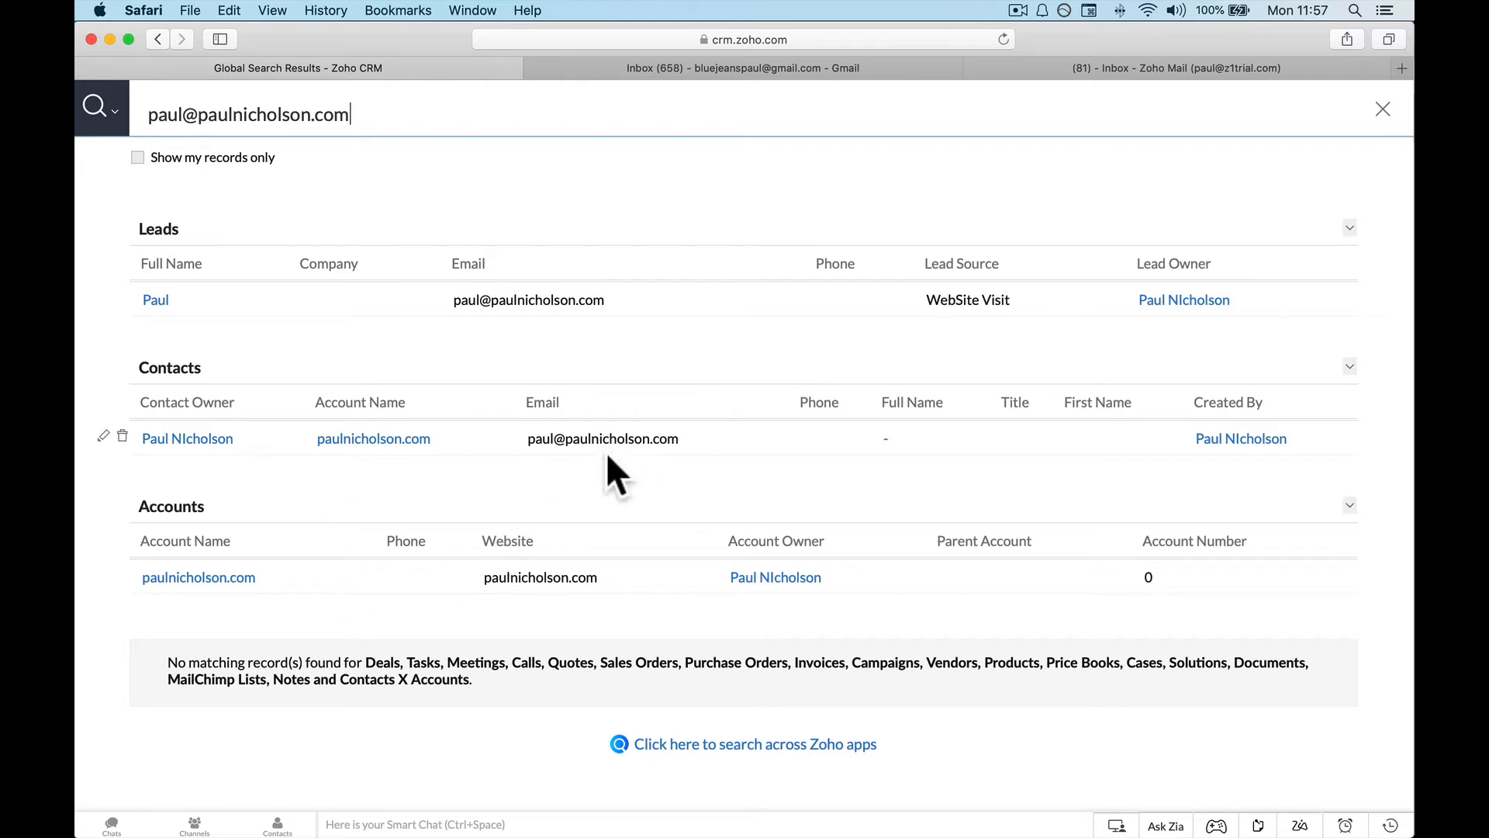
mouse_move(208, 588)
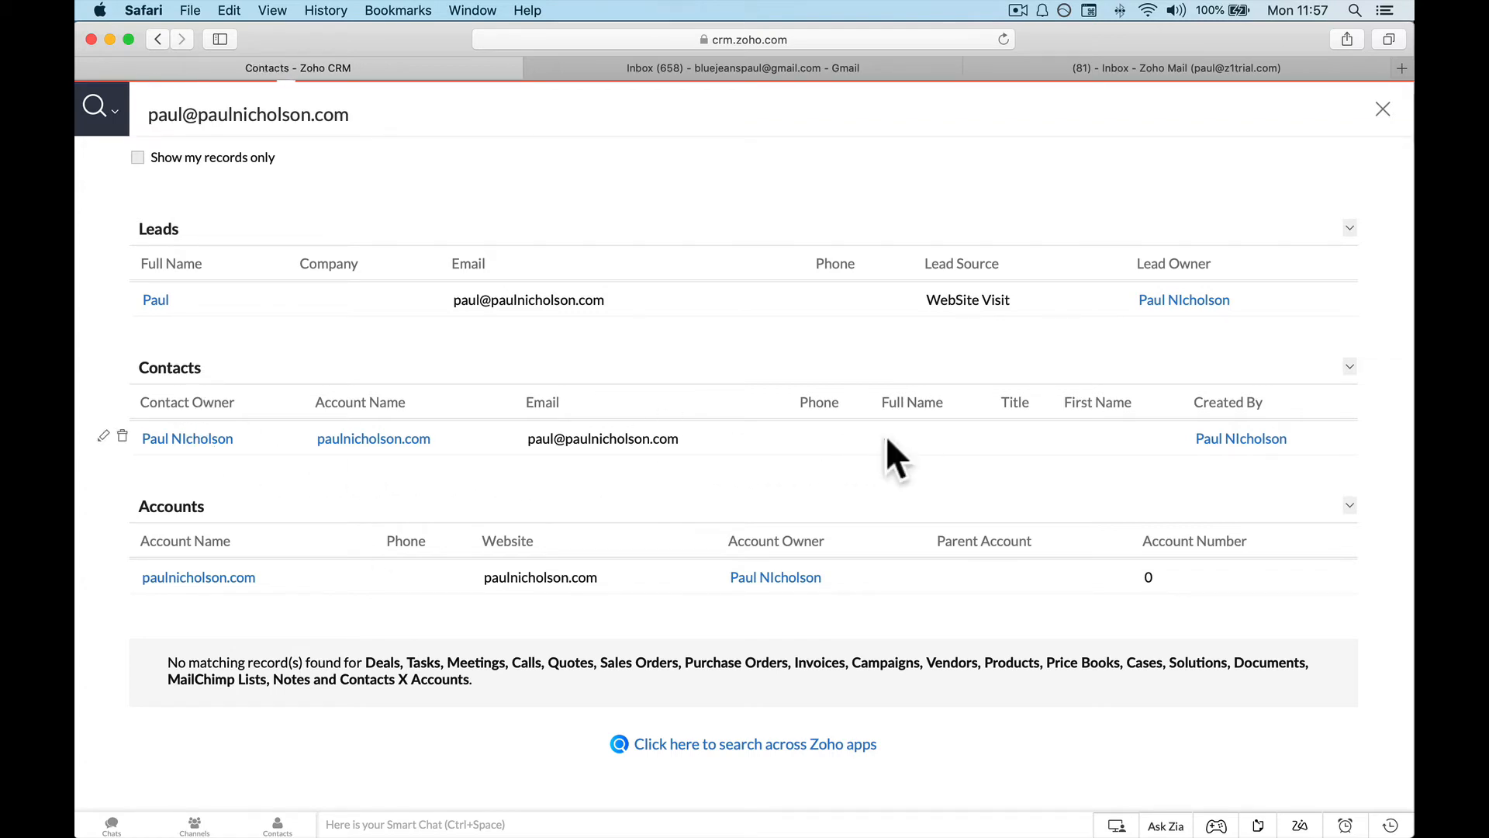
Step: Open the contact record and preview the 'test track' and 'Help Please Direct Contact' emails
left_click(187, 438)
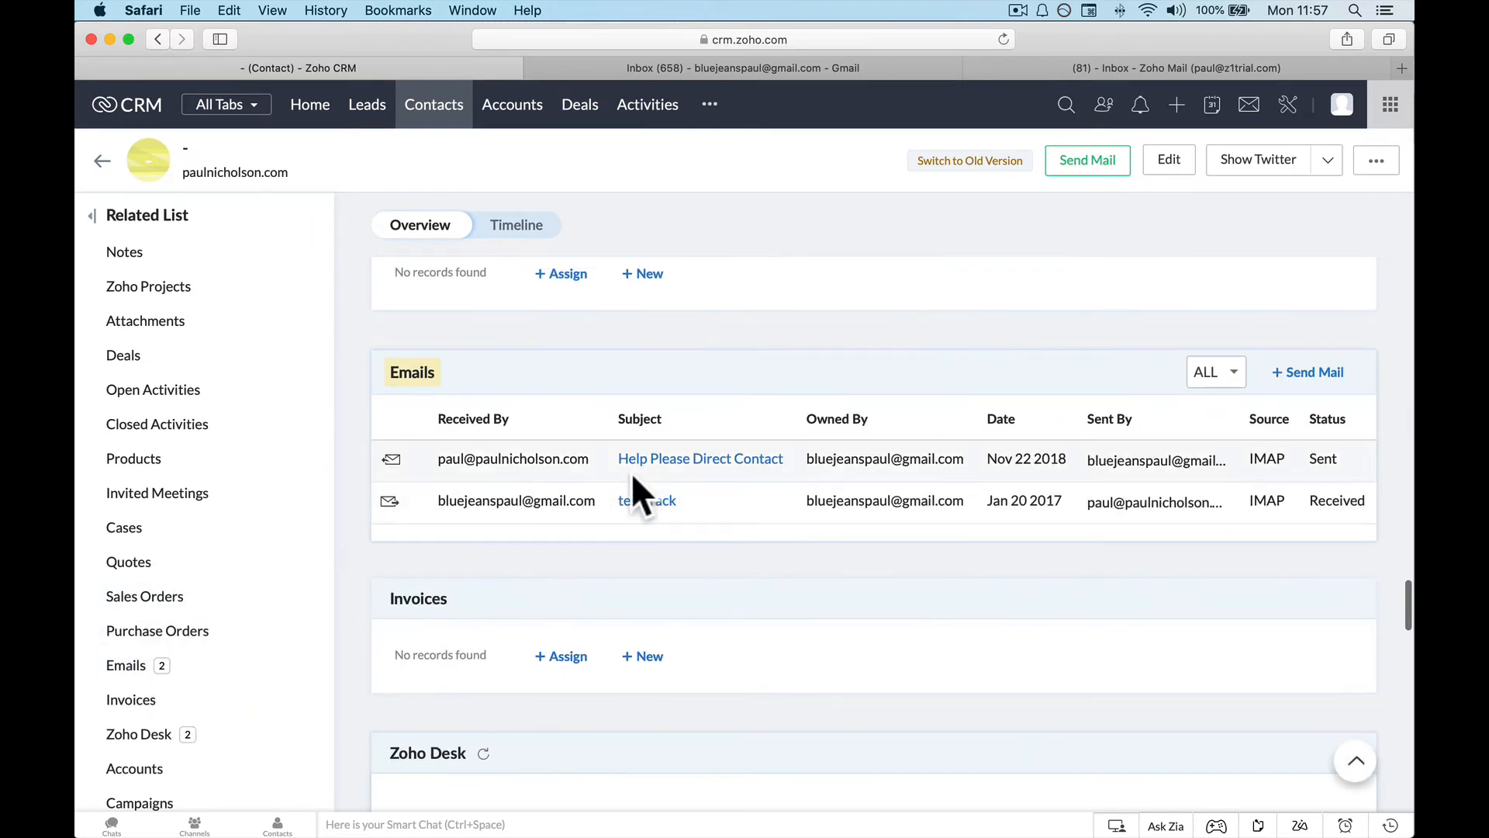
mouse_move(783, 474)
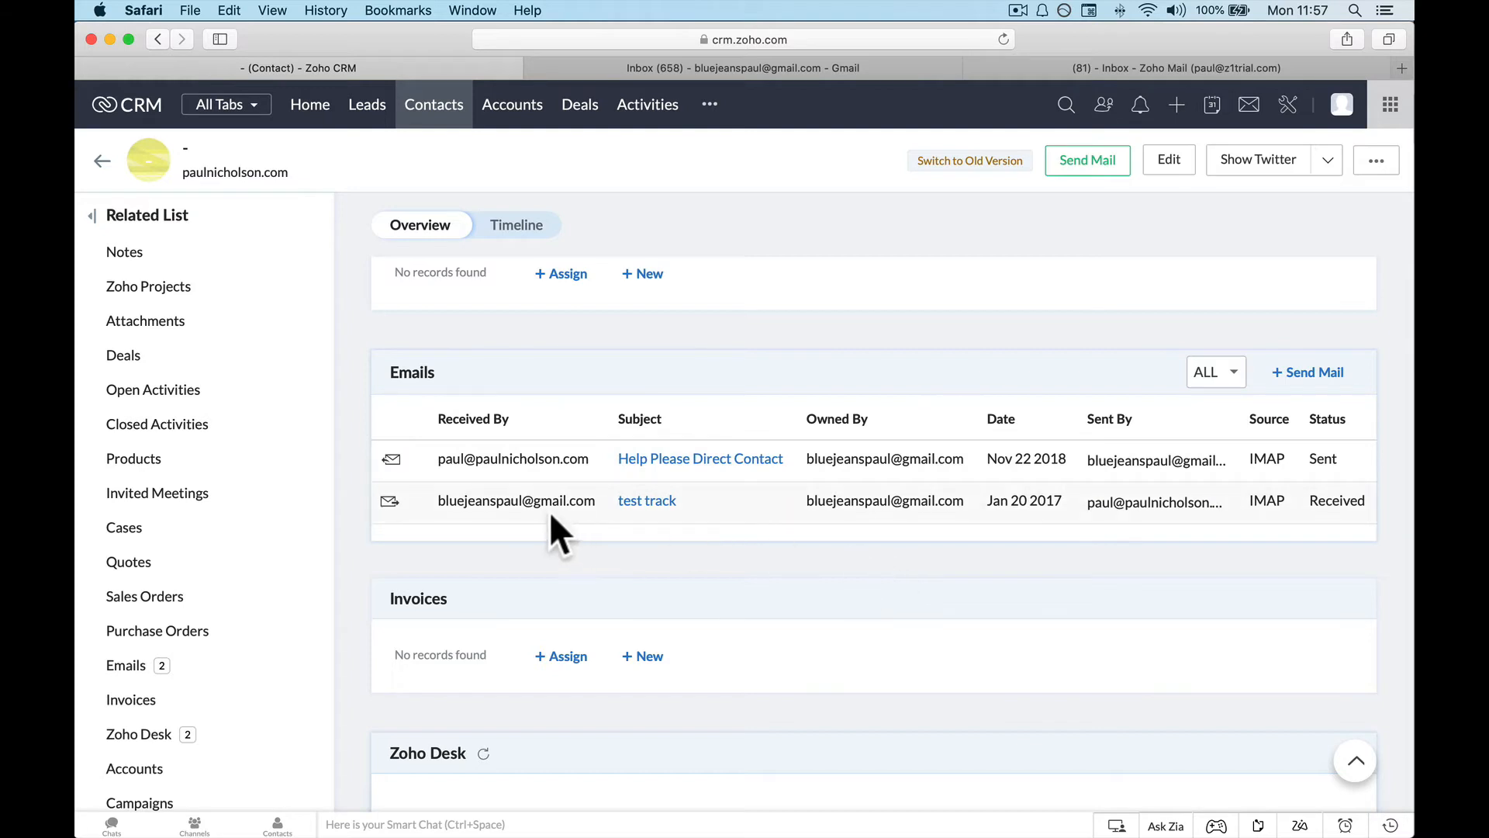
double_click(1024, 500)
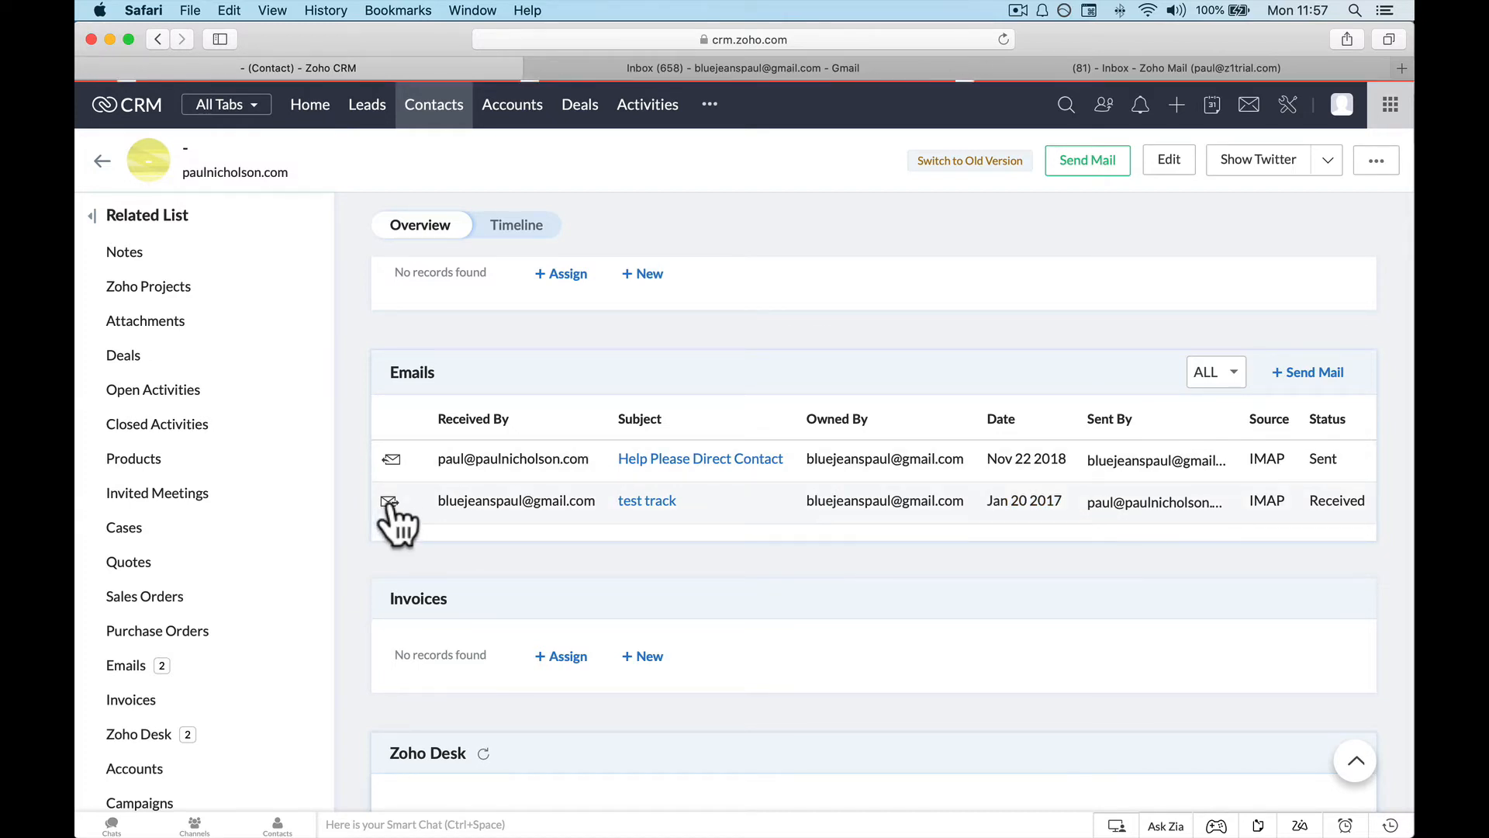
left_click(647, 501)
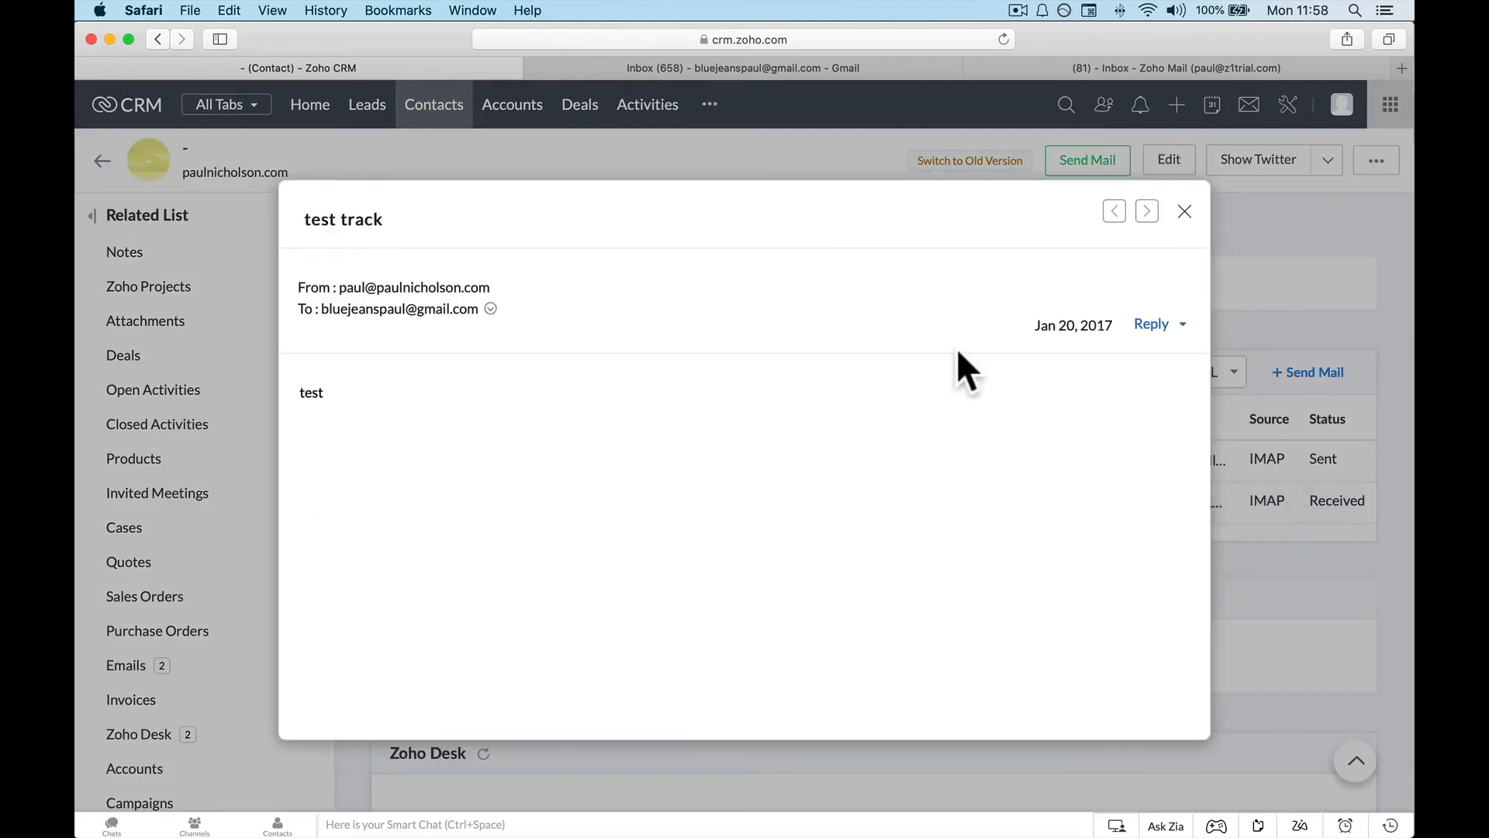
double_click(343, 219)
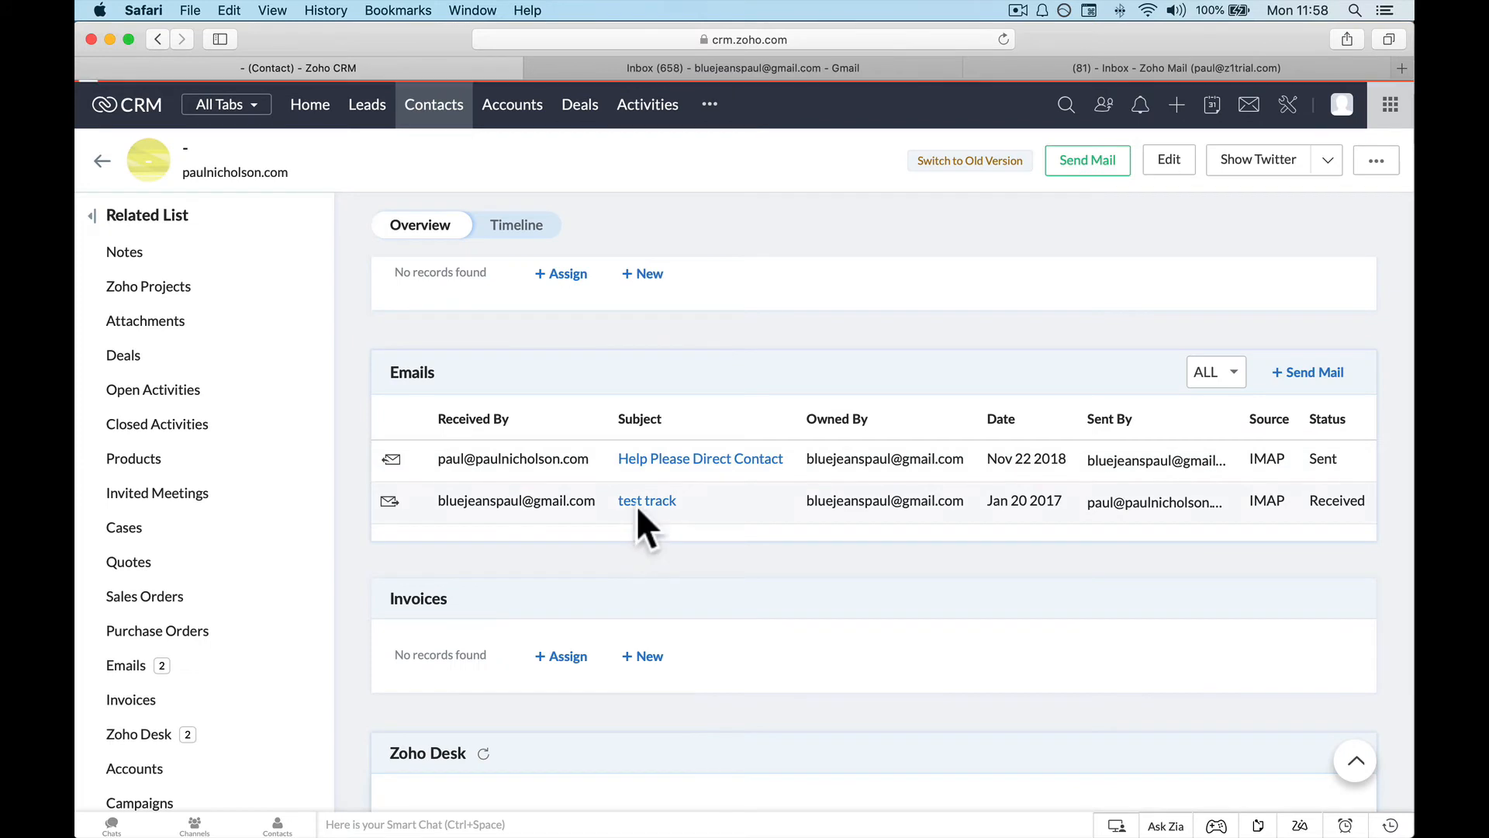
left_click(647, 501)
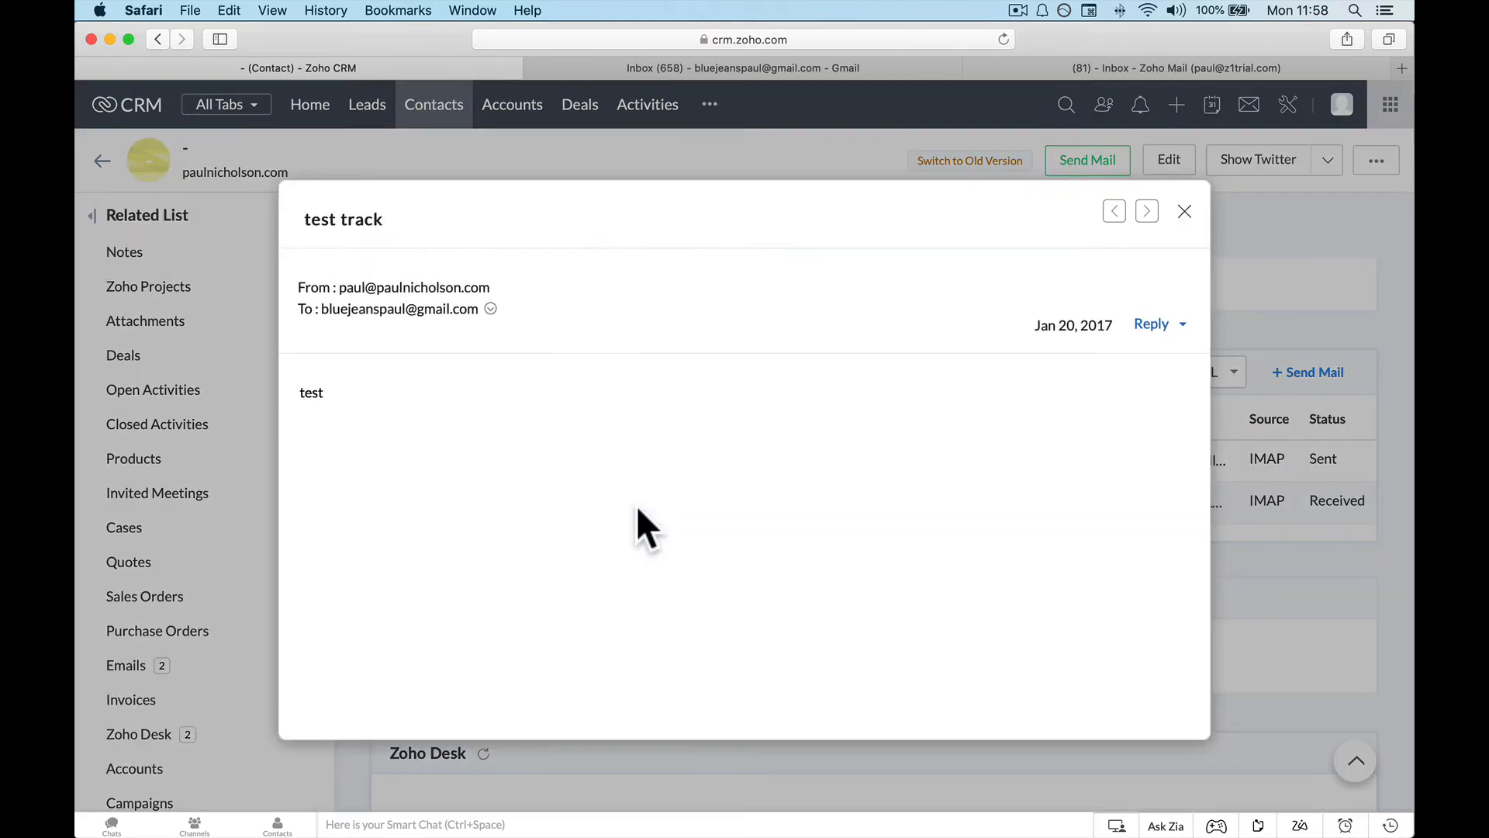
left_click(1184, 211)
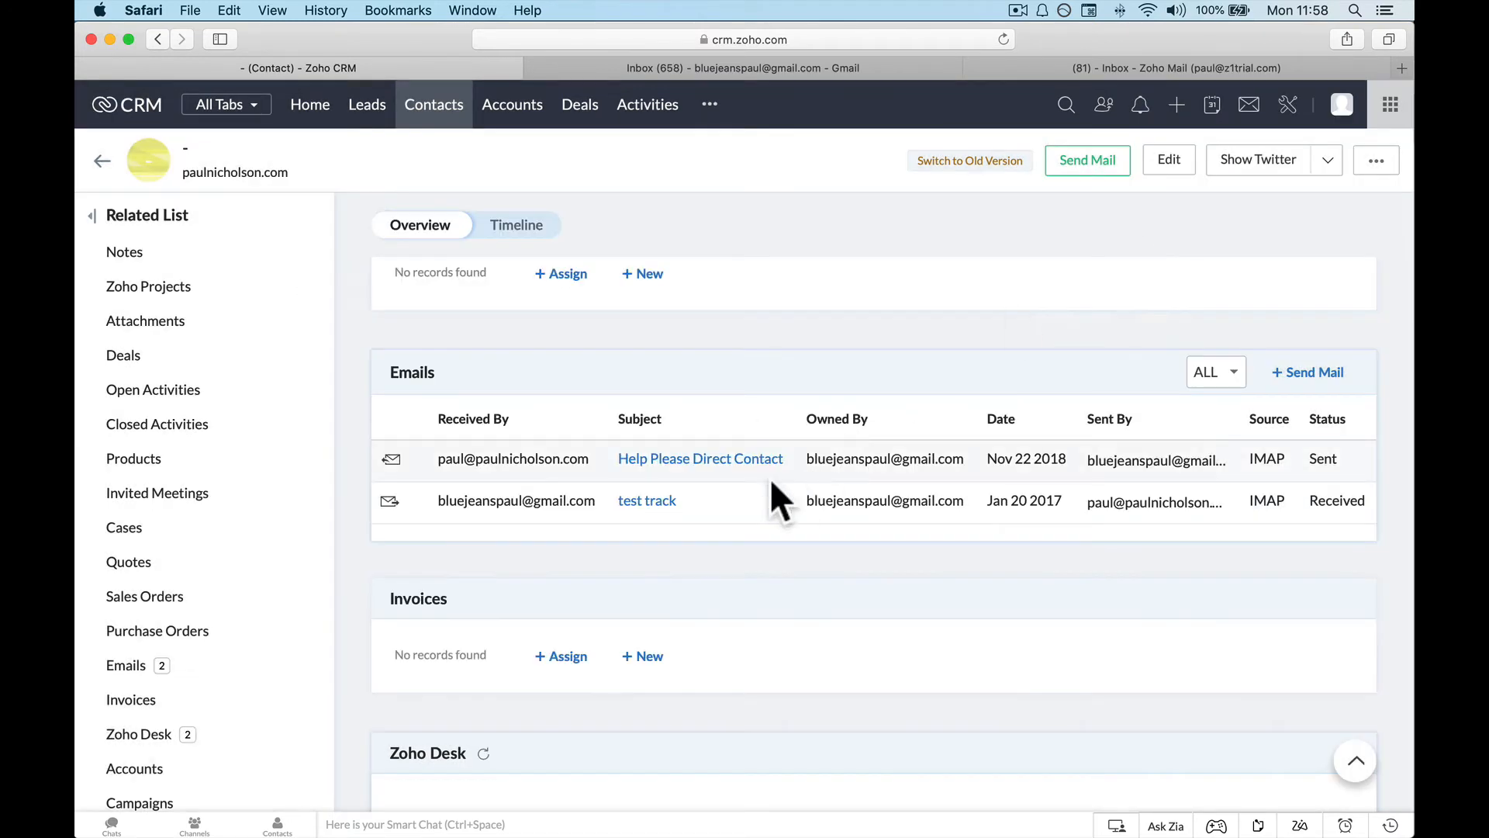
left_click(699, 457)
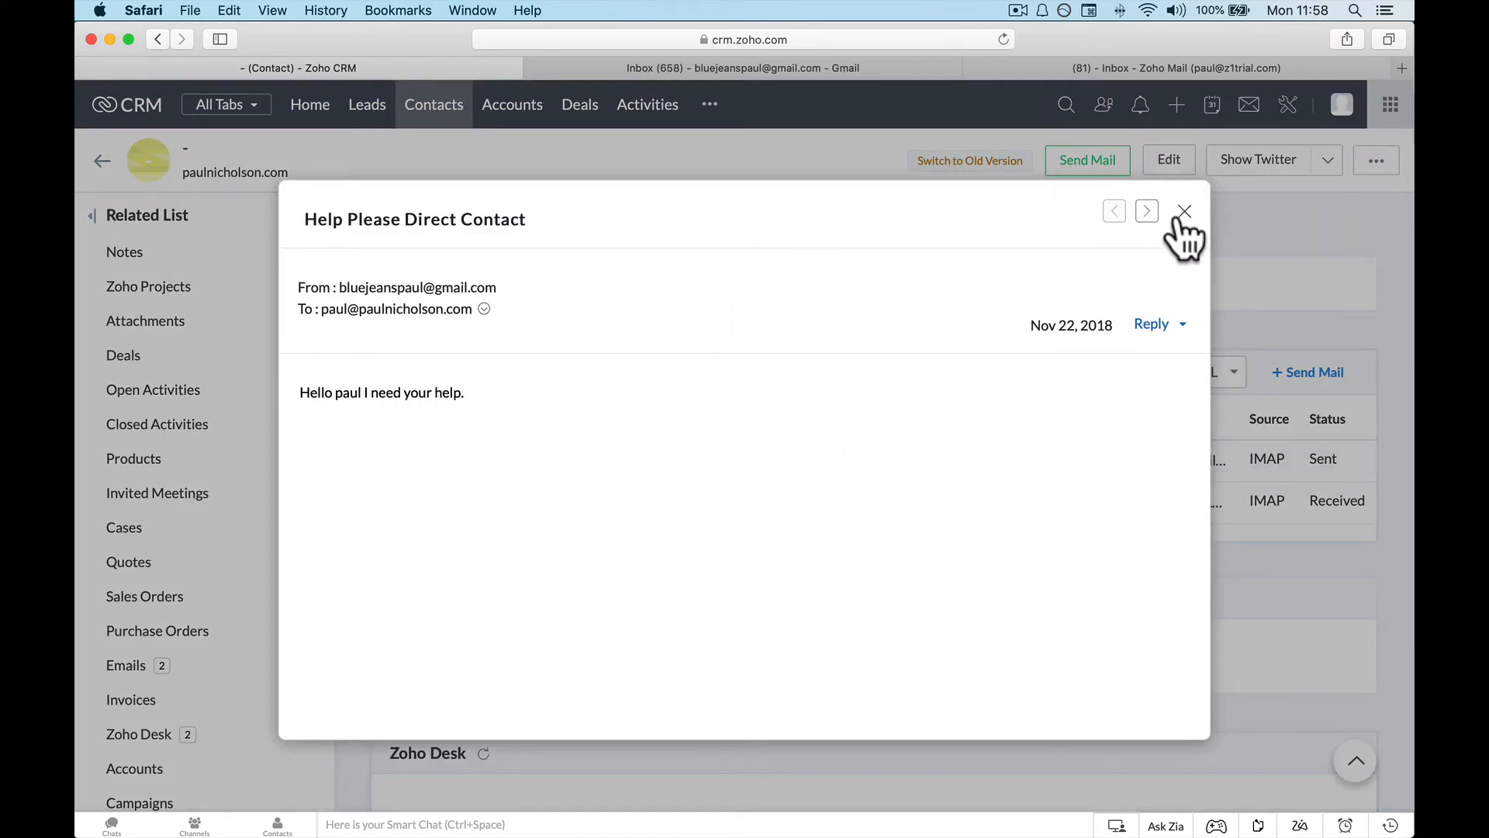
left_click(1184, 210)
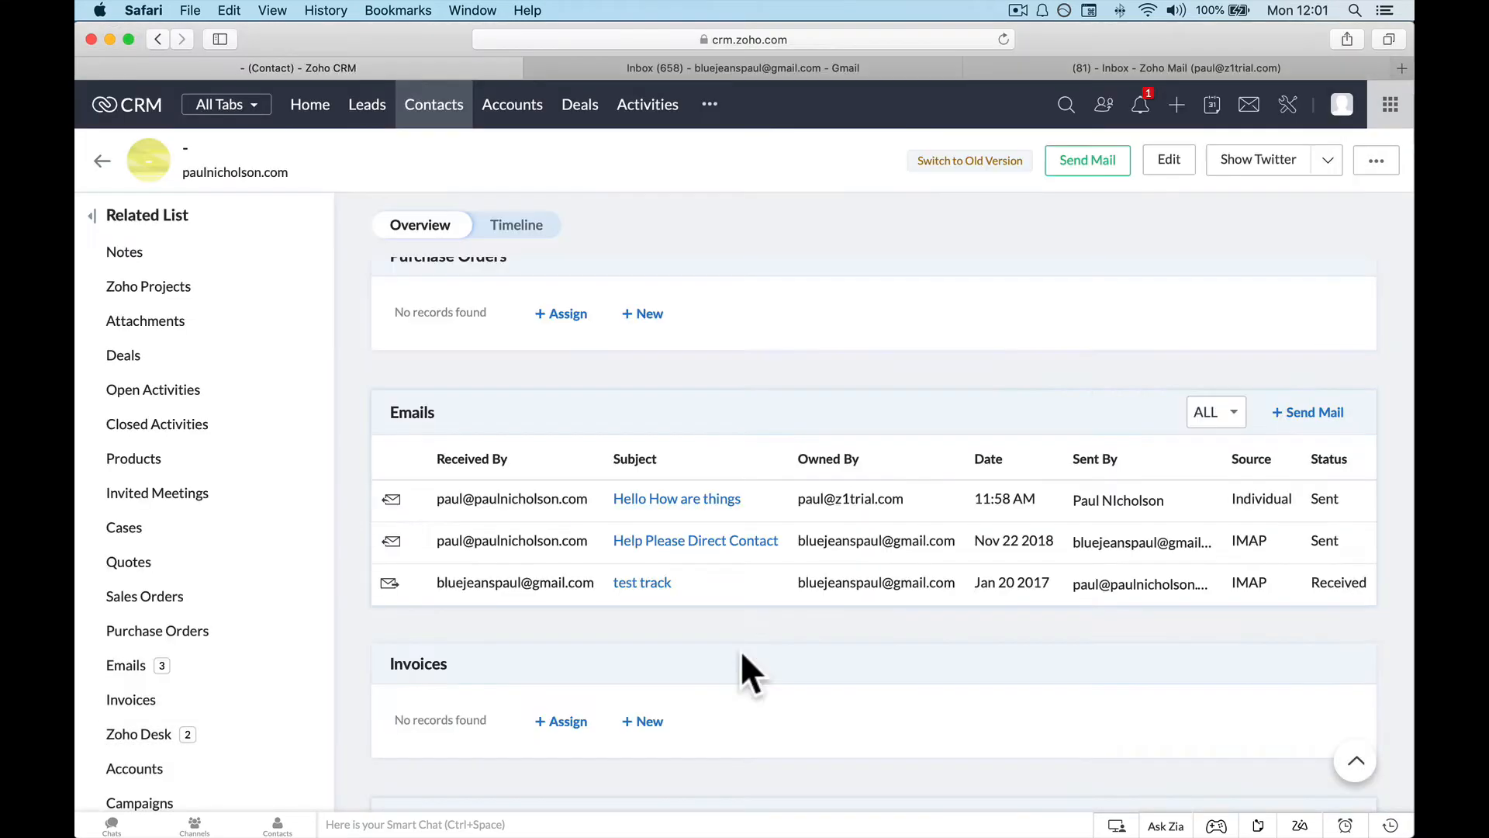
mouse_move(1306, 411)
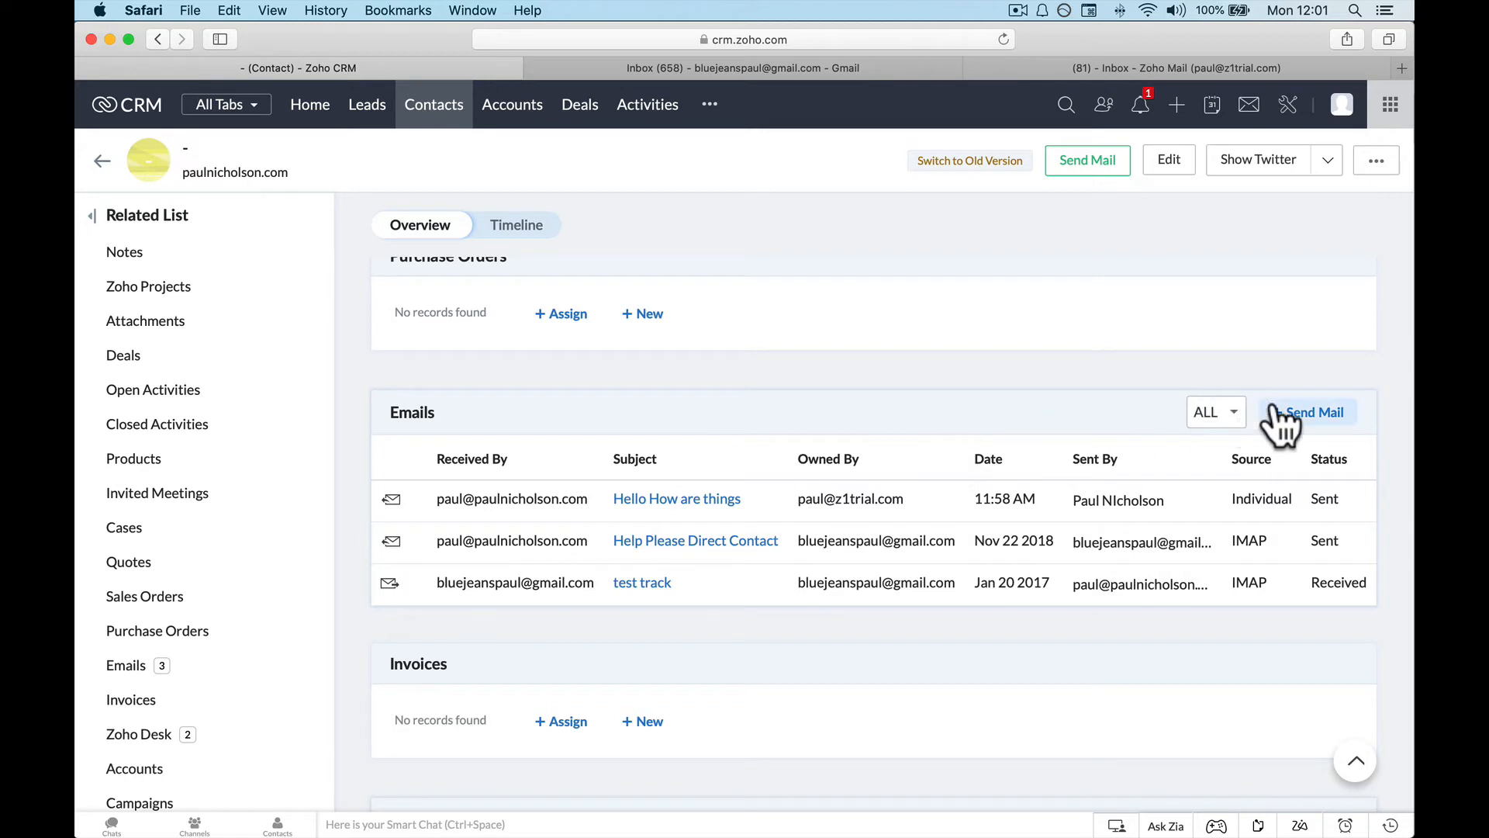
Step: Send the contact an email titled 'Hello Test 12:01' saying 'How are things Paul'
left_click(1307, 411)
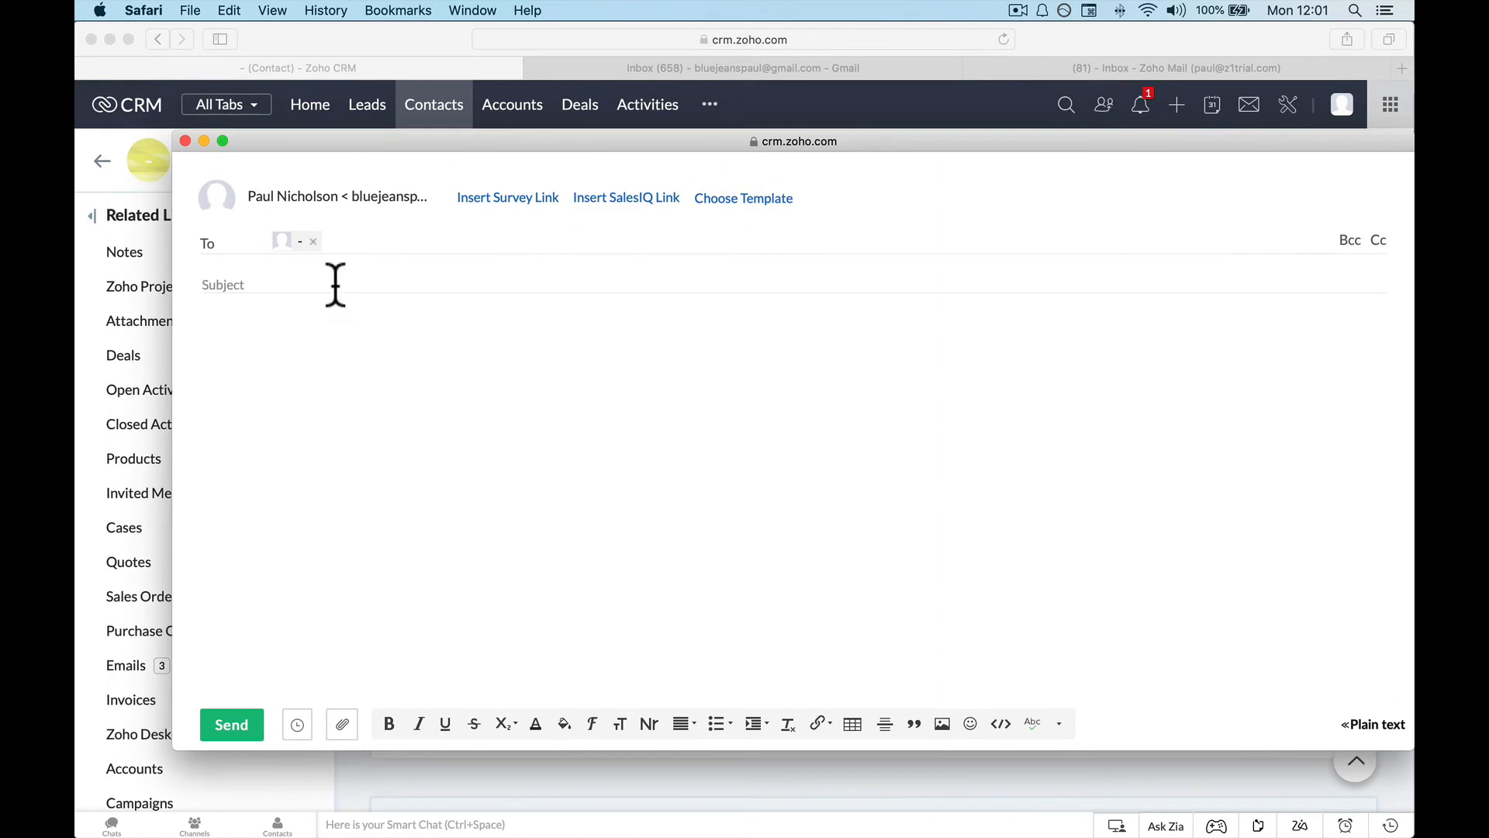
type("Hello Test")
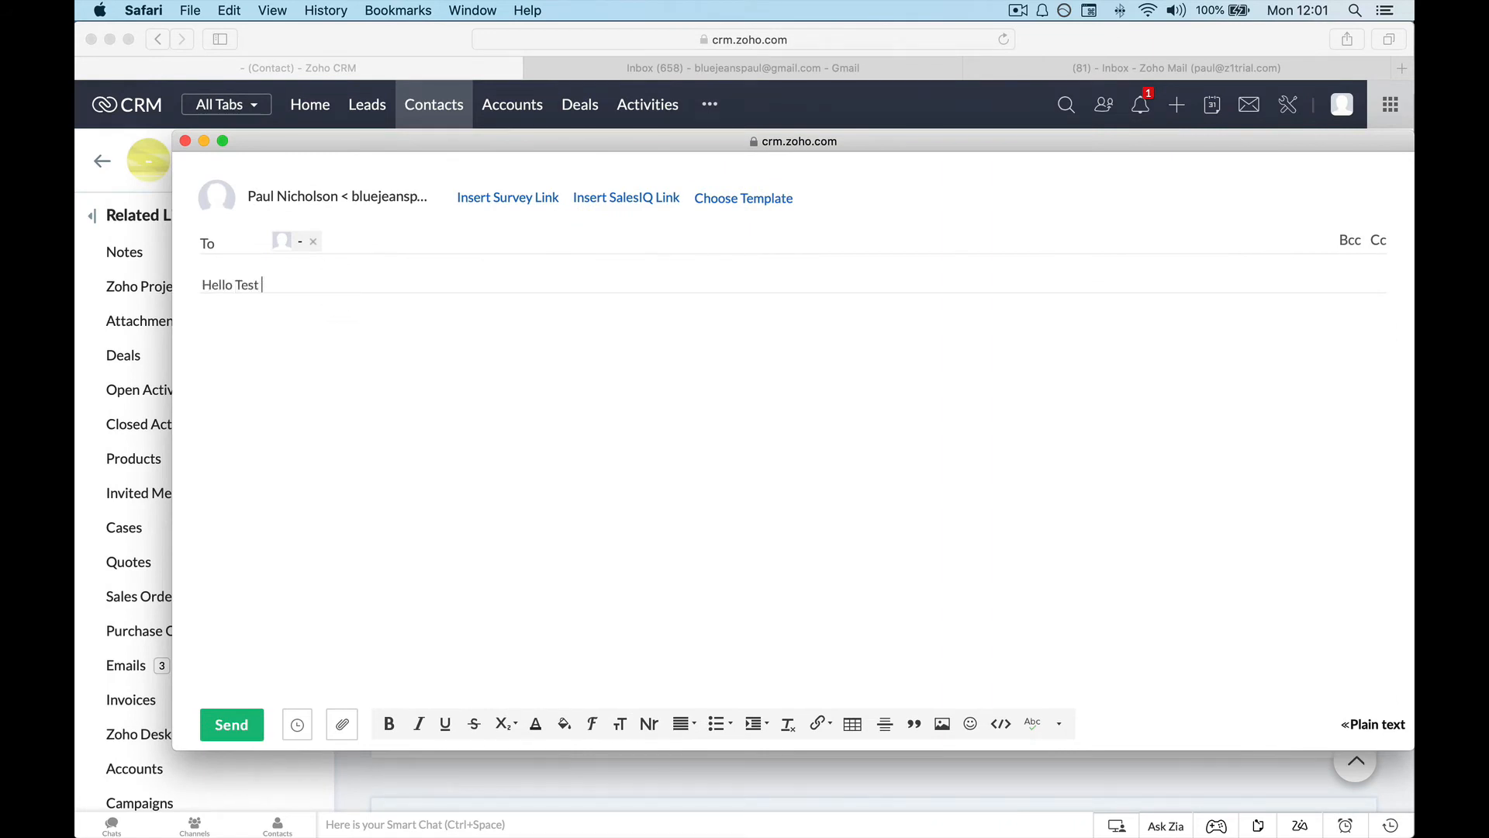
type("12:01")
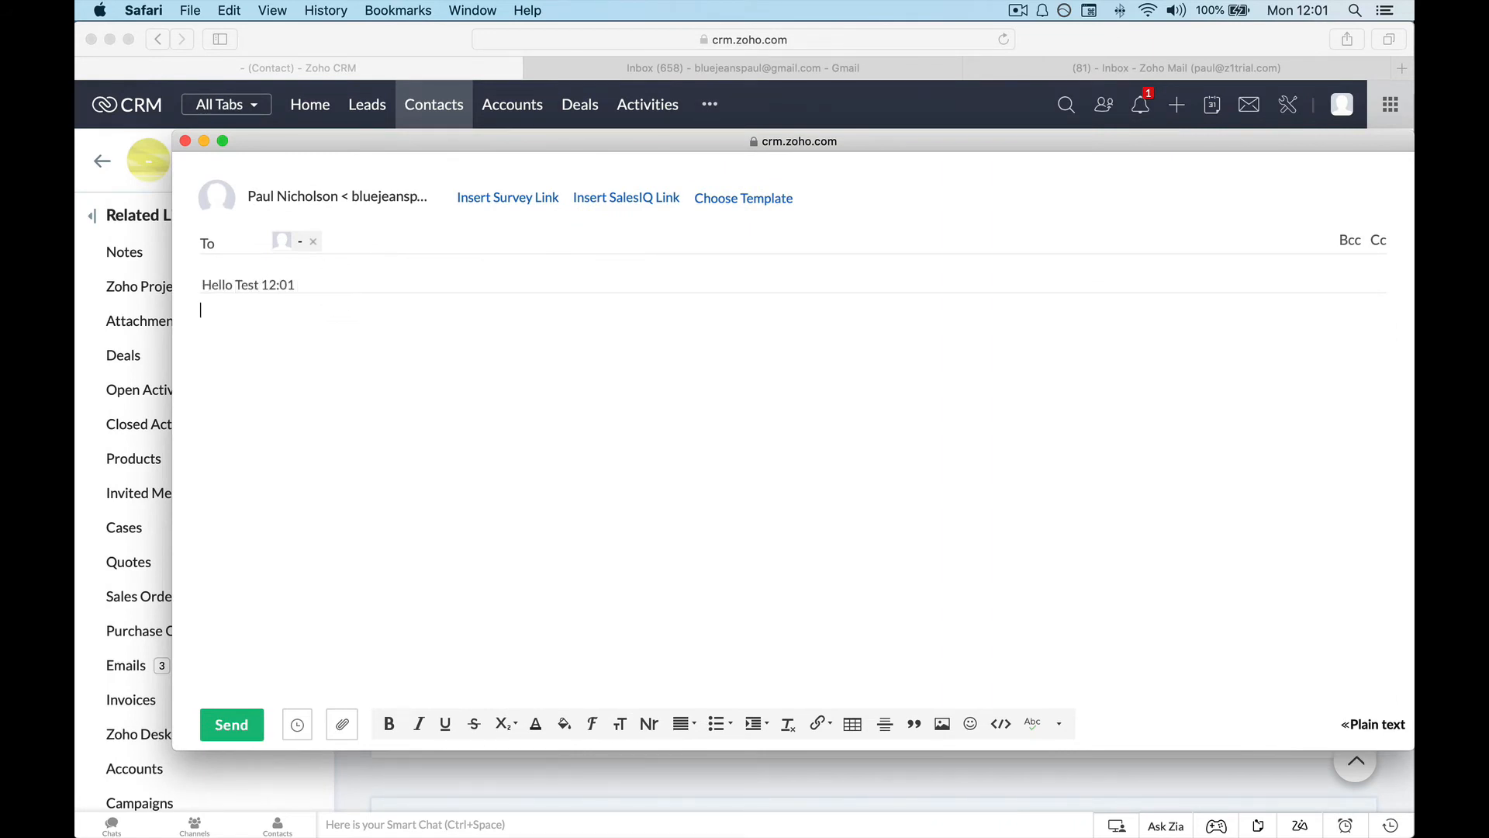
type("How are th")
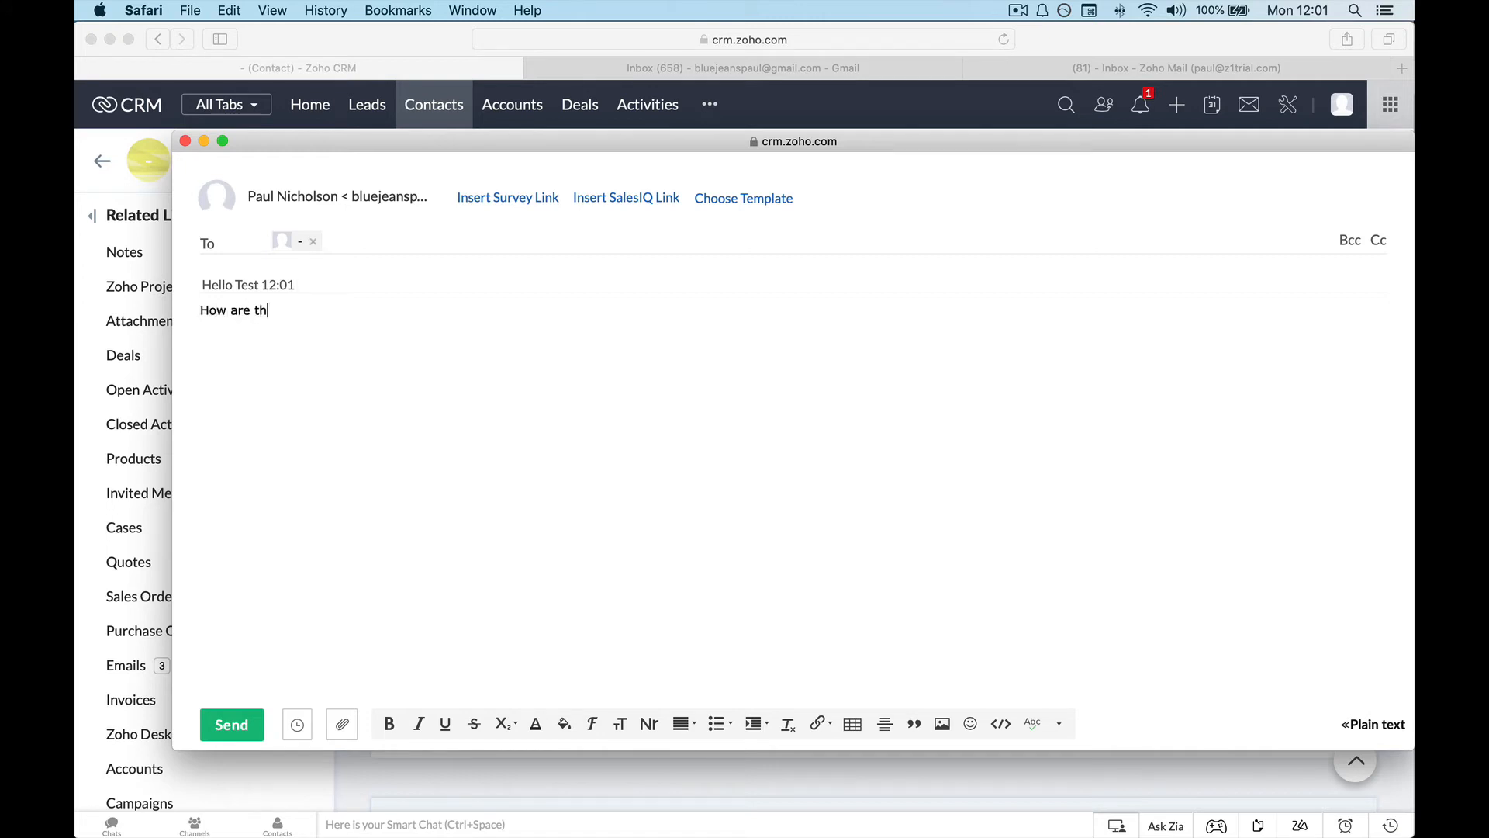
type("ings pU")
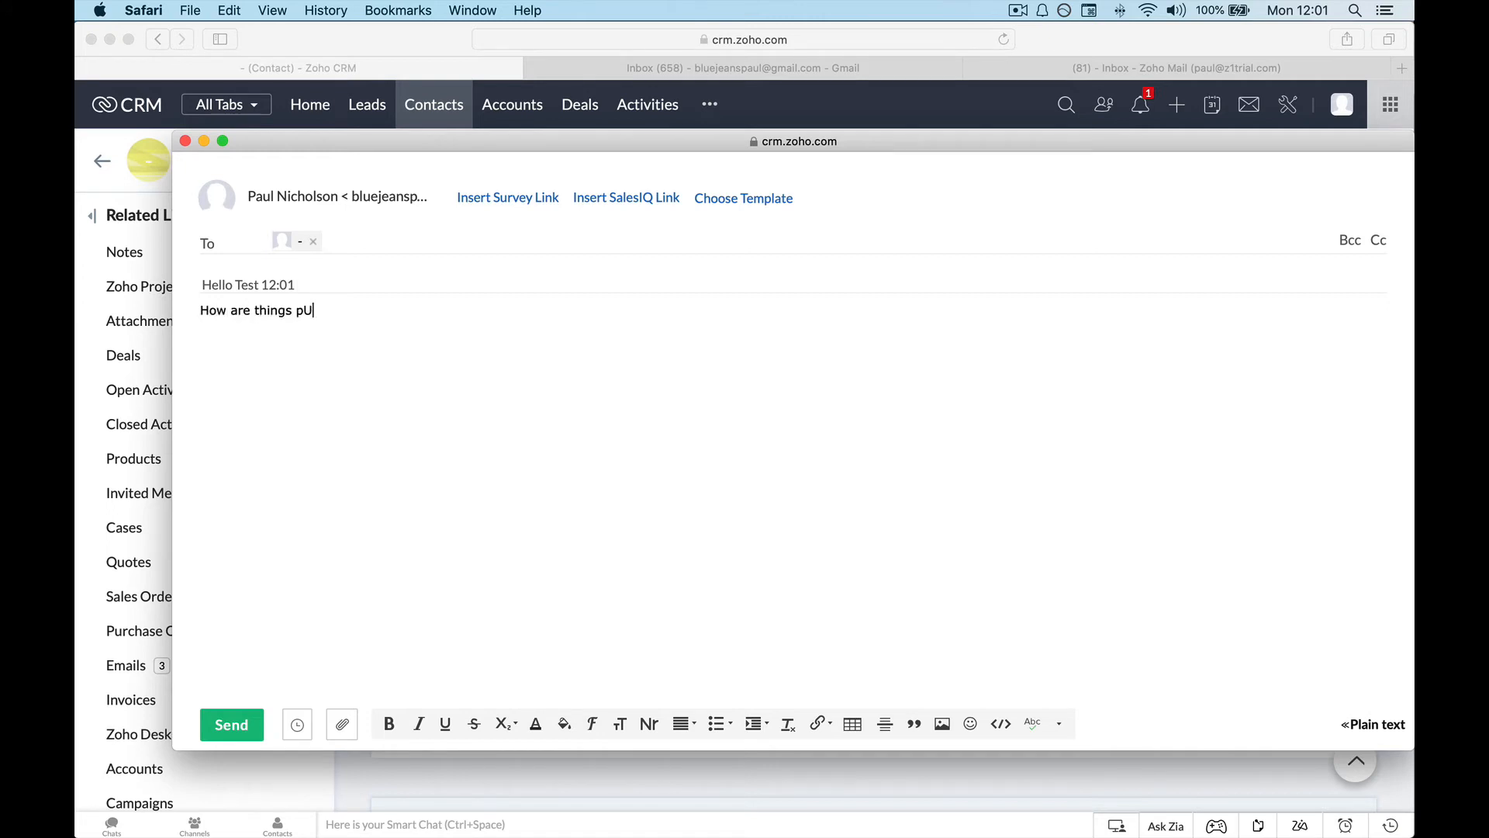
type("AUL")
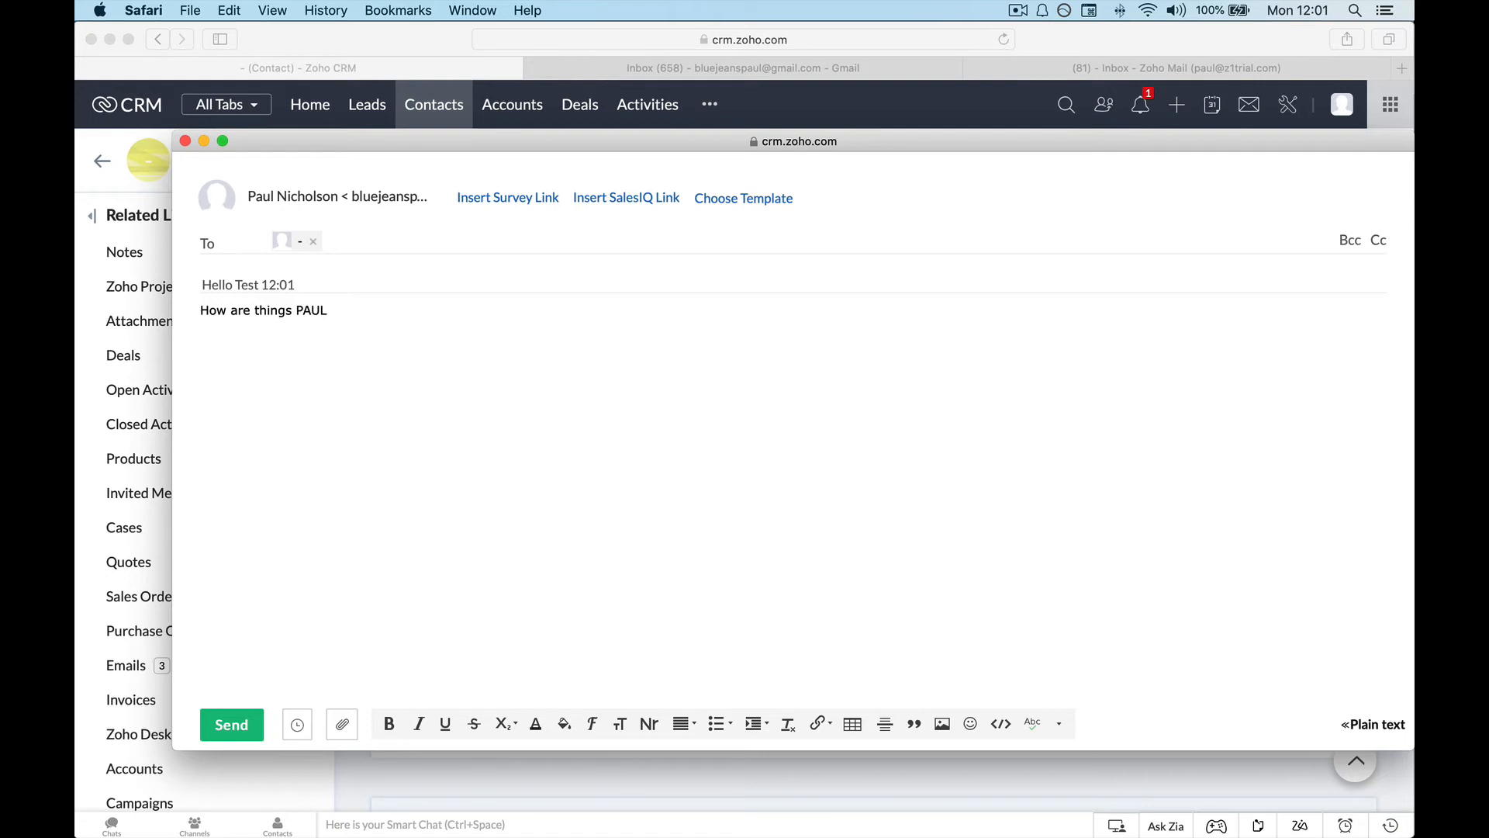
type("Paul")
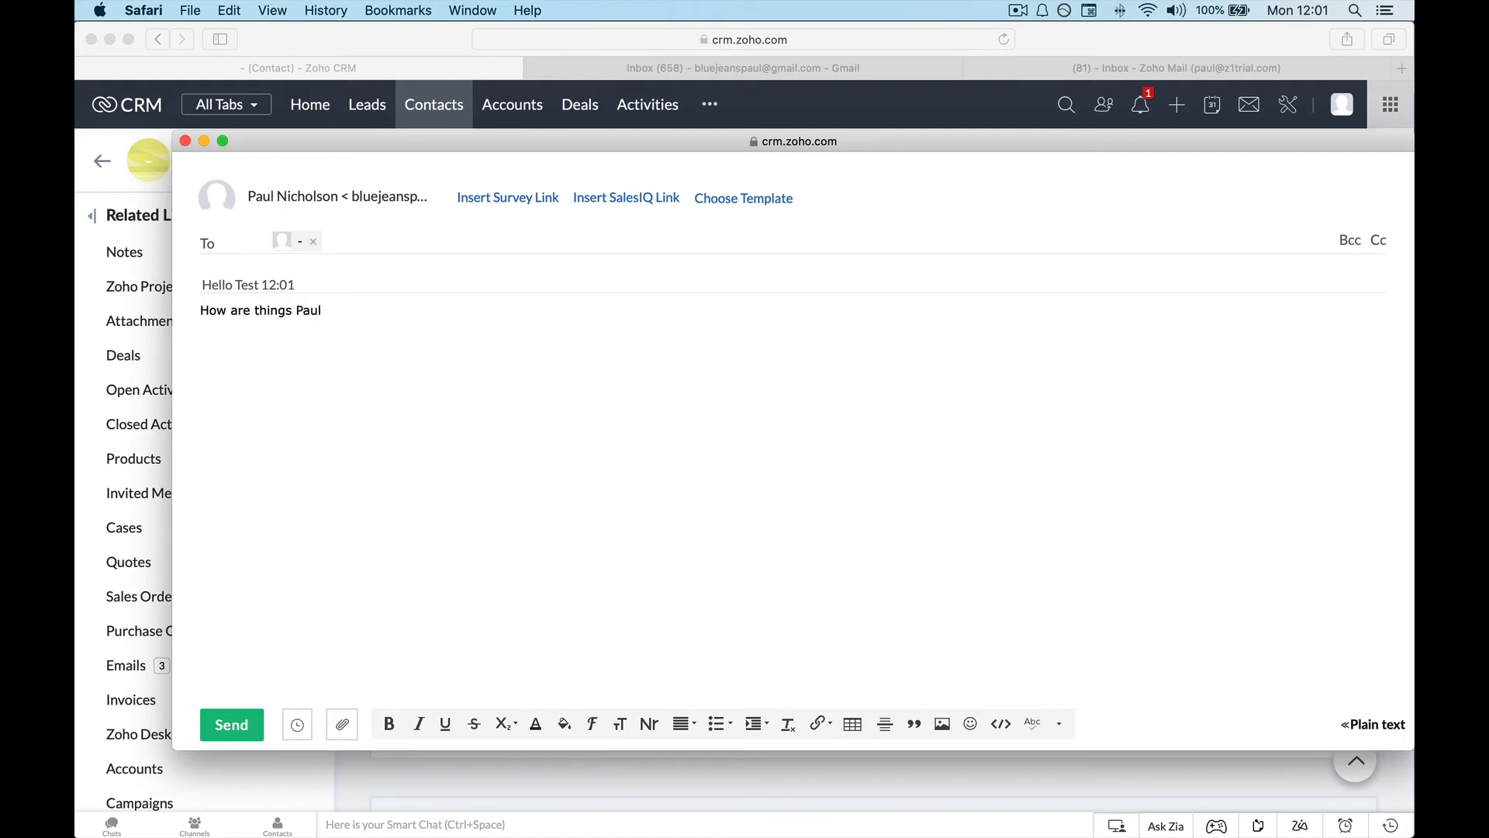
left_click(231, 724)
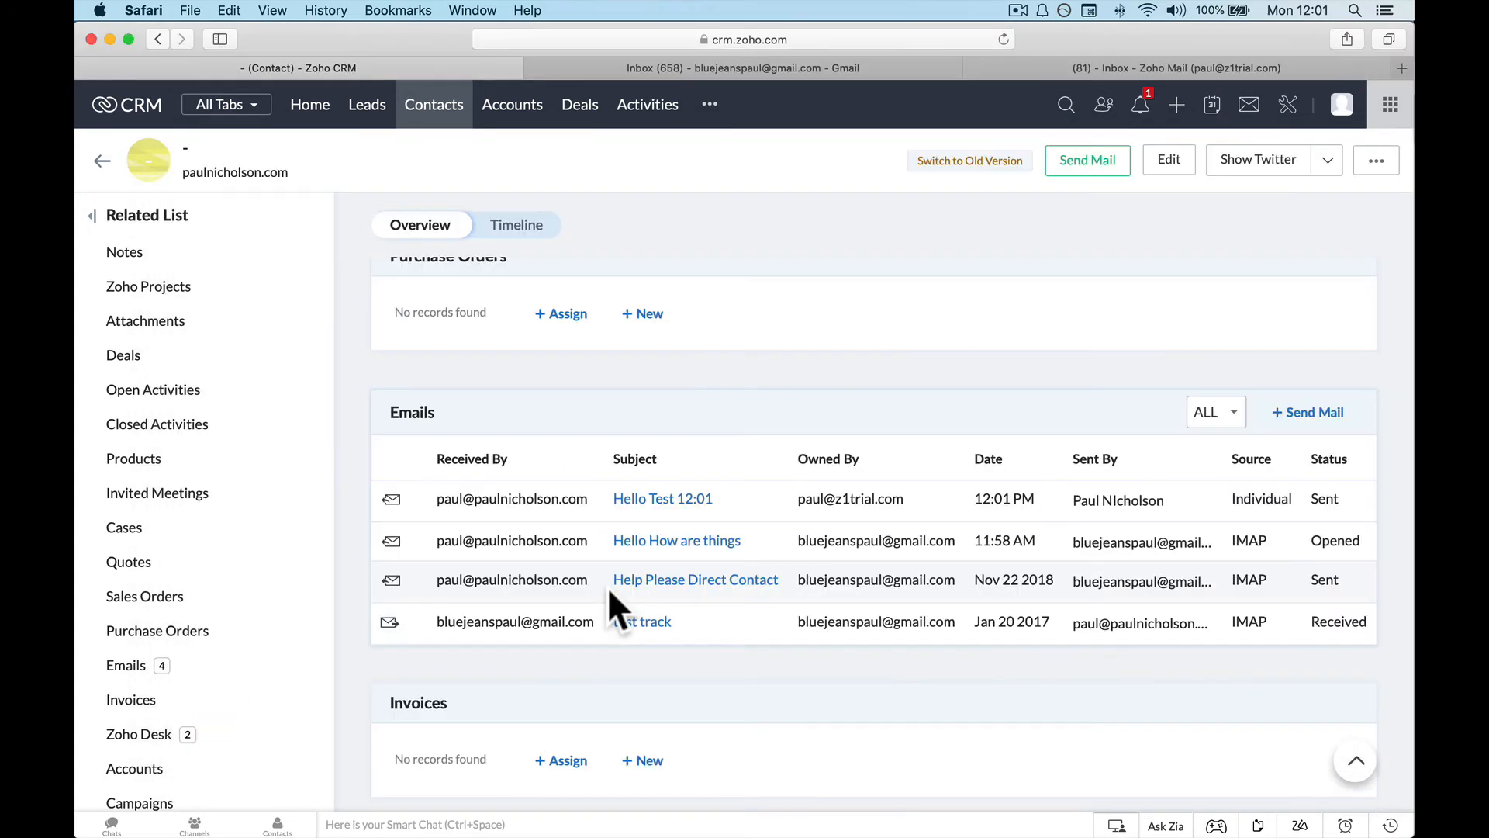
Step: Reply 'All good how are you?' to Hello Test 12:01 in Apple Mail, then refresh Gmail
left_click(741, 67)
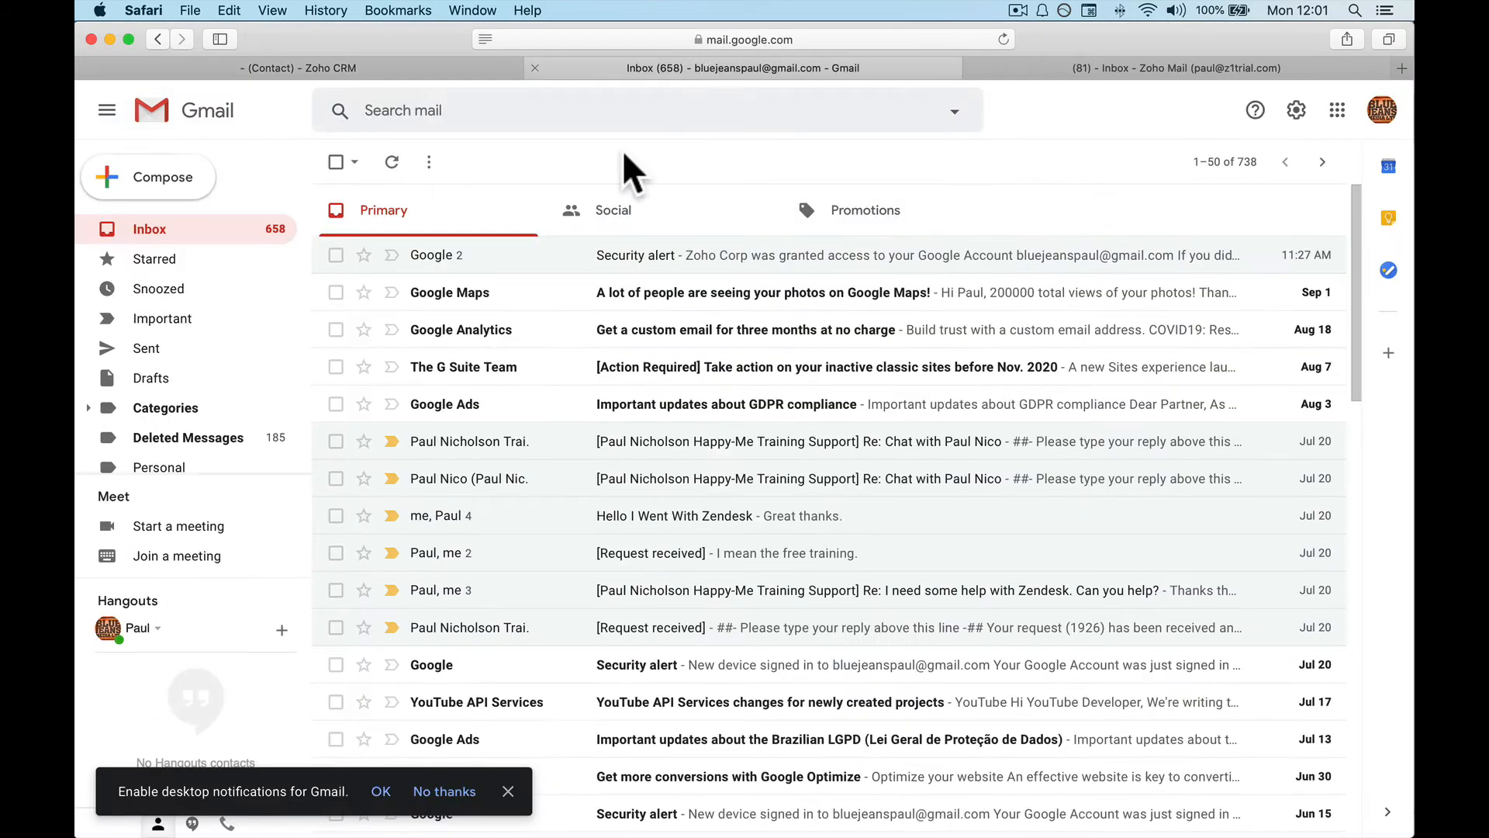
left_click(146, 347)
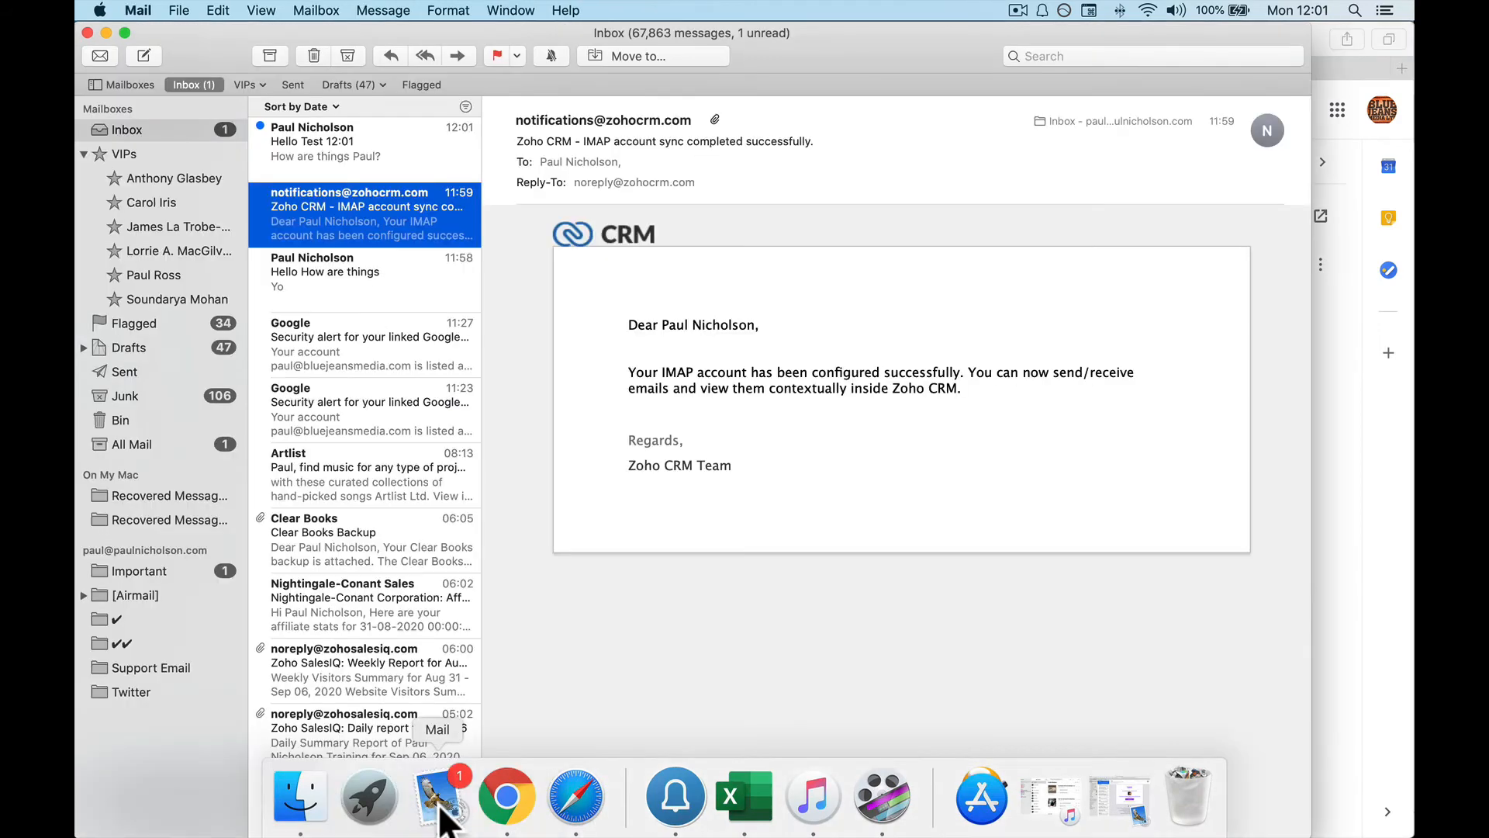
left_click(333, 141)
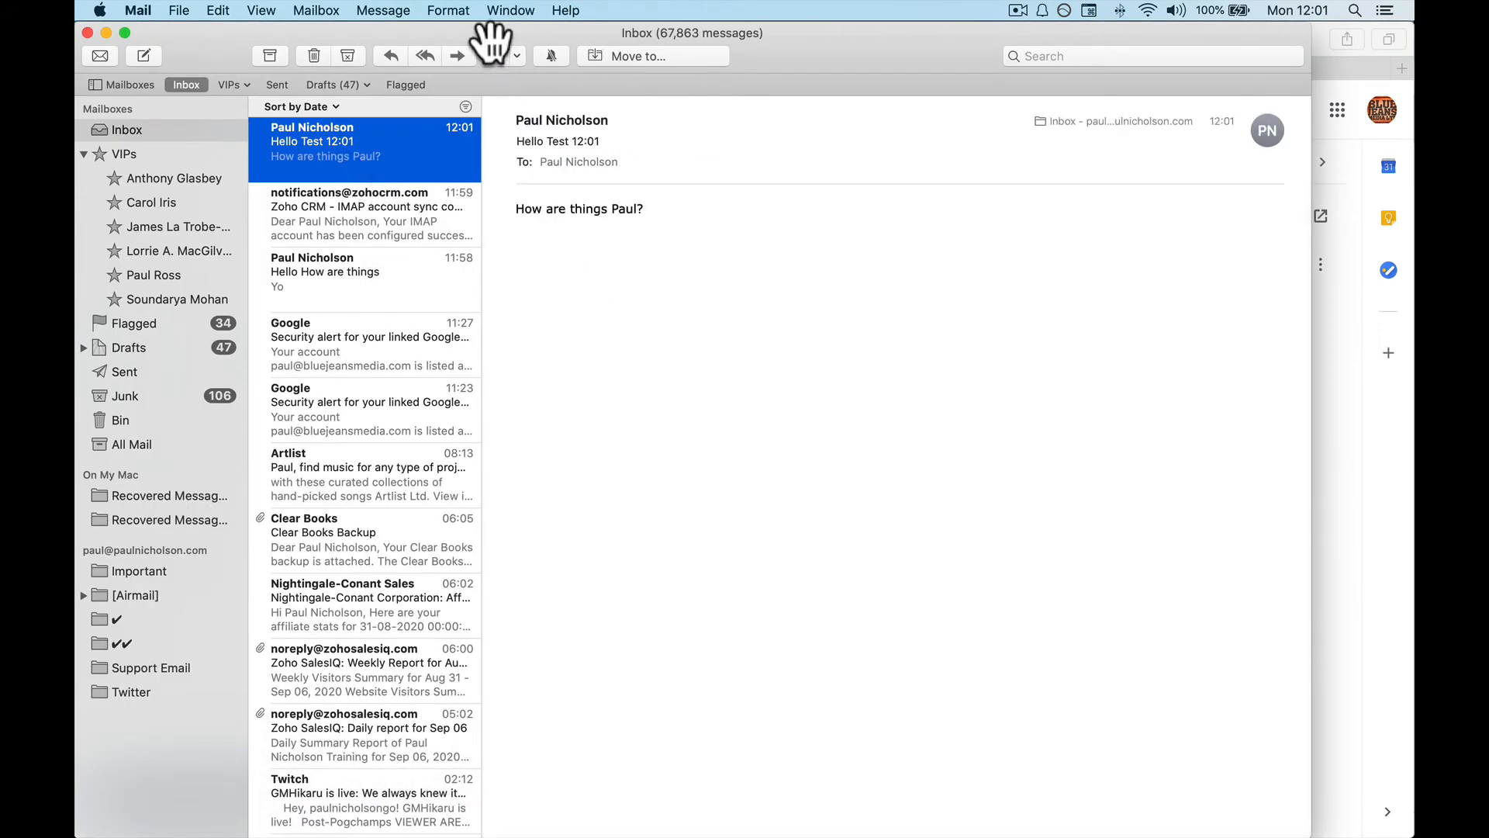
type("A")
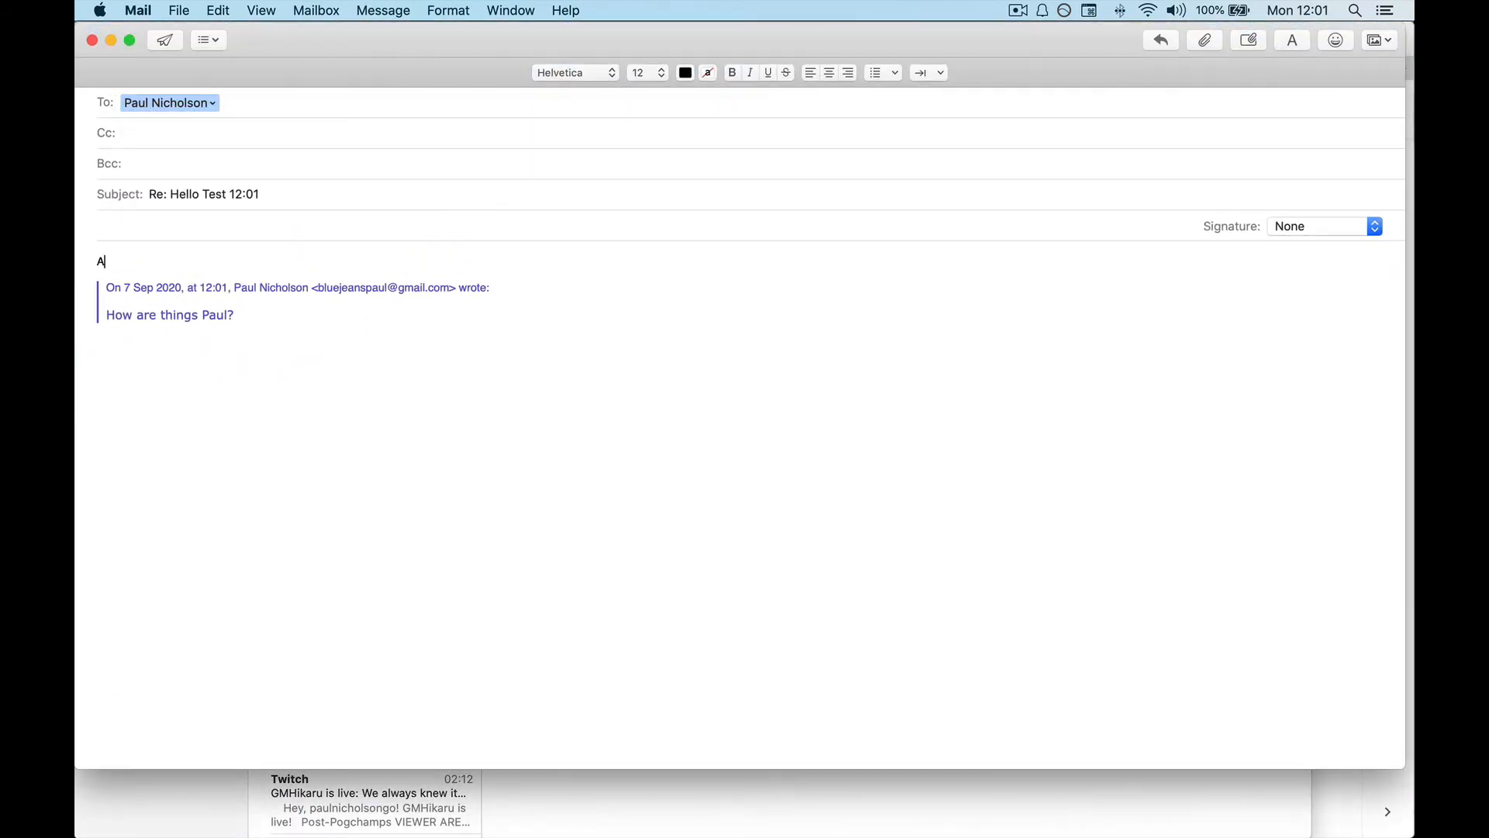
type("ll")
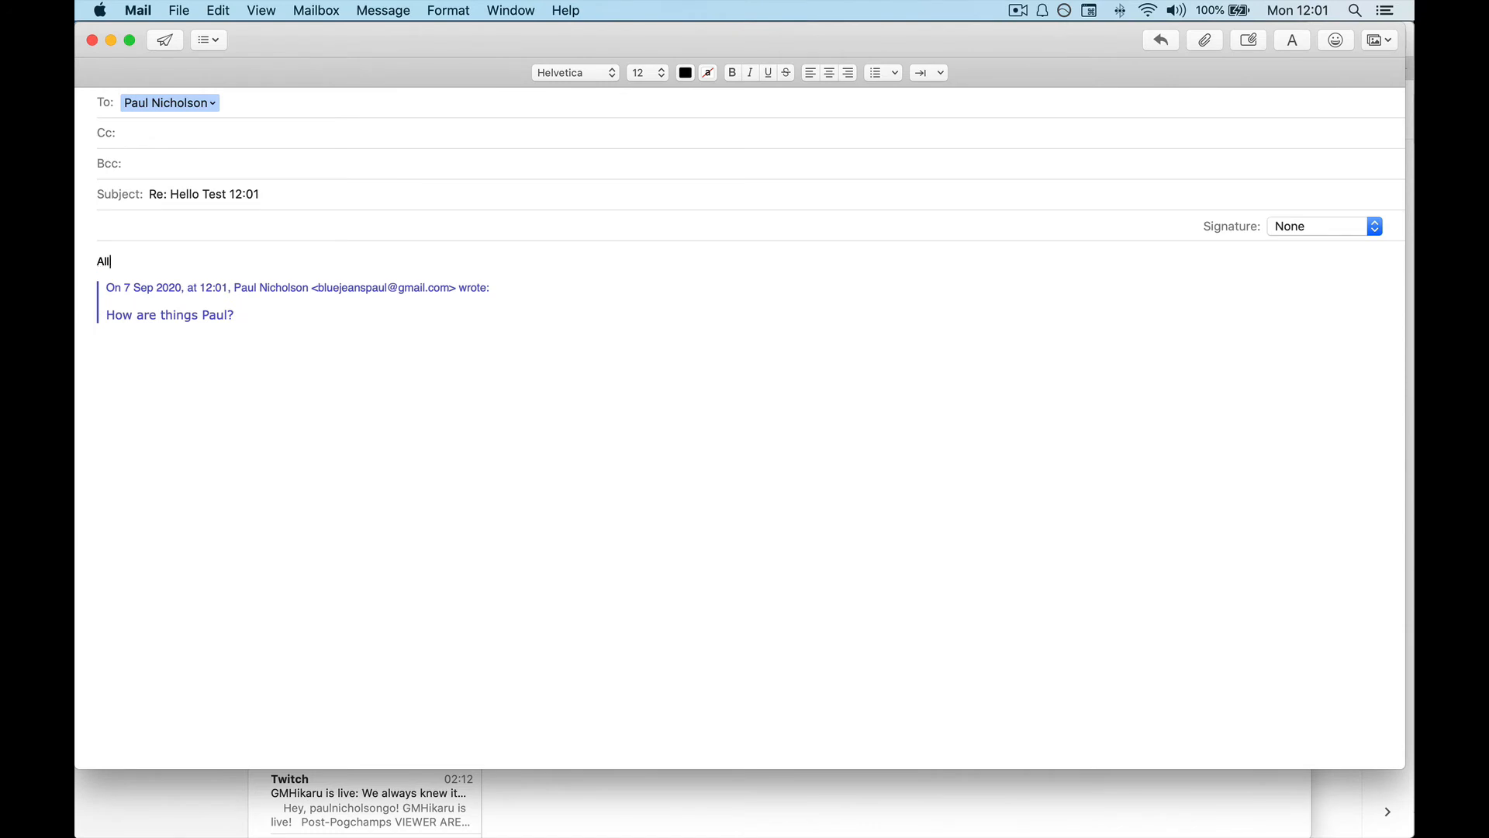
type("good")
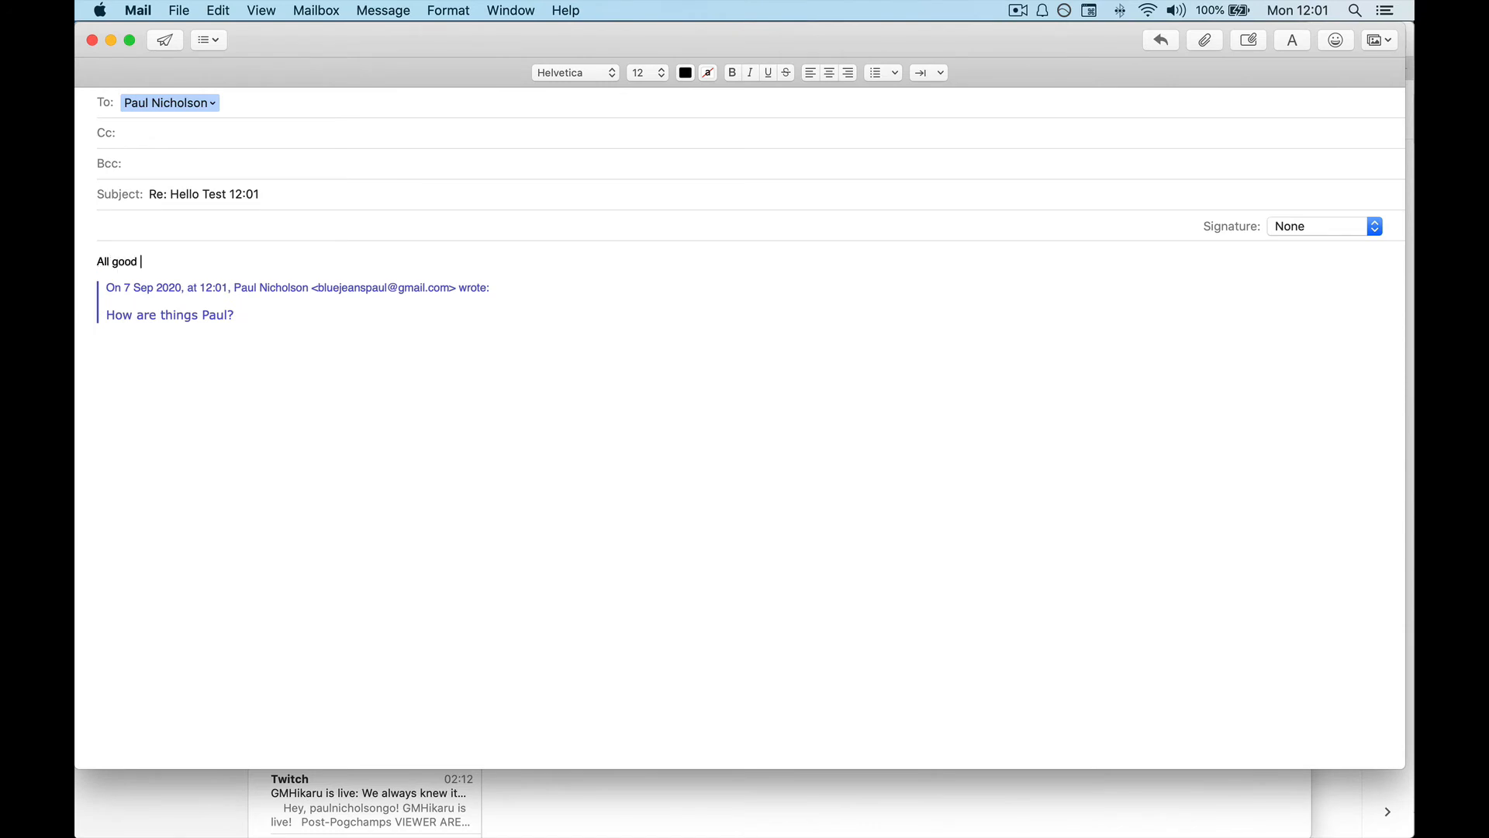
type("how are")
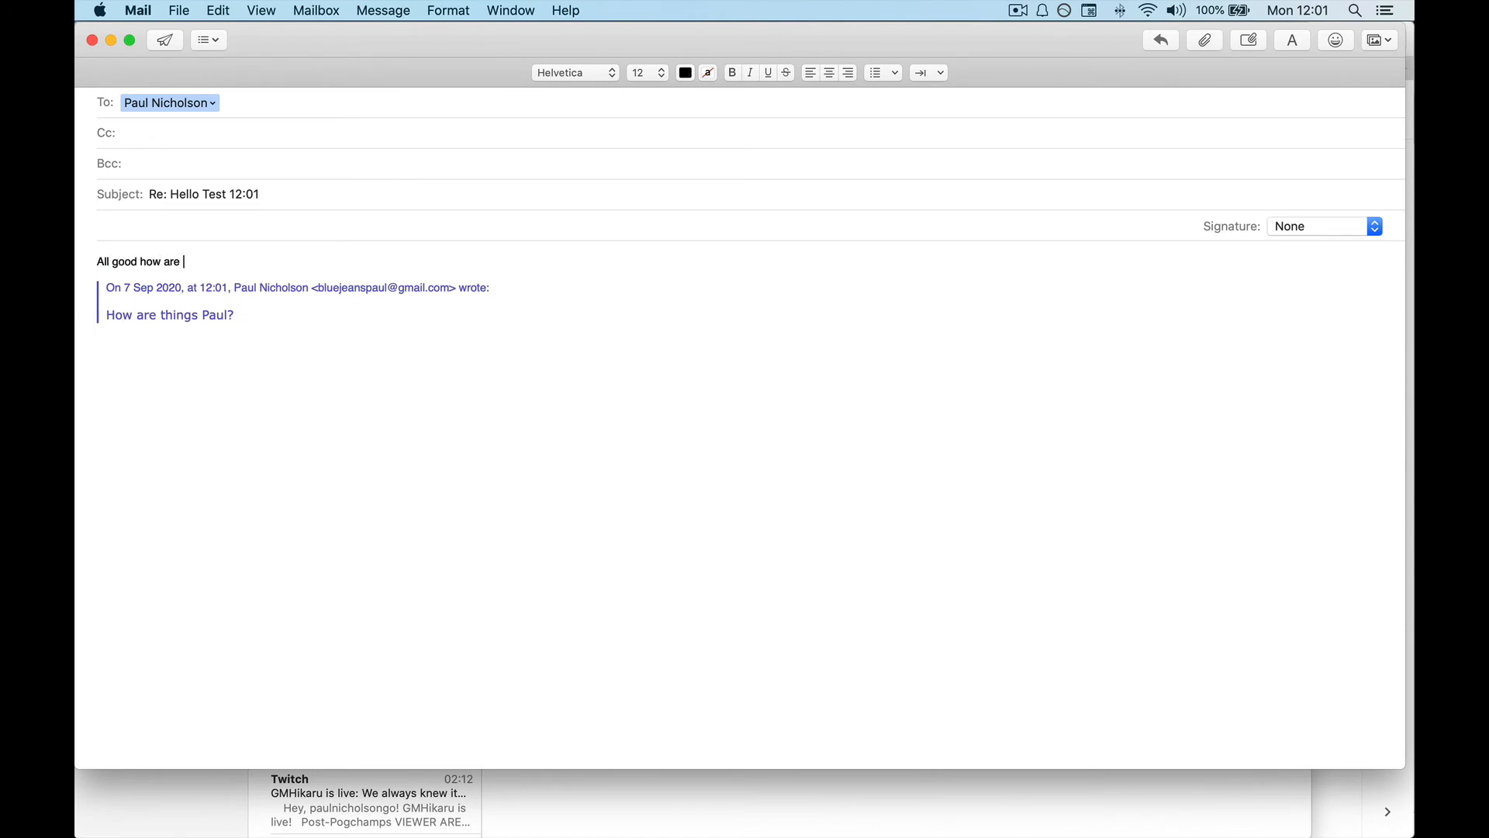
type("you?")
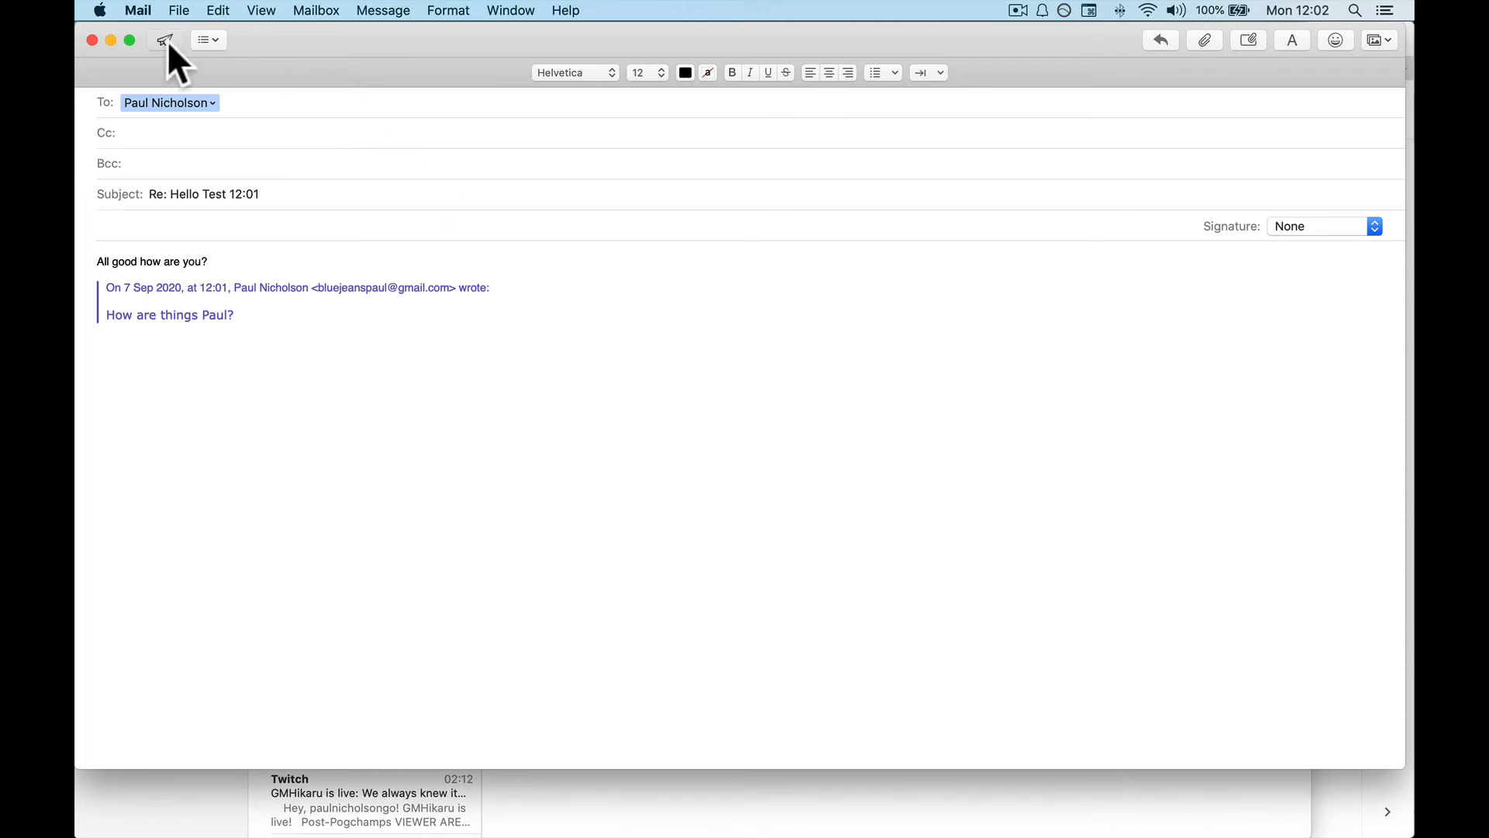
left_click(164, 40)
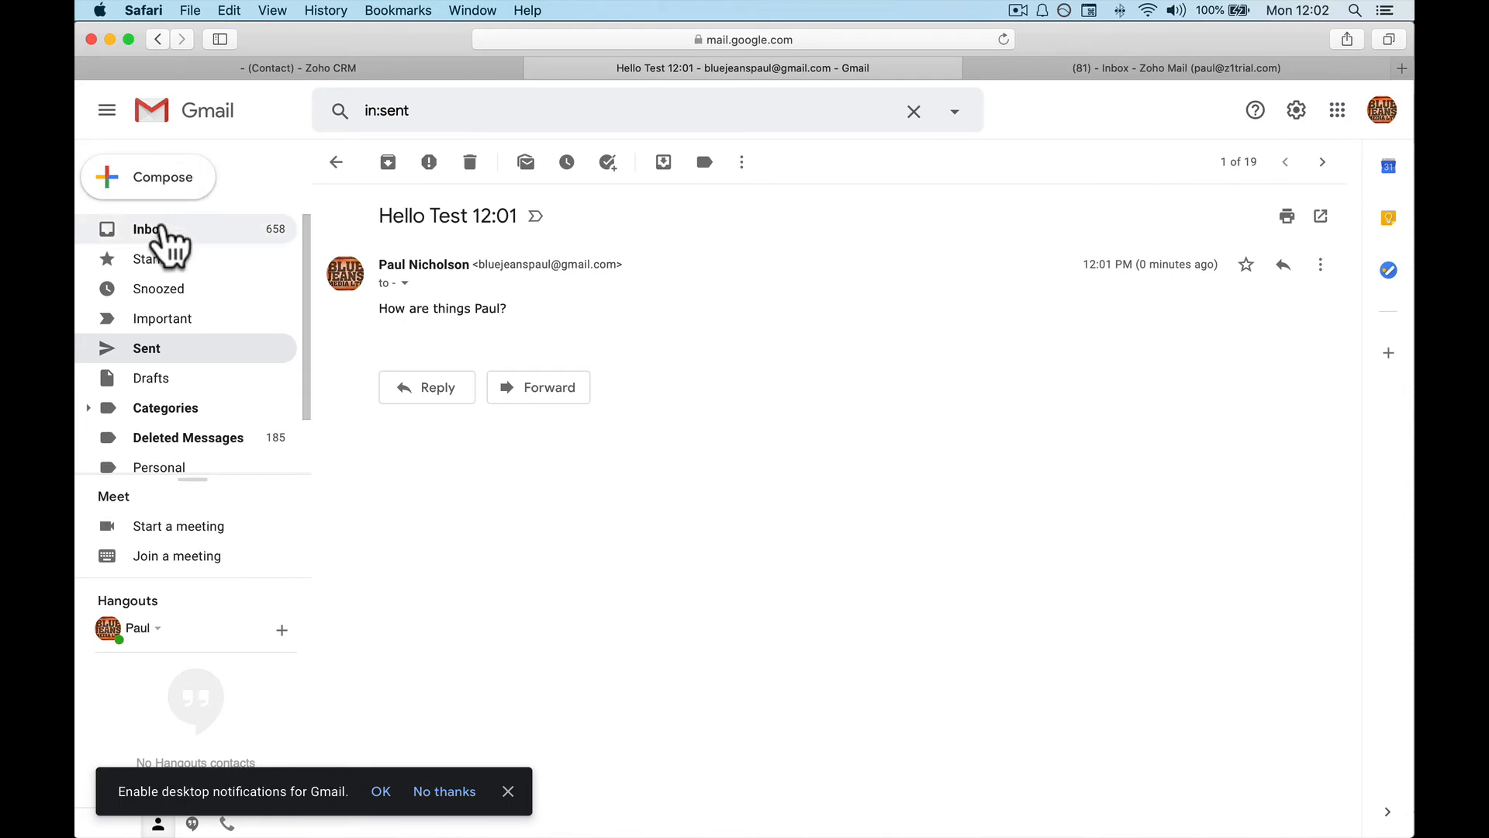
left_click(148, 228)
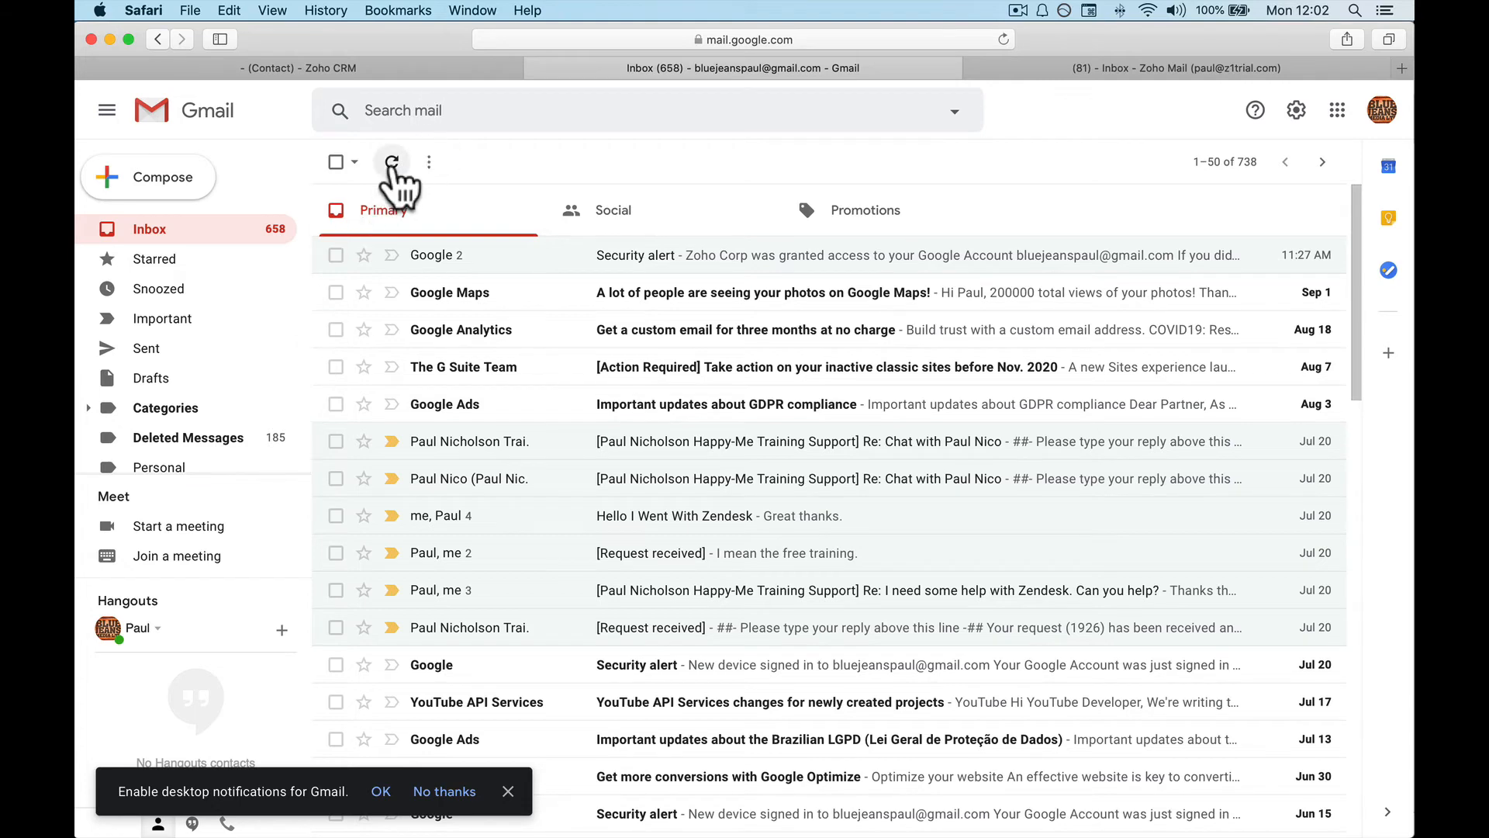
left_click(391, 162)
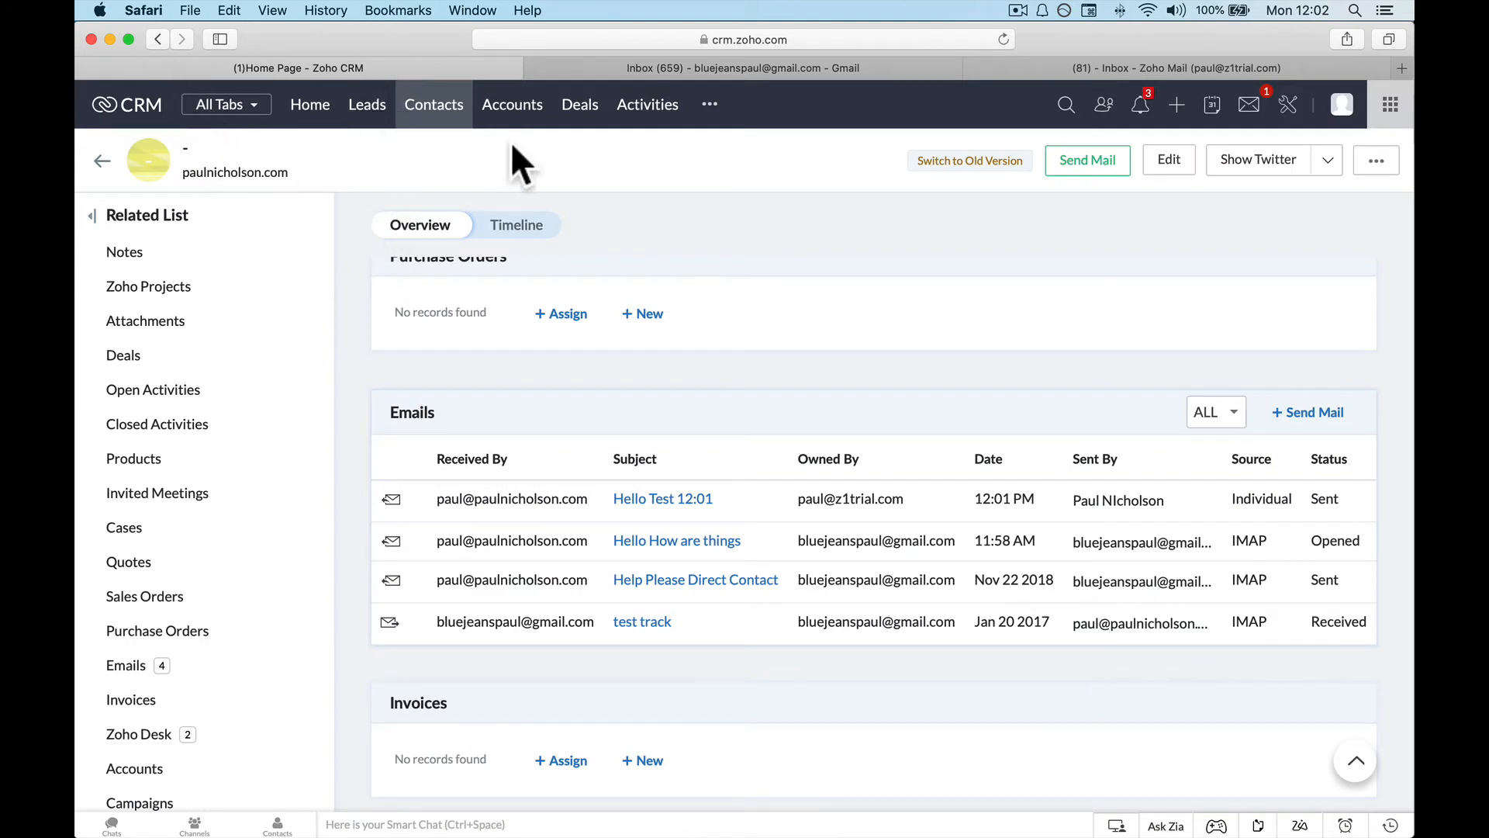
Step: View the Re: Hello Test 12:01 signal's timeline, then close the timeline and Signals panel
left_click(1139, 104)
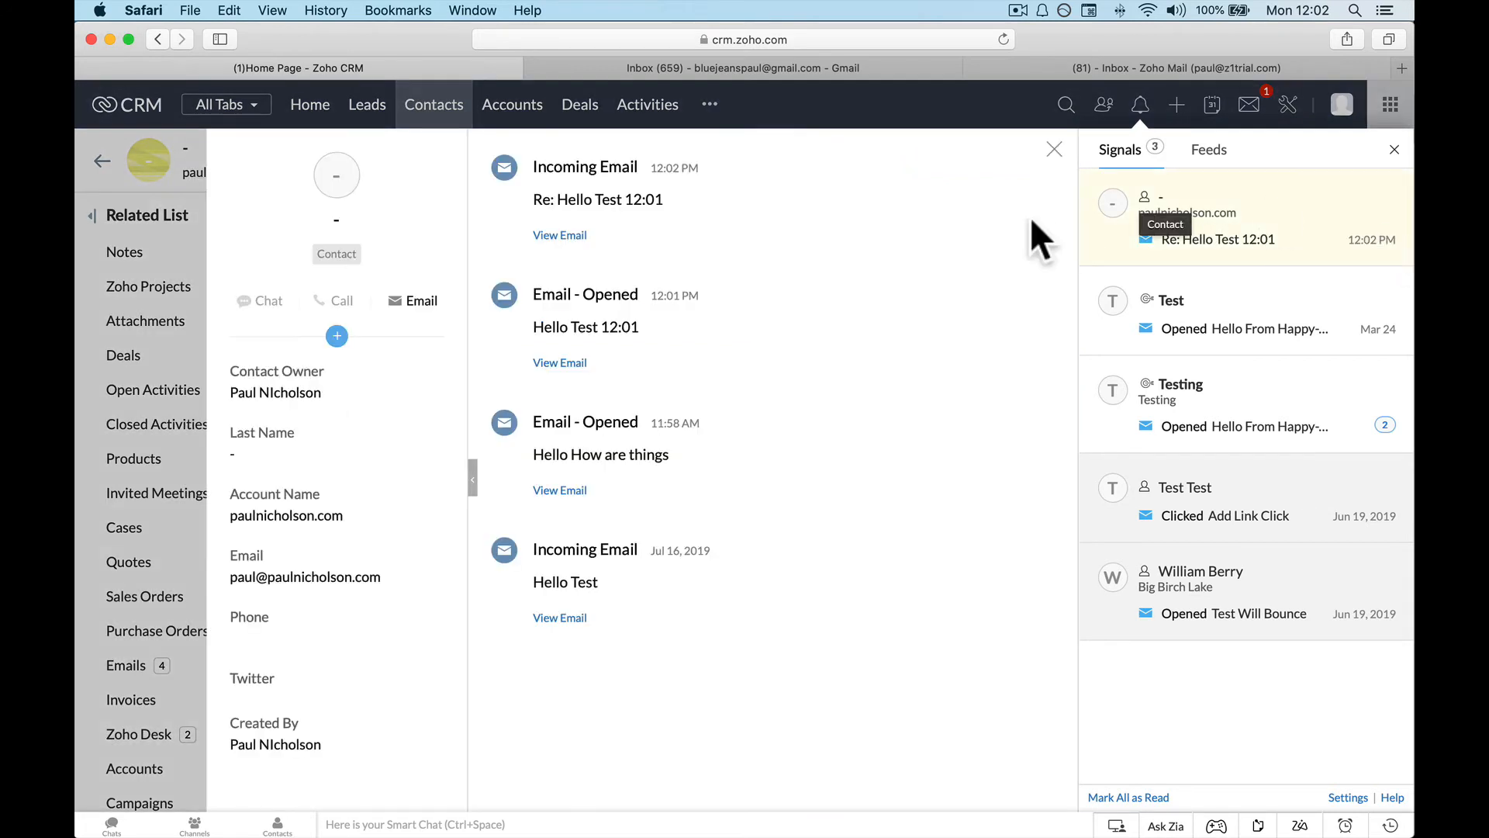
mouse_move(836, 304)
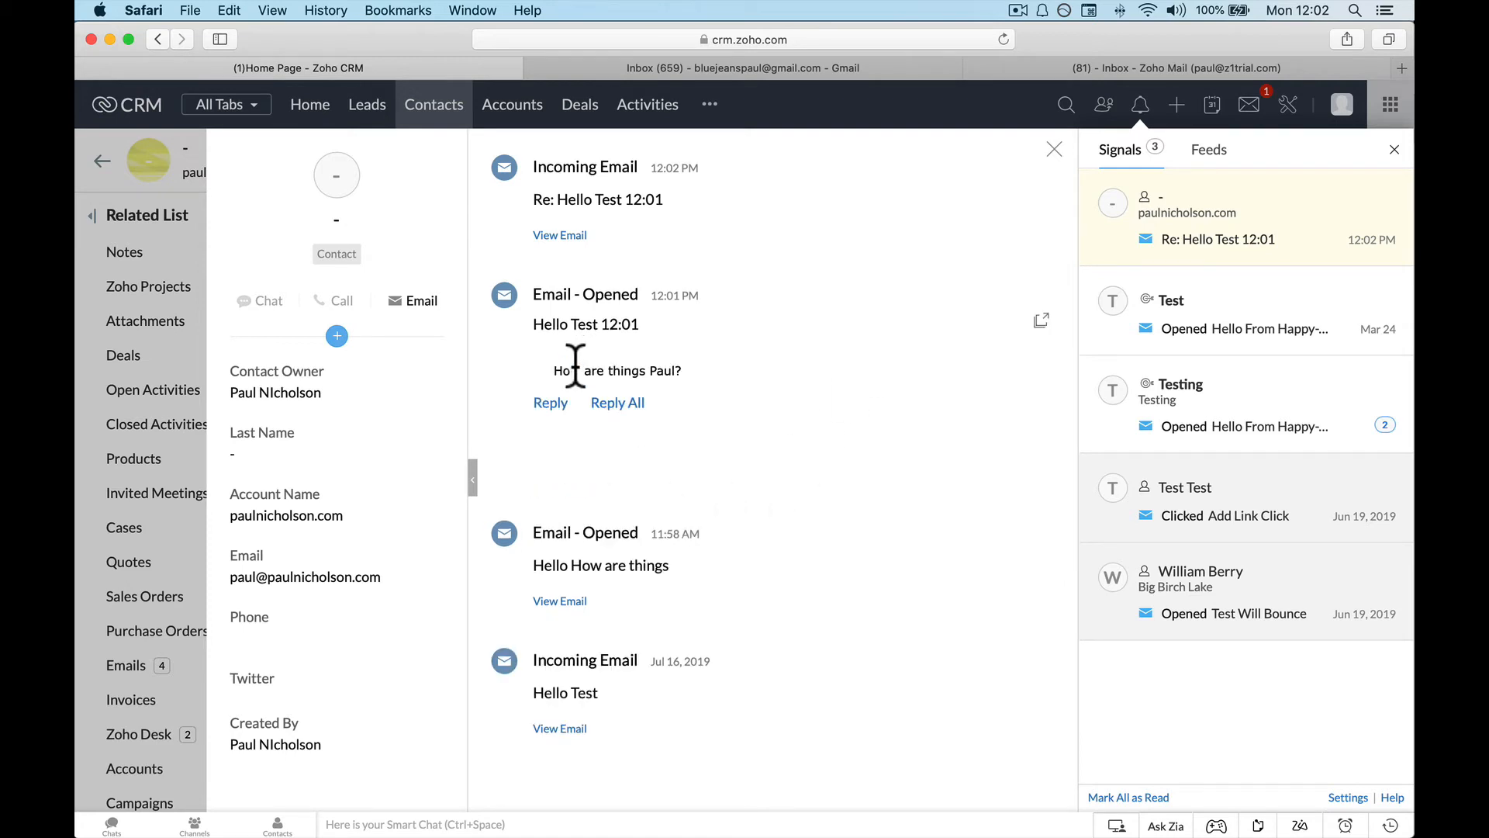
left_click(1061, 160)
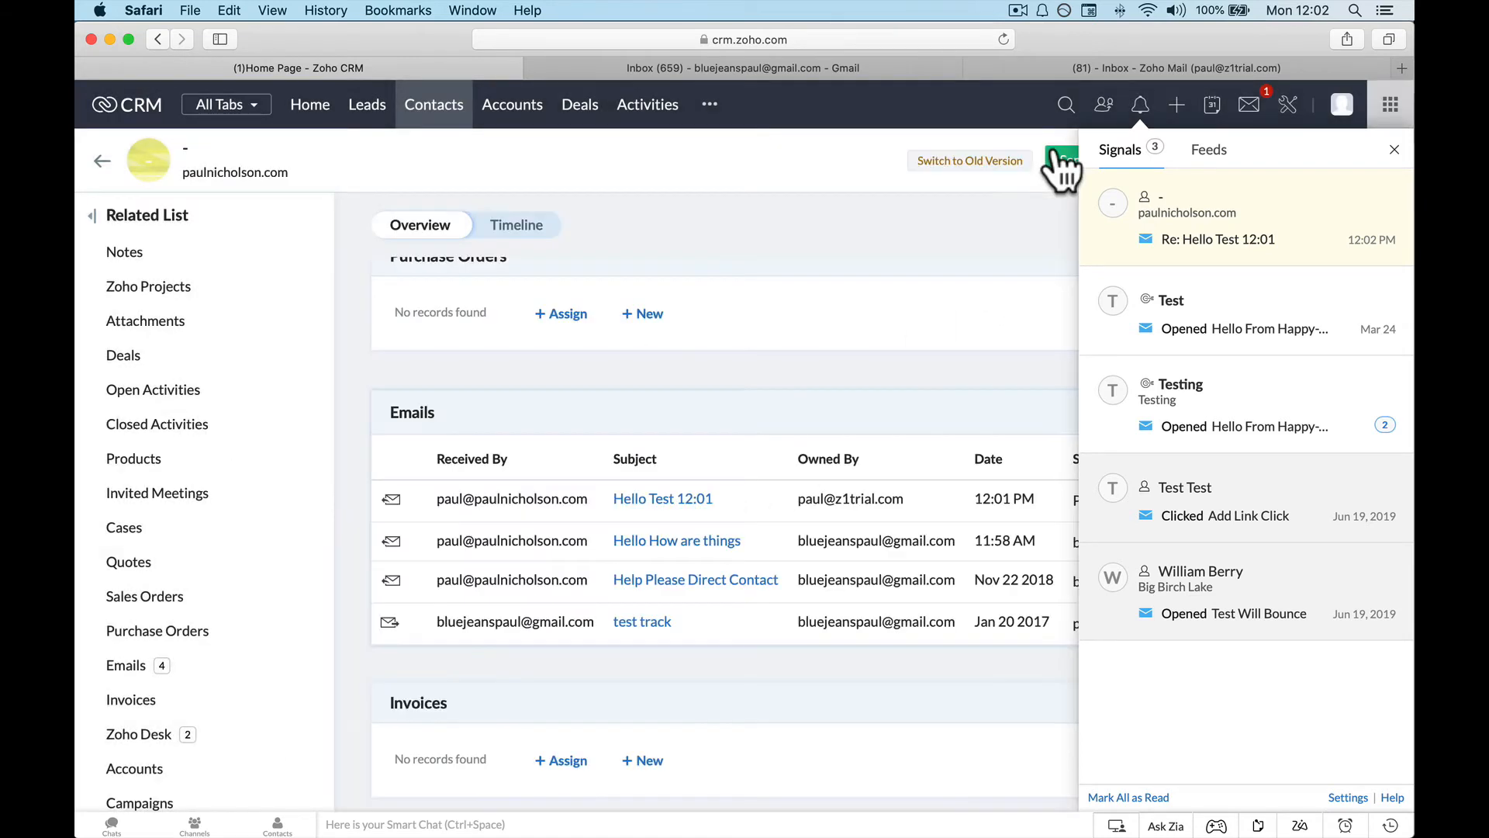
left_click(1394, 149)
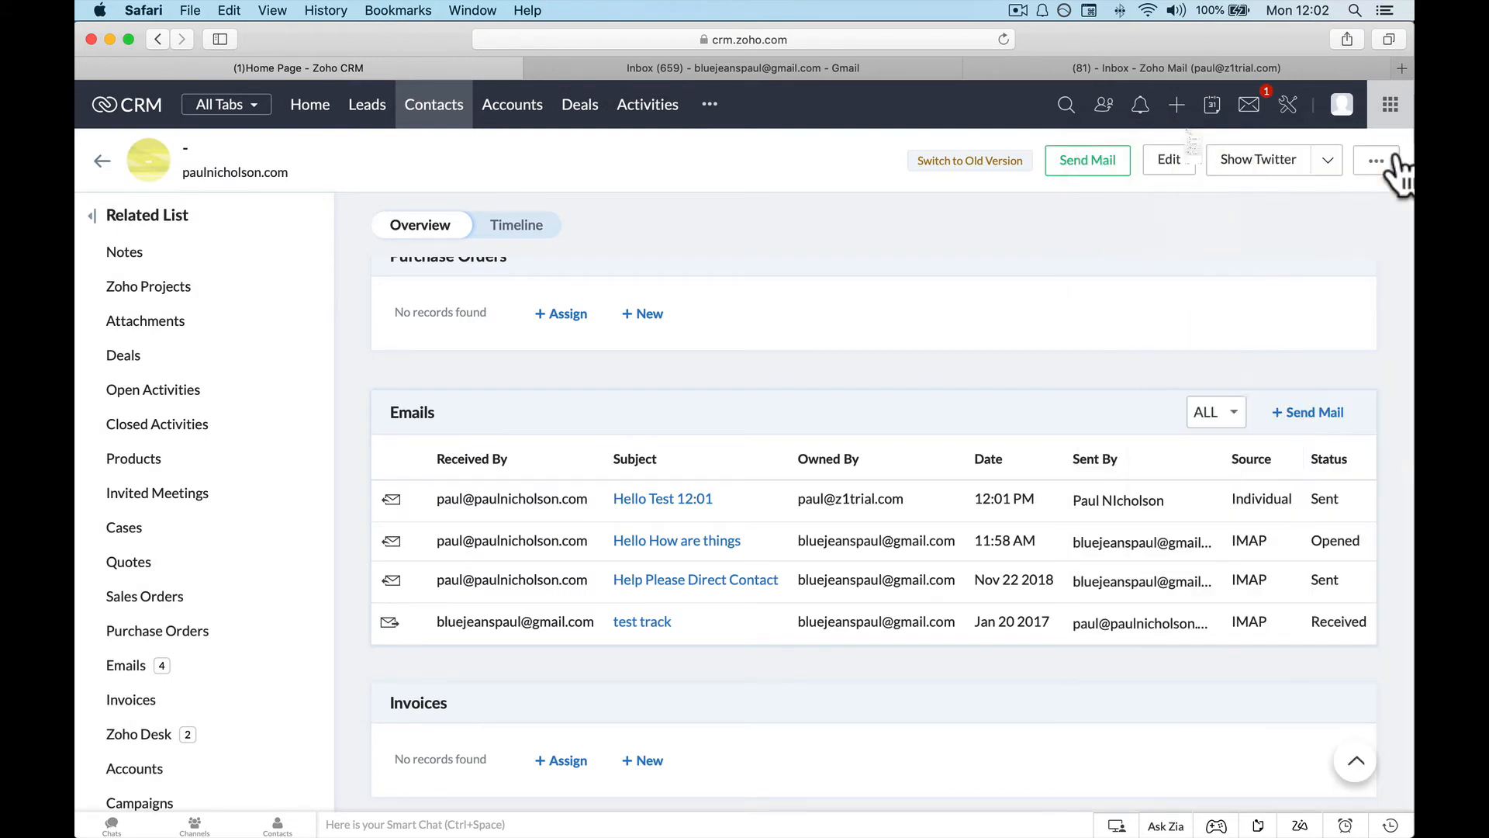
left_click(1248, 105)
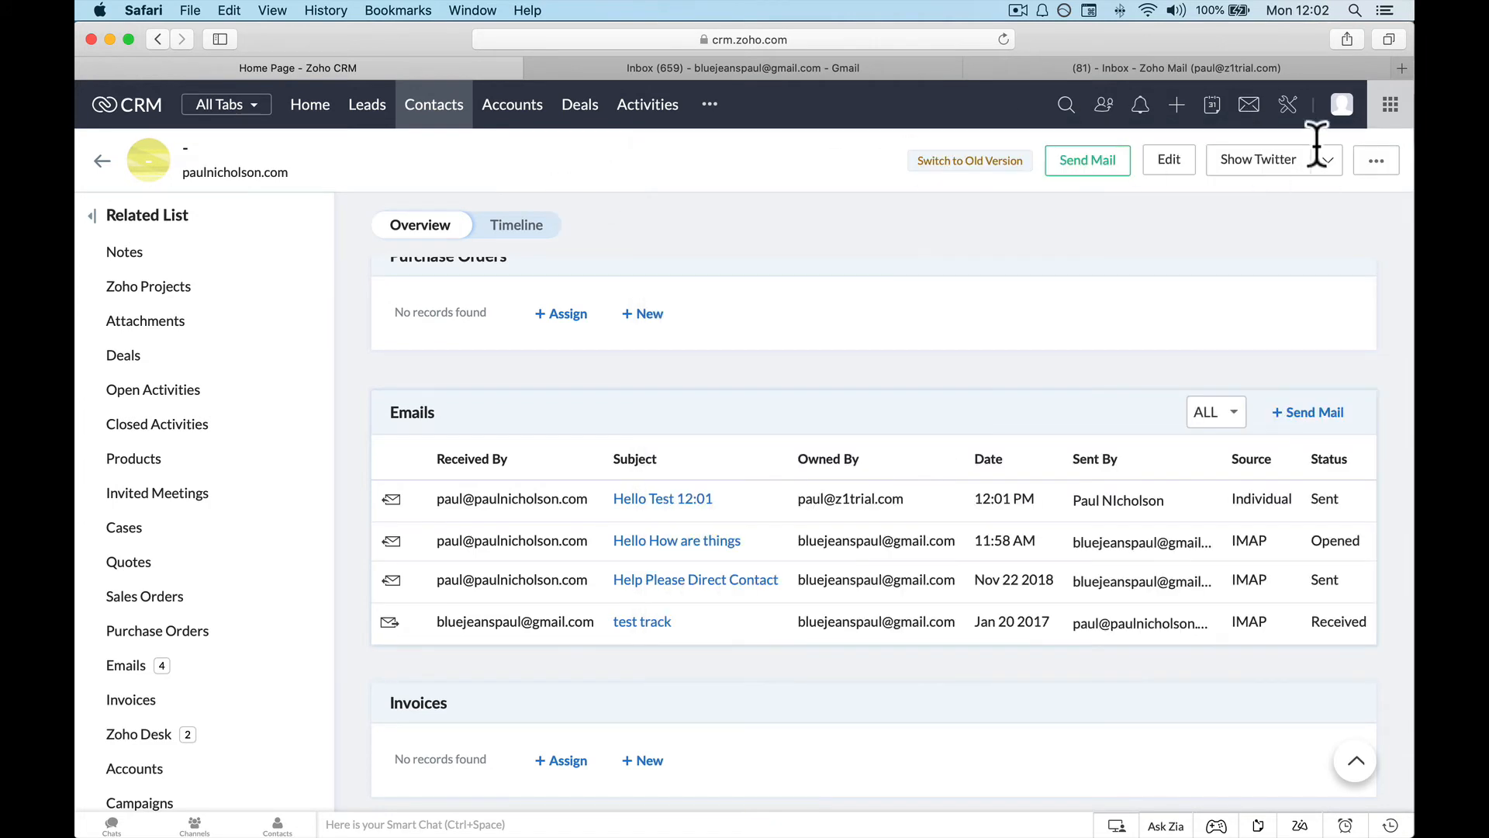
left_click(1247, 105)
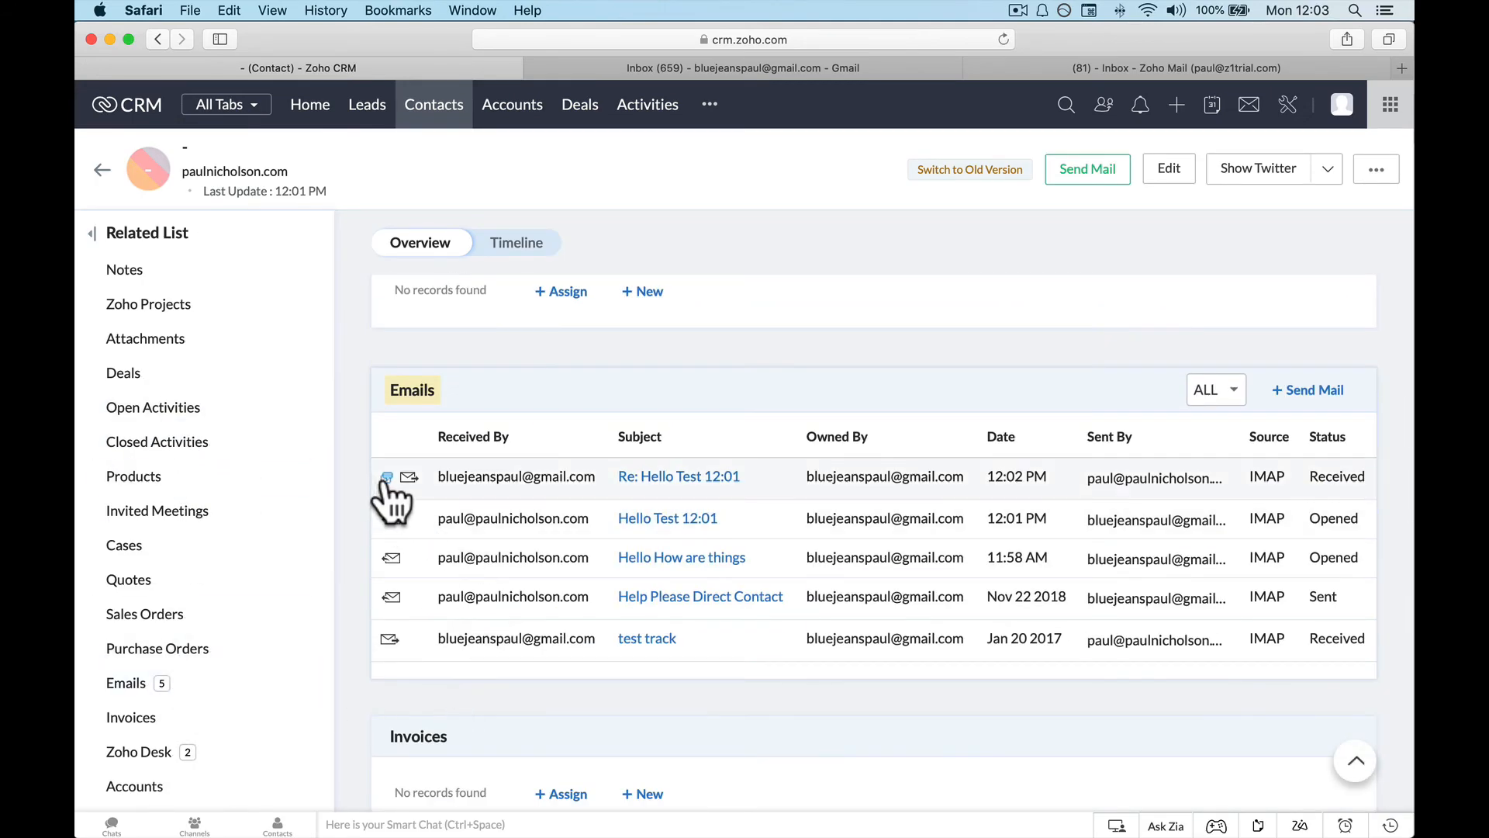
mouse_move(386, 475)
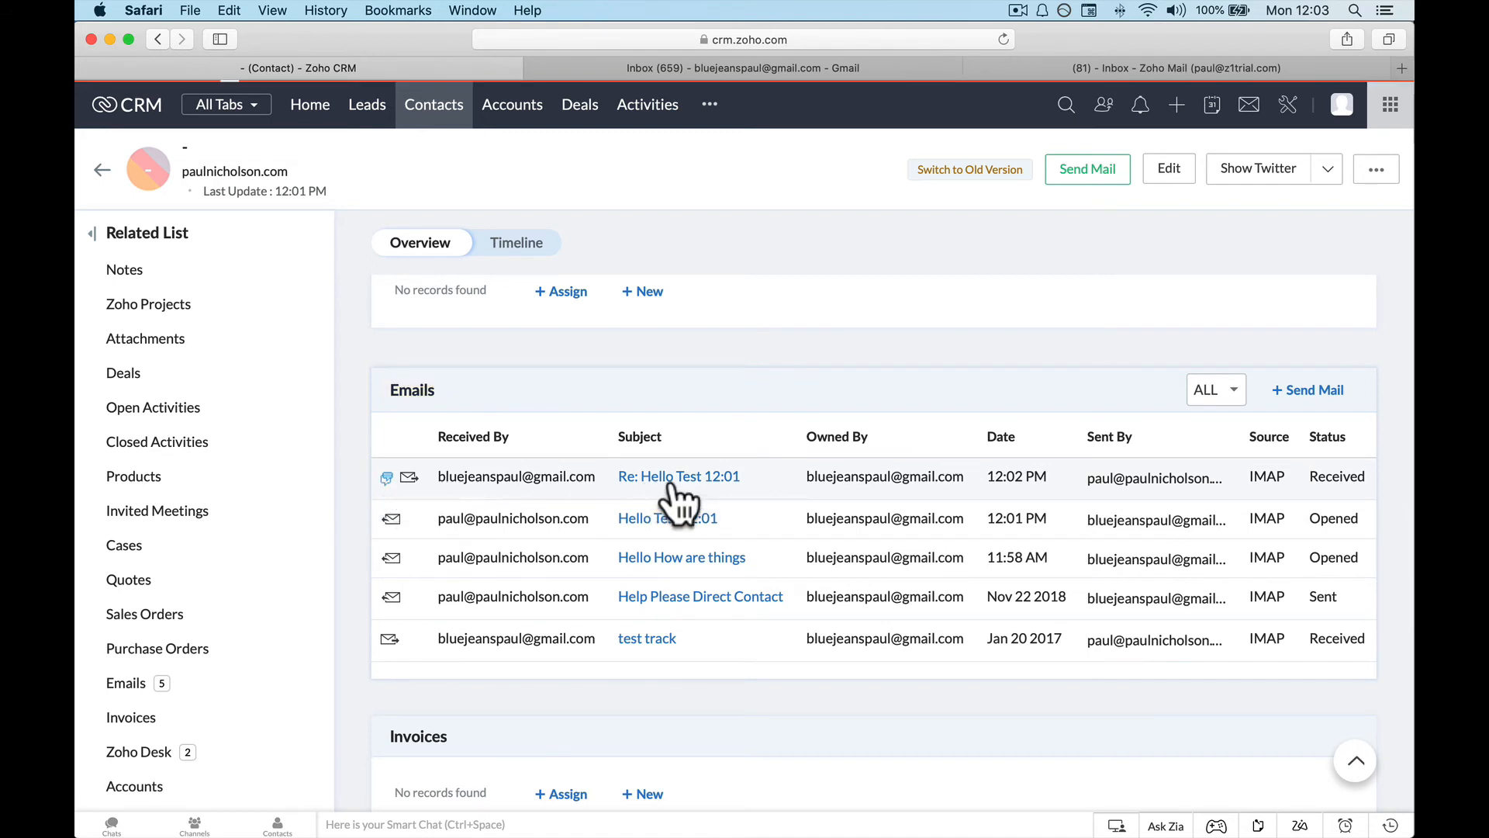
Step: Open and read the synced 'Re: Hello Test 12:01' reply, then close its preview
left_click(678, 475)
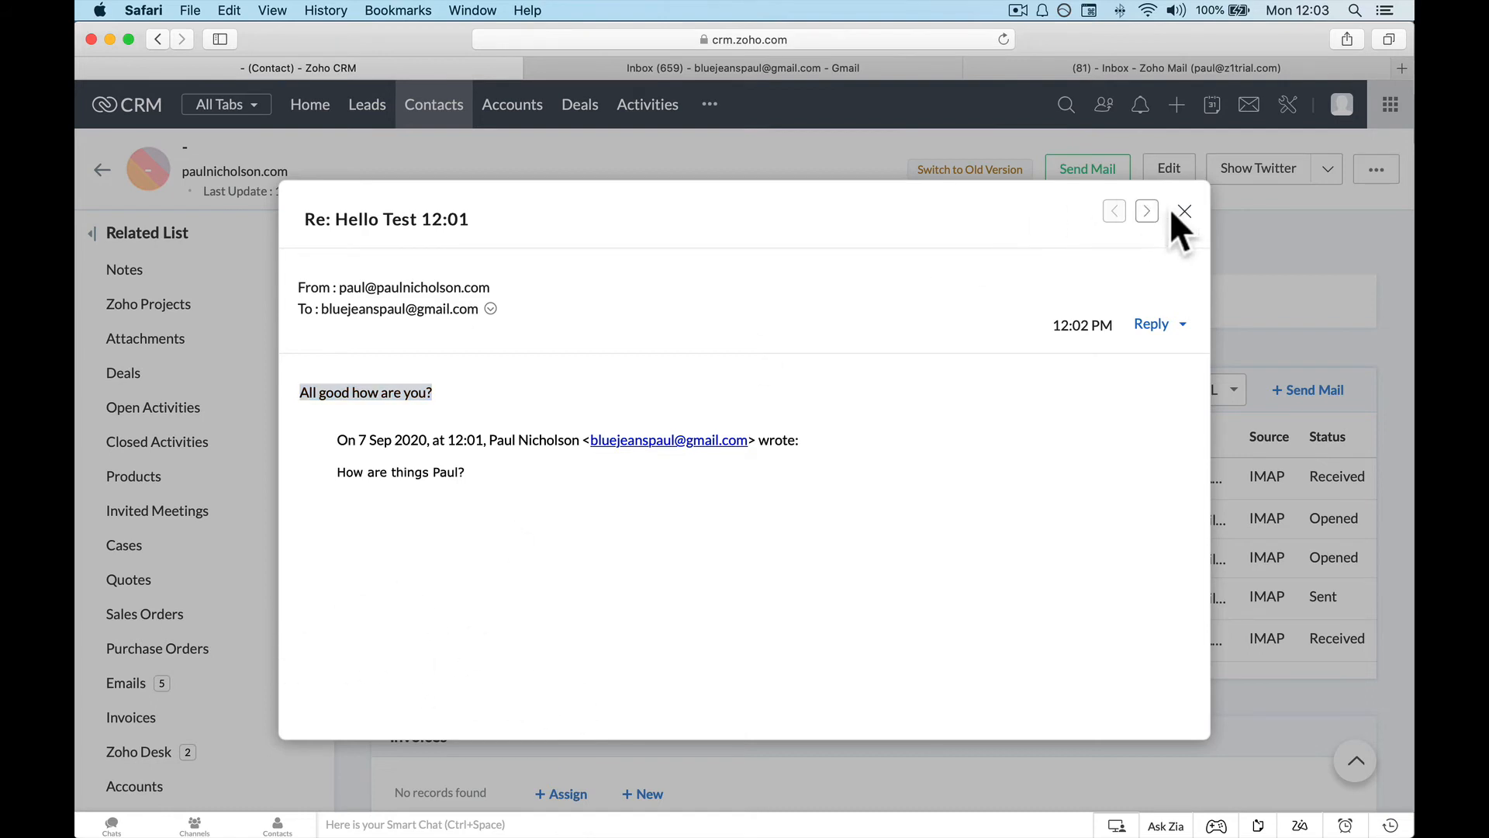
left_click(1184, 211)
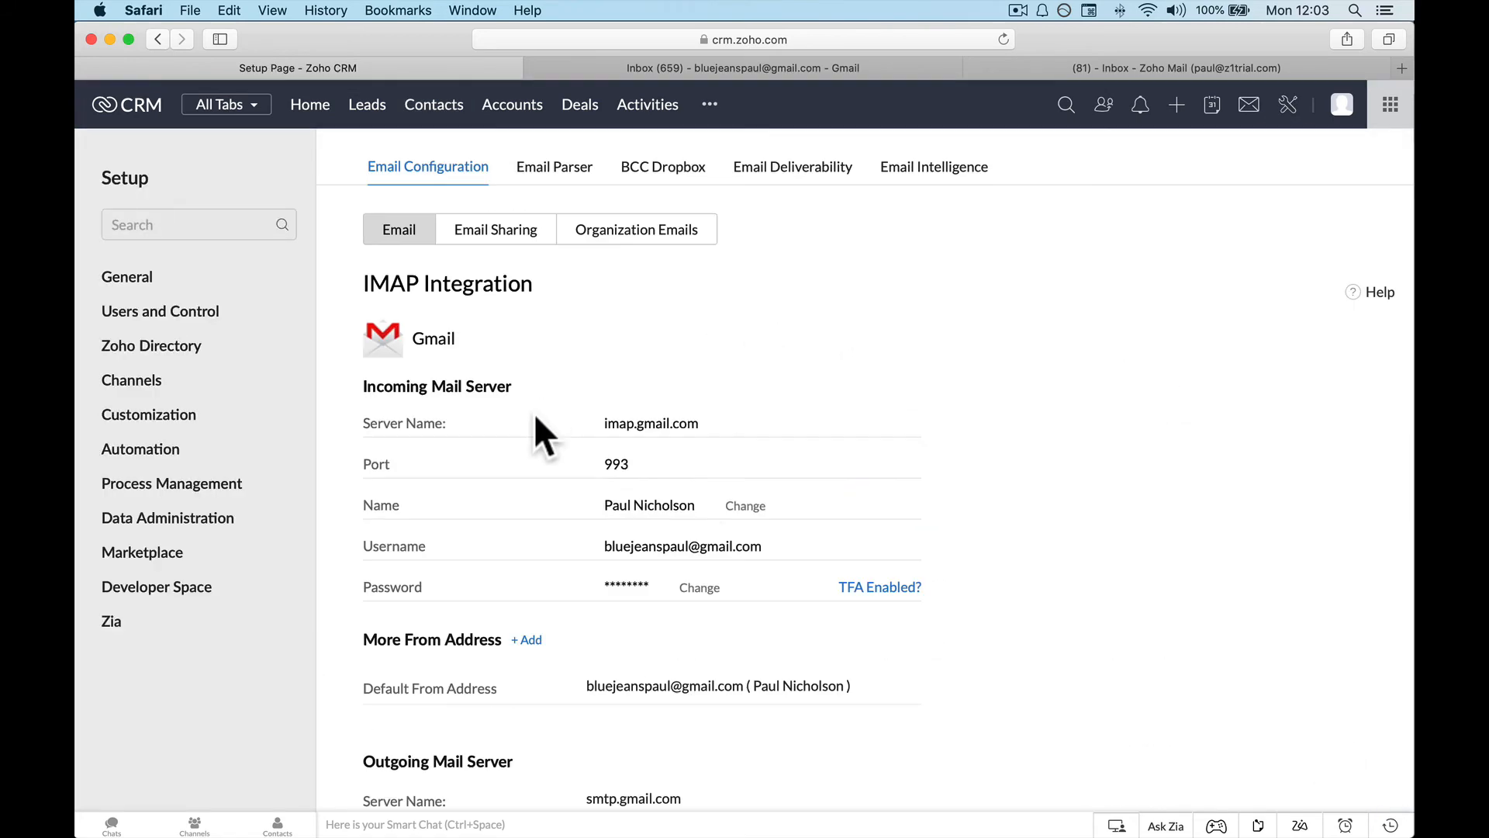
Step: Deactivate the Gmail IMAP integration and restart email setup, choosing Zoho Mail
scroll("down", 3)
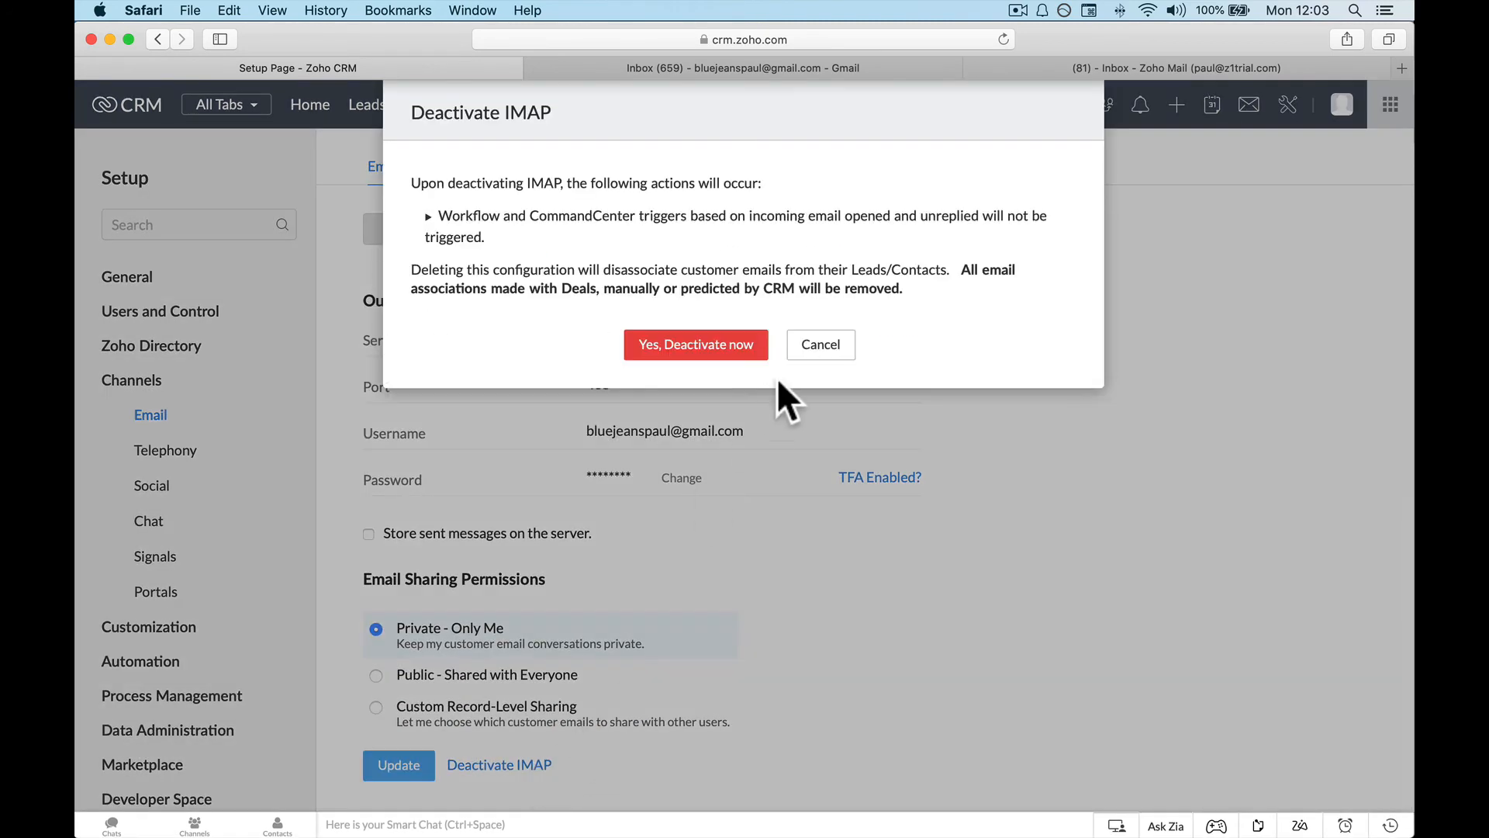
left_click(694, 344)
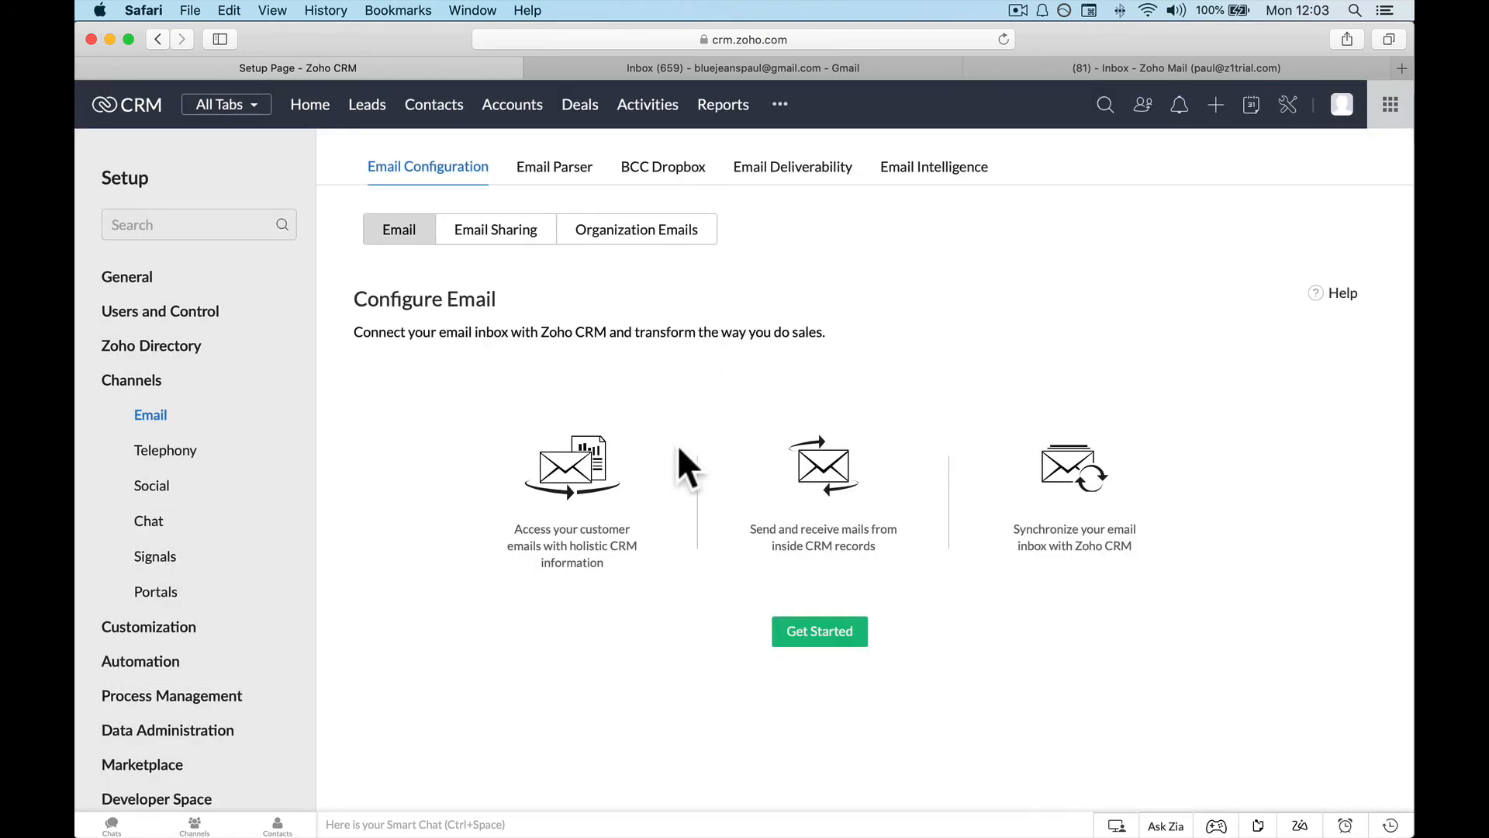
left_click(817, 630)
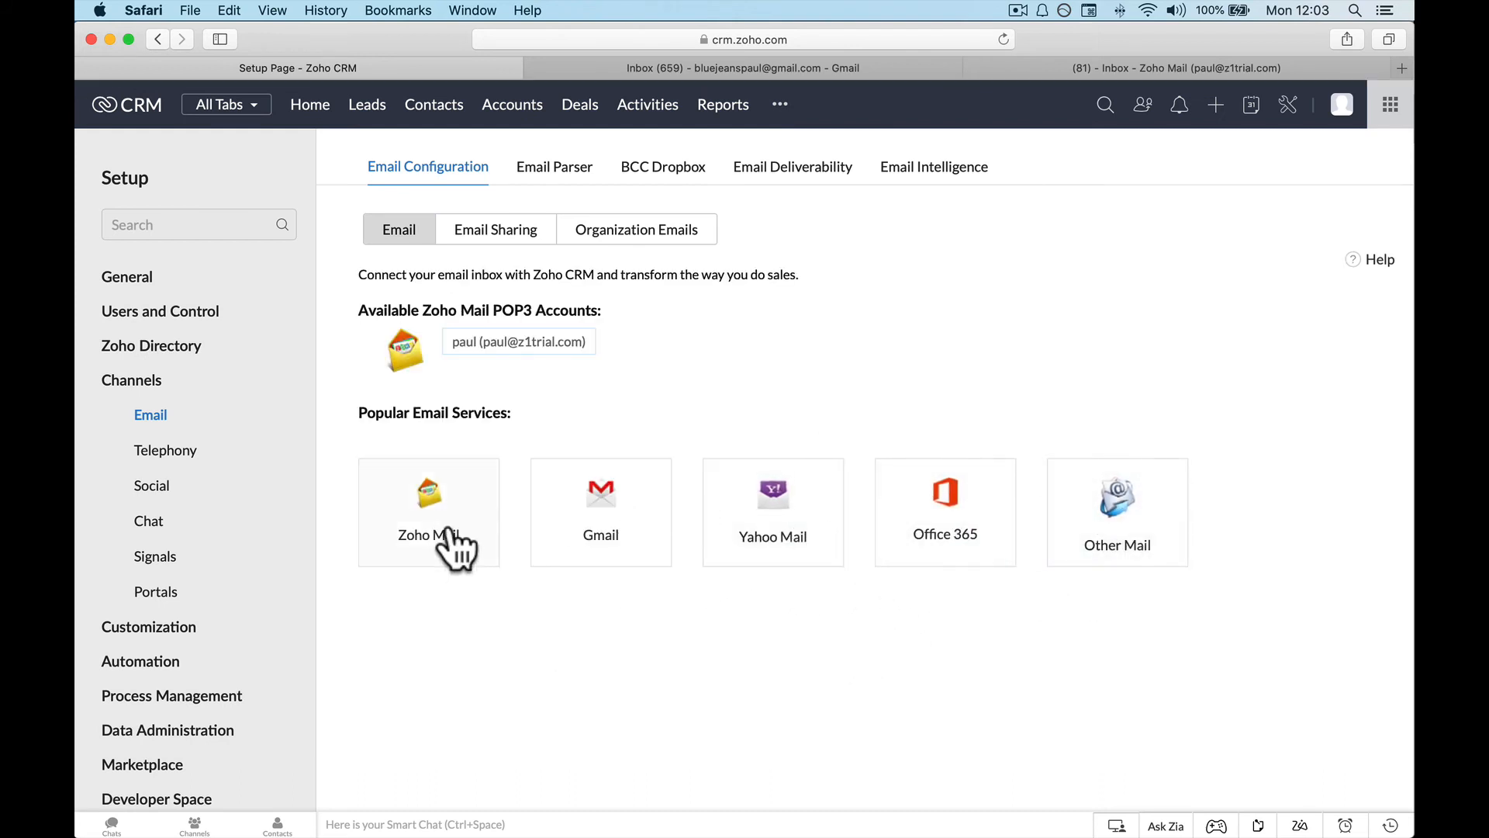
mouse_move(1117, 532)
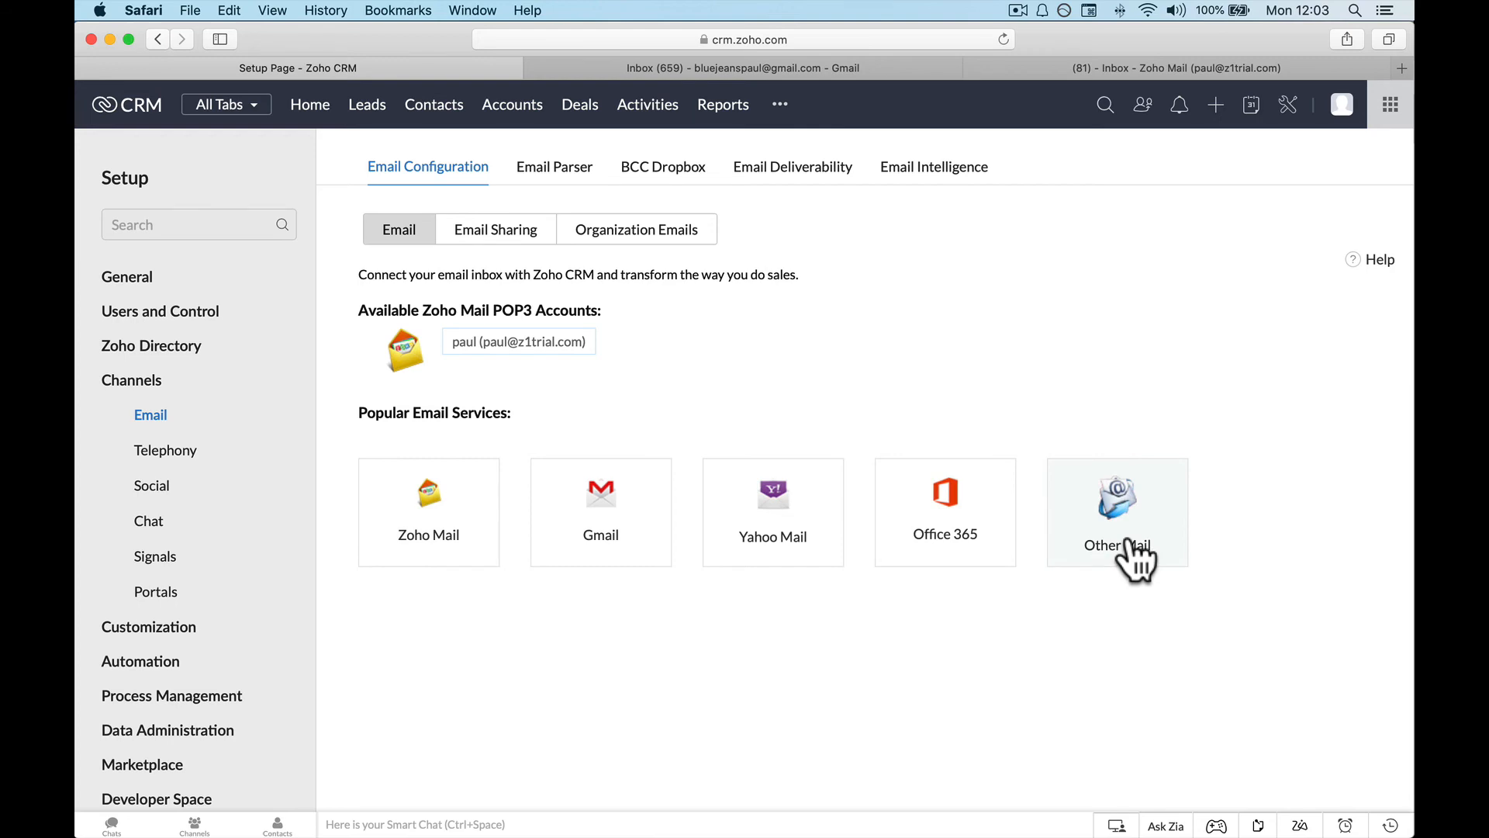
left_click(1117, 512)
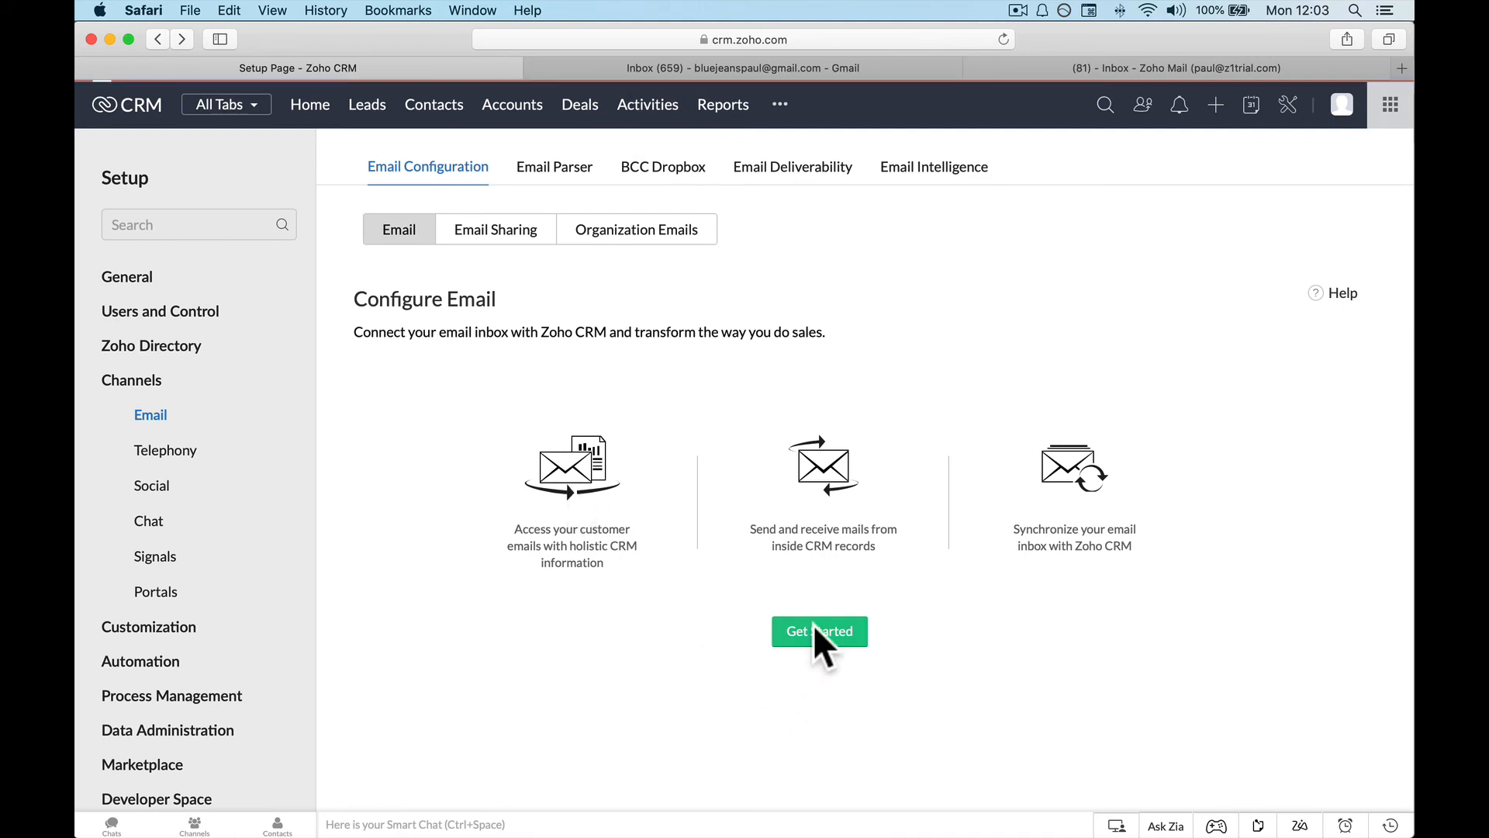
left_click(819, 631)
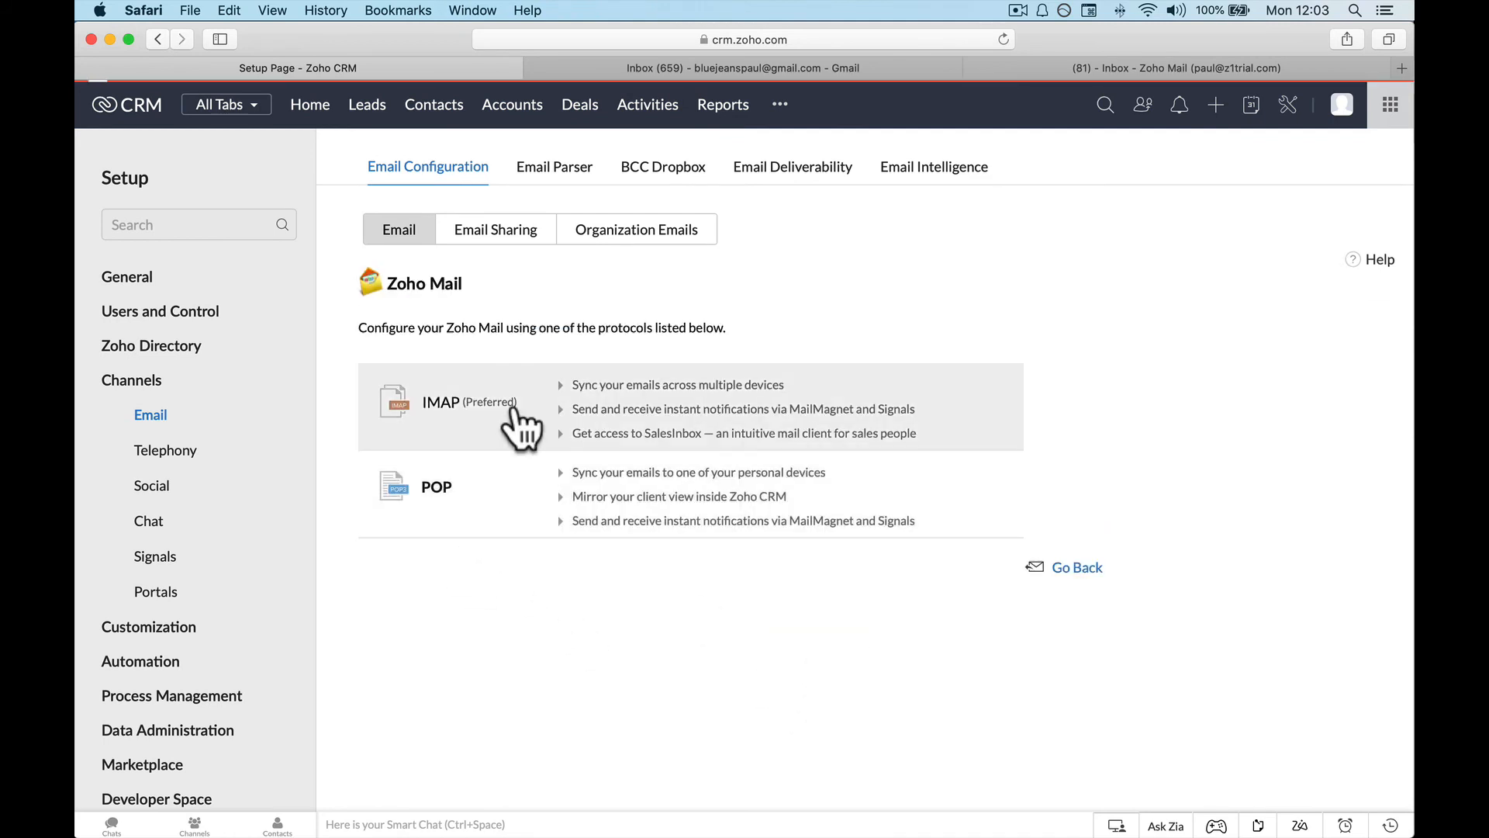
left_click(441, 402)
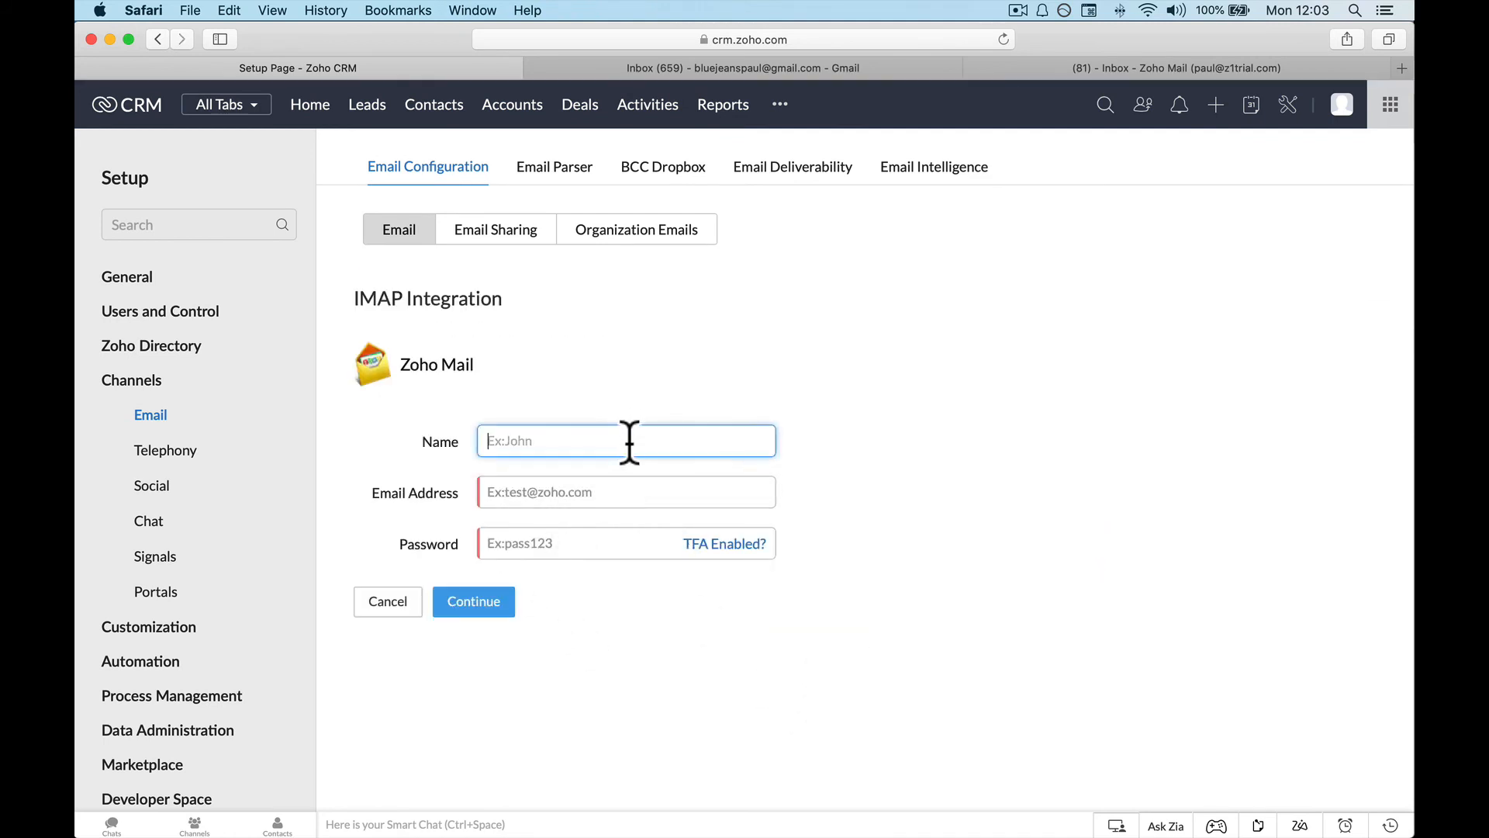
left_click(625, 491)
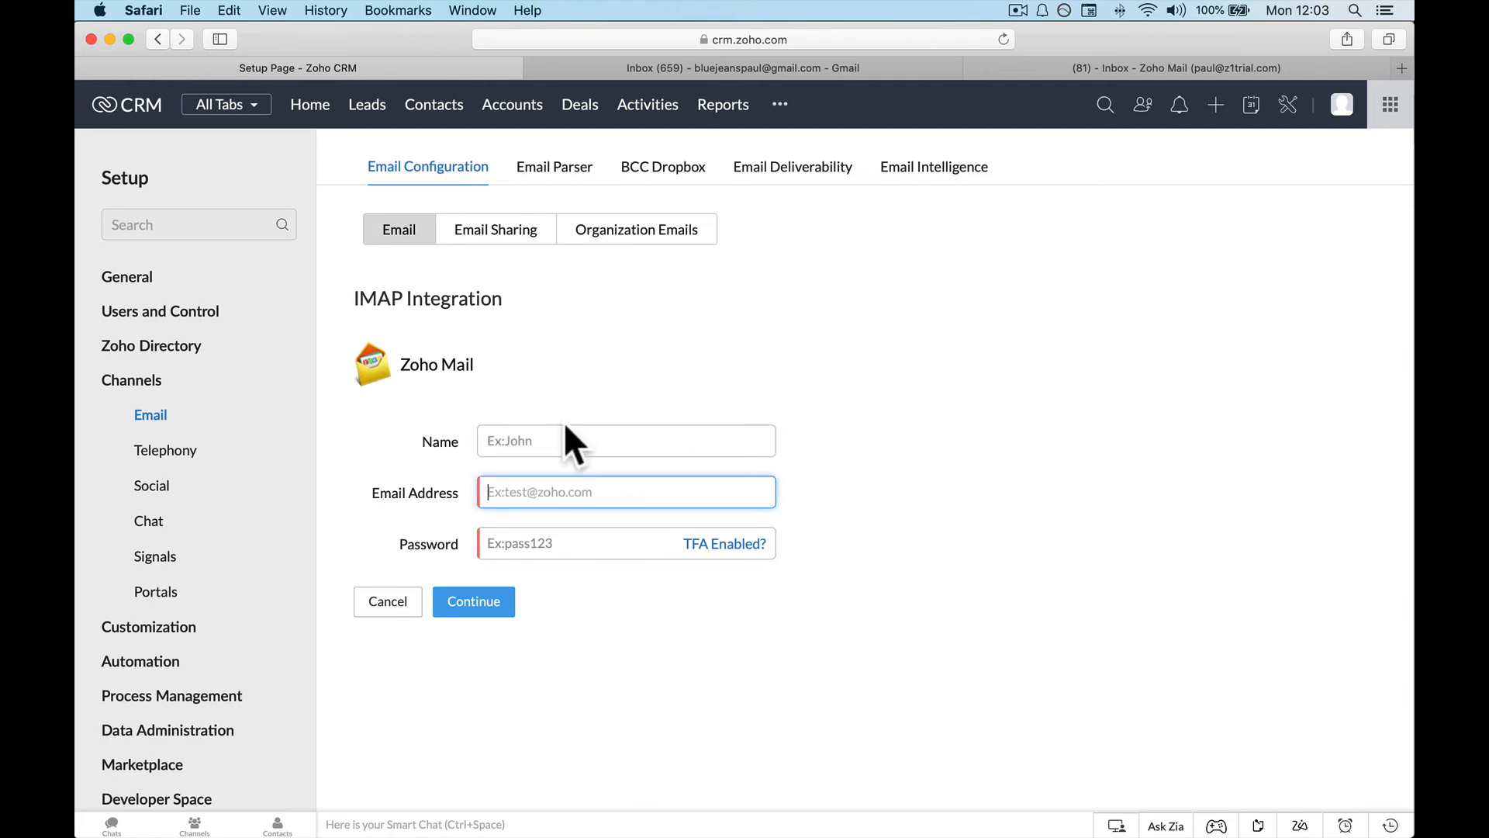
type("Paul")
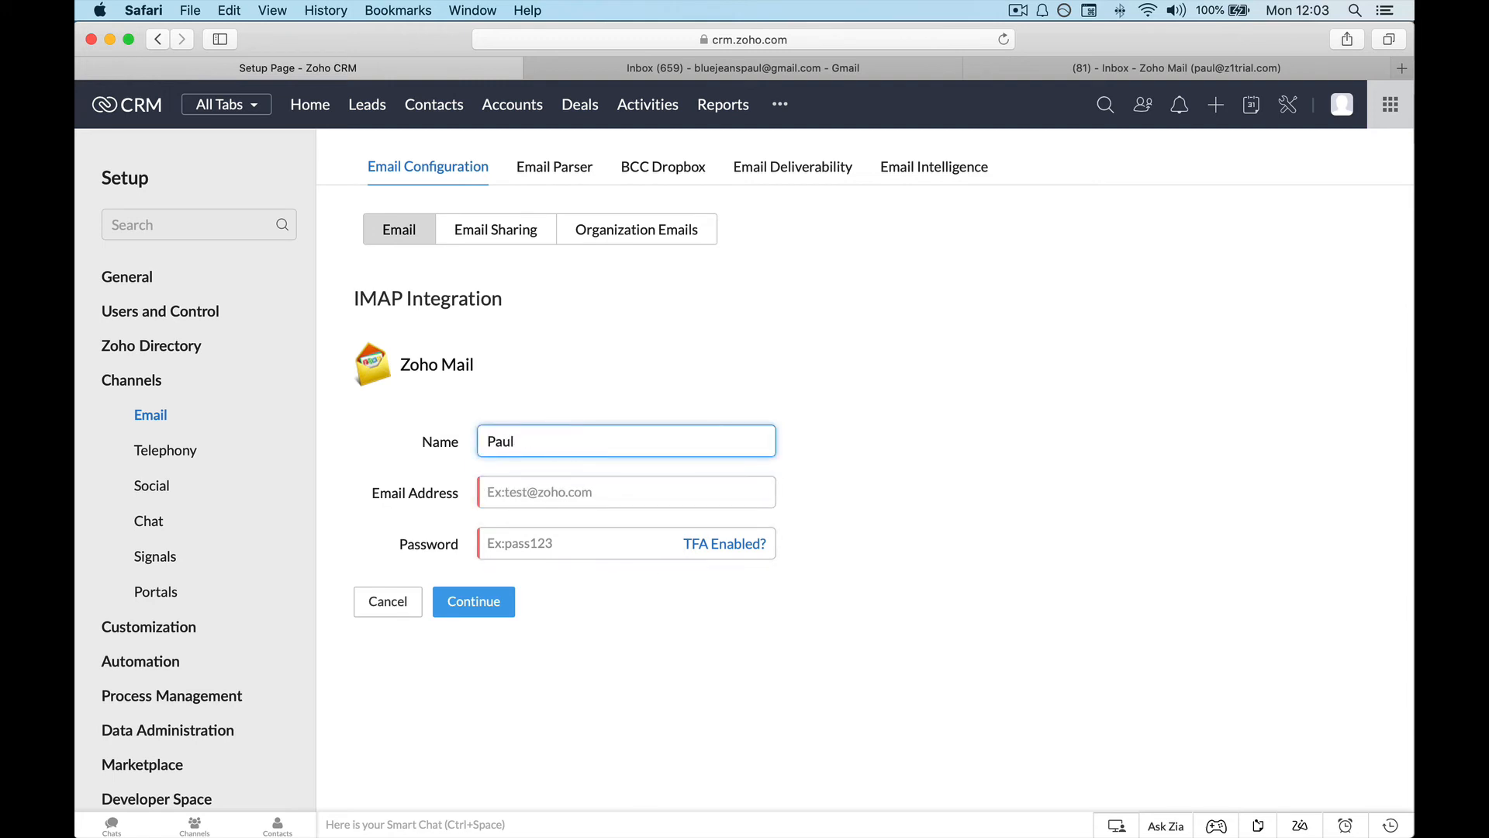
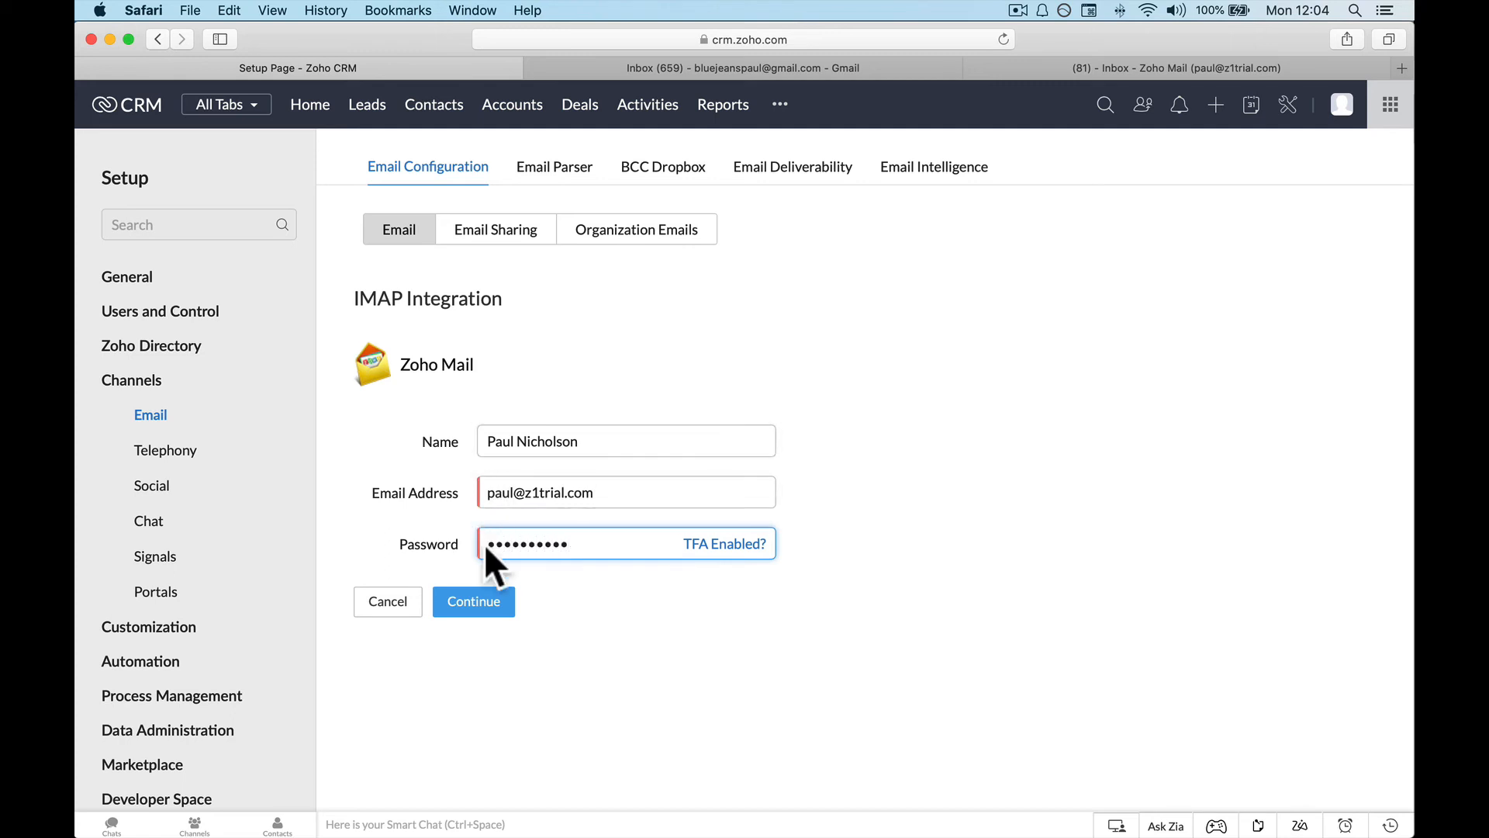
left_click(473, 601)
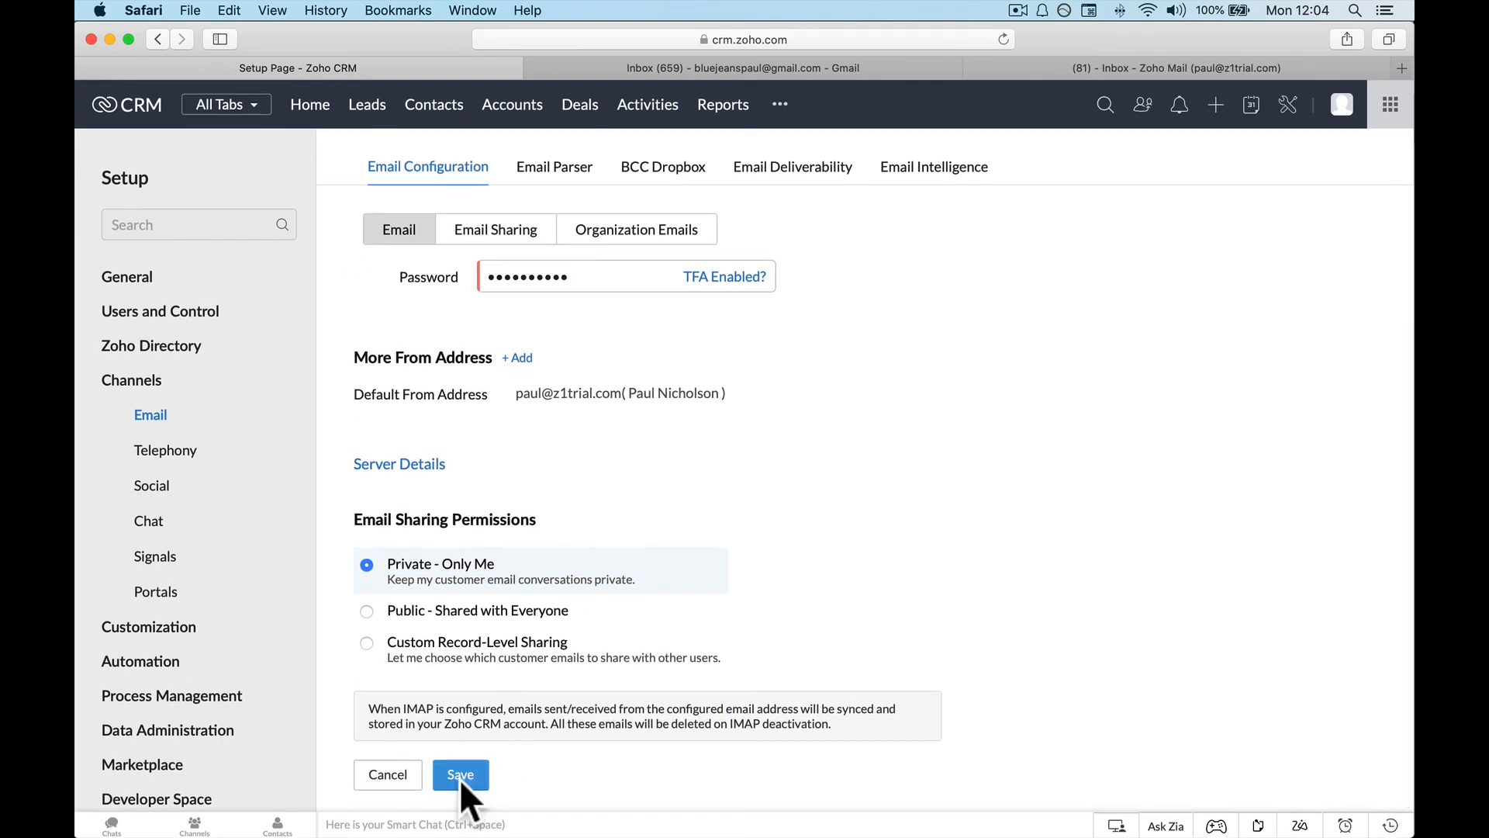
left_click(460, 774)
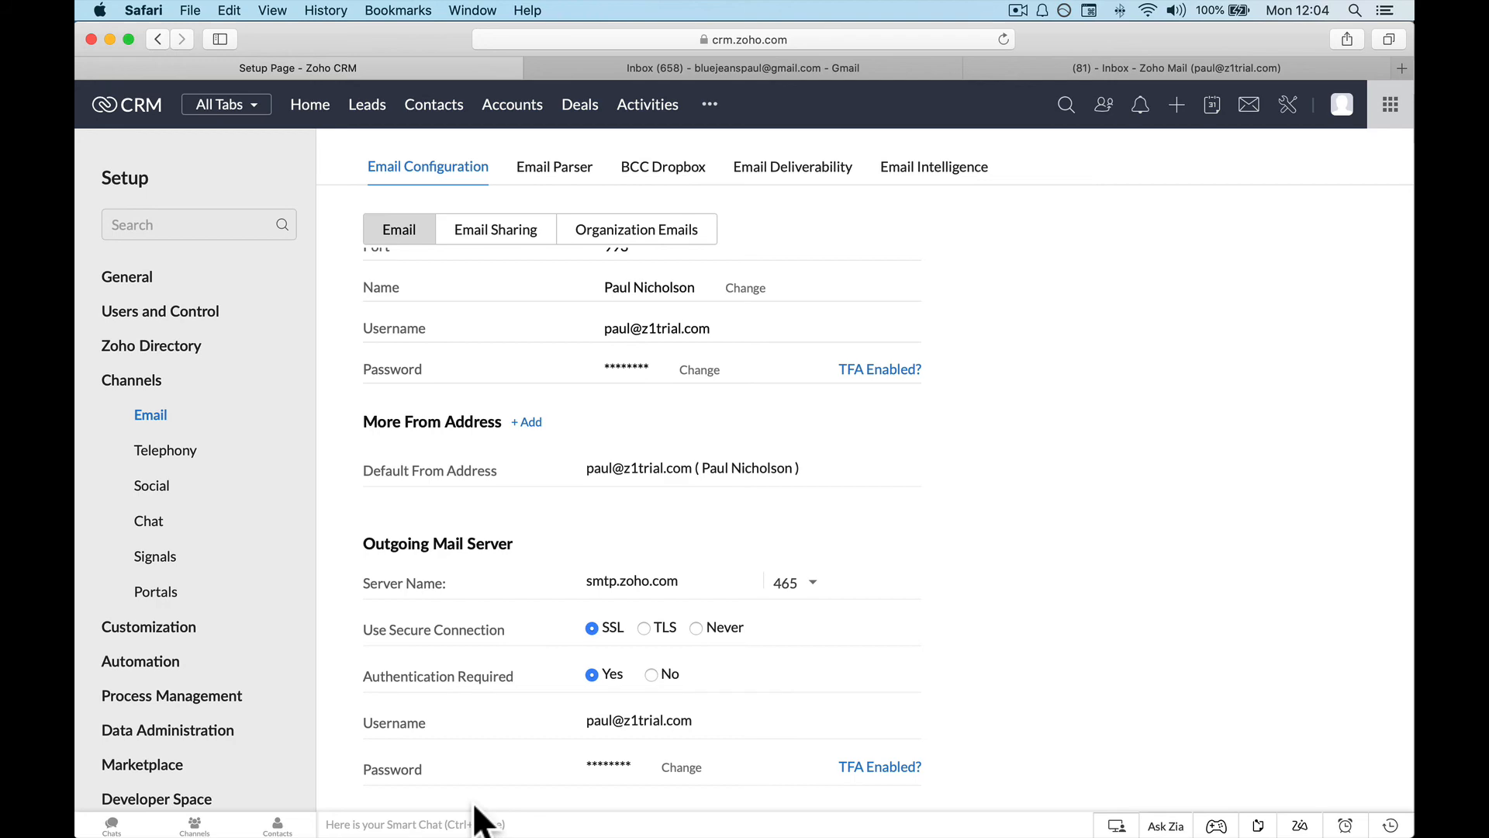
Step: Load the free Zoho CRM training page in Safari via the pnuk.co/zohocrm short link
left_click(744, 38)
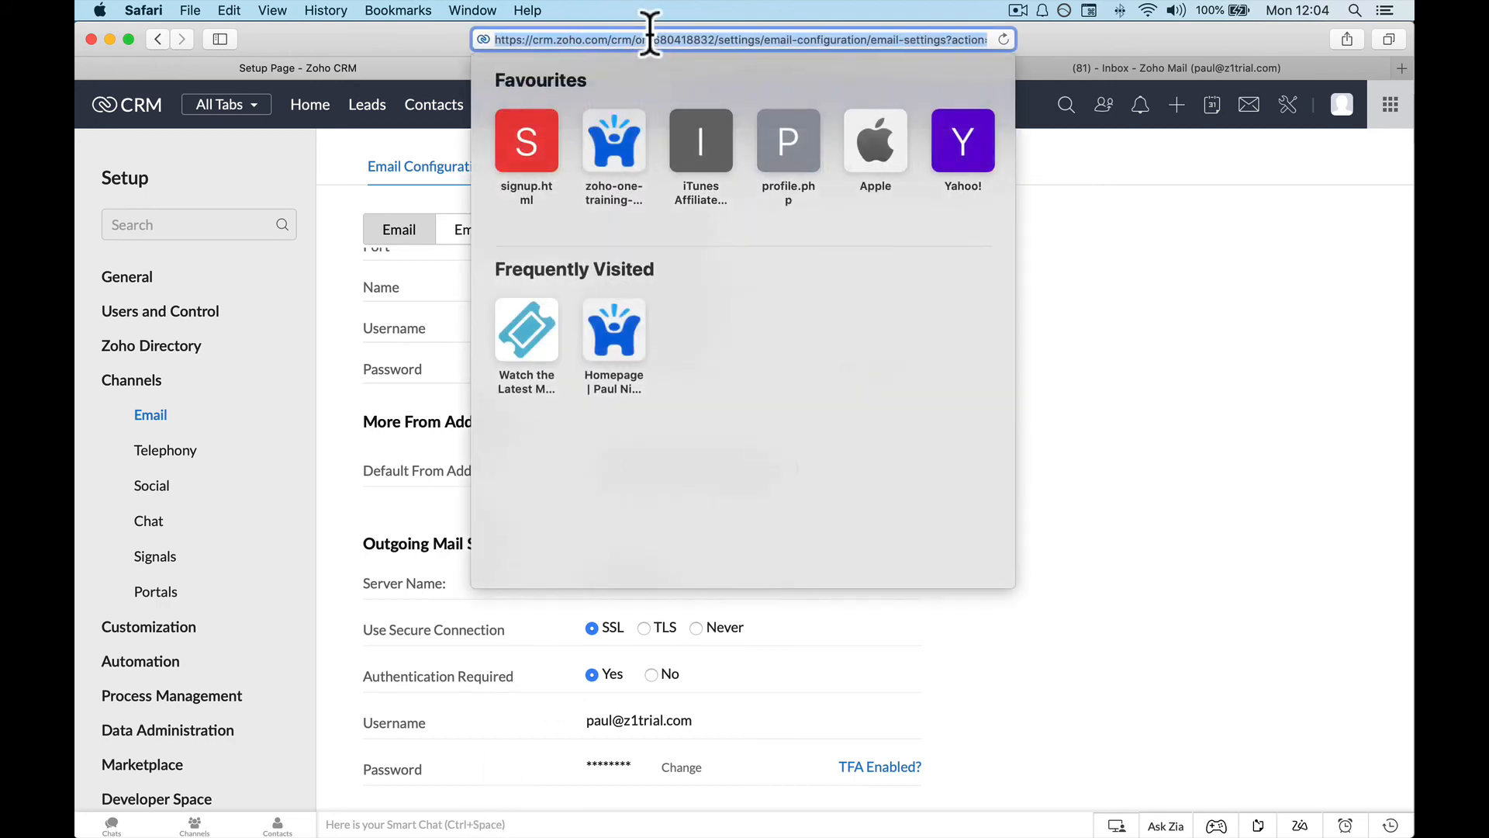
type("z1trial.com")
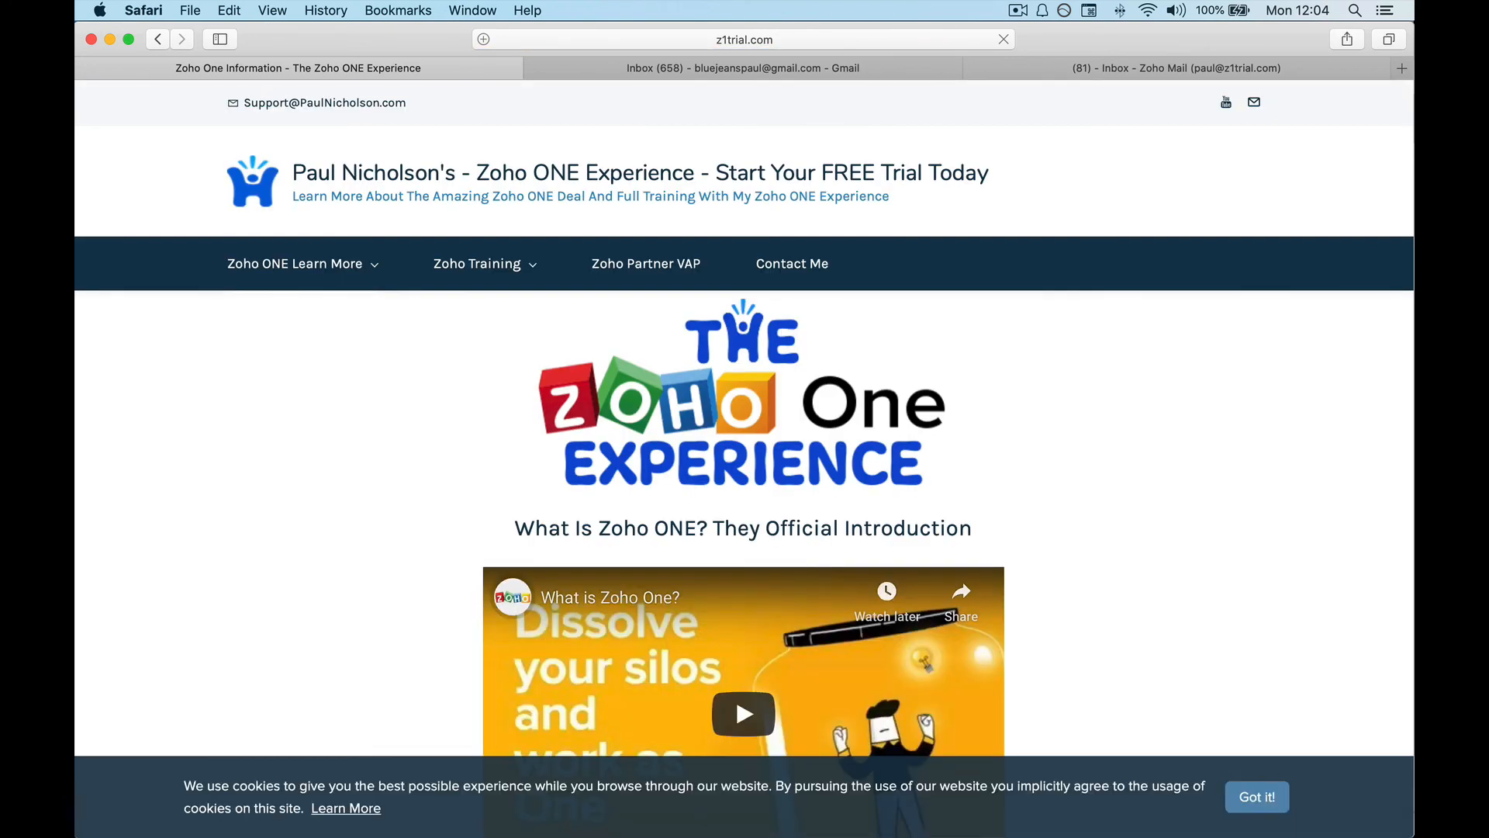
scroll("down", 3)
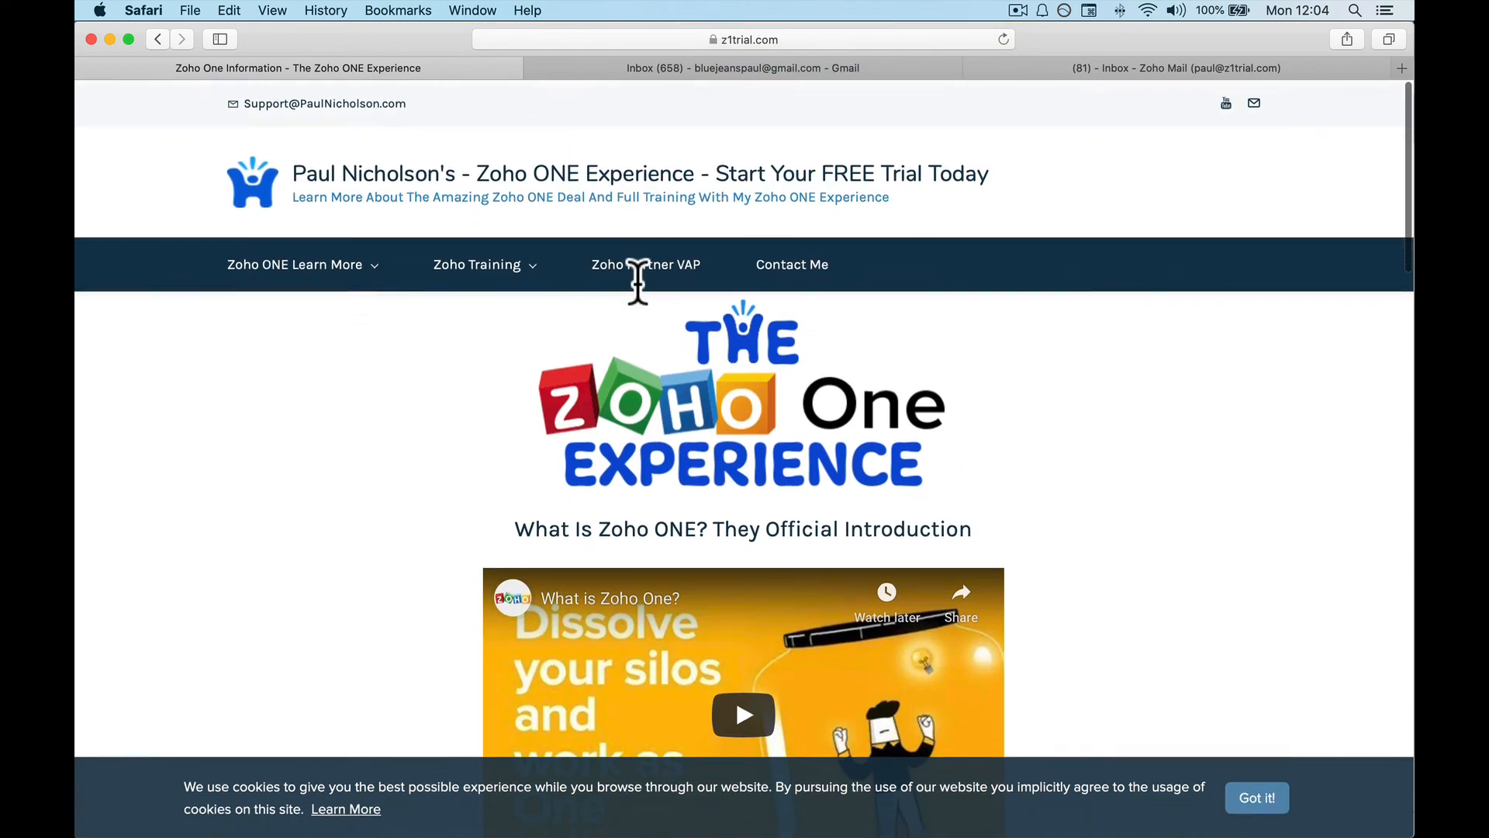
left_click(746, 39)
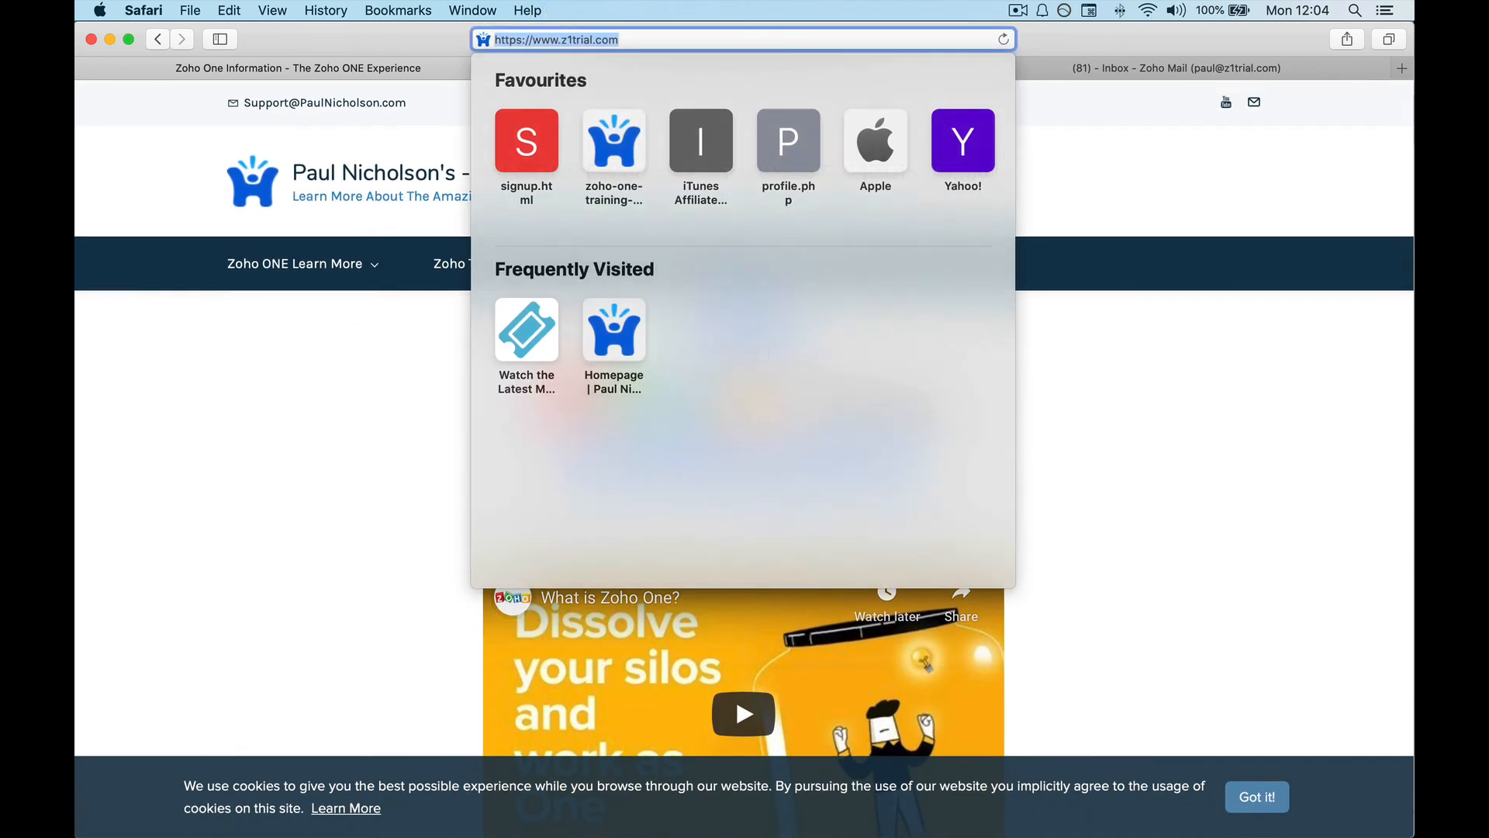
type("pnuk.co/zohhocrm")
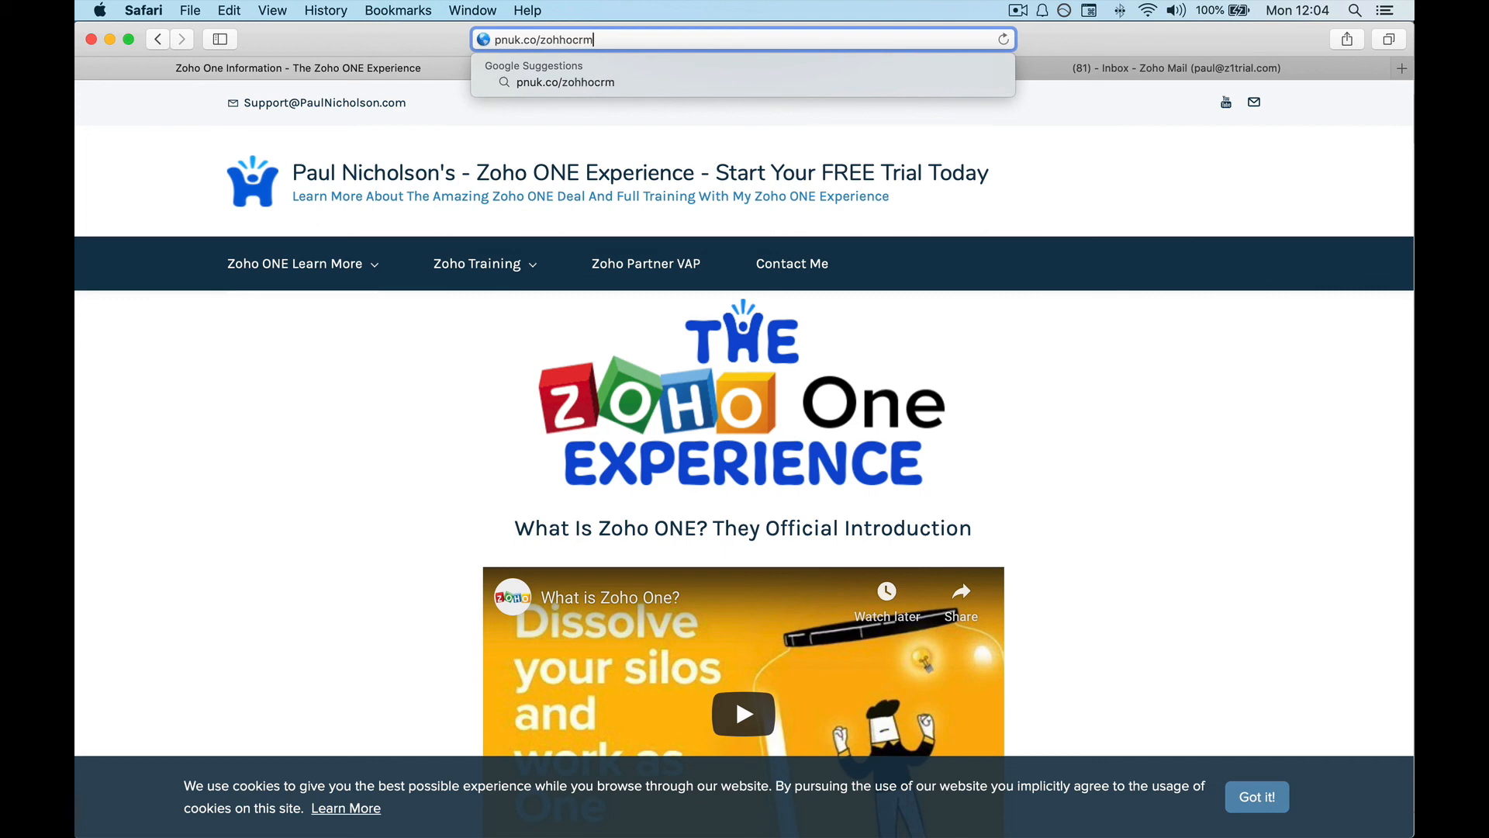
key("Backspace")
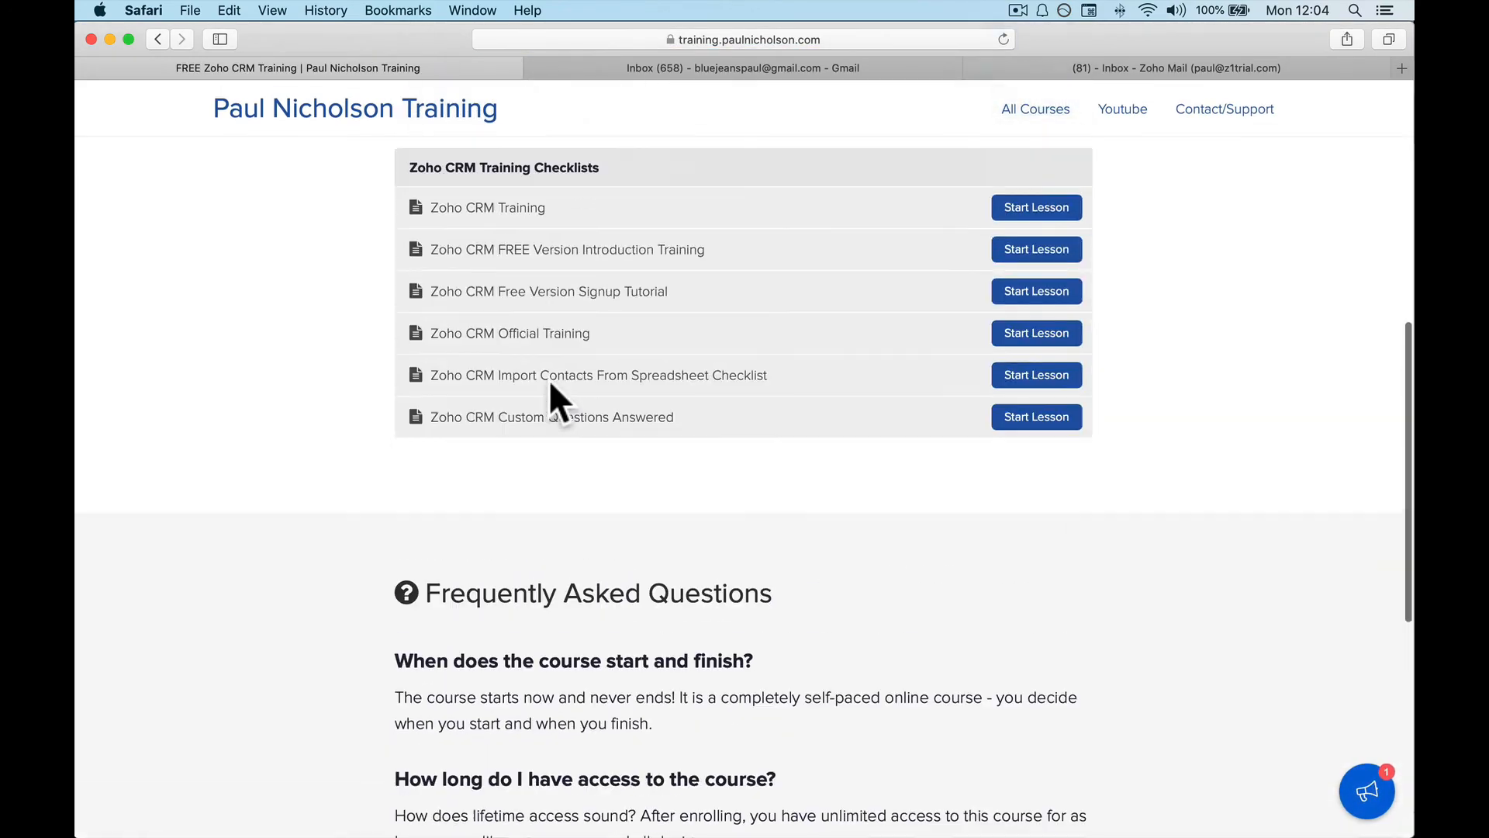
Step: Browse the training lessons and open the Import Contacts From Spreadsheet checklist full-page
left_click(1036, 207)
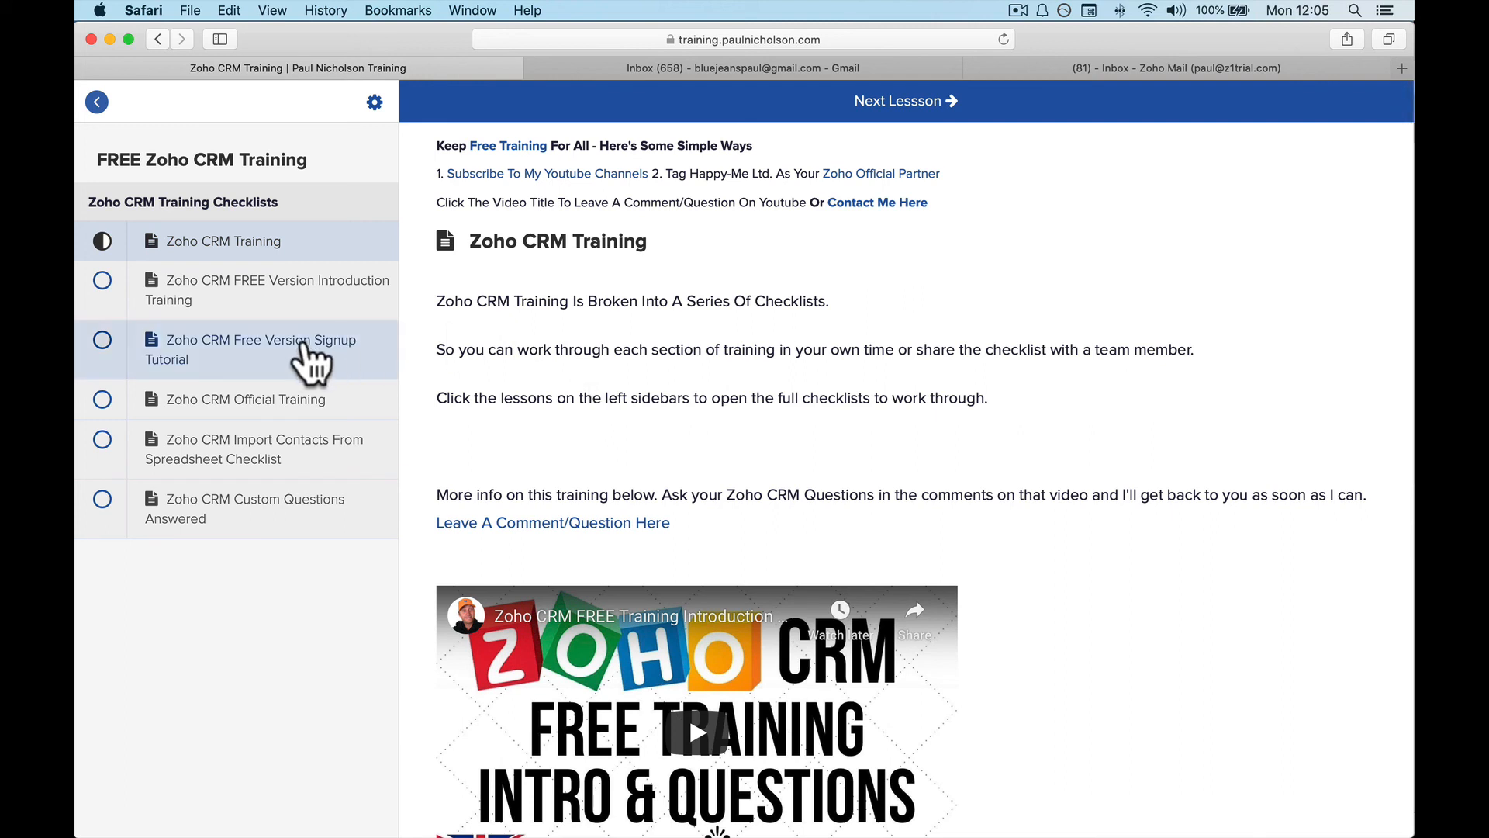
left_click(258, 349)
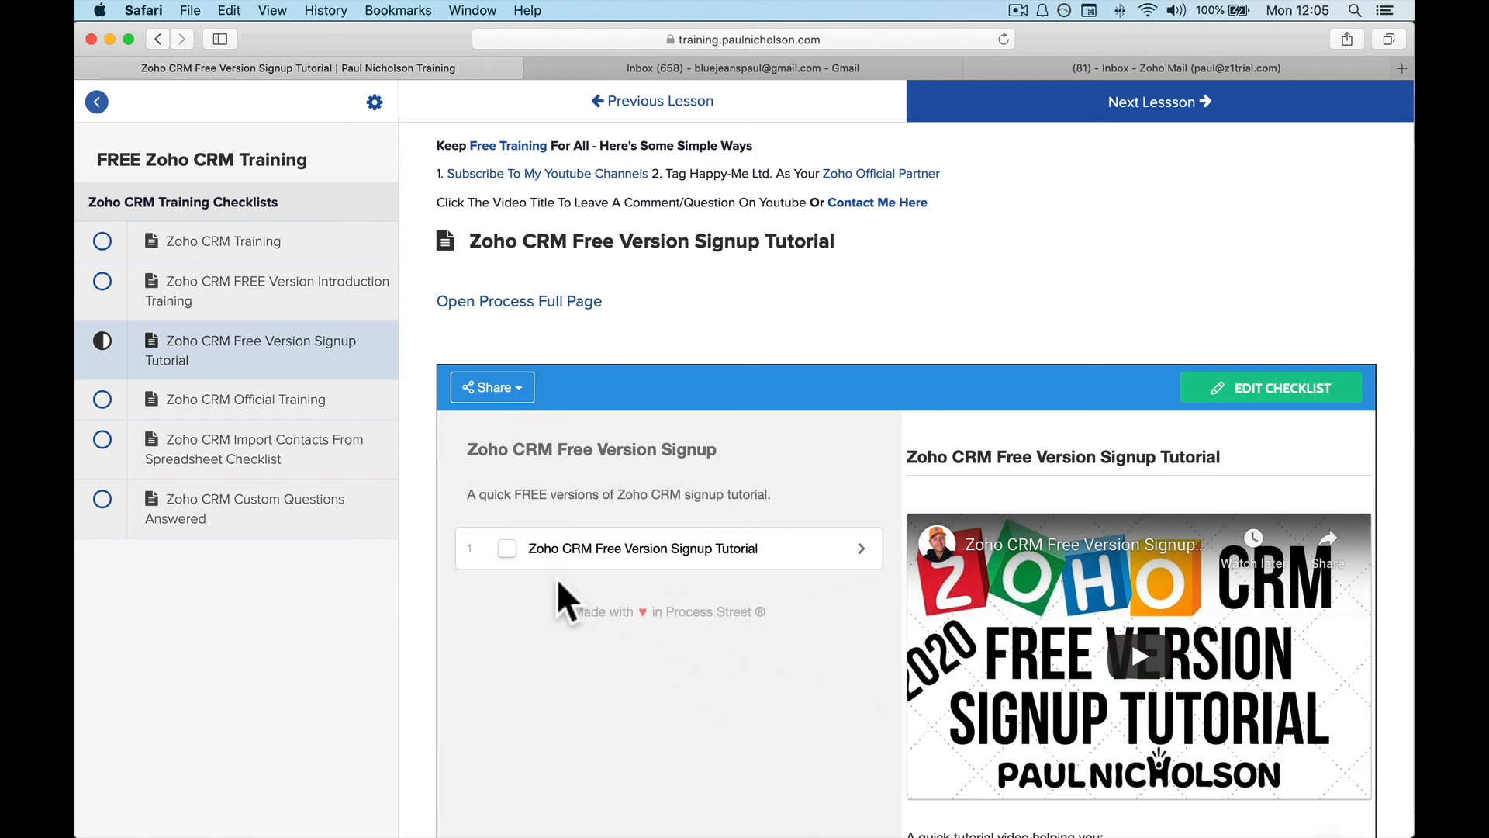
scroll("down", 3)
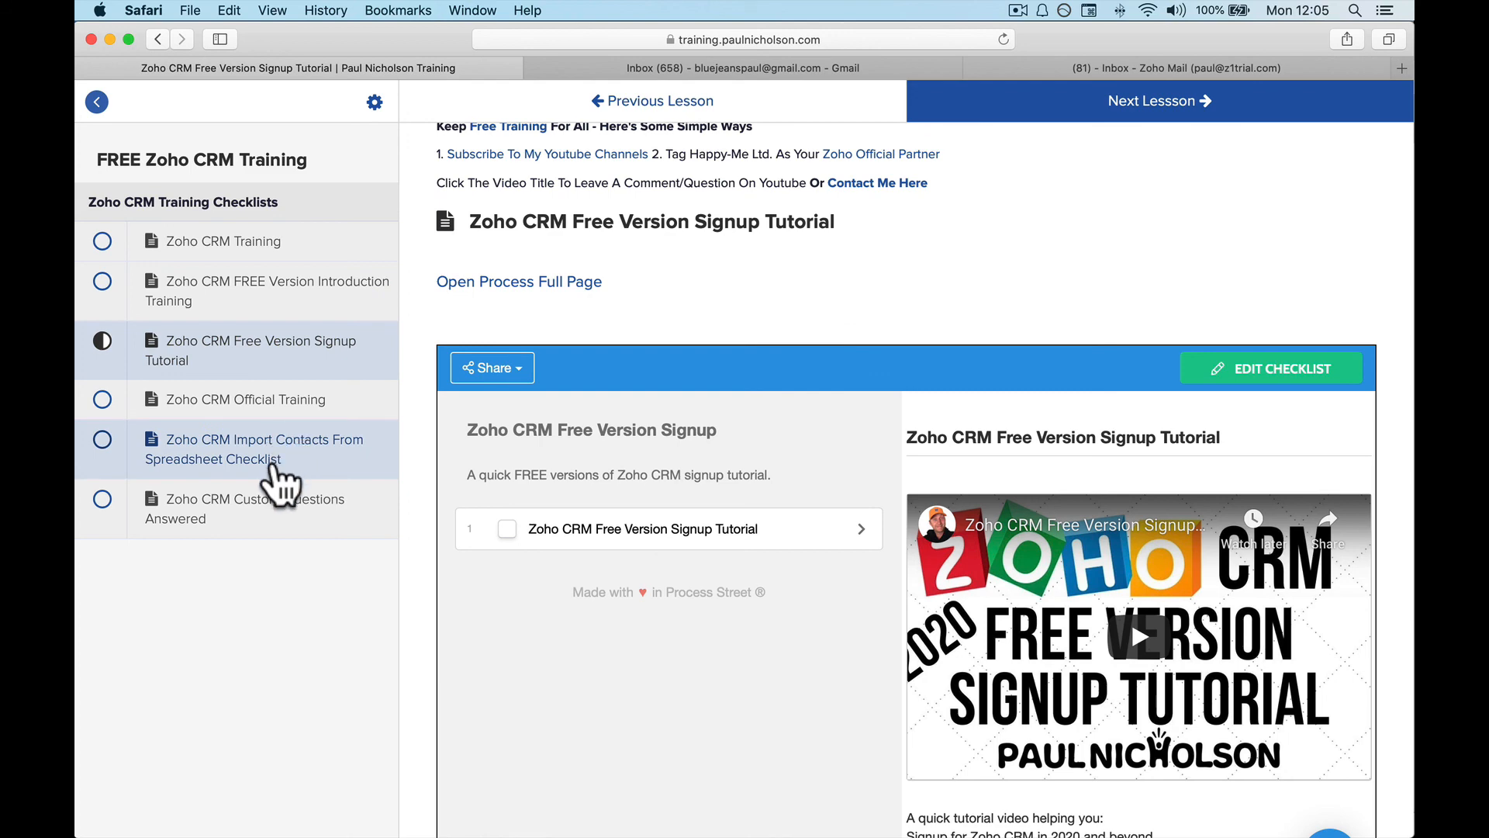
left_click(261, 449)
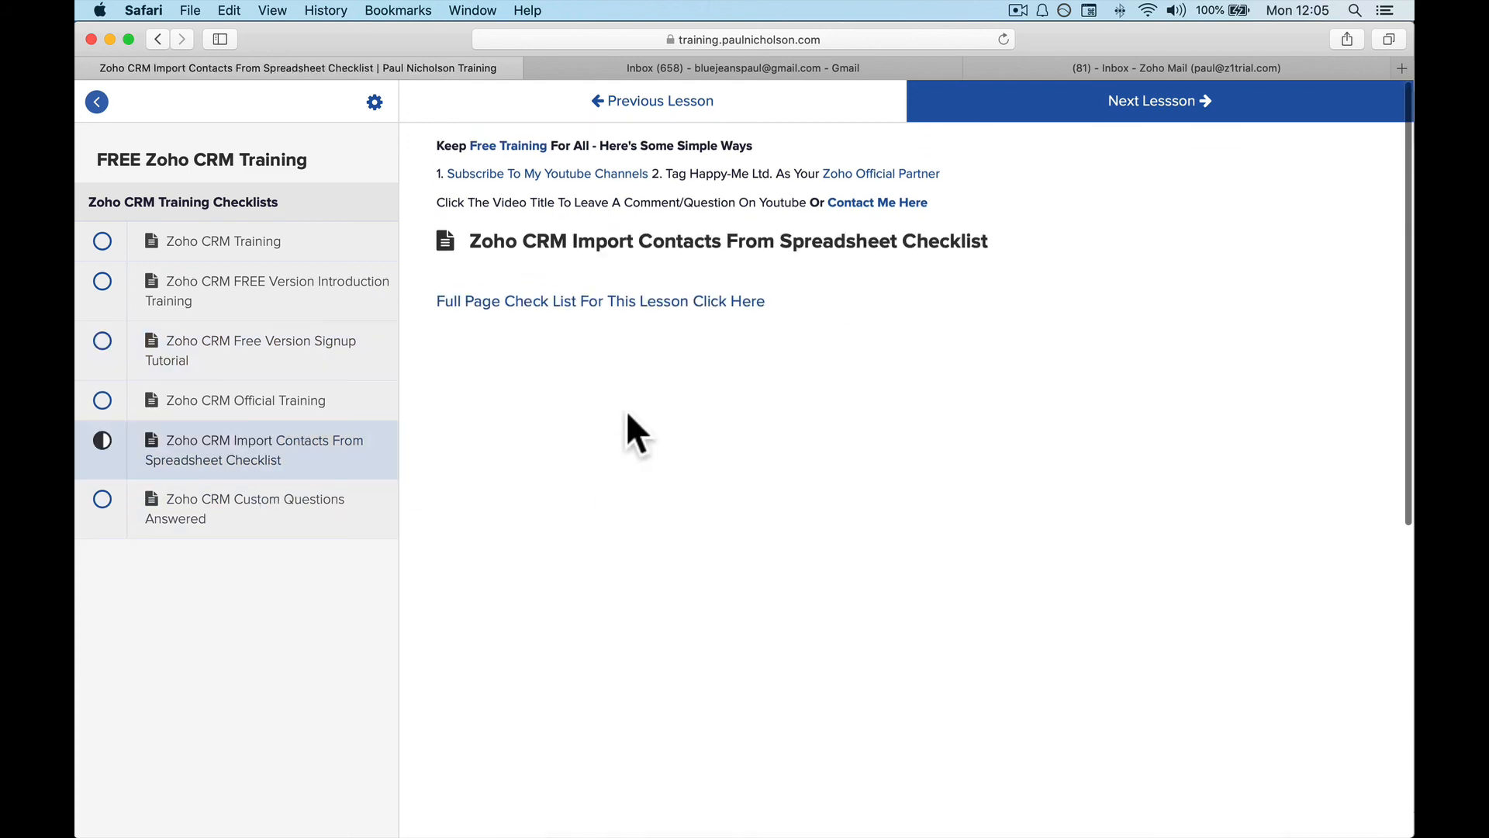
left_click(599, 300)
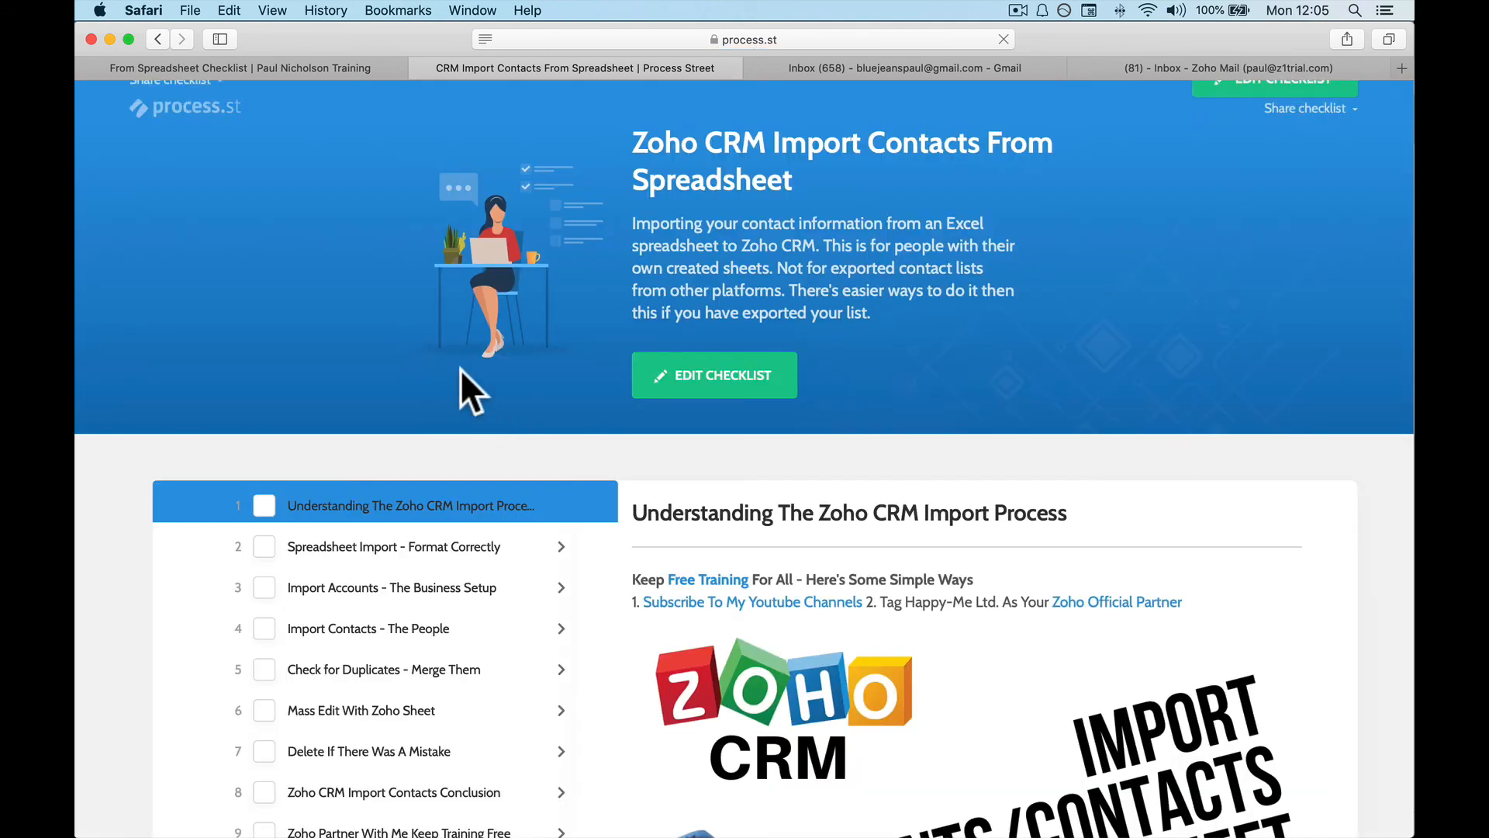
scroll("down", 3)
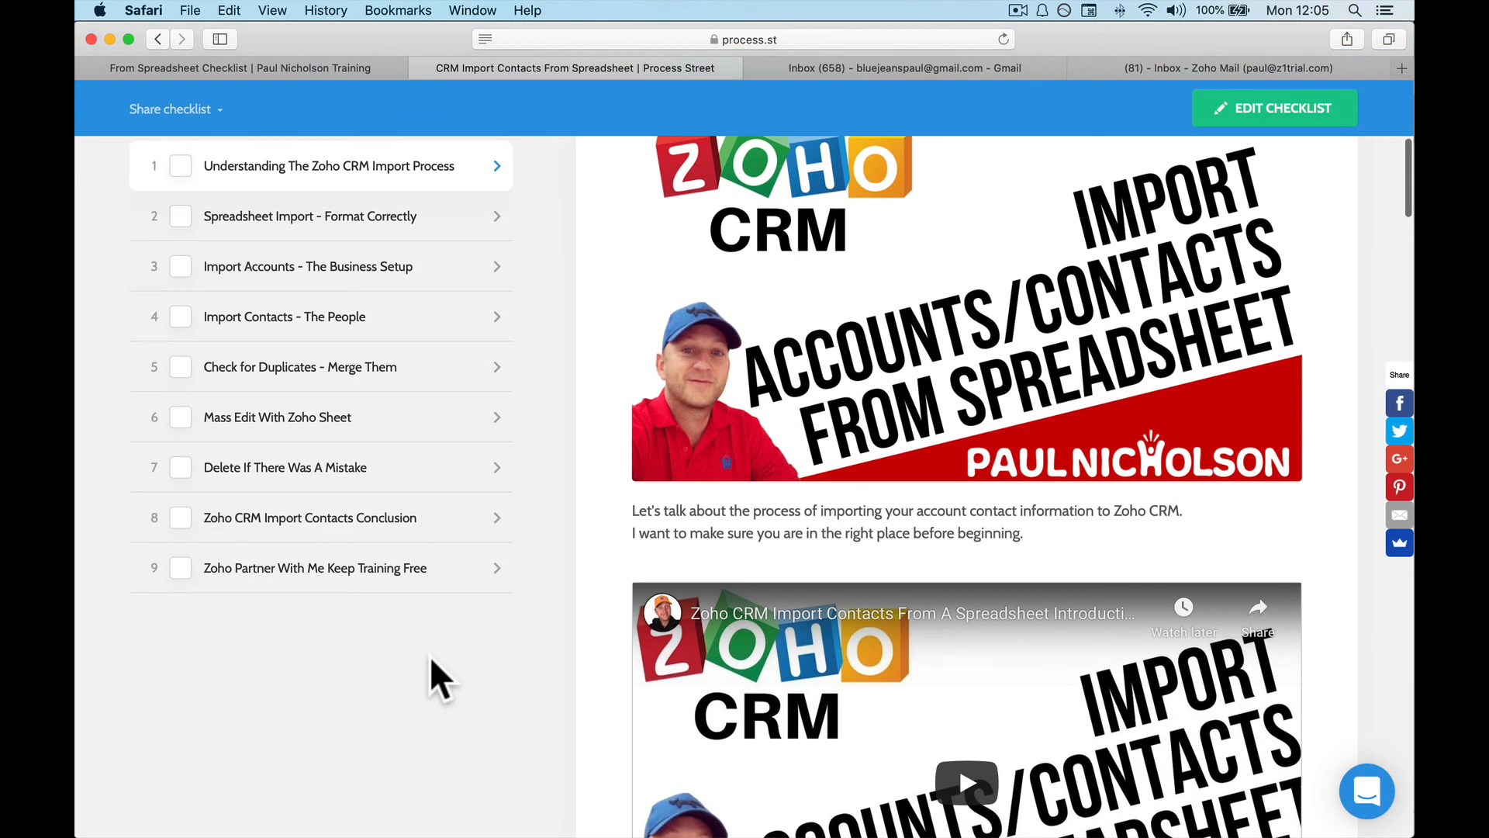